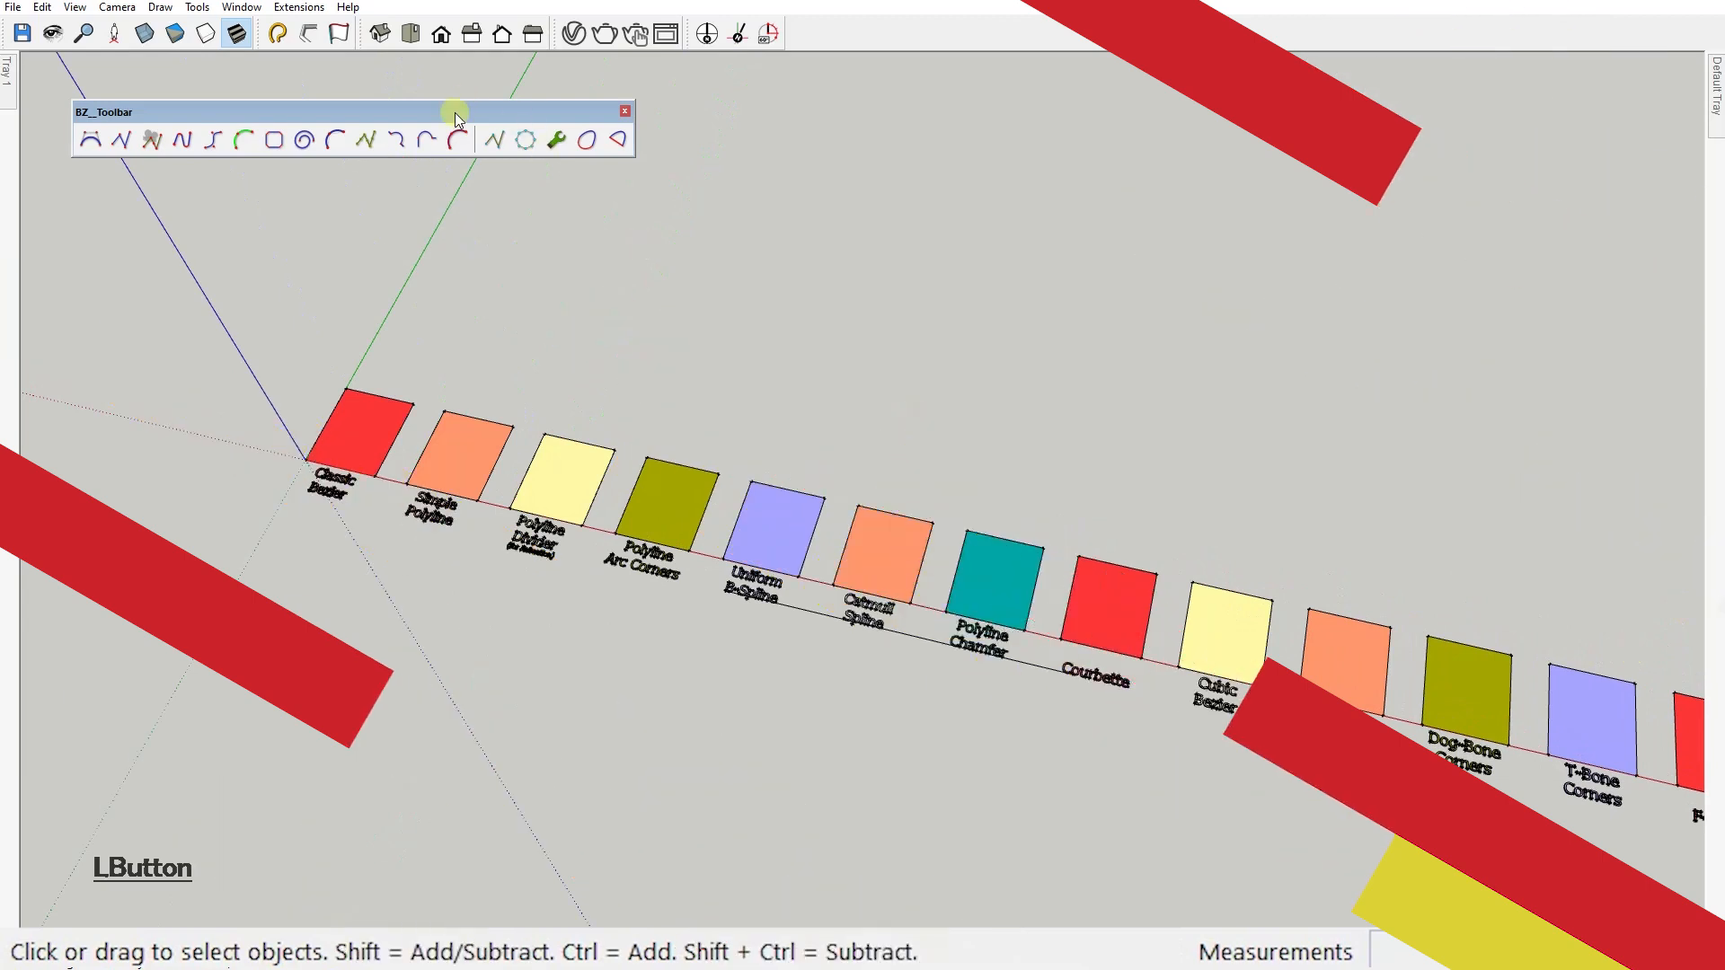
Sketch a throwaway Classic Bezier test curve on the red square and discard it.
left_click(529, 33)
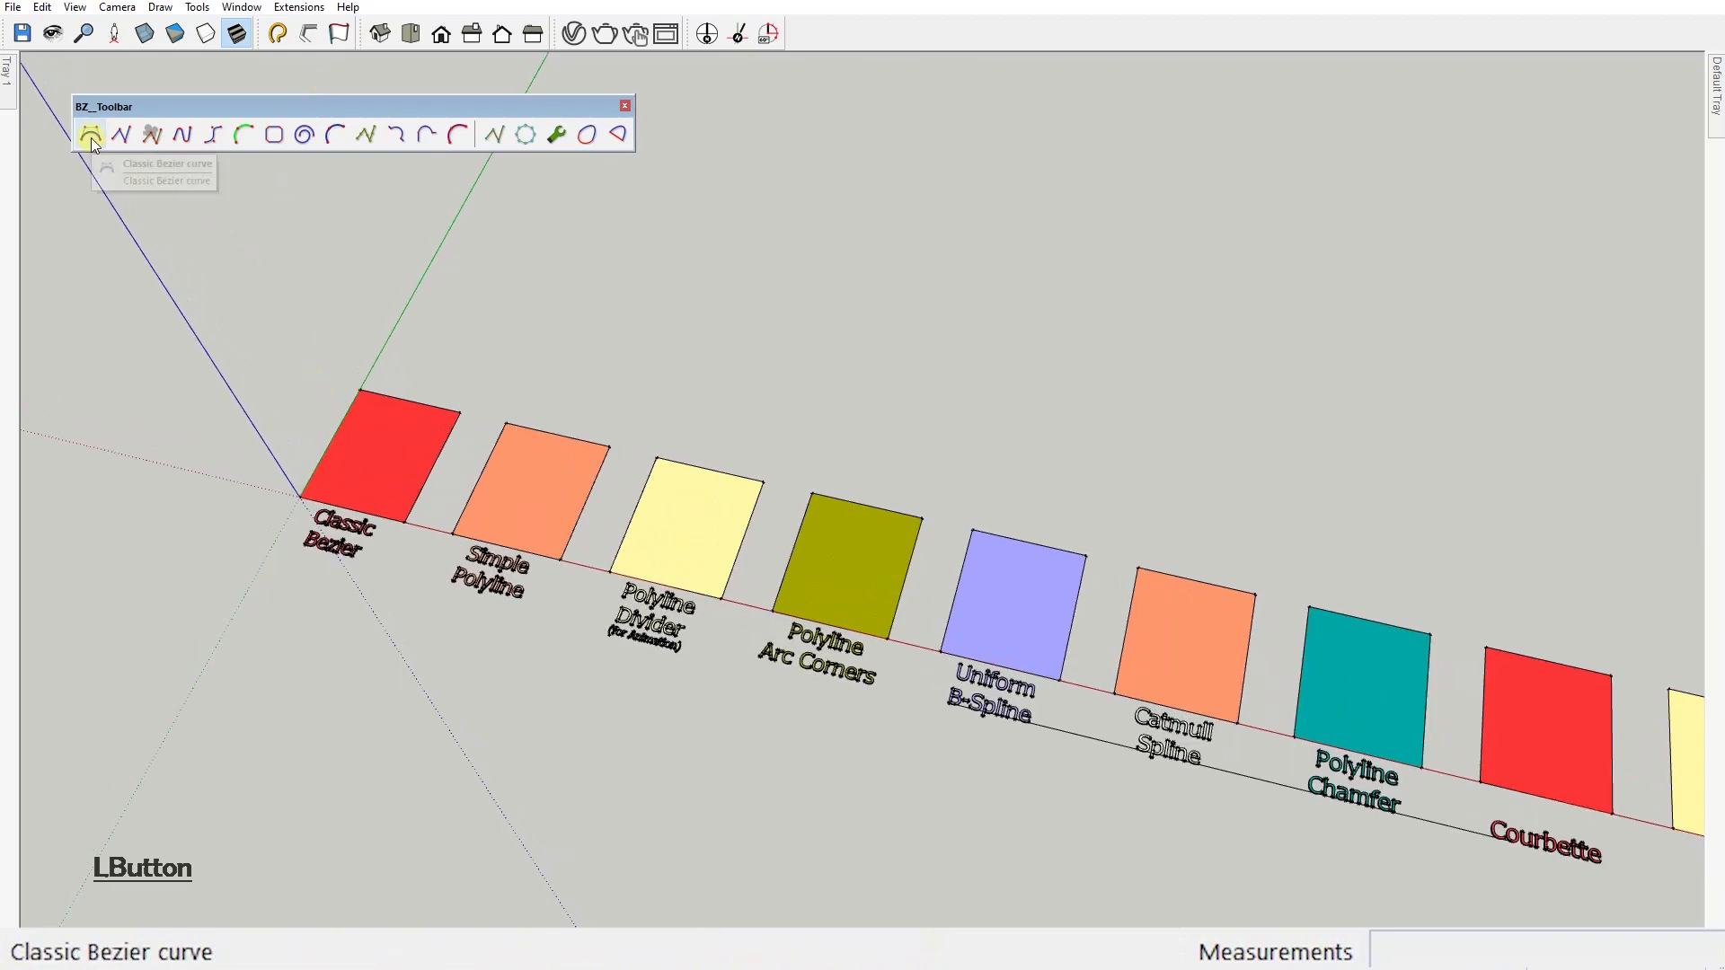
mouse_move(188, 135)
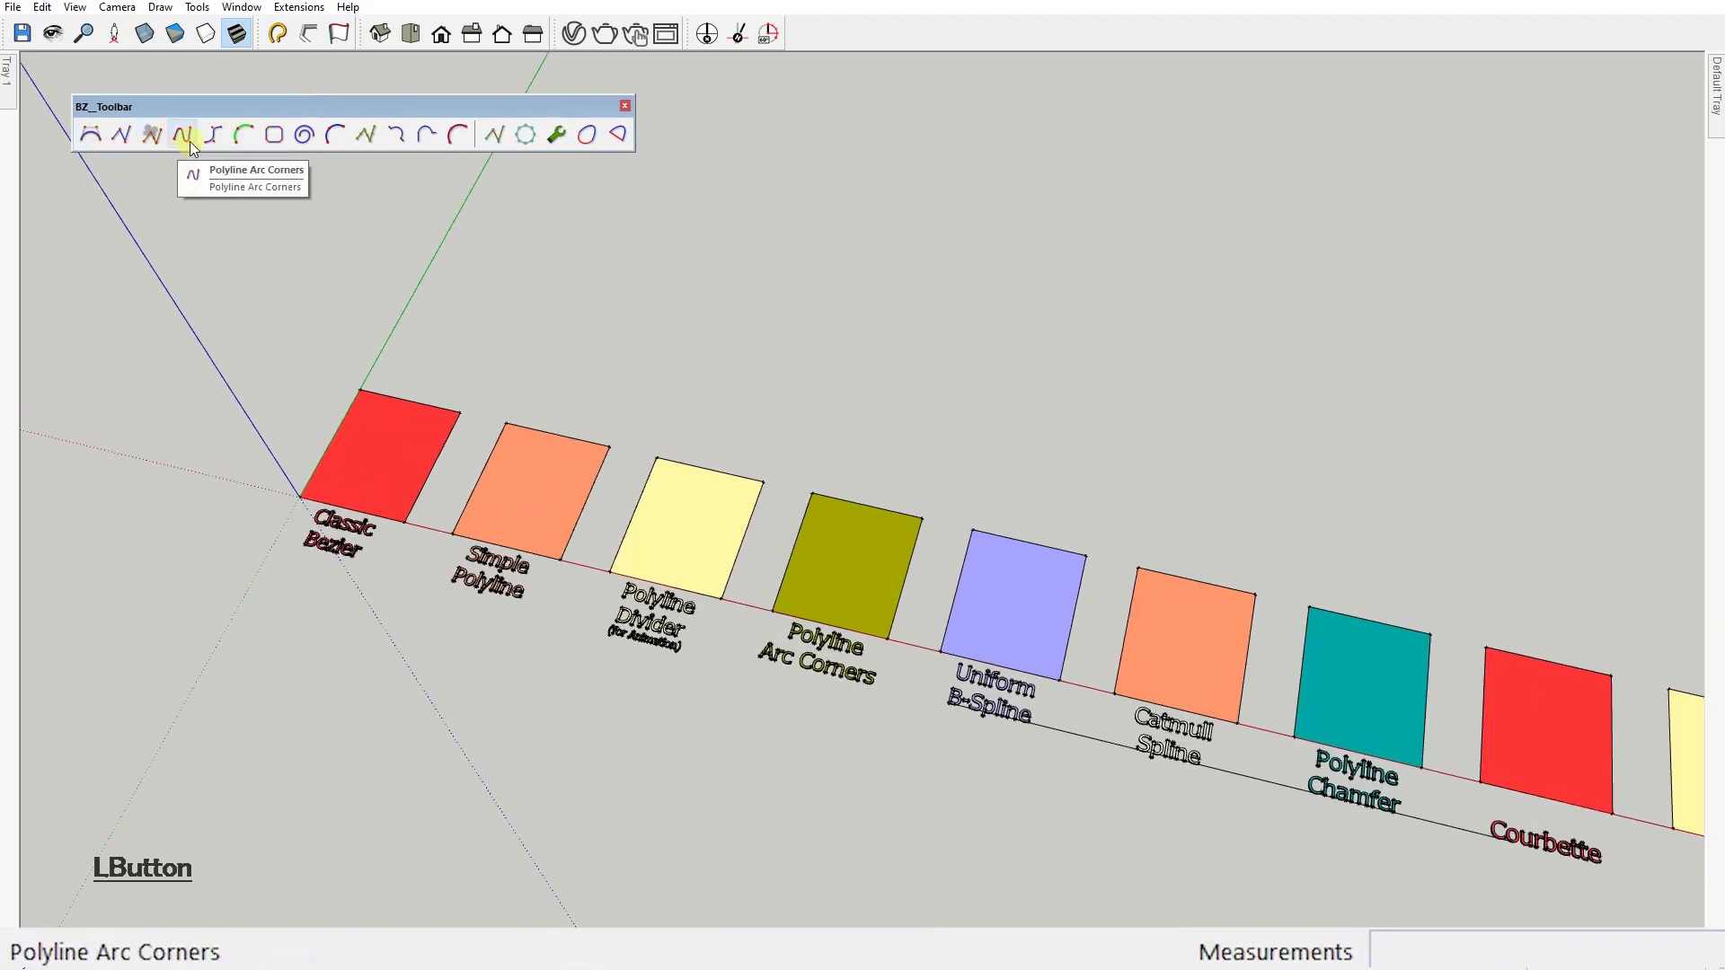
mouse_move(306, 134)
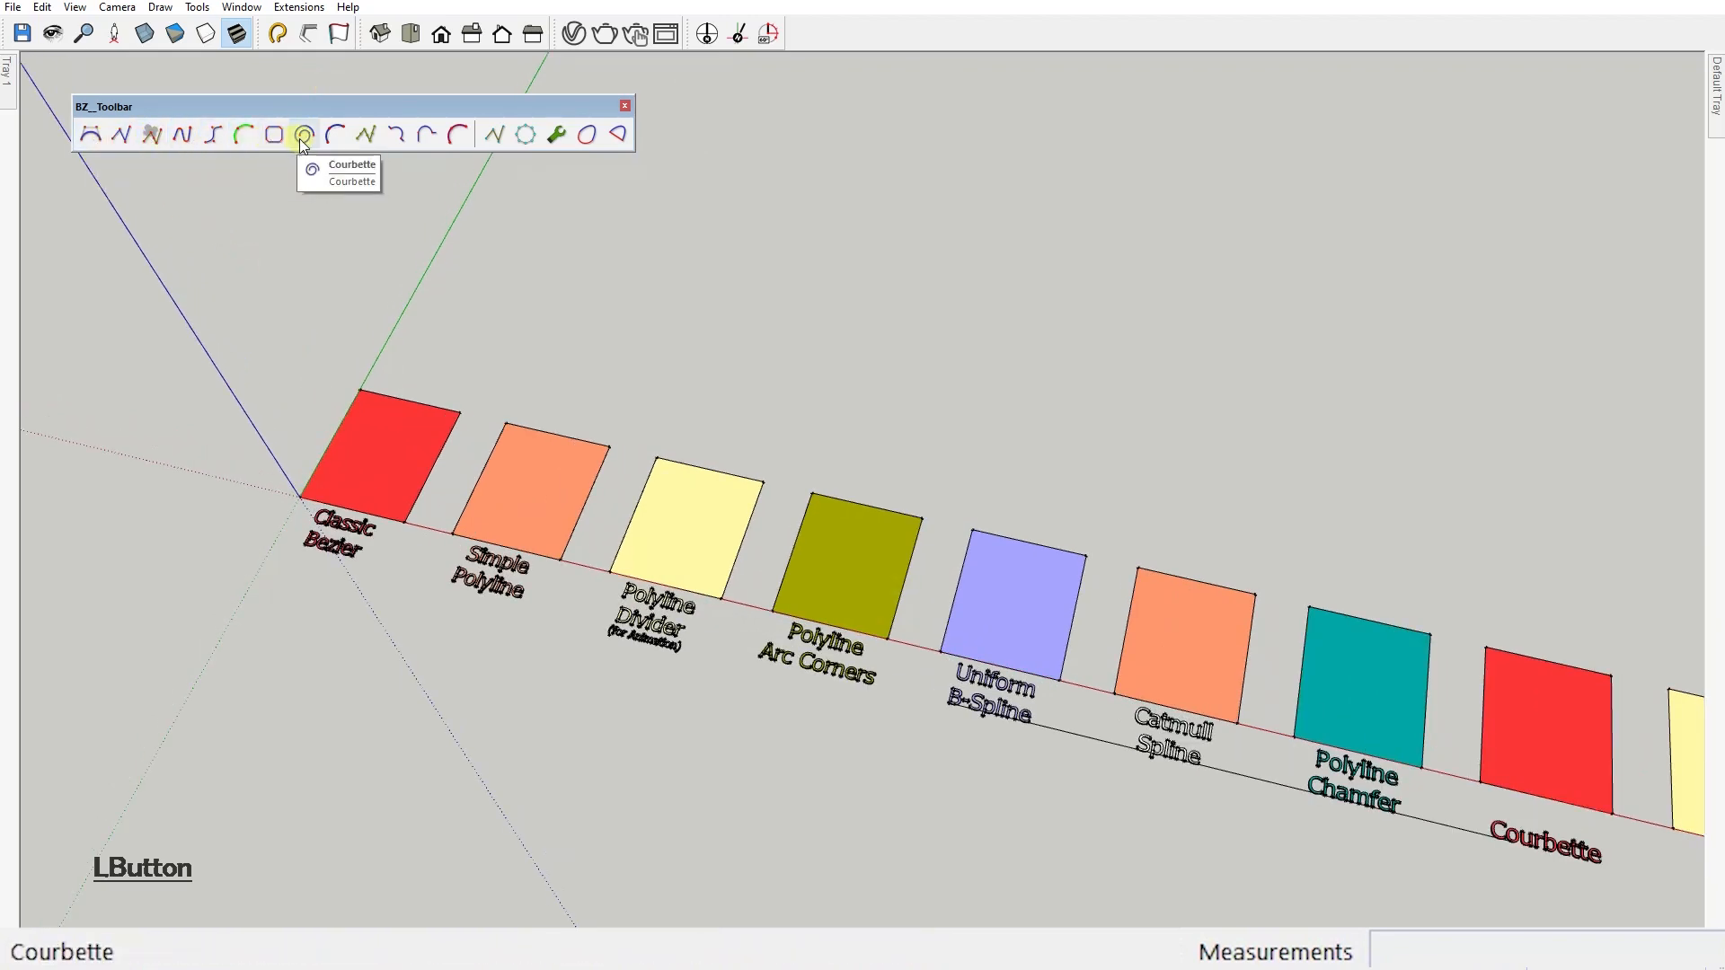
mouse_move(421, 135)
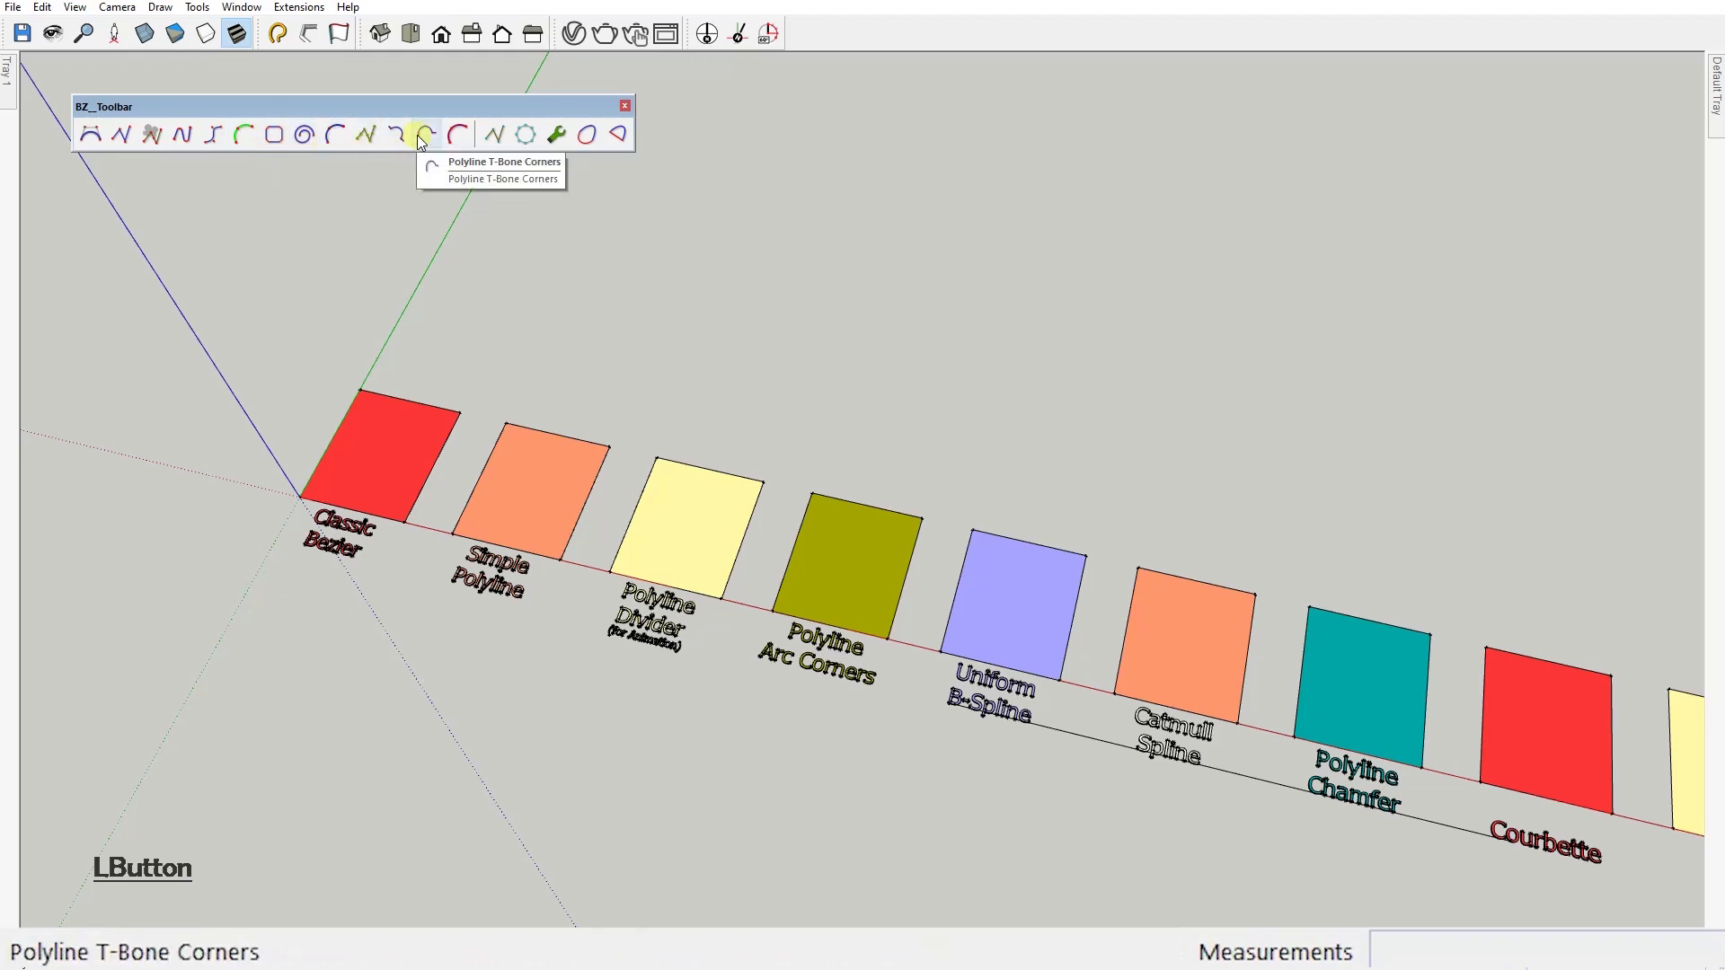
mouse_move(555, 133)
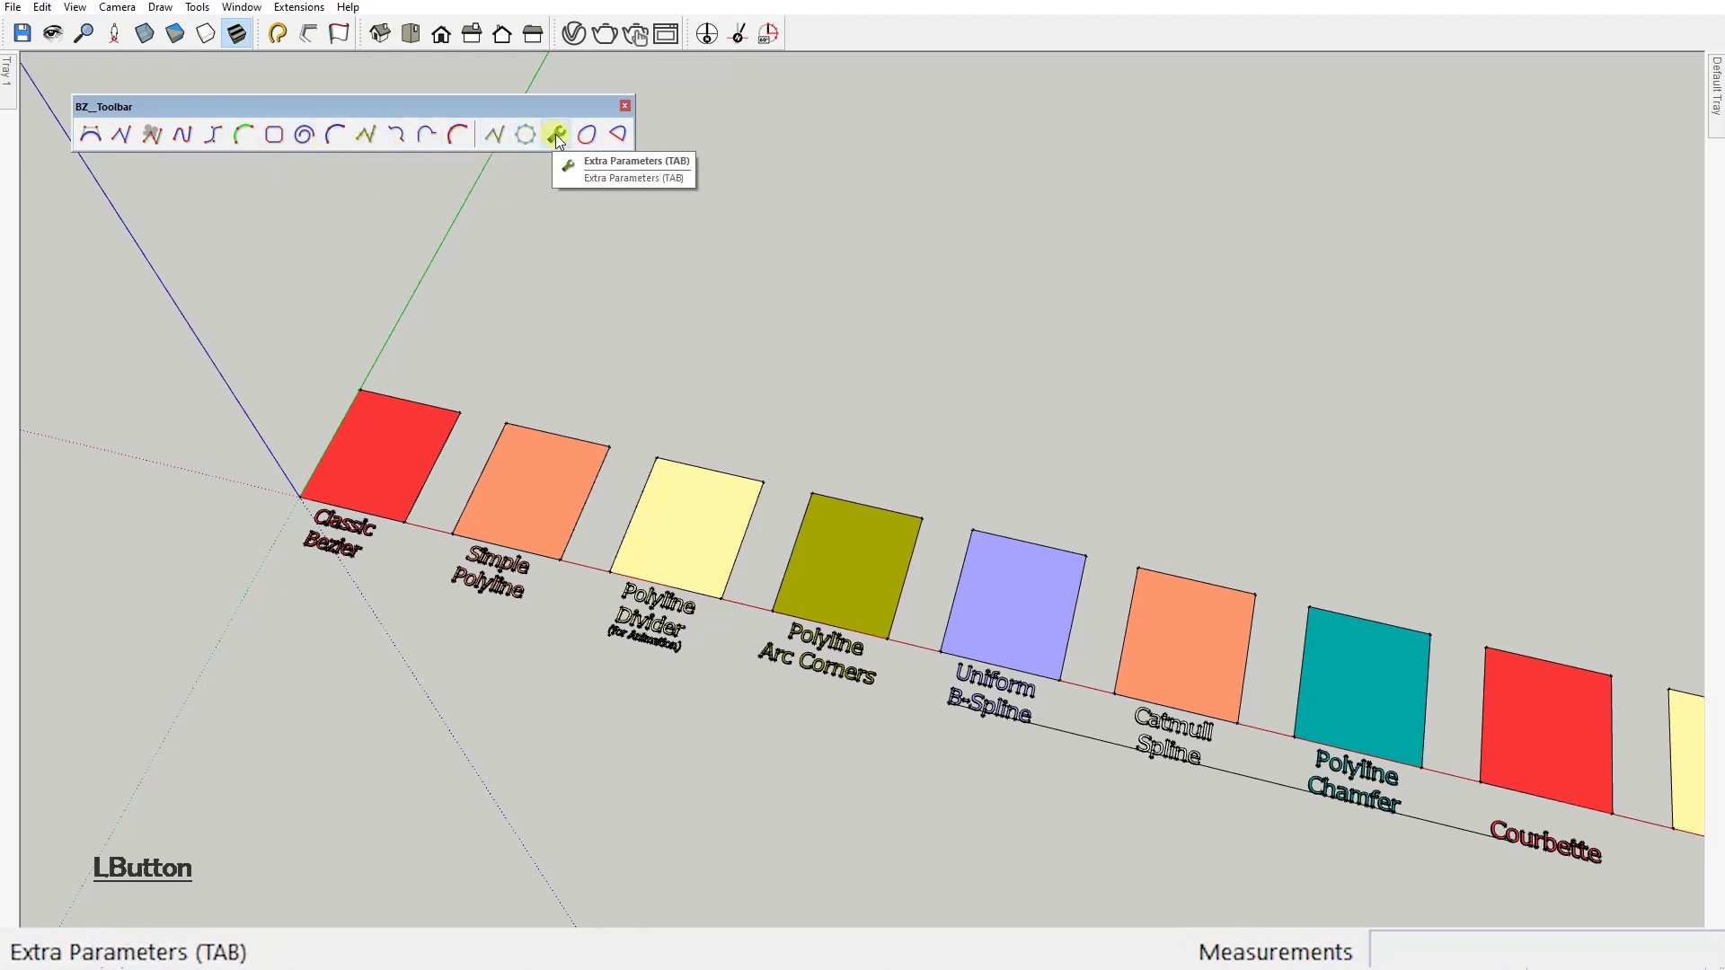
mouse_move(618, 135)
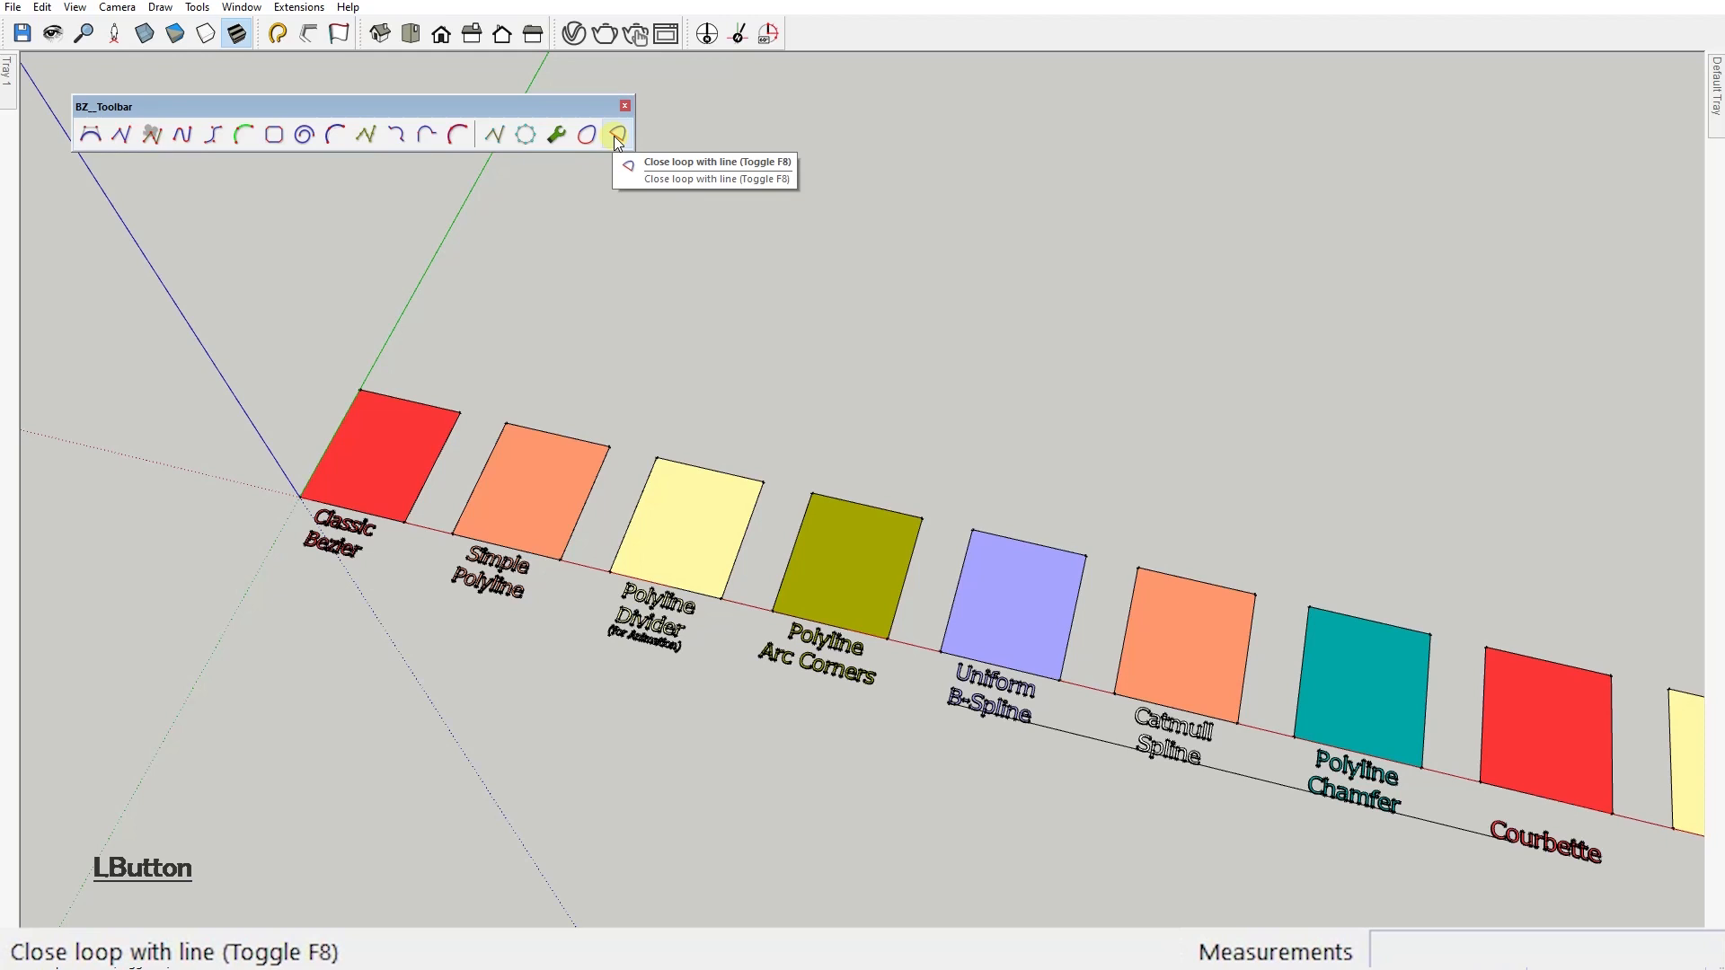
left_click(91, 135)
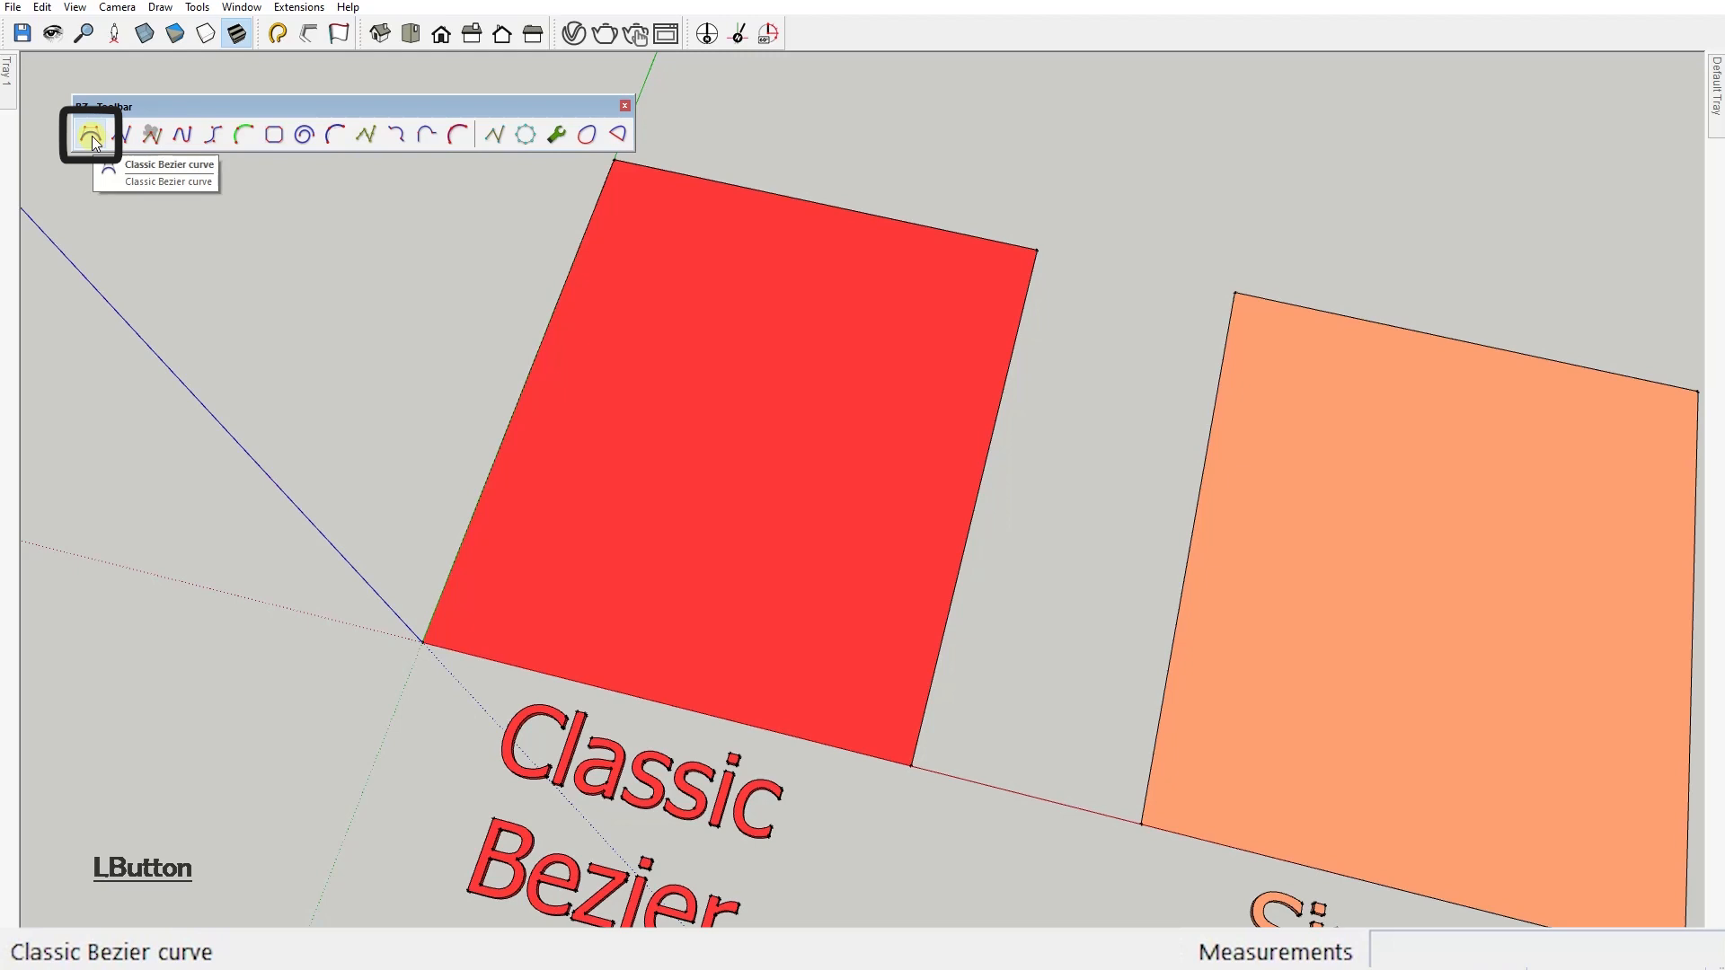
left_click(89, 134)
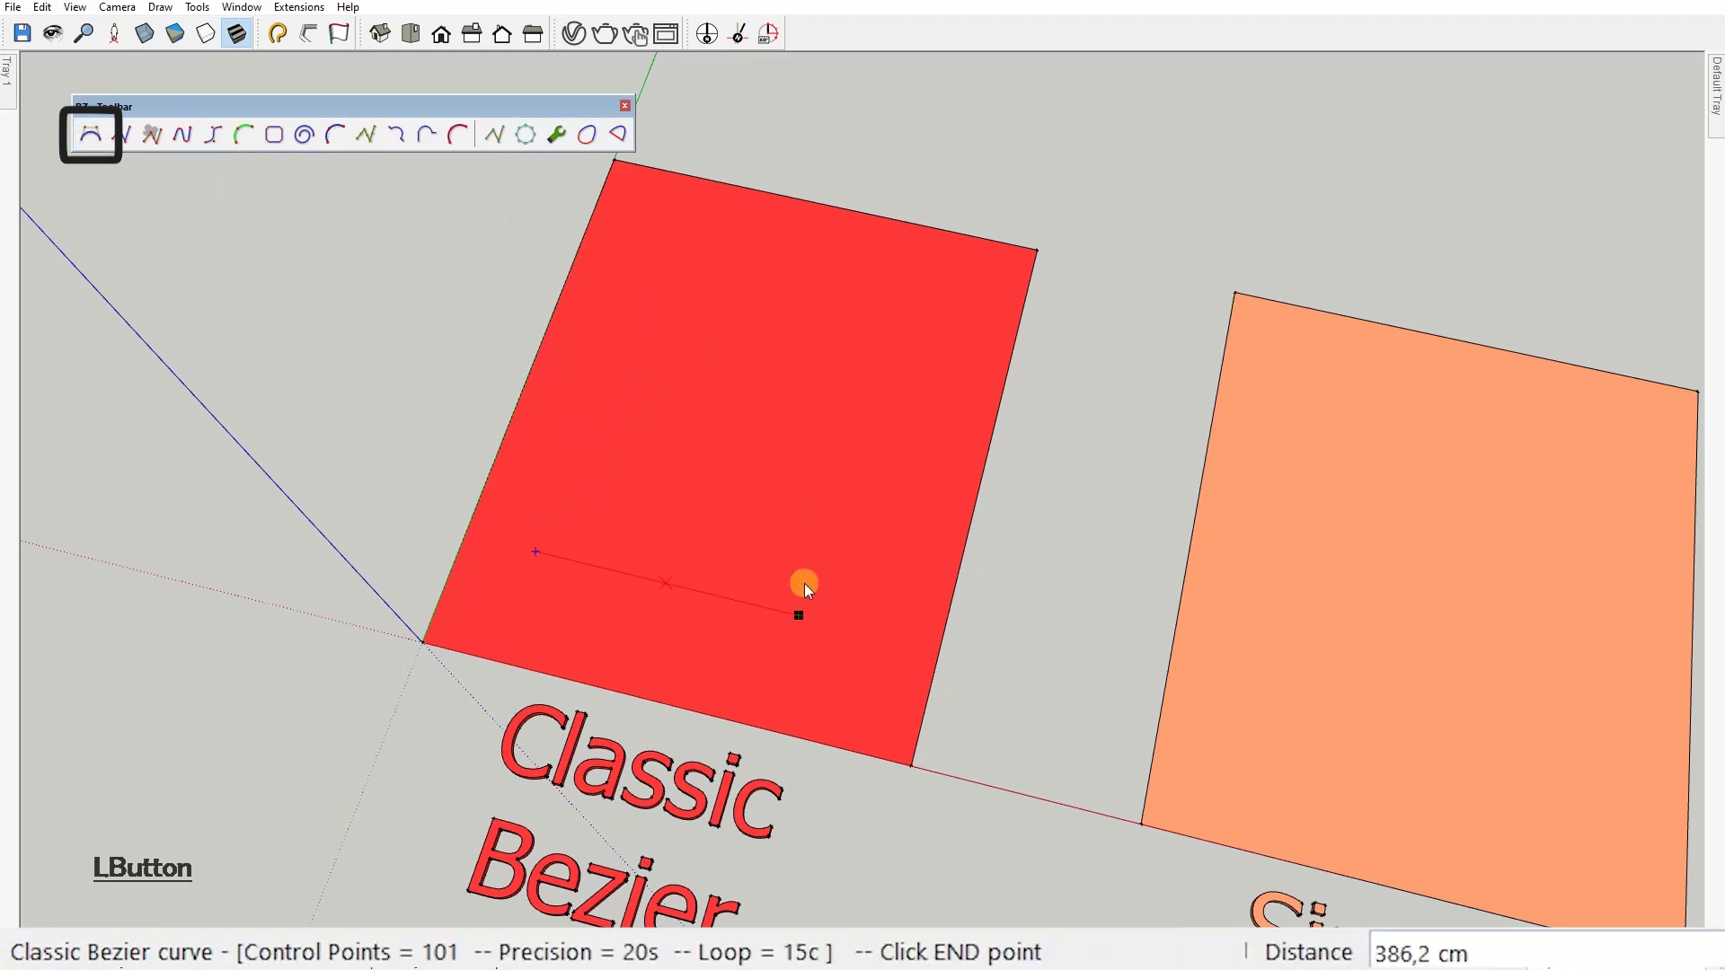
mouse_move(898, 641)
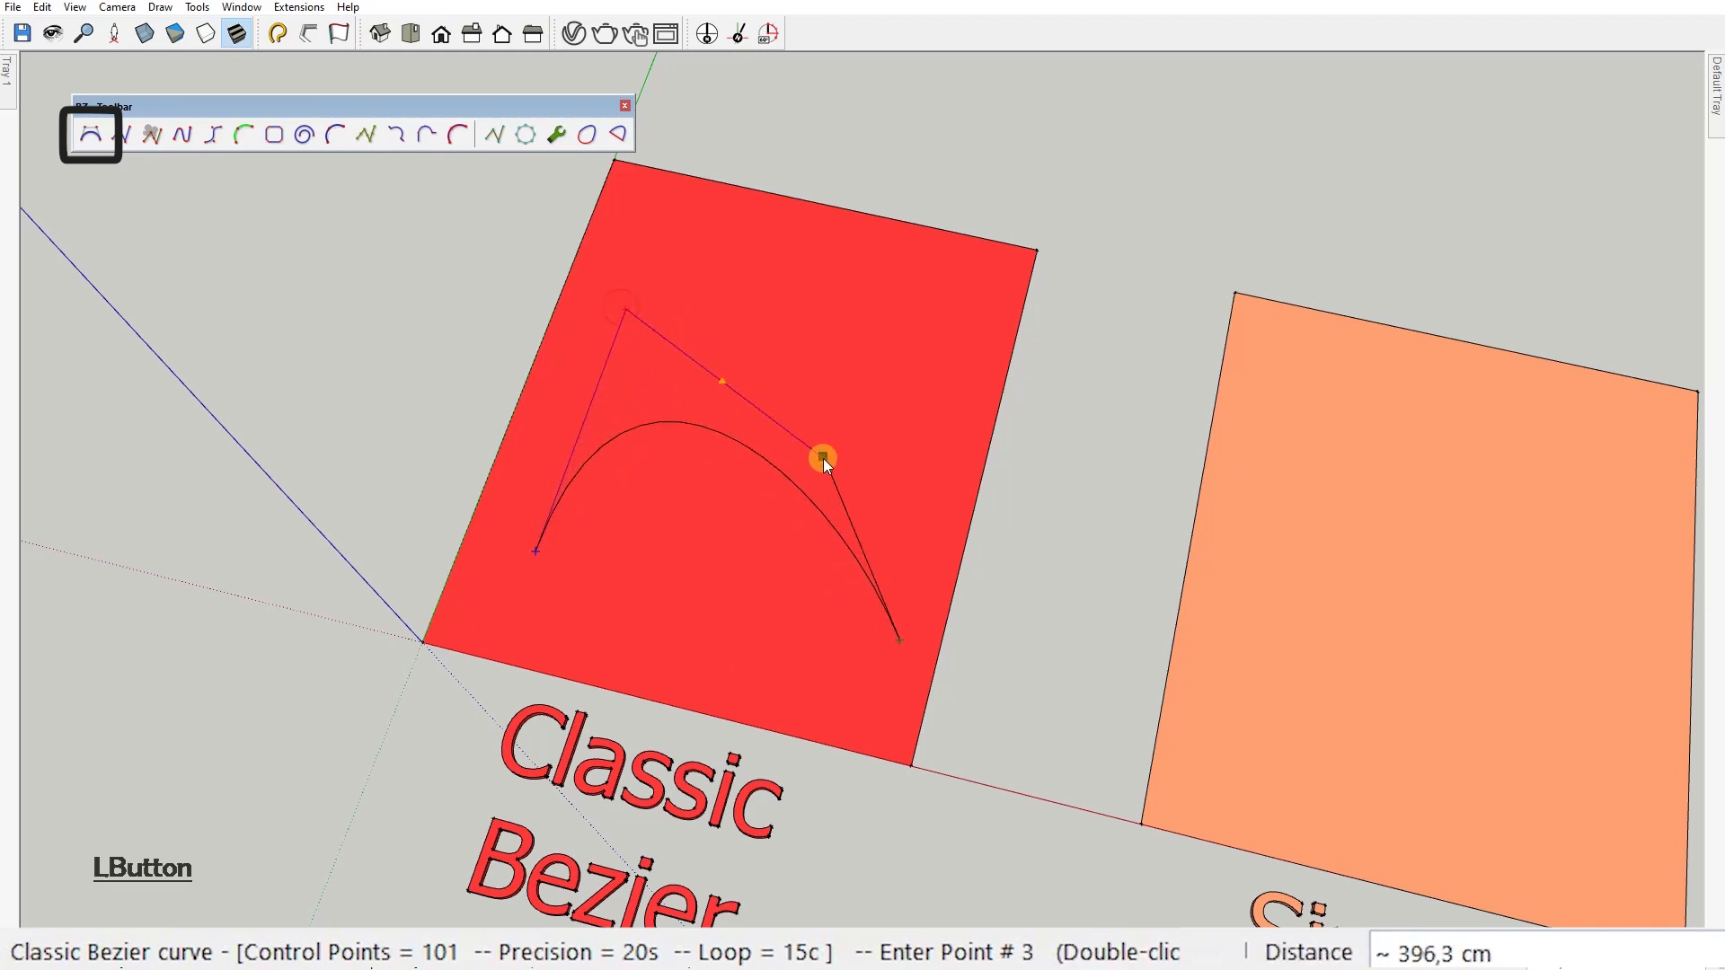
mouse_move(685, 668)
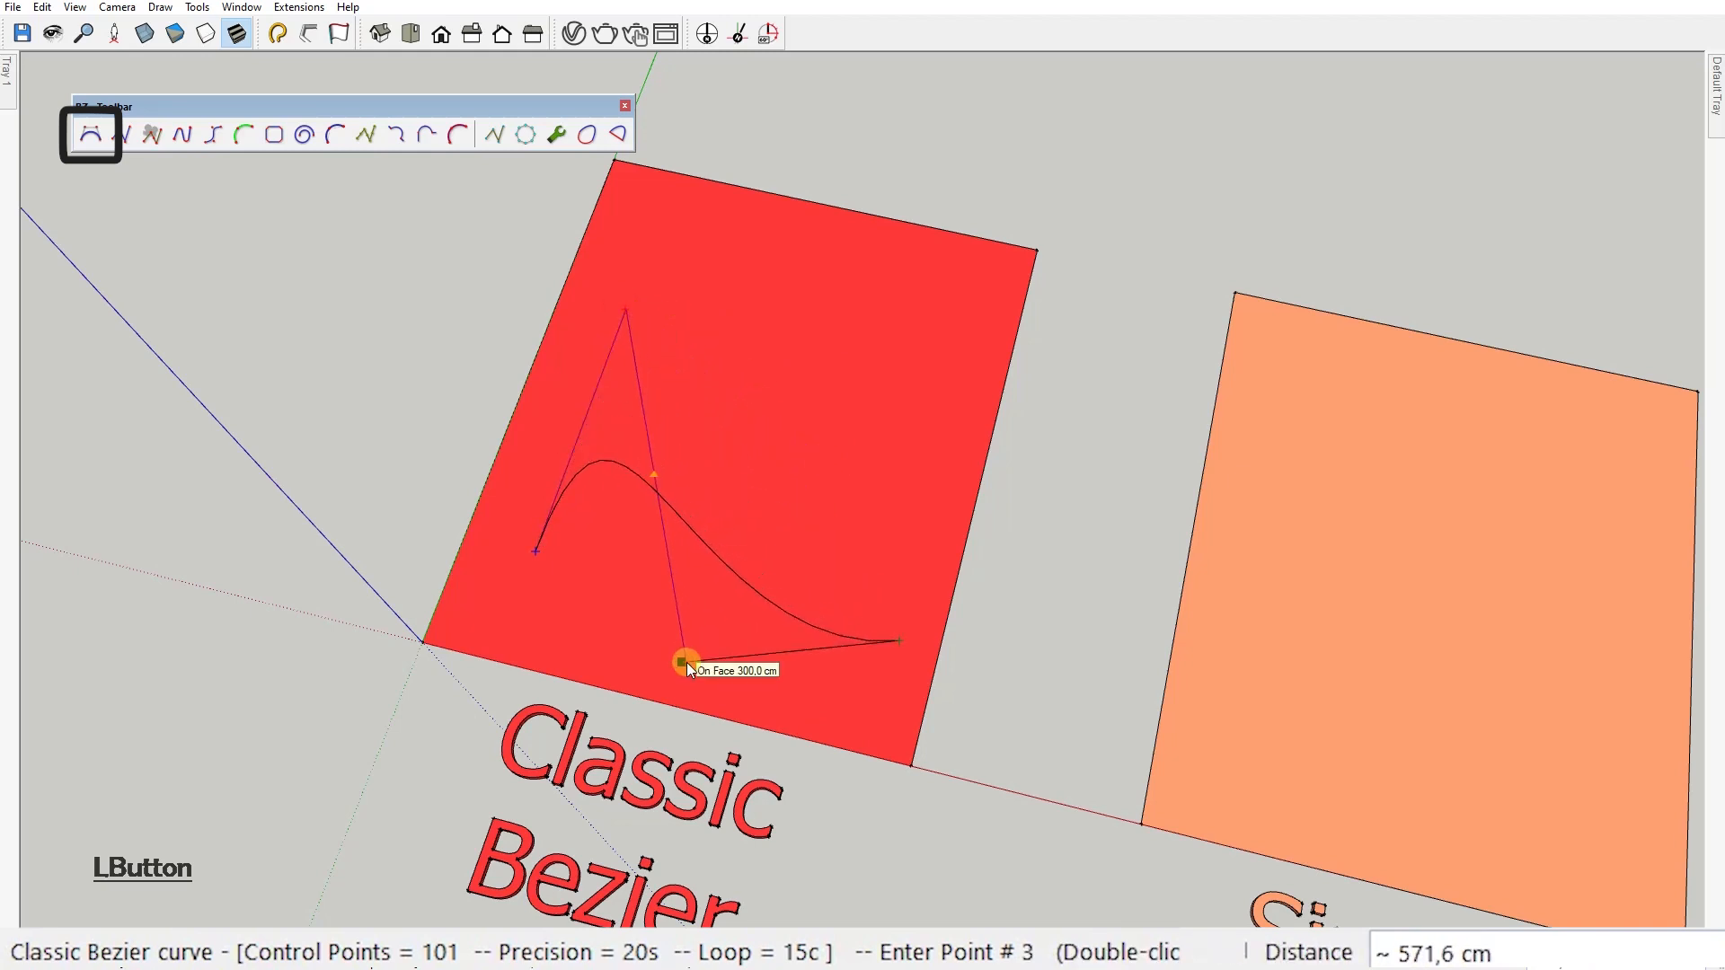
left_click(690, 665)
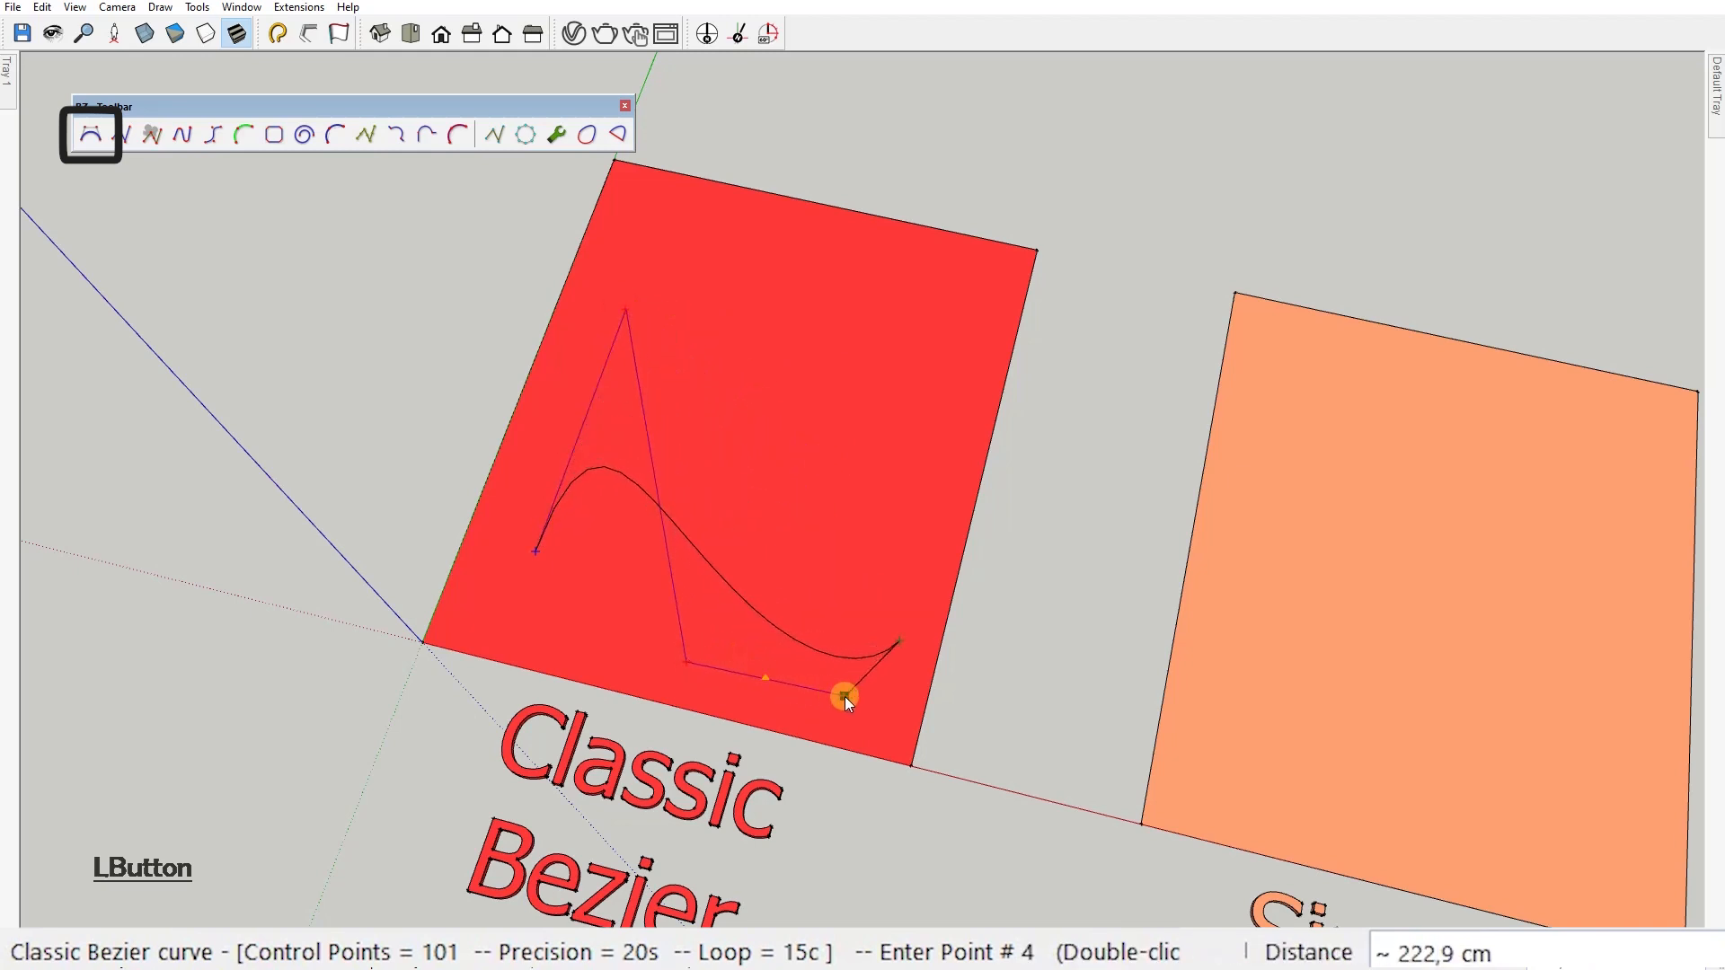
double_click(844, 698)
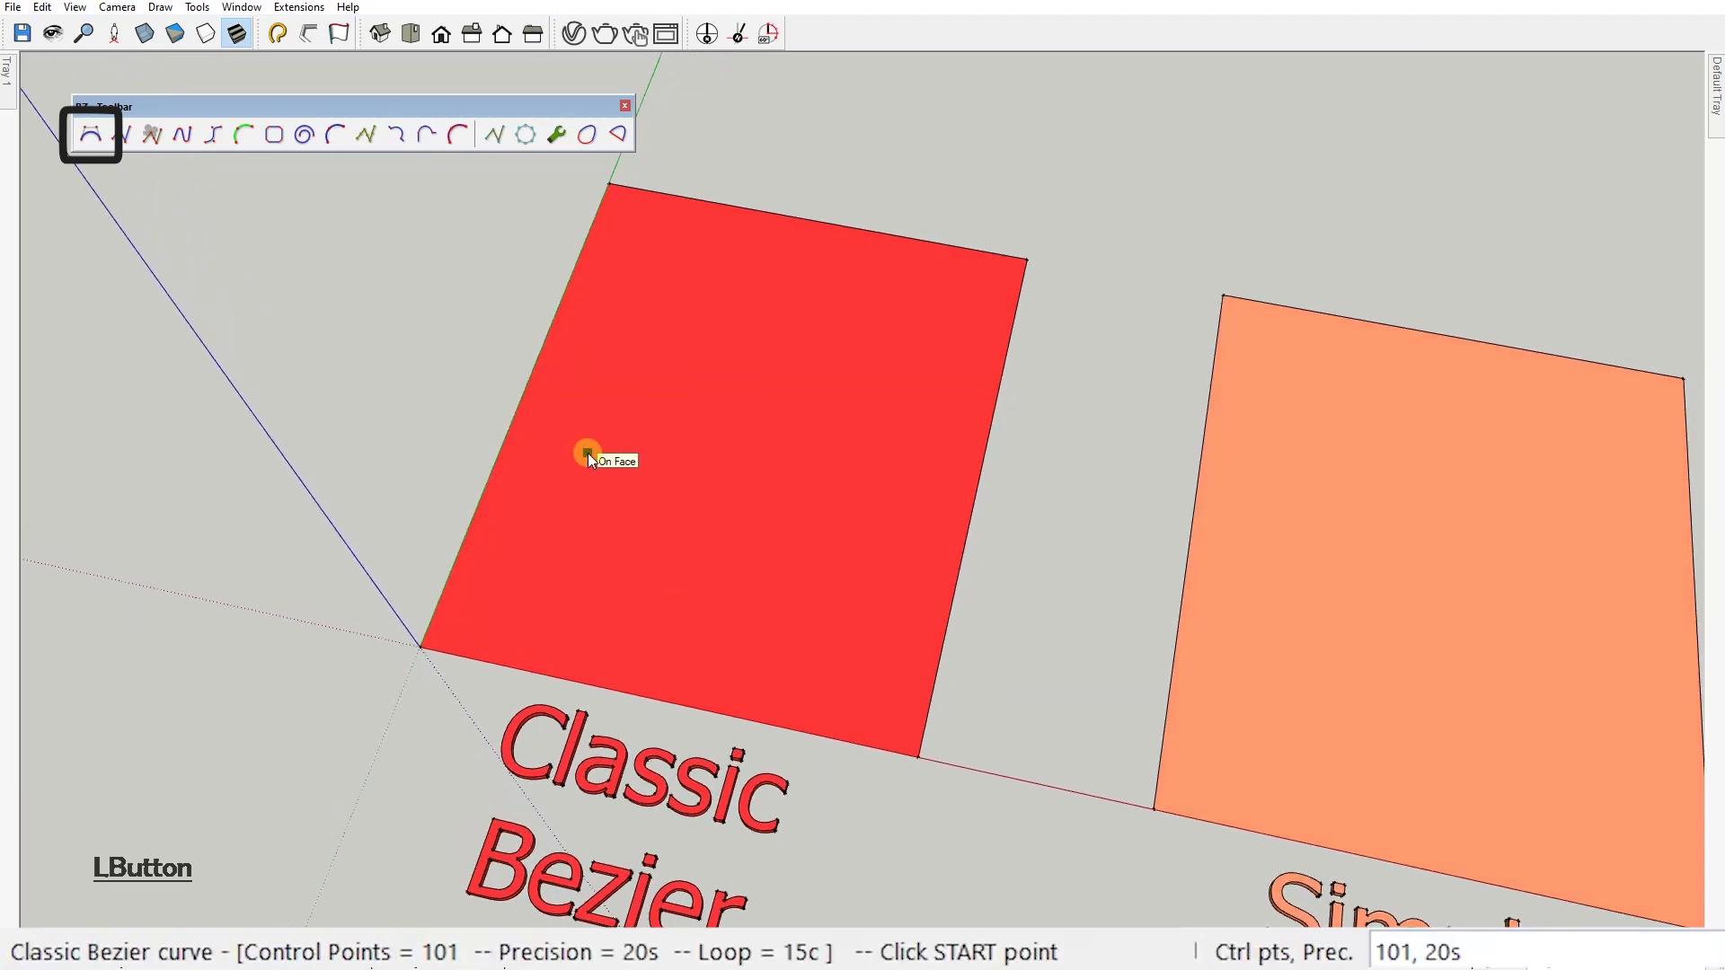
Place five control points forming an arching Classic Bezier on the red square.
left_click(585, 452)
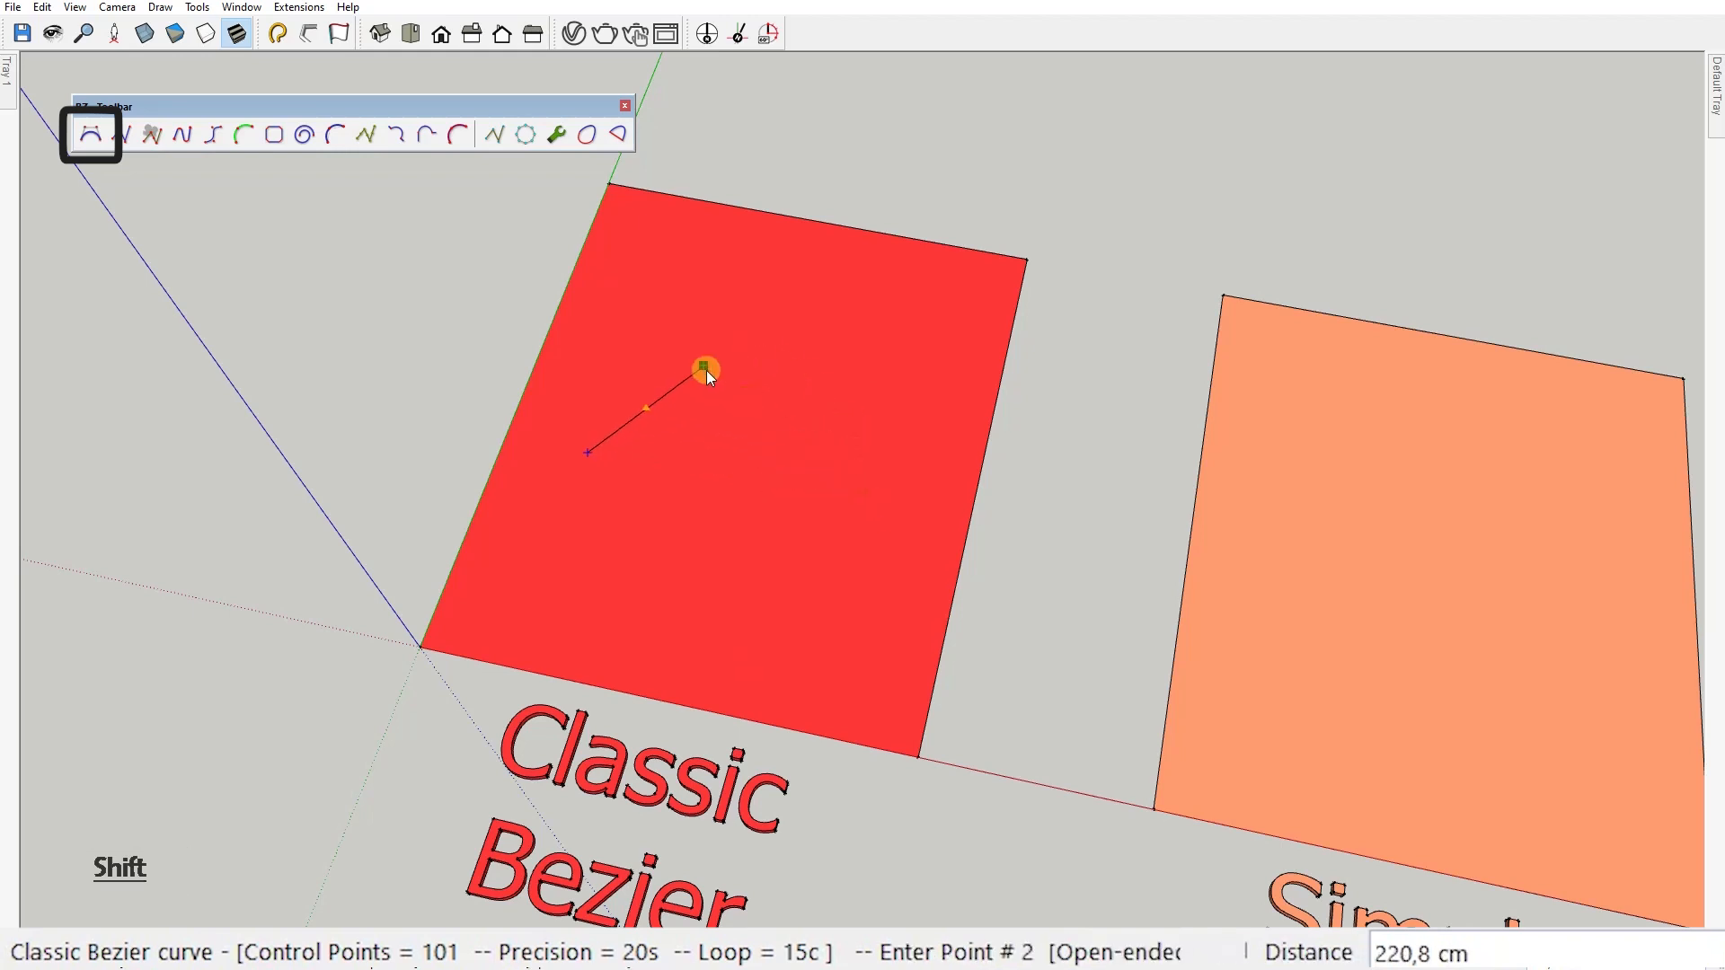
left_click(884, 524)
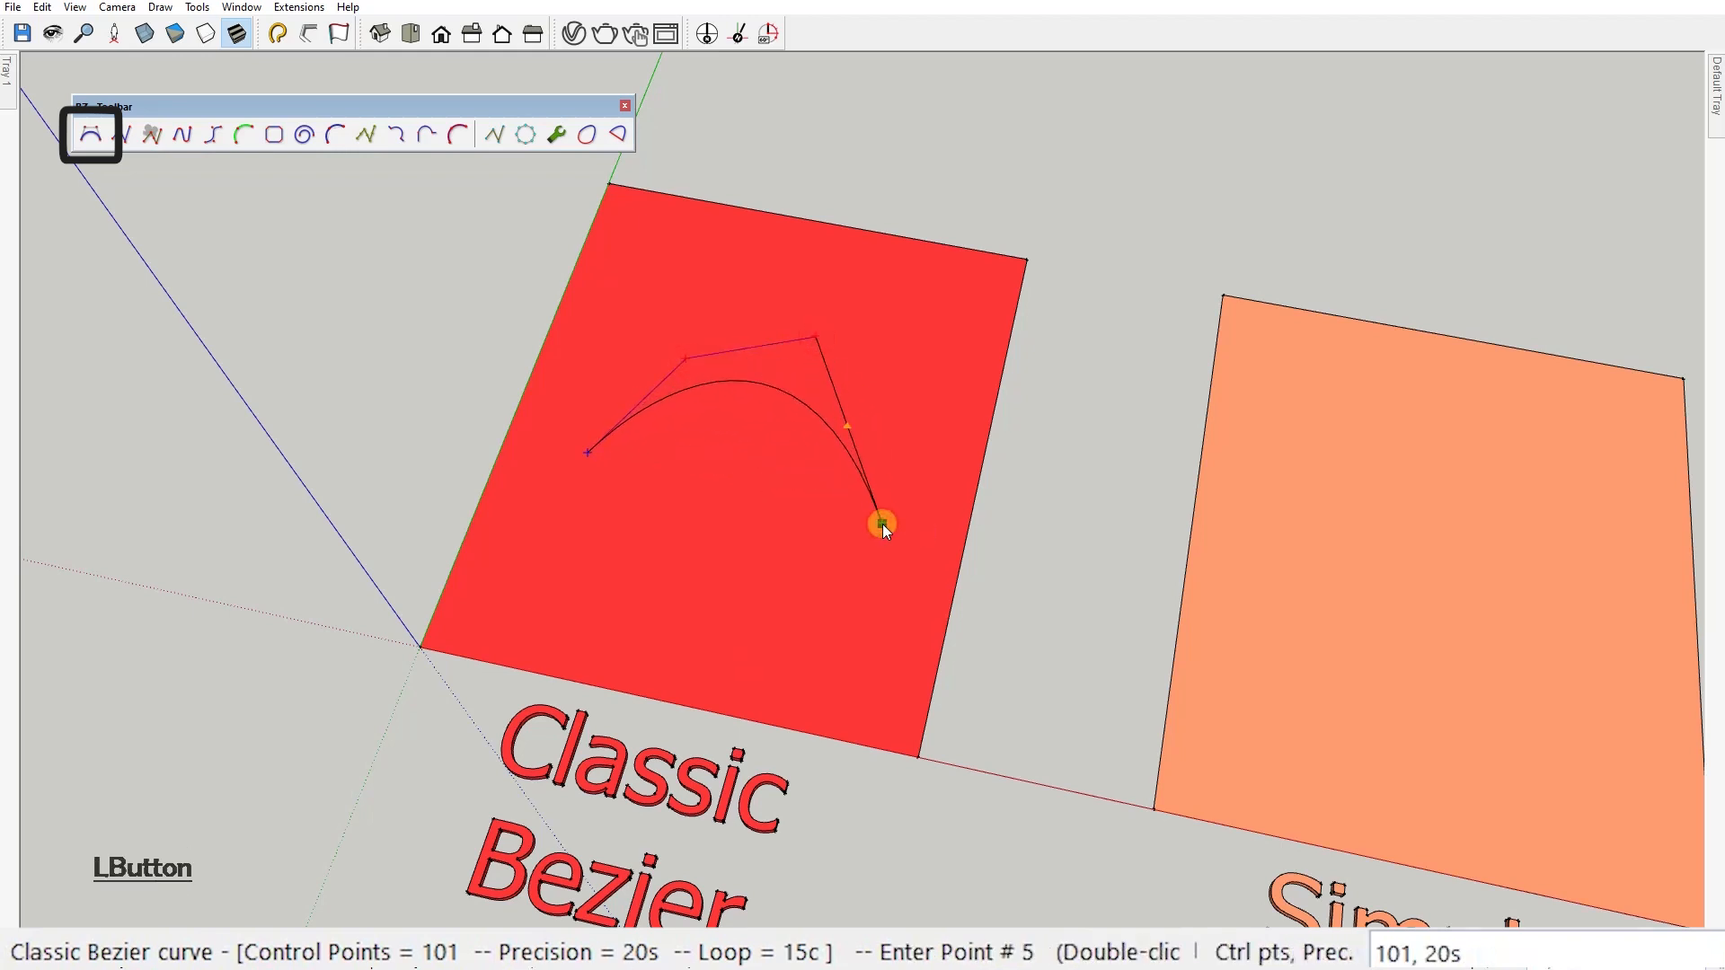
double_click(882, 525)
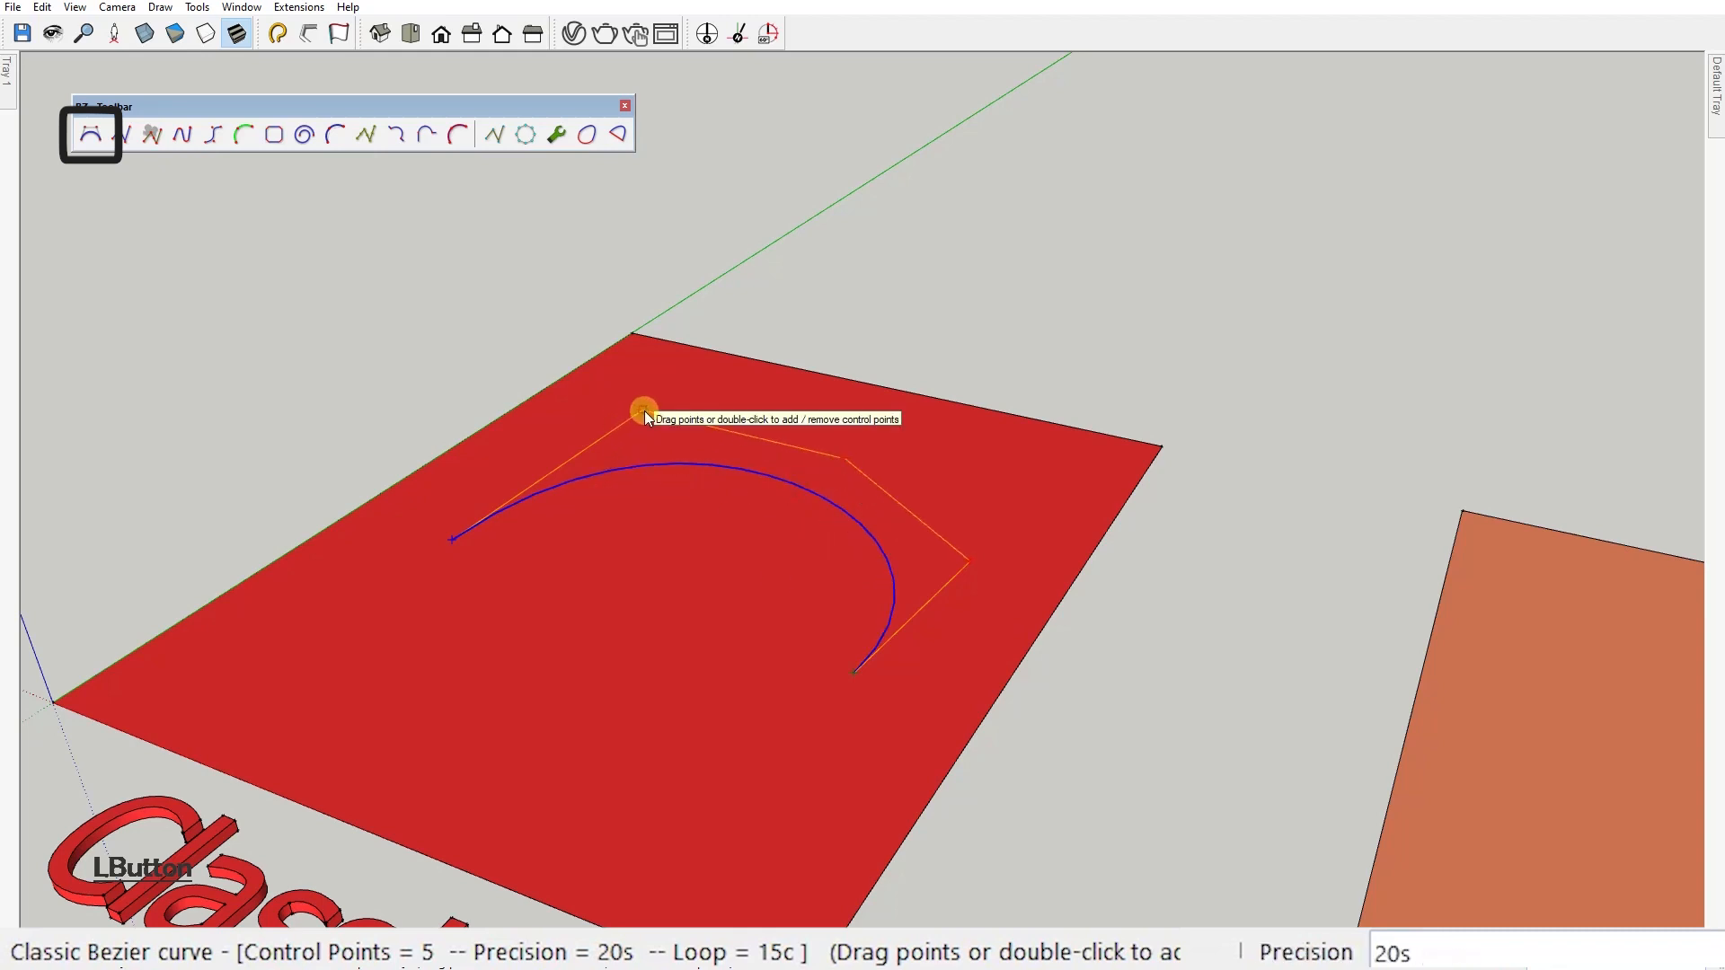
Delete one control point so the arc is shaped by four, at 7-segment precision.
double_click(643, 407)
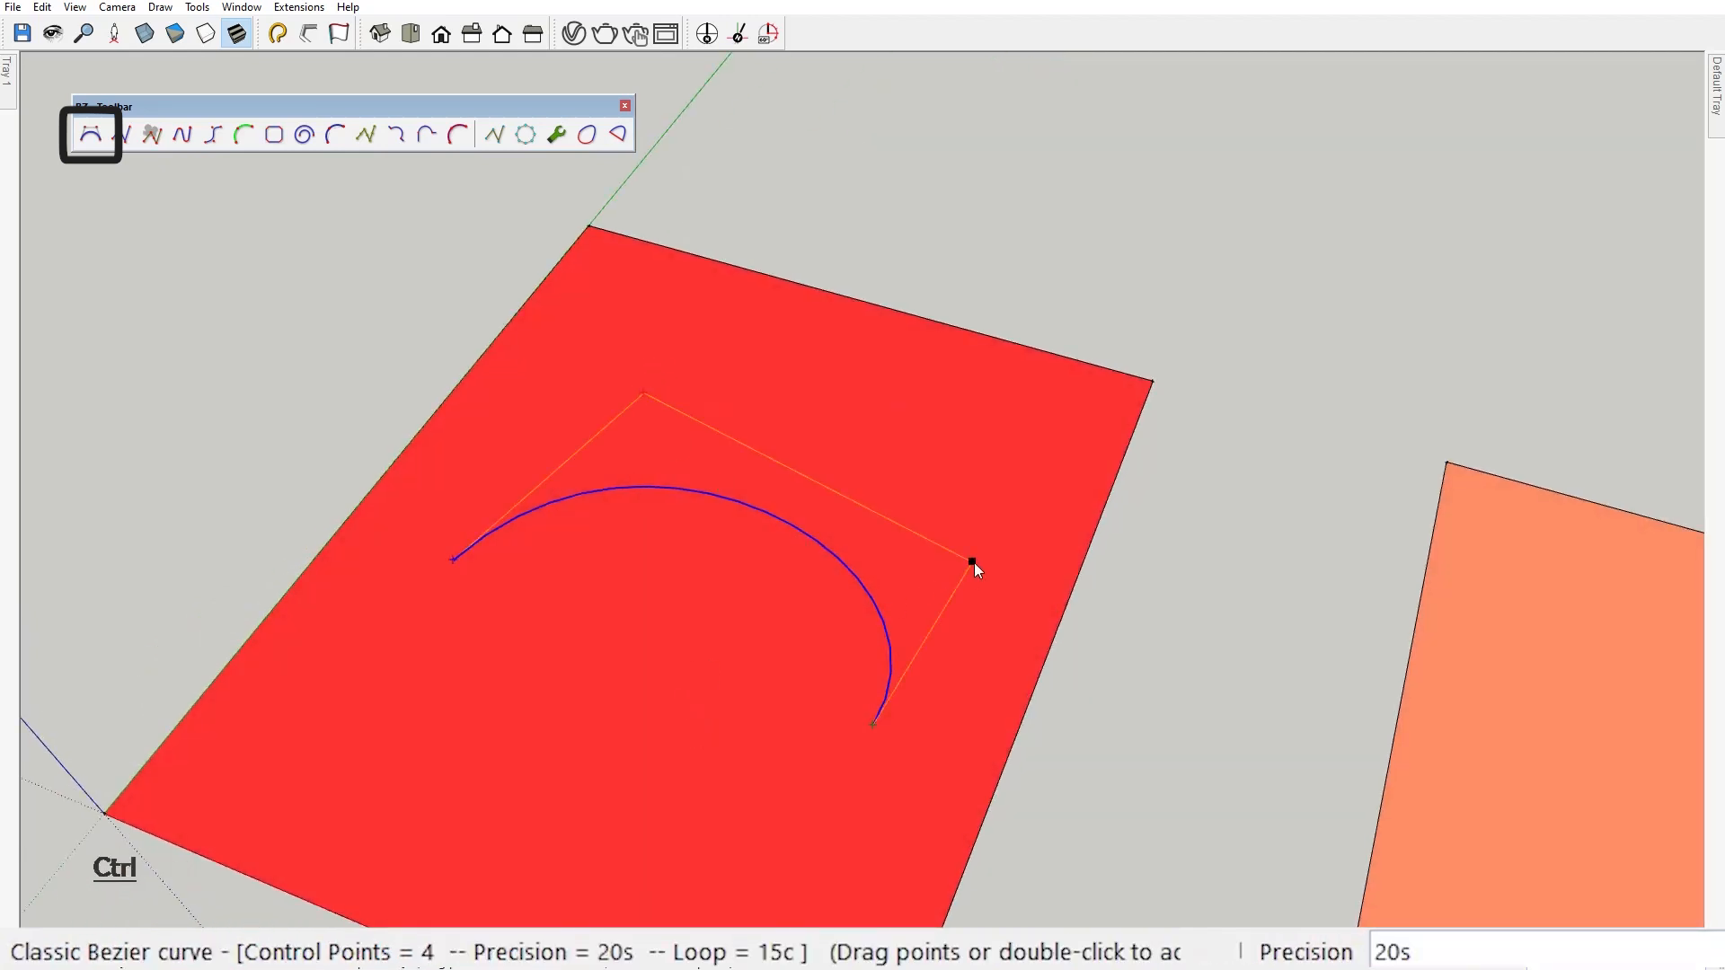
mouse_move(645, 396)
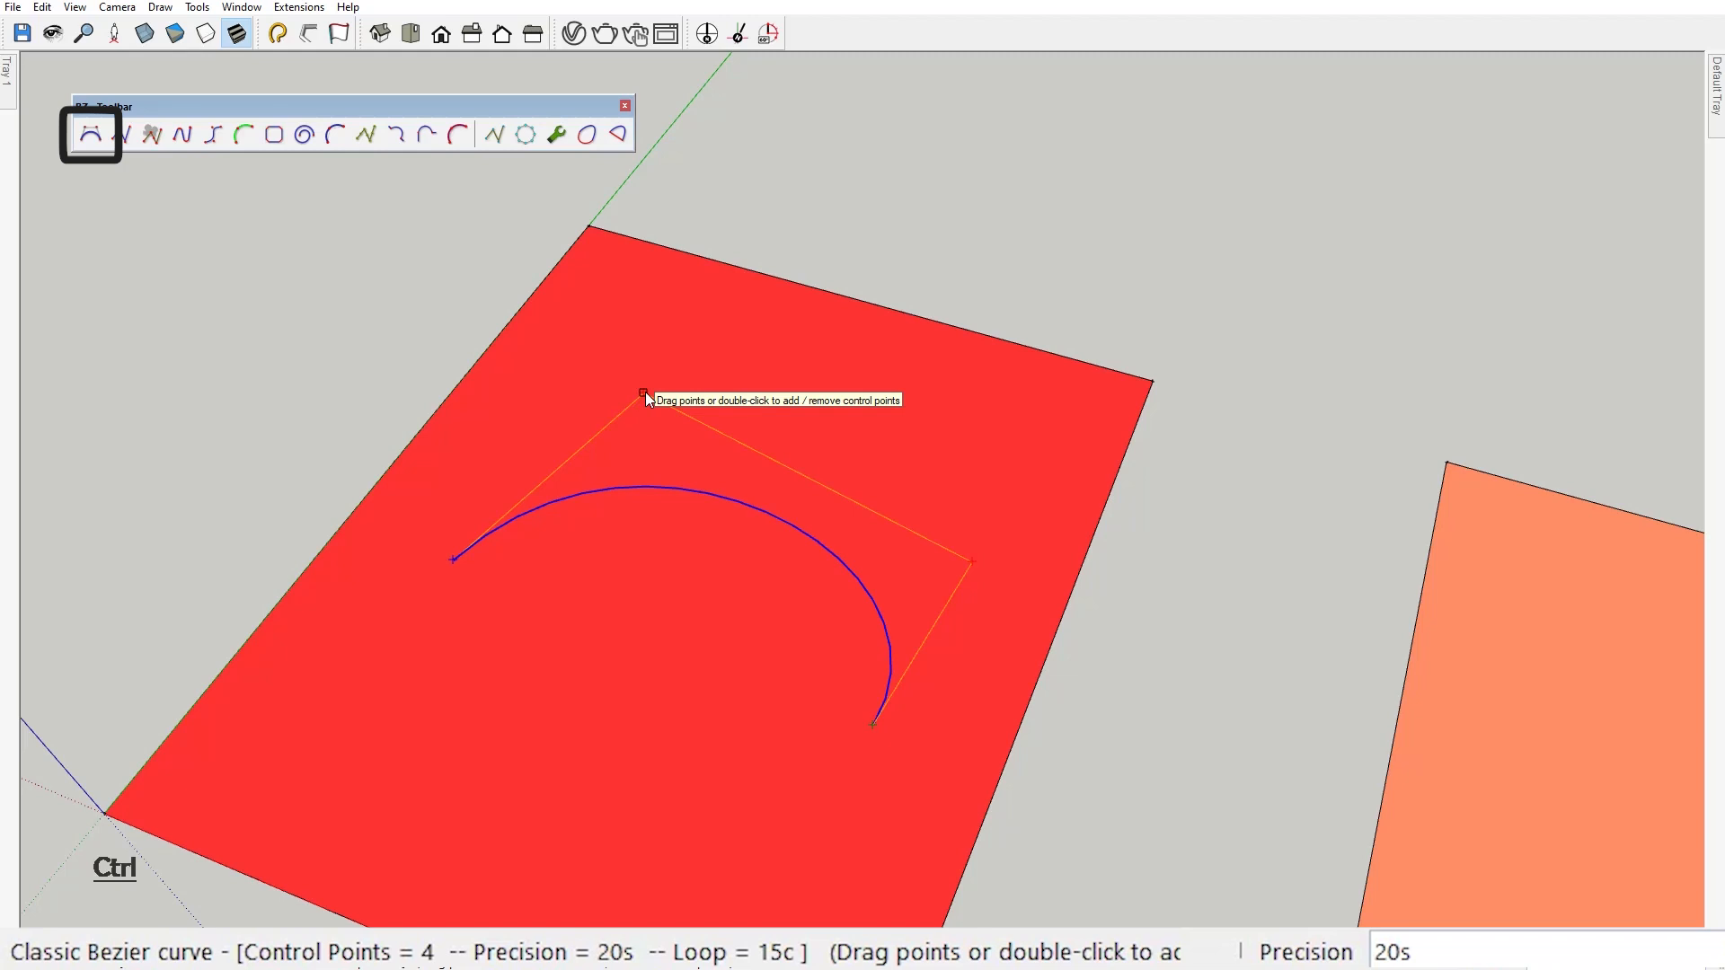
mouse_move(645, 397)
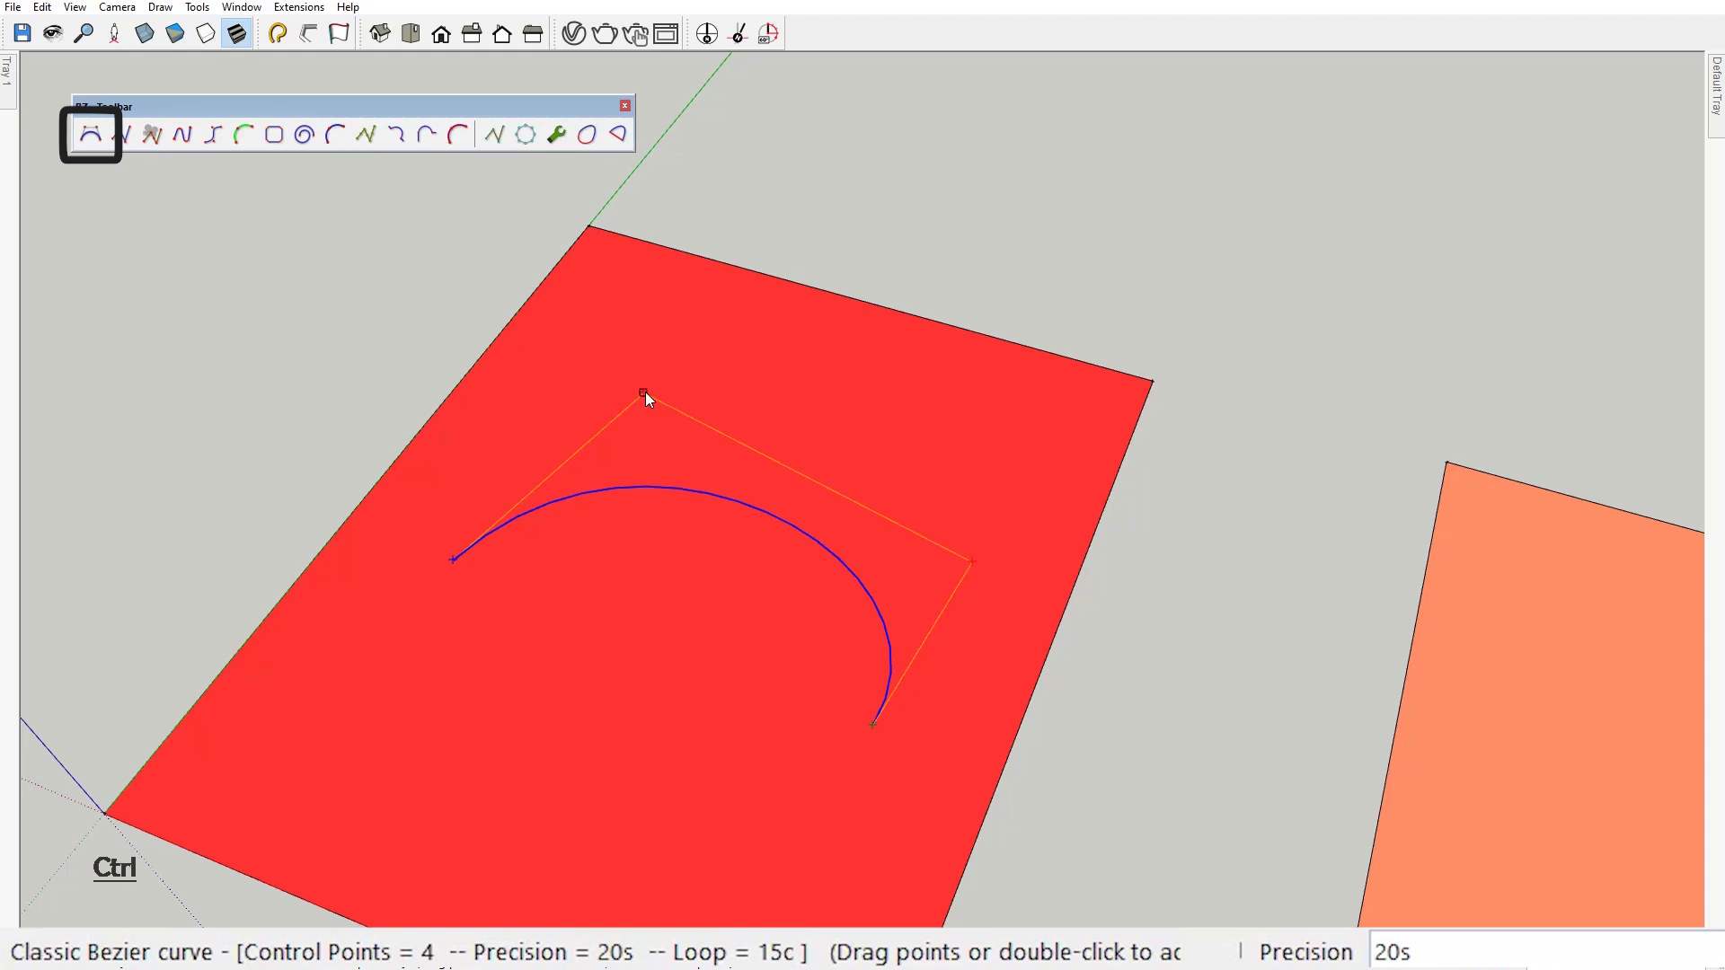
key("ctrl")
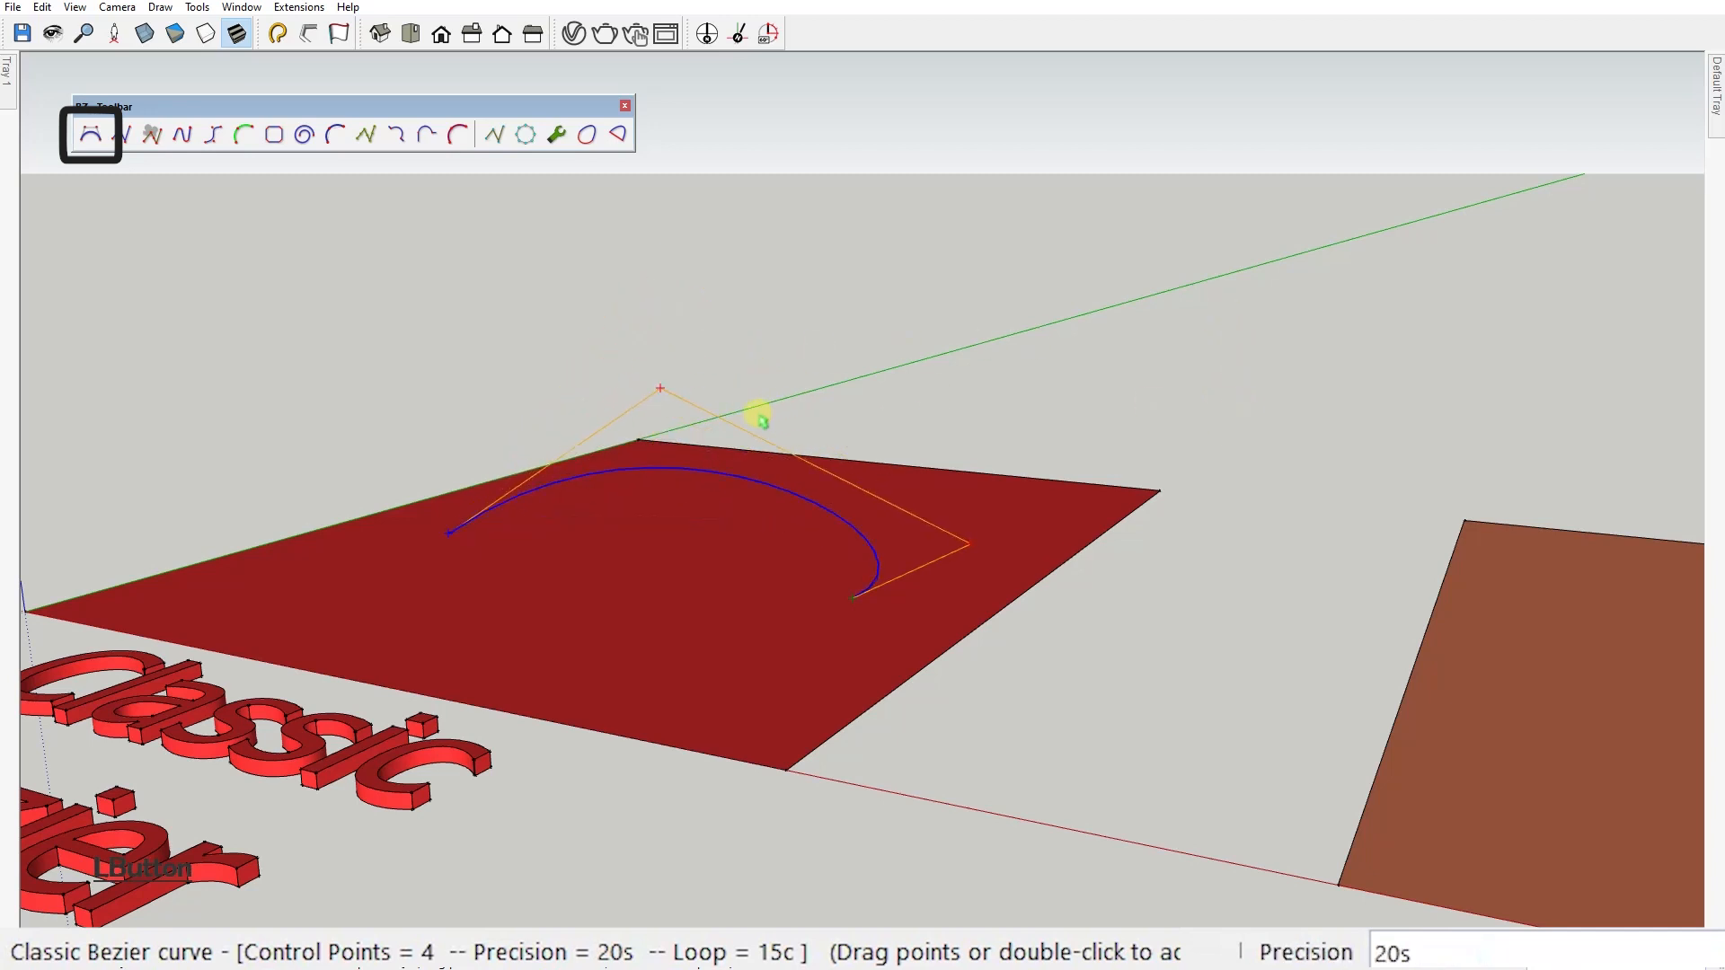
mouse_move(659, 394)
type("7")
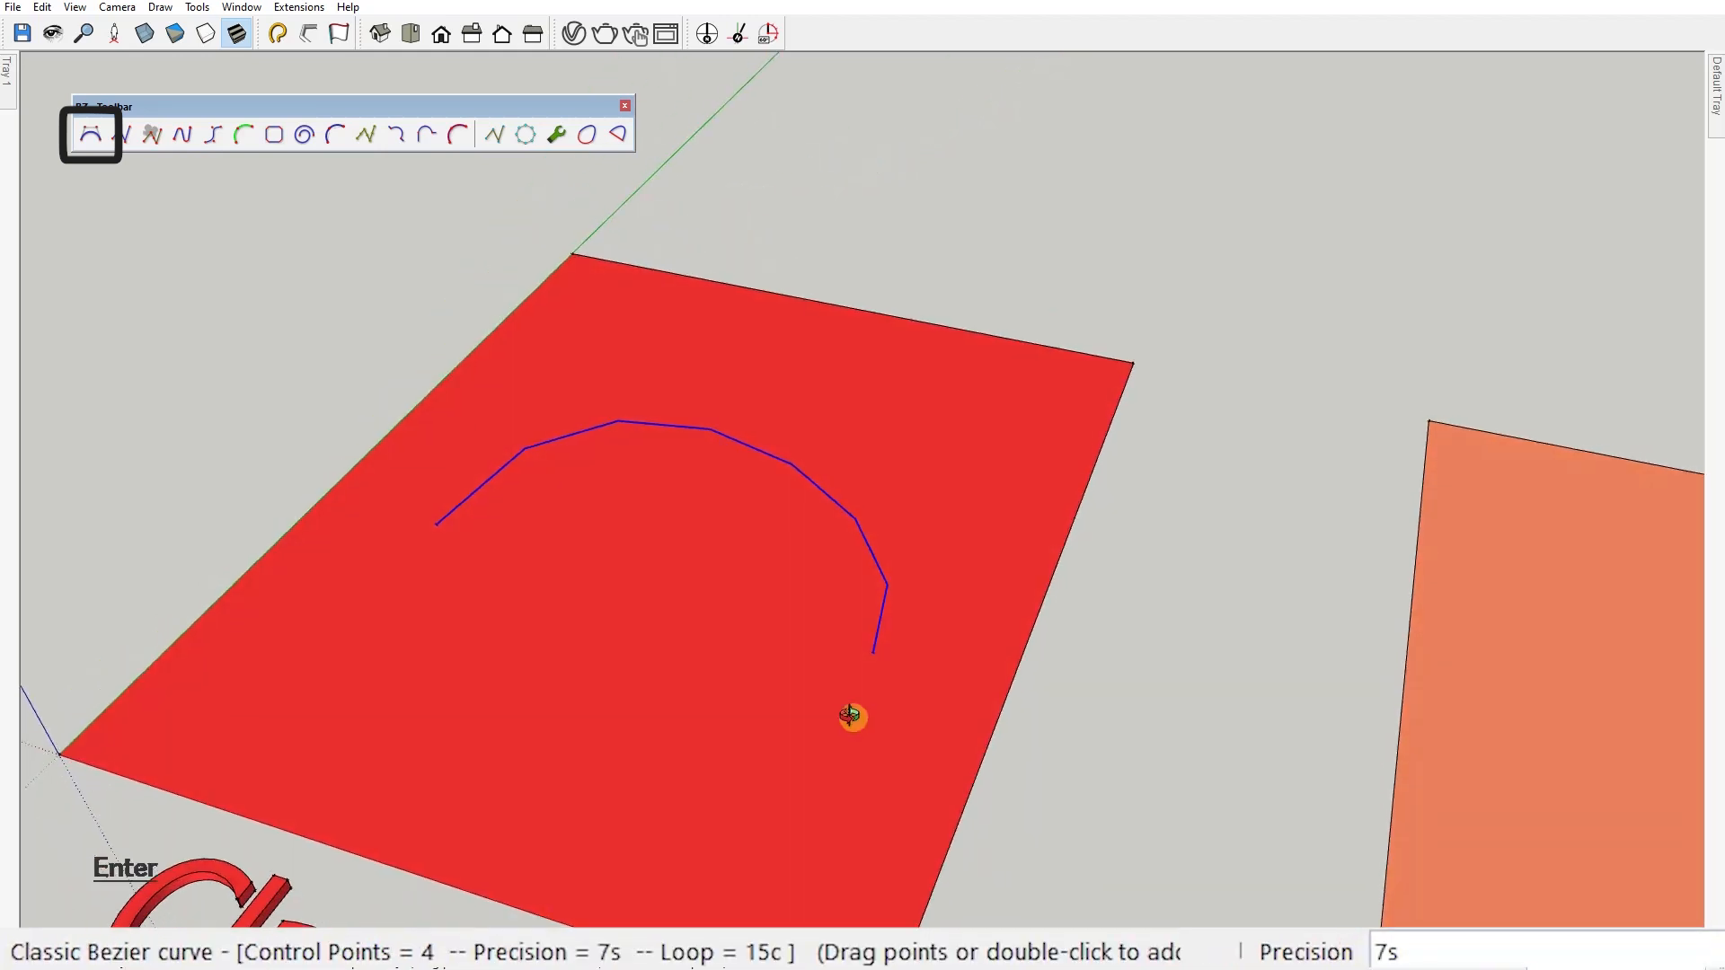
Close the four-point arch with a straight segment into a half-disc and review its extra parameters.
left_click(585, 135)
type("30")
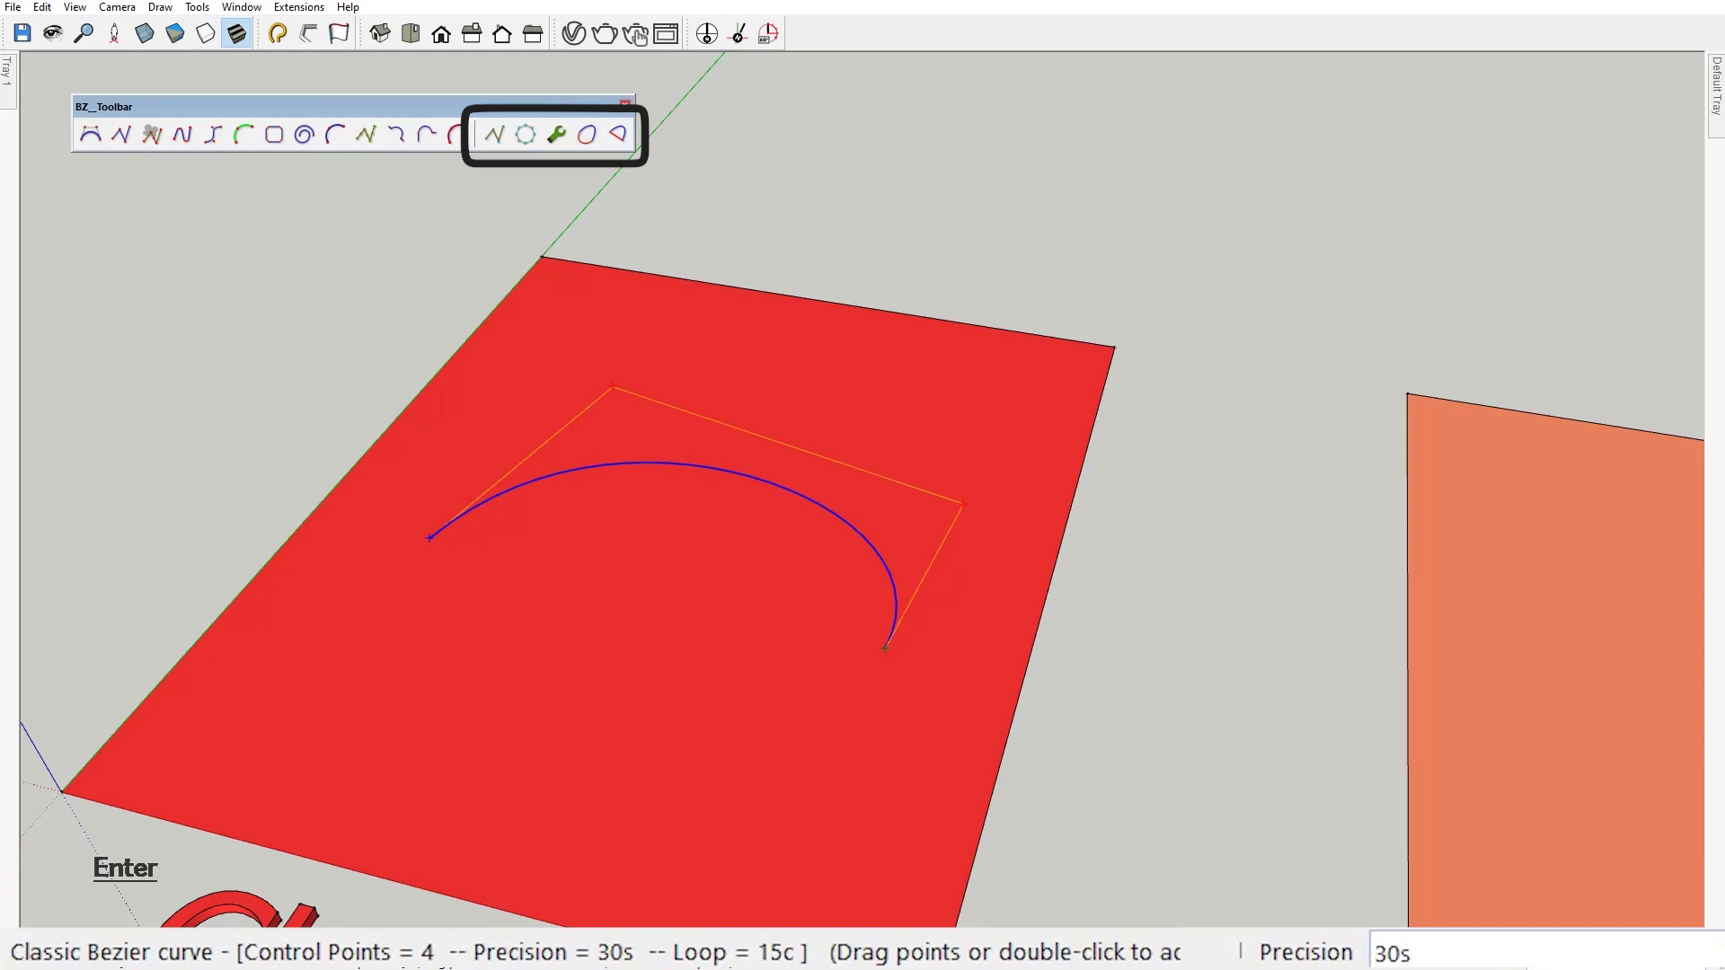
mouse_move(587, 135)
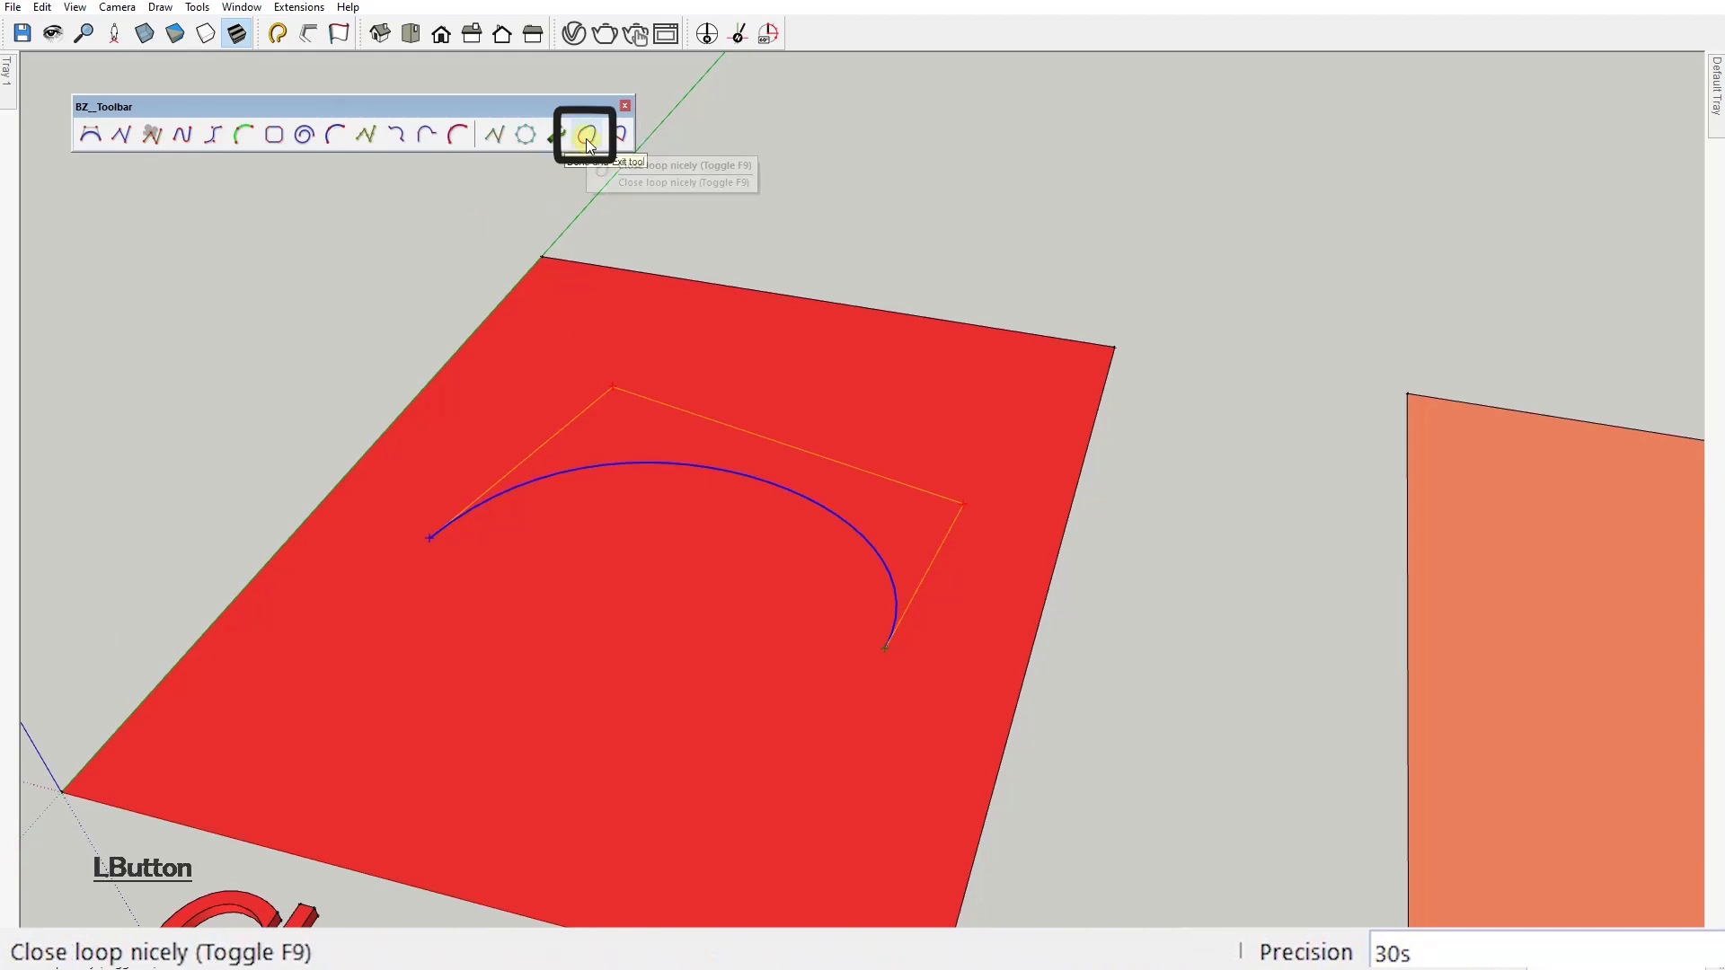
left_click(590, 134)
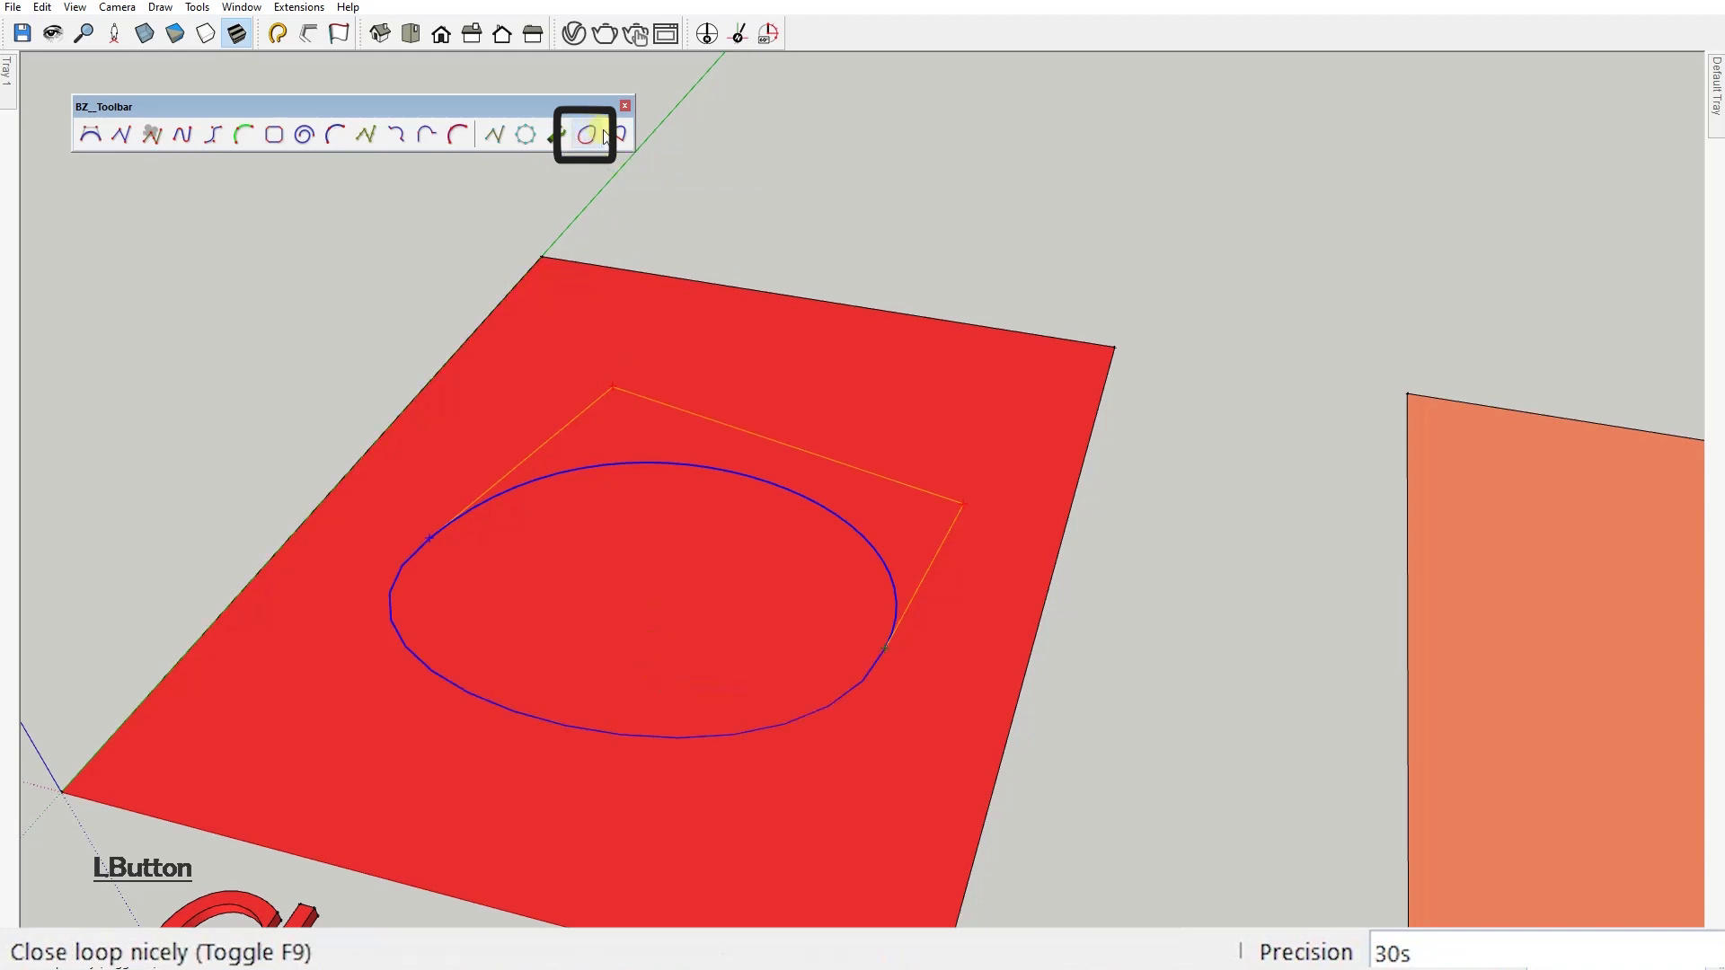
left_click(582, 133)
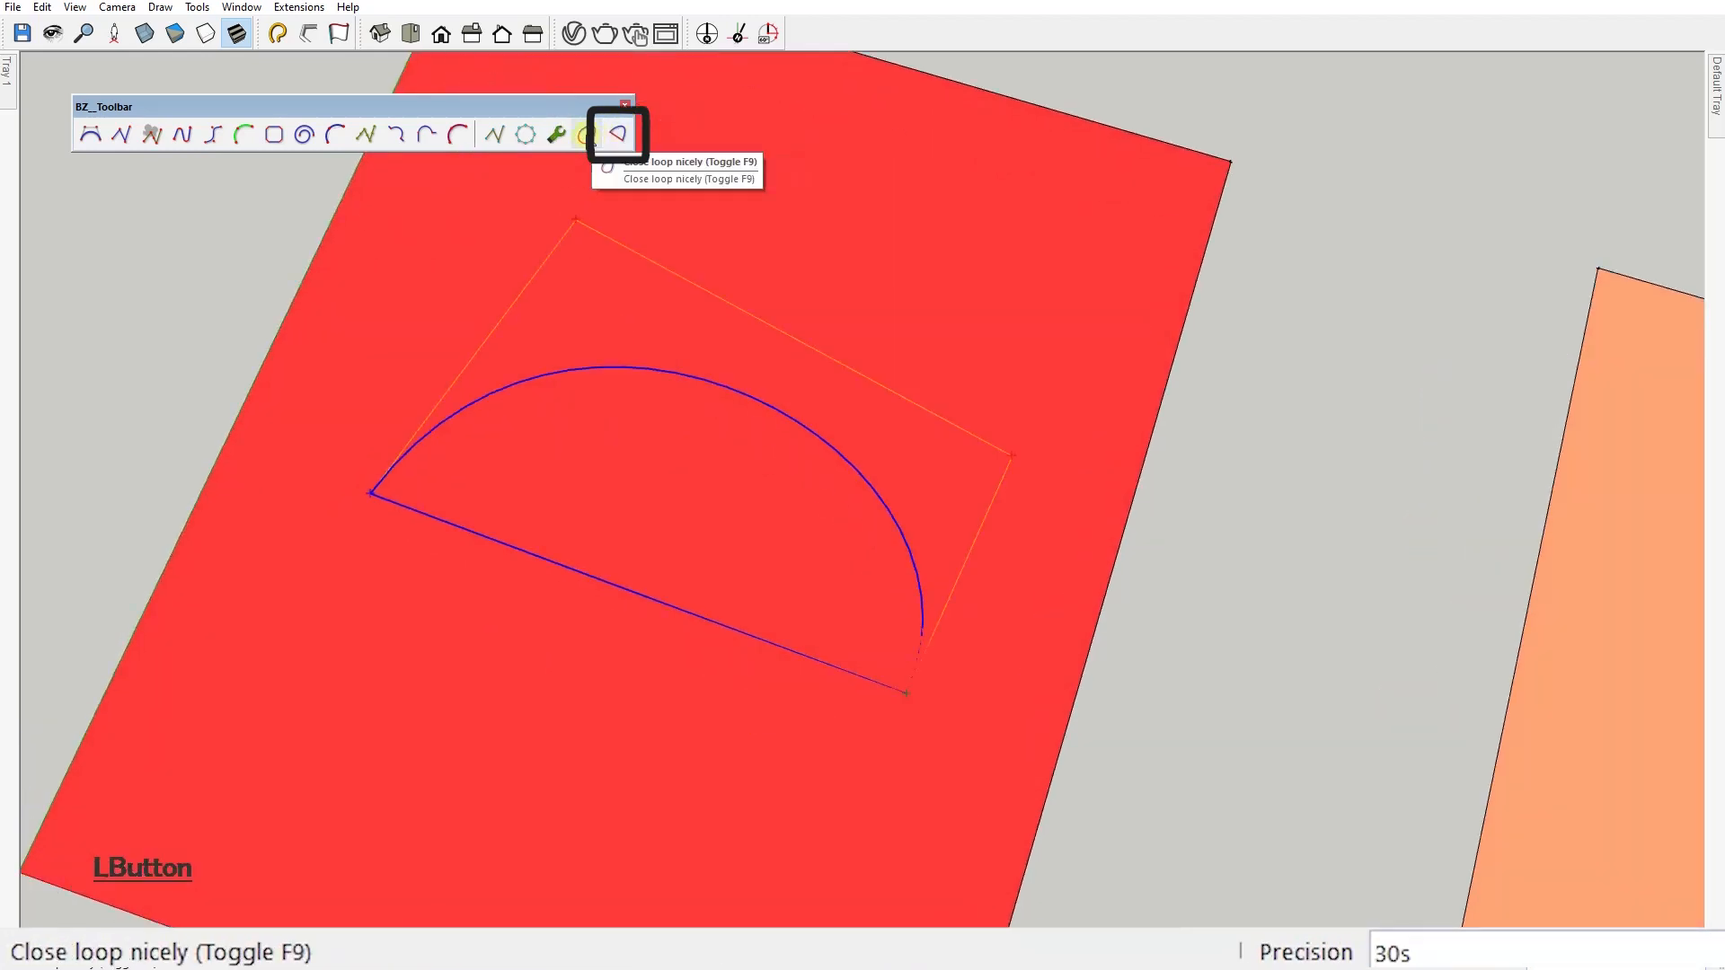
left_click(523, 135)
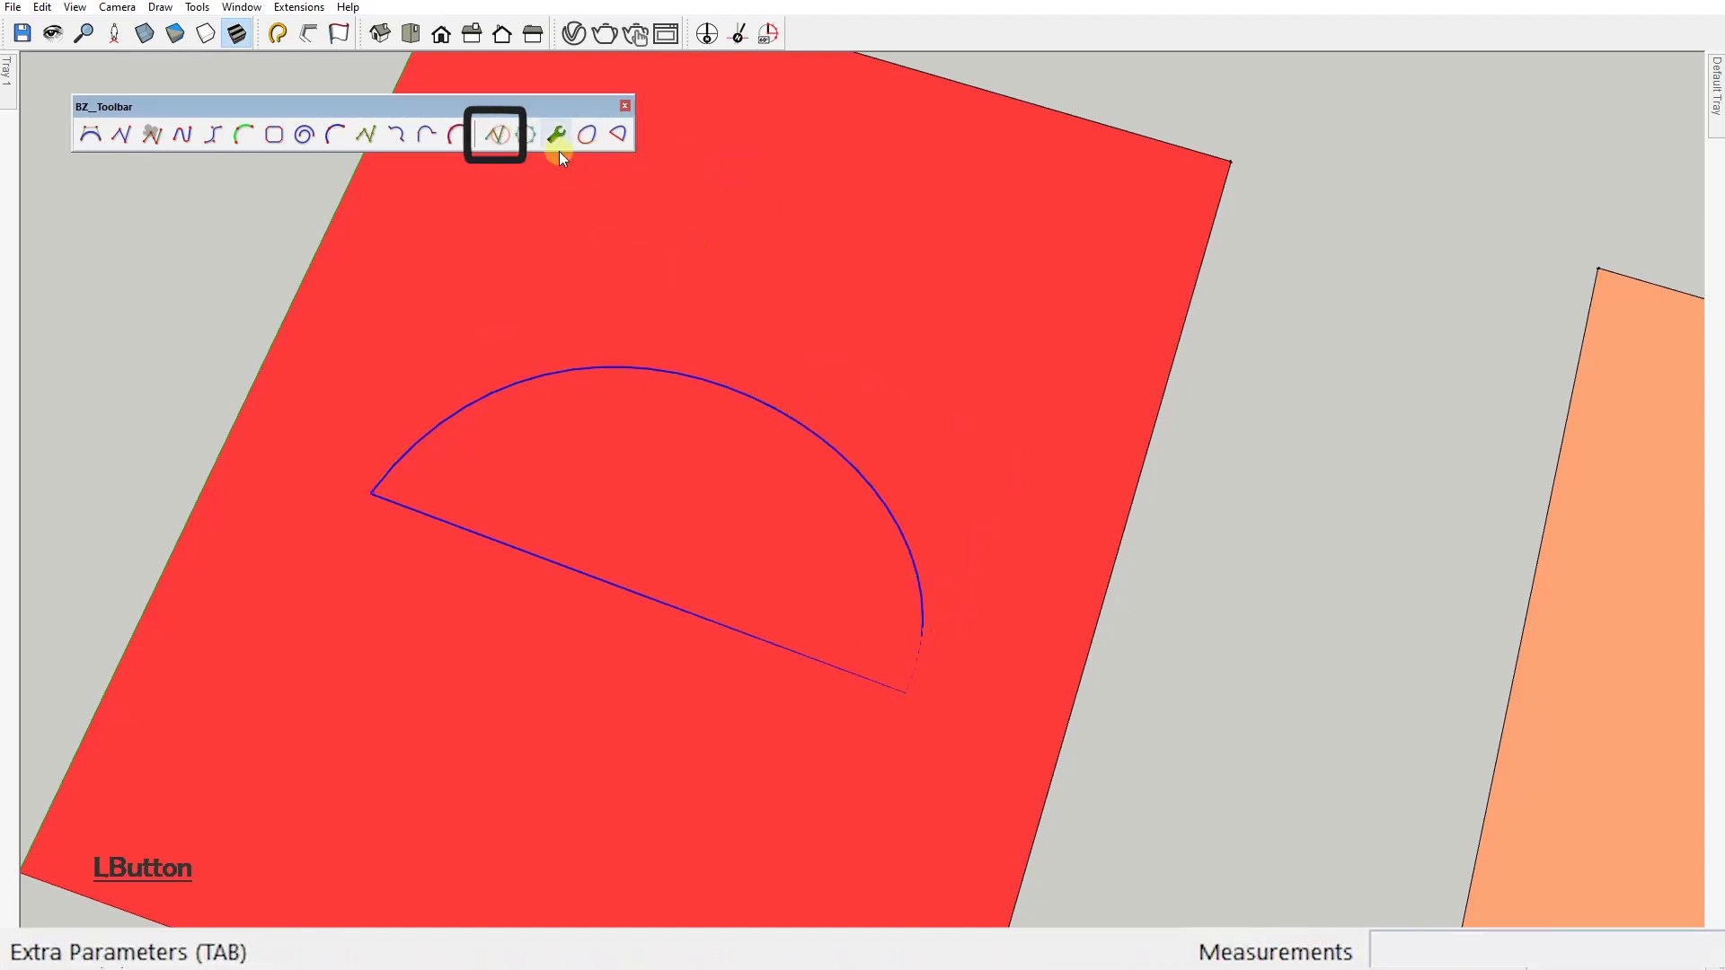
mouse_move(498, 135)
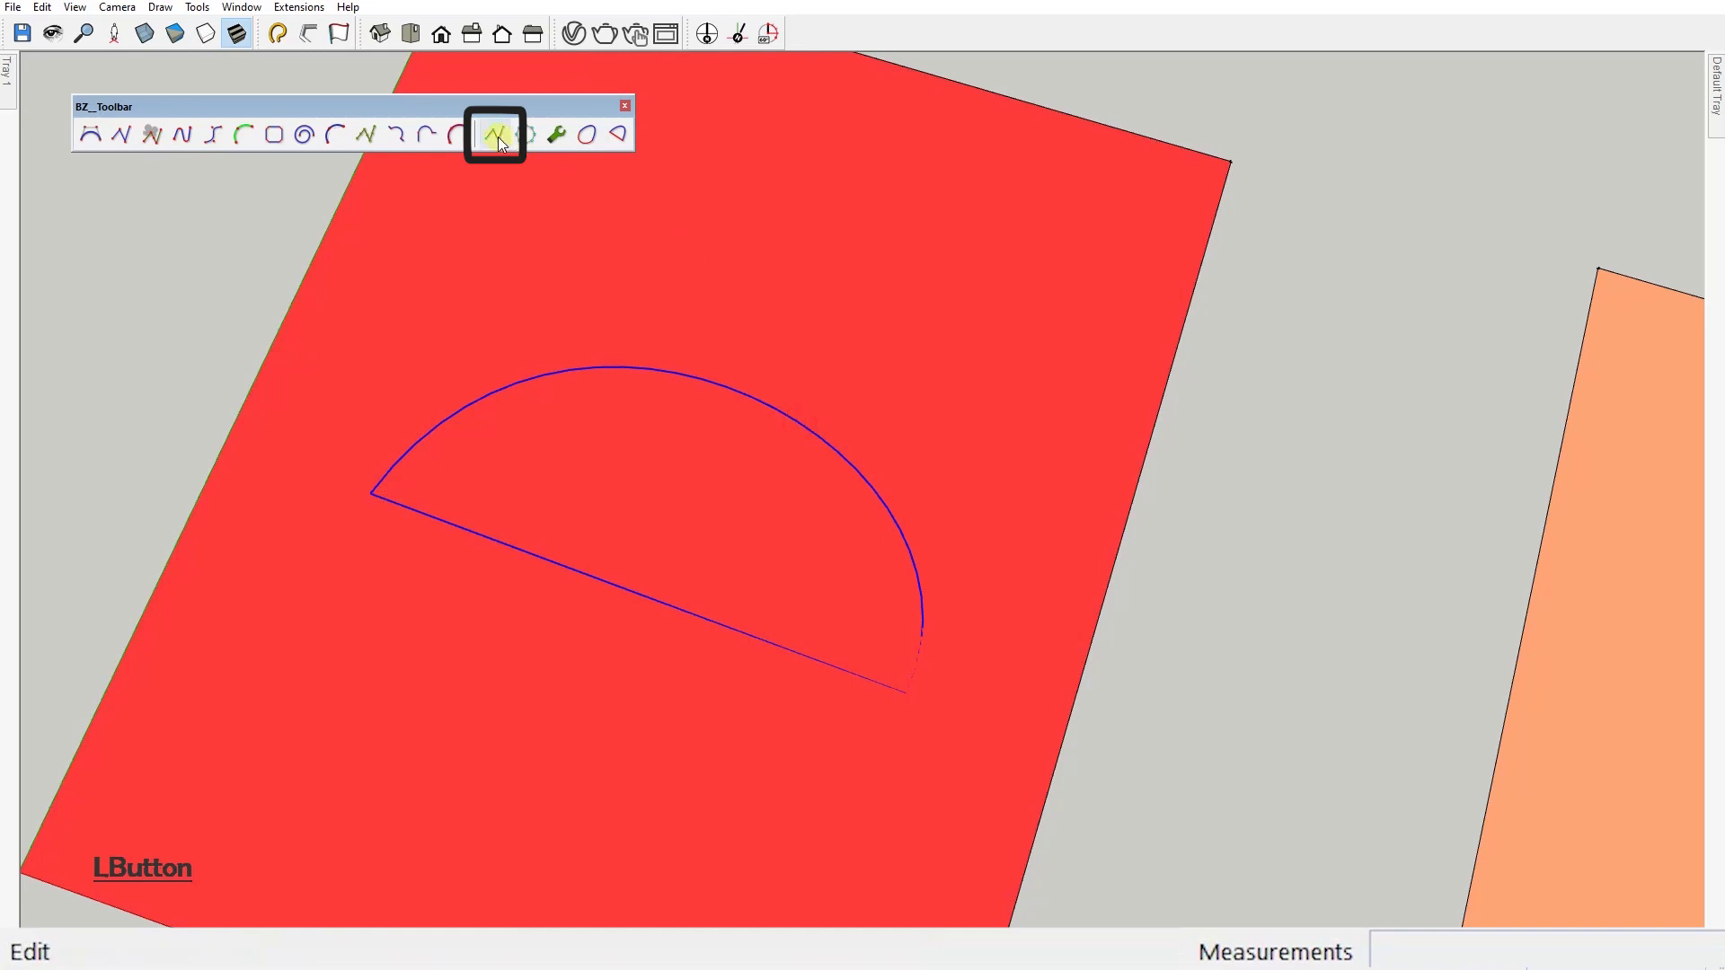
left_click(494, 133)
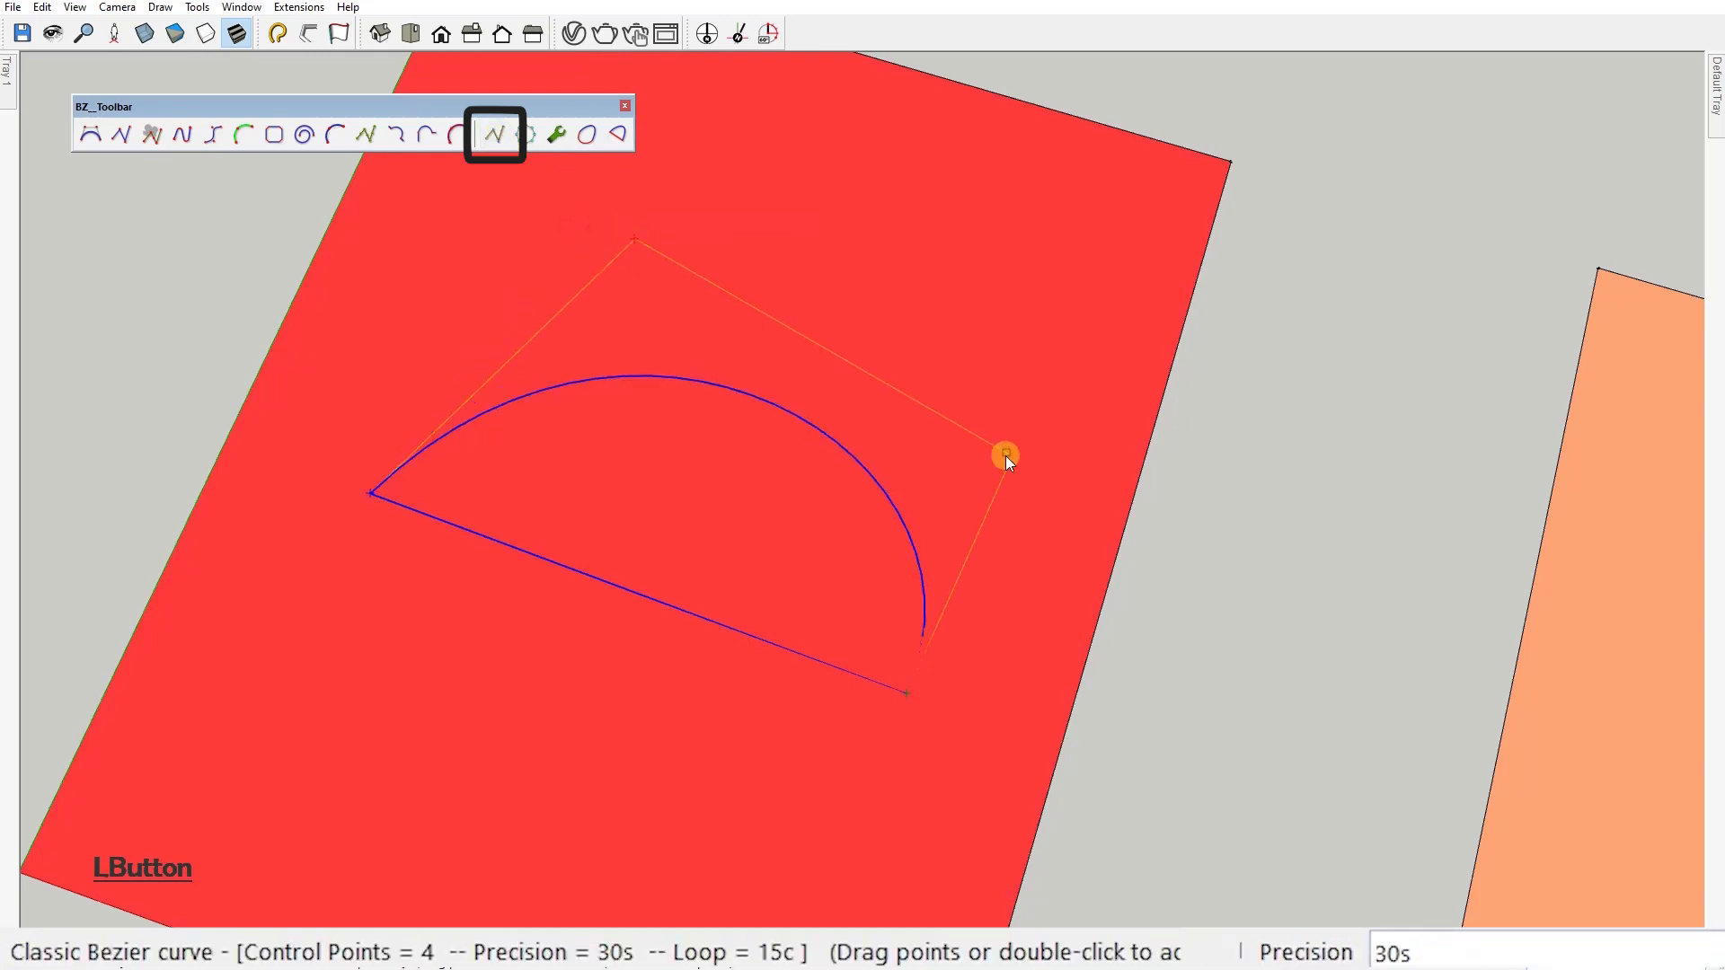
mouse_move(555, 135)
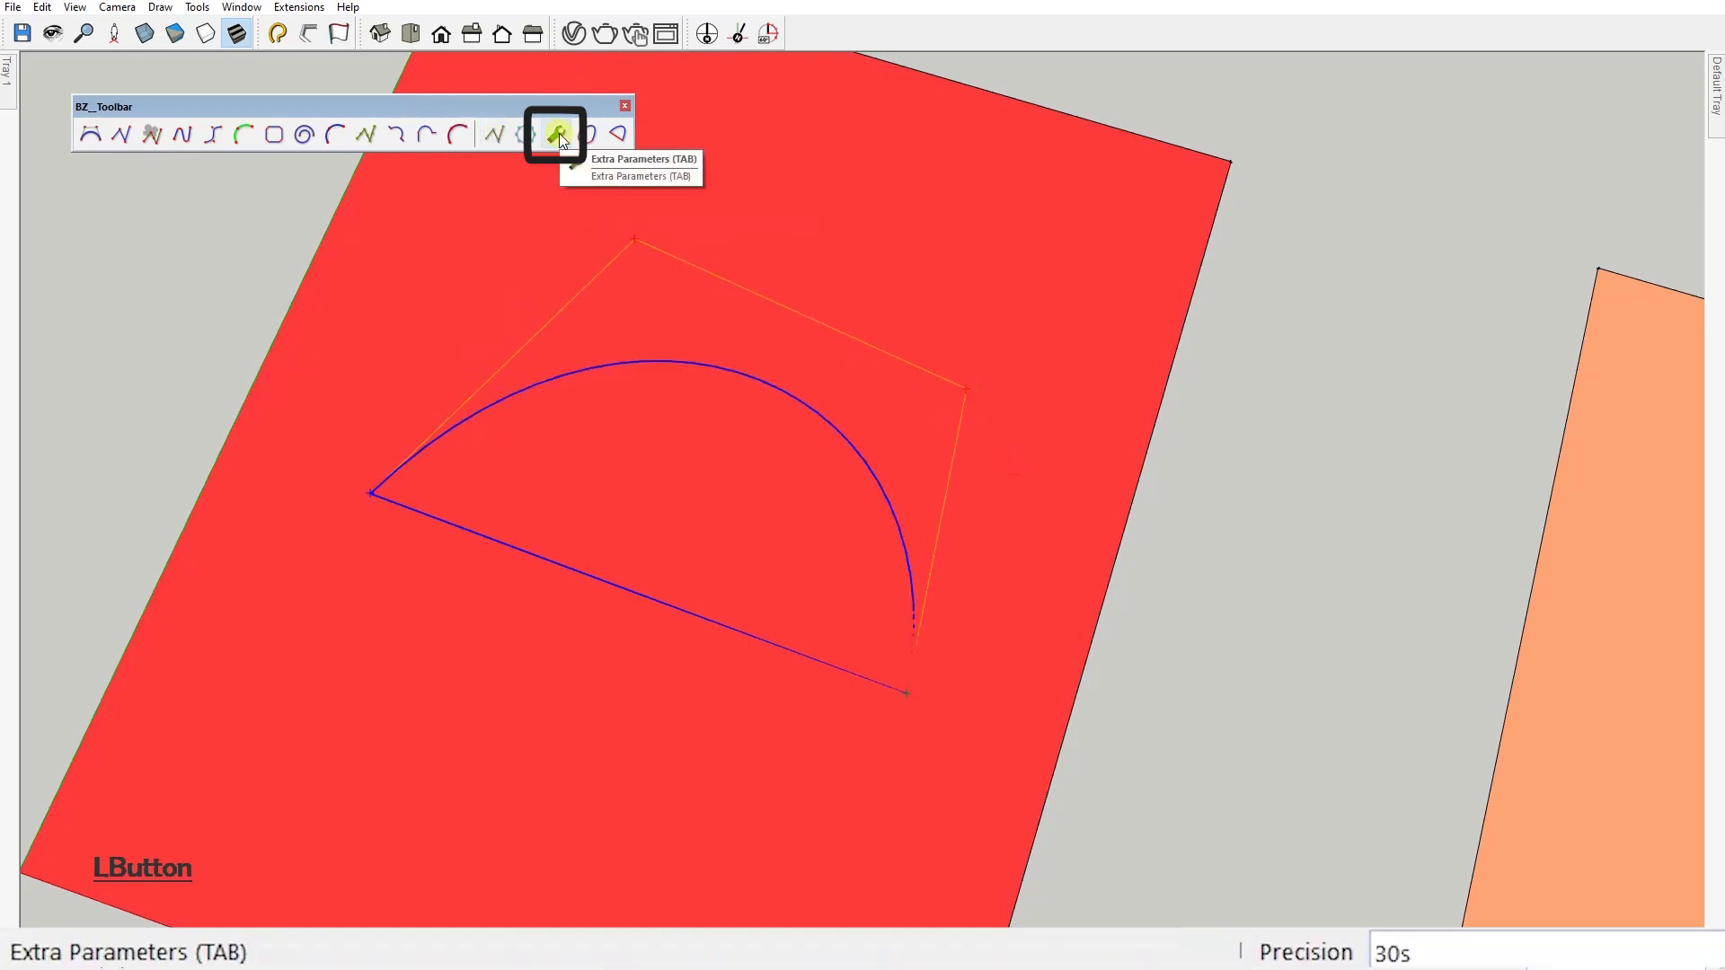
left_click(555, 133)
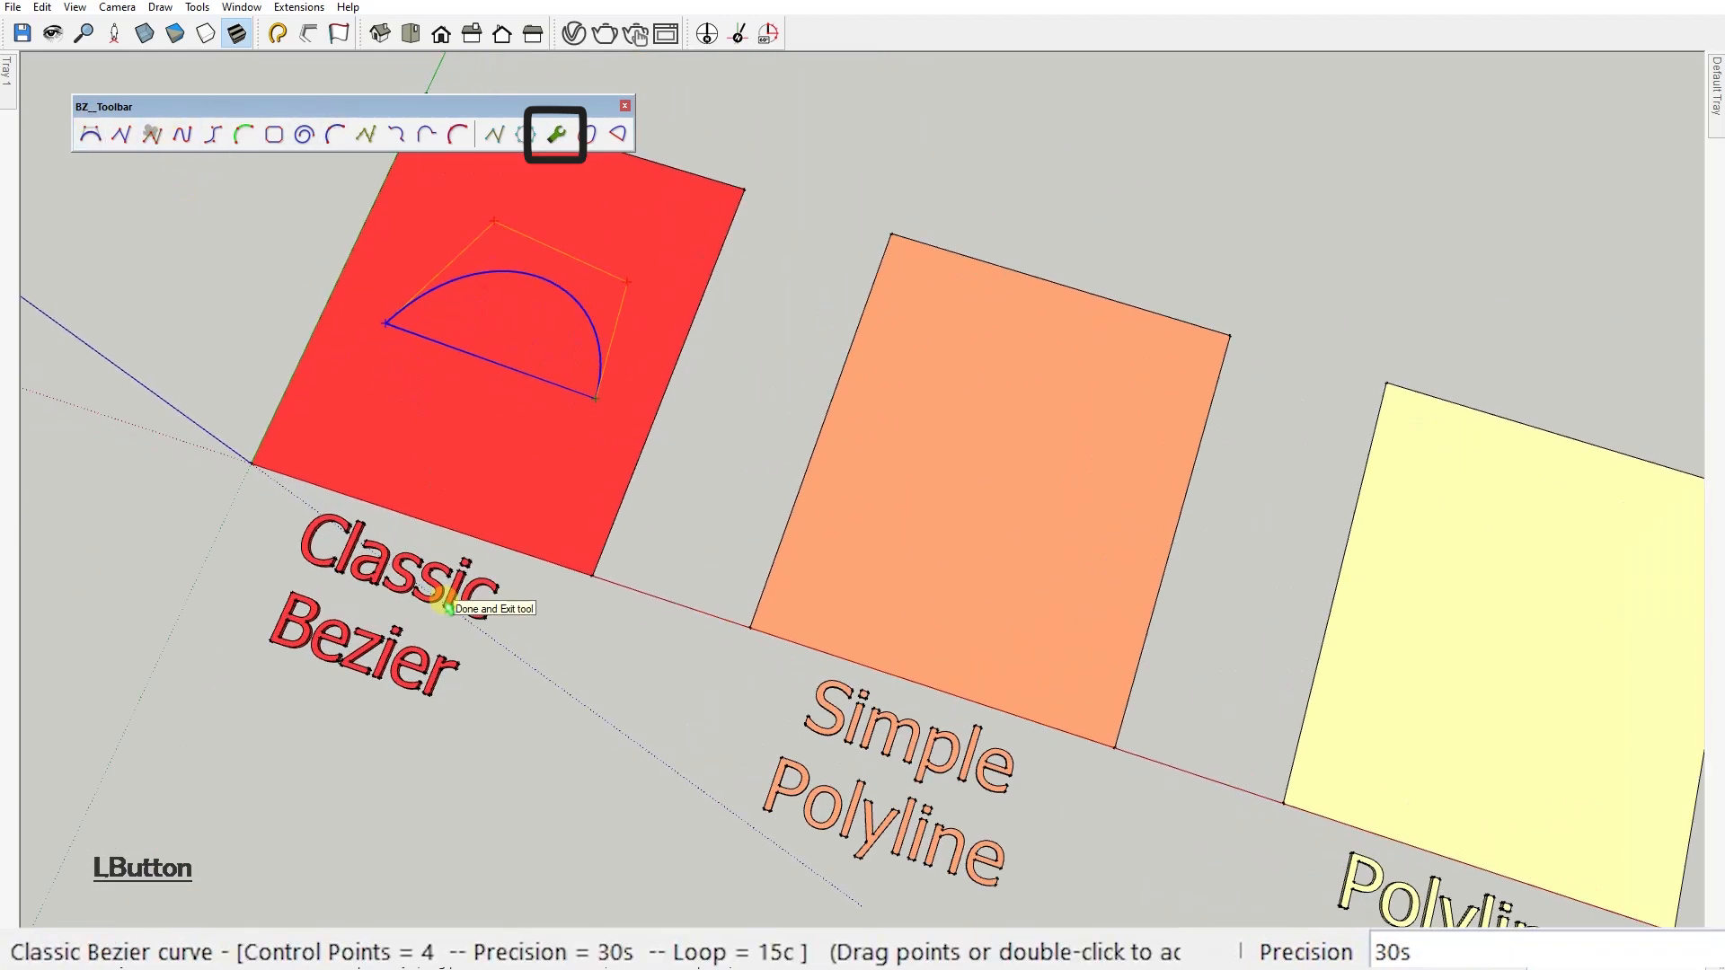
mouse_move(440, 603)
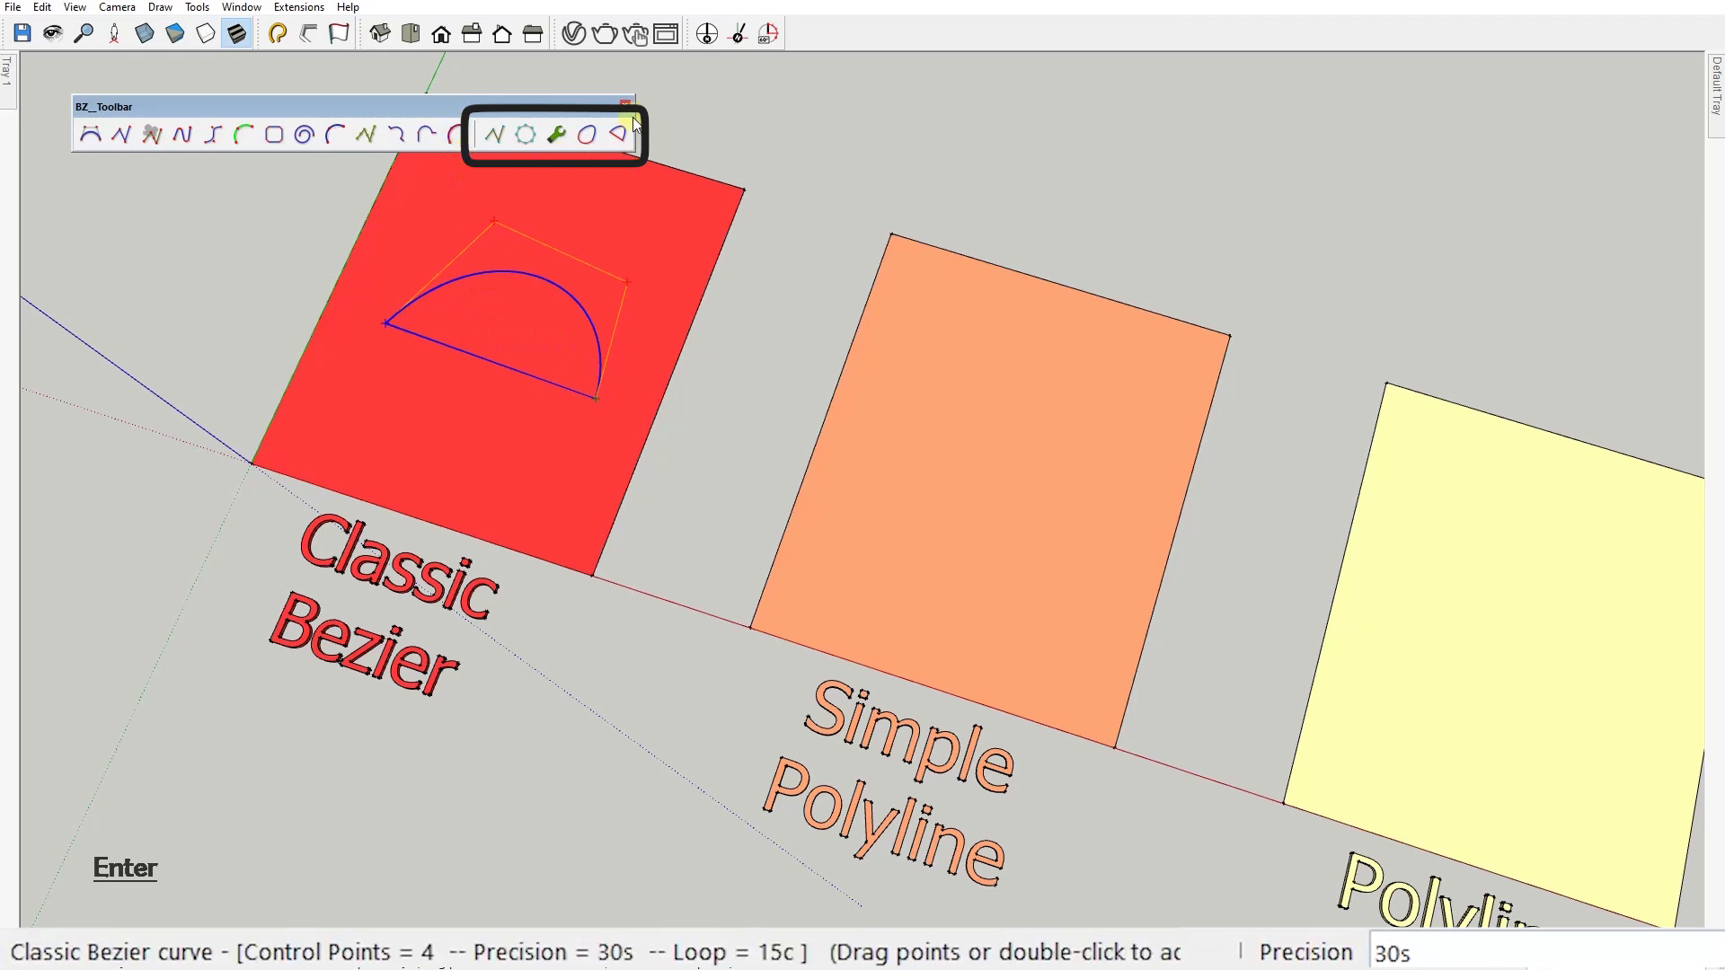
Leave the Bezier edit and draw a six-point zigzag Simple Polyline across the orange square.
left_click(492, 134)
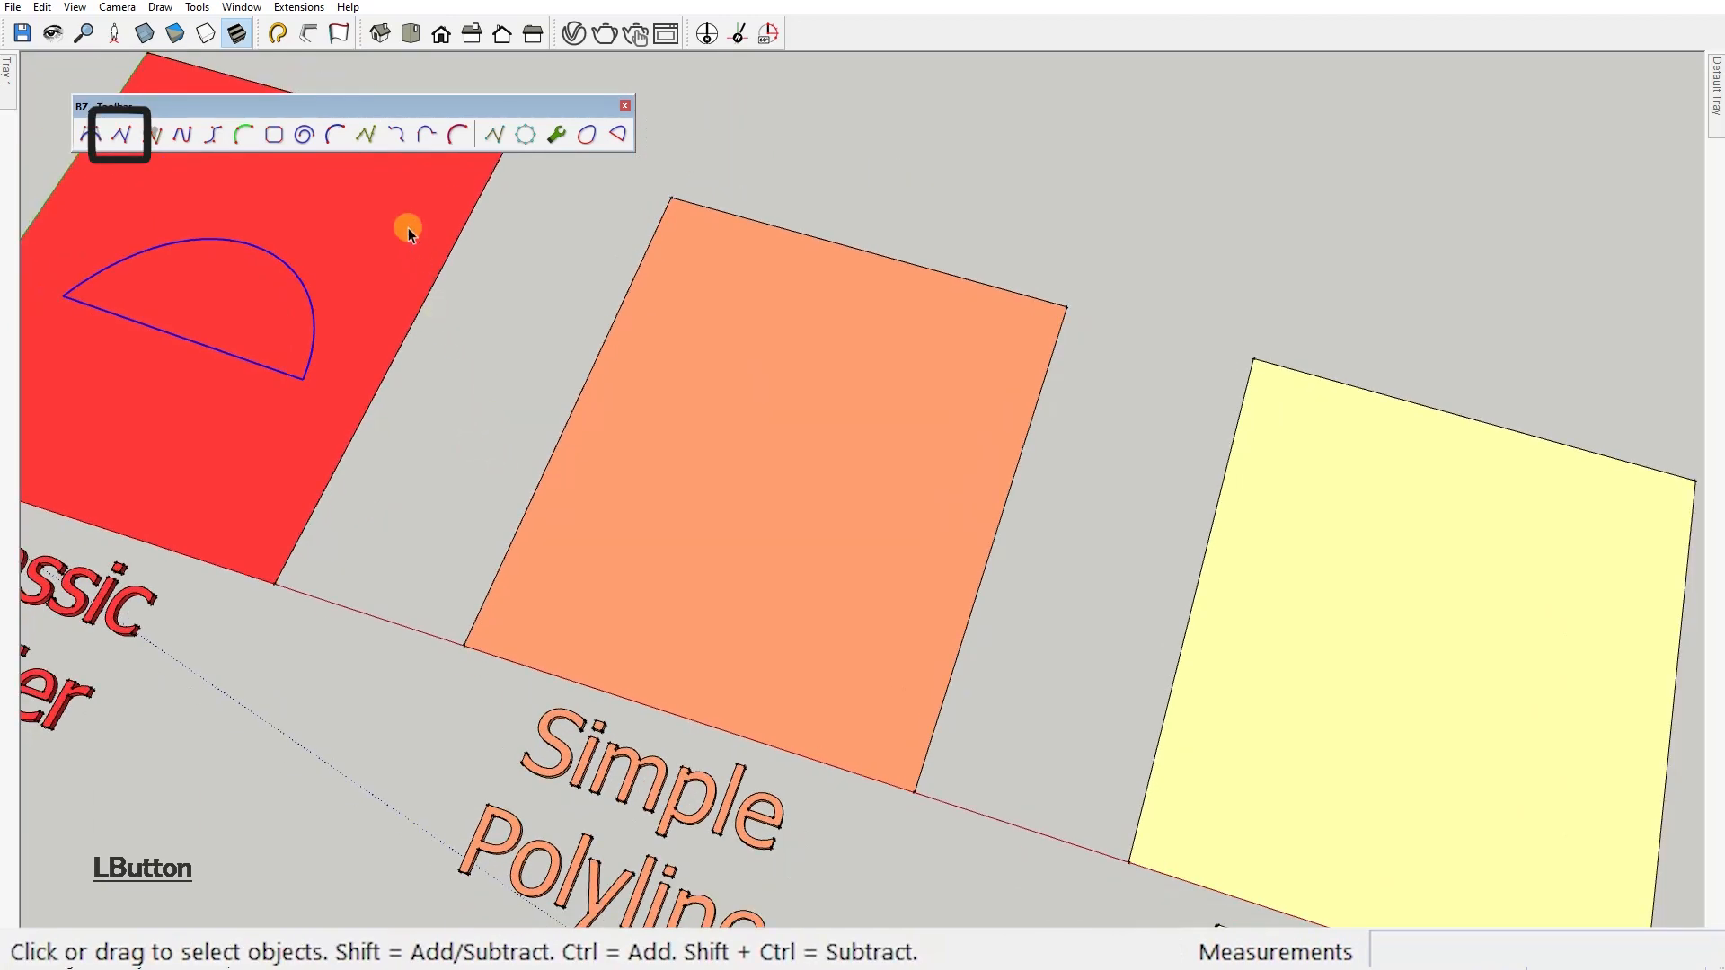
left_click(494, 134)
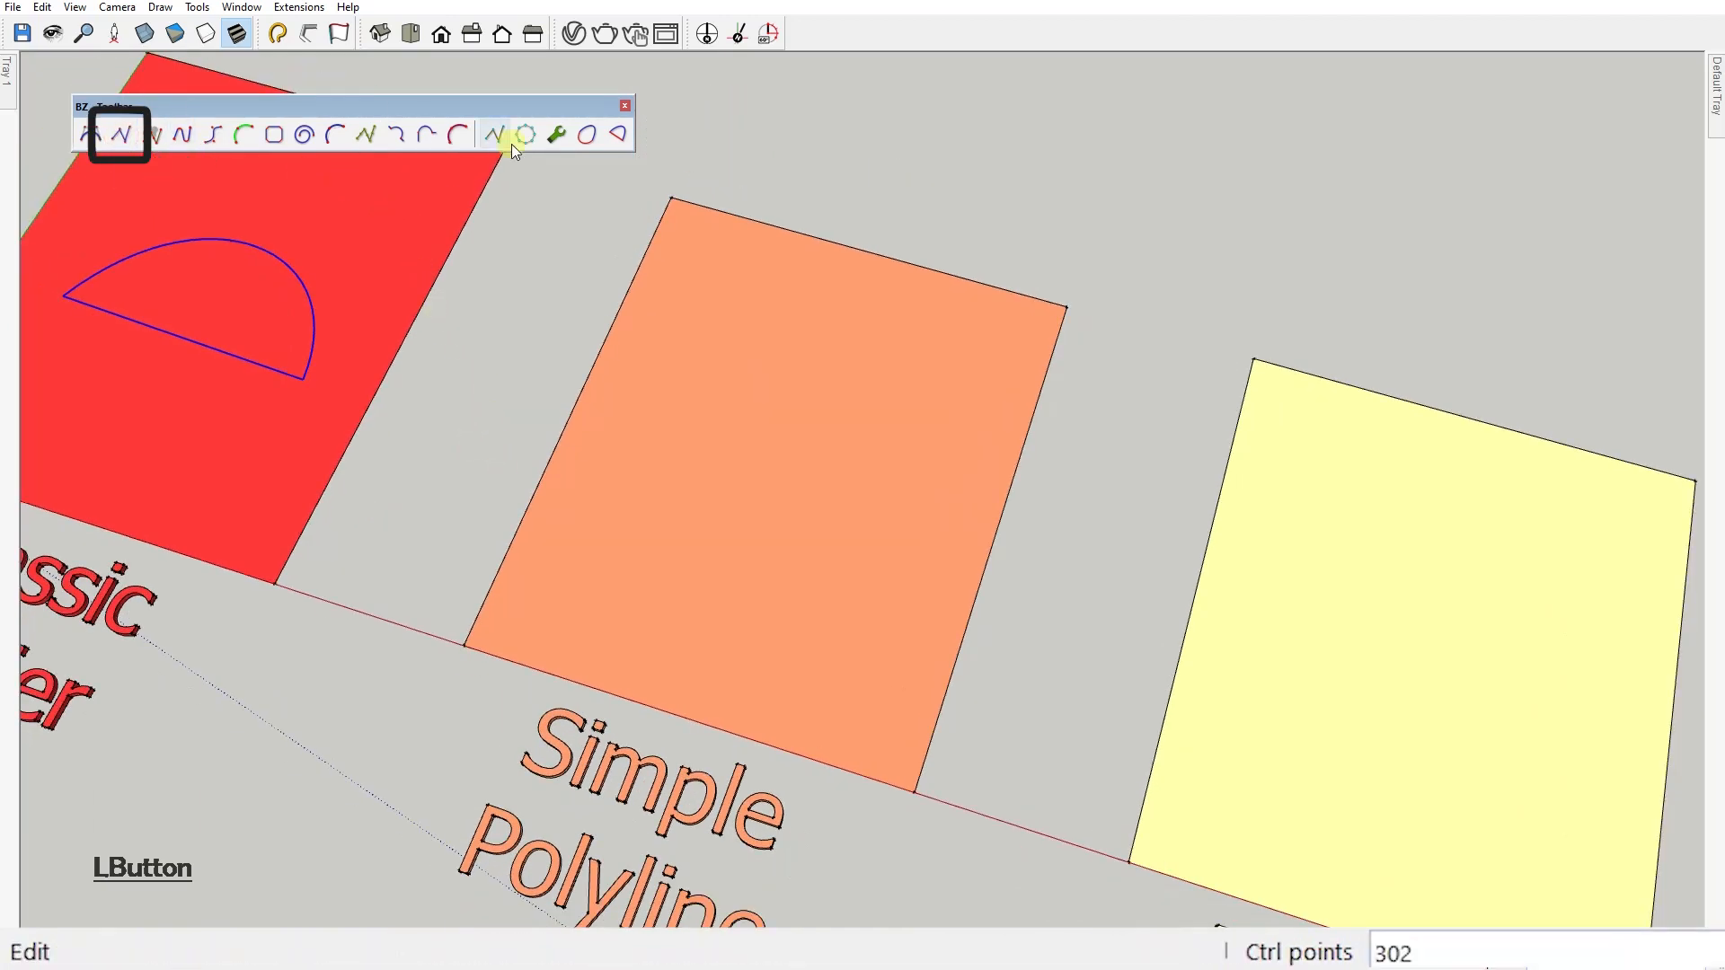
left_click(801, 296)
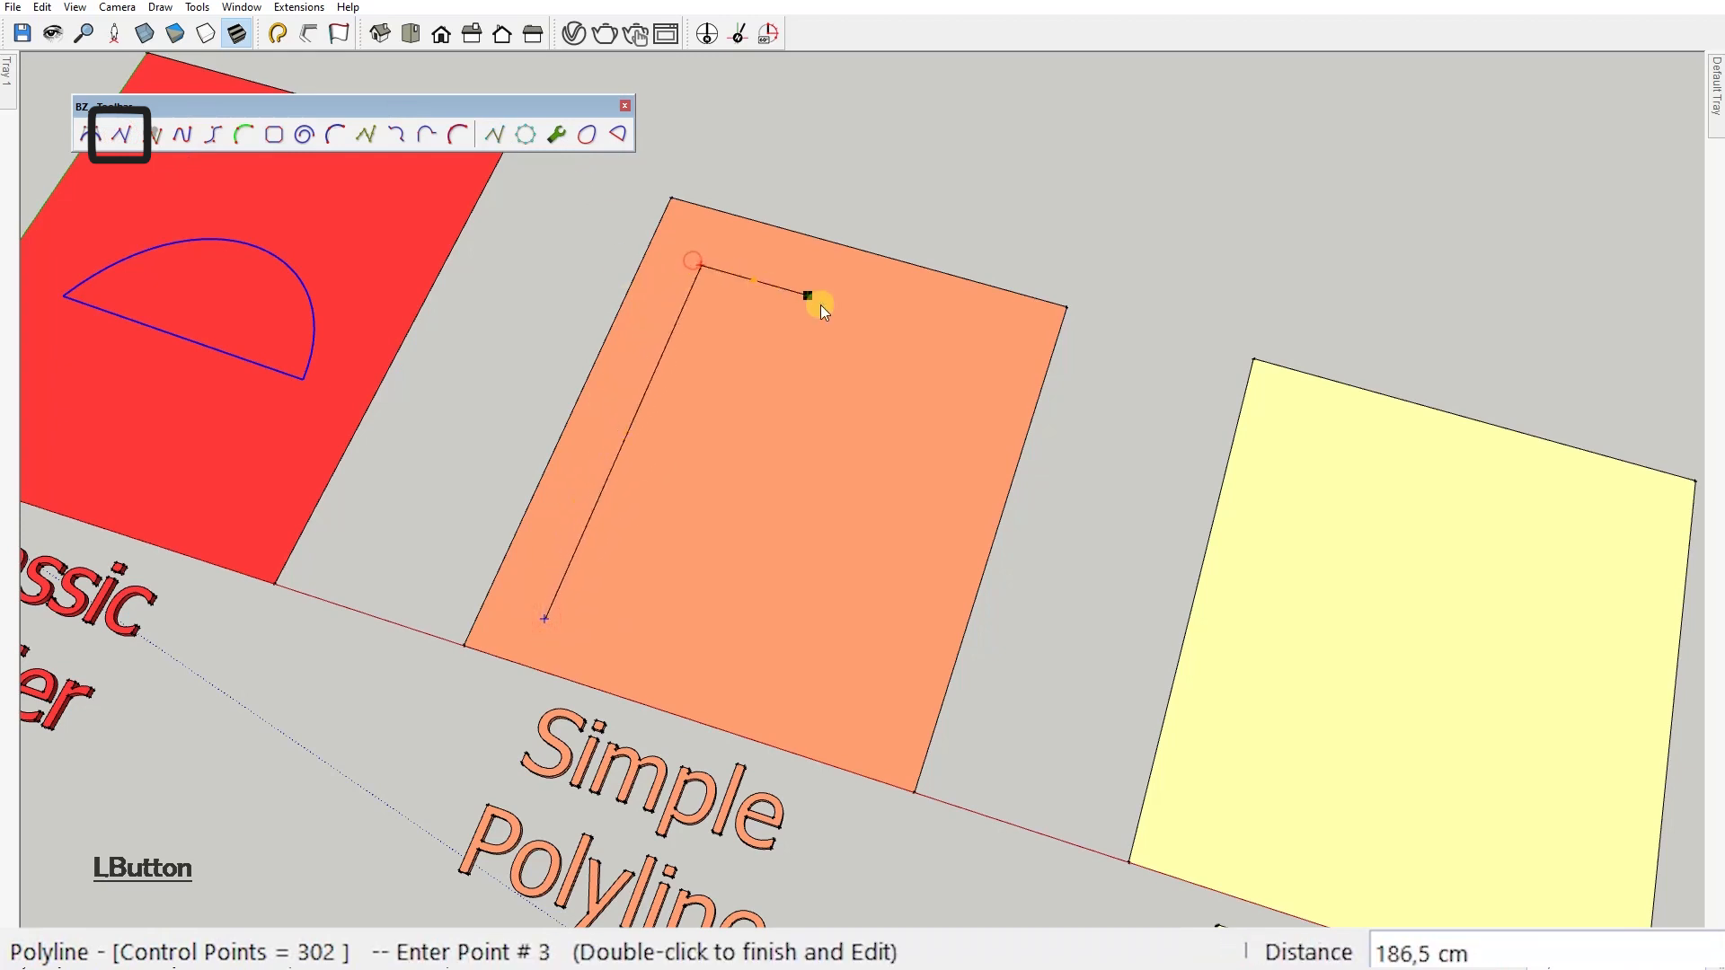
left_click(654, 571)
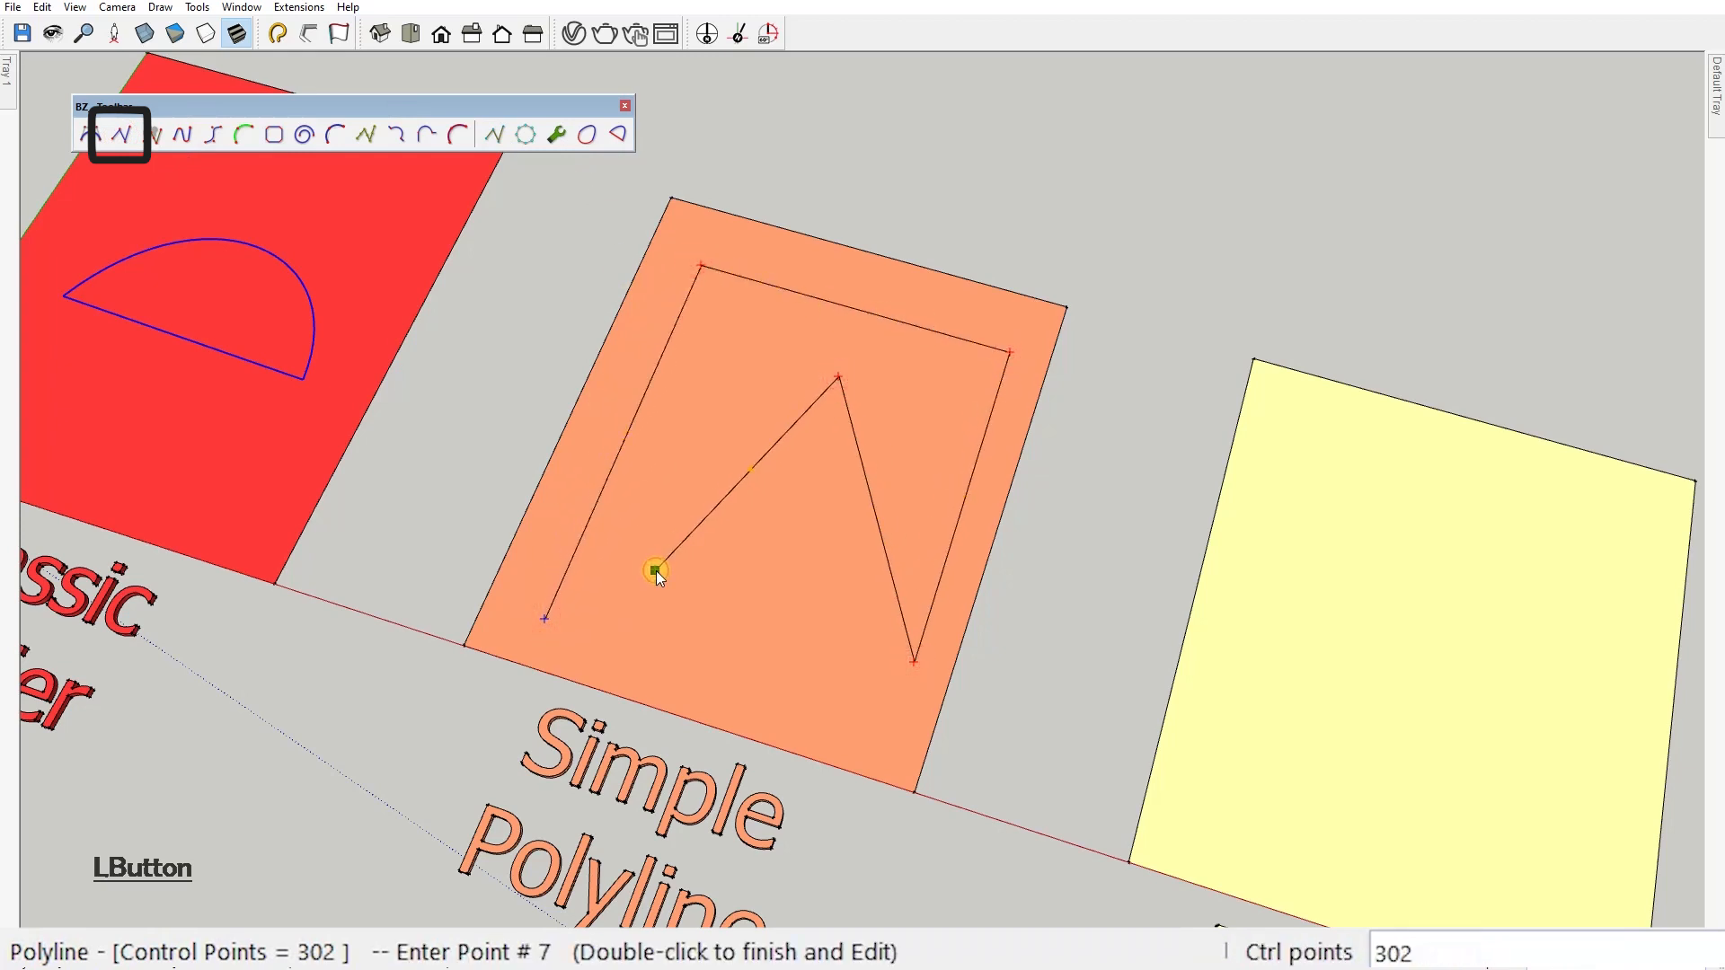
double_click(654, 574)
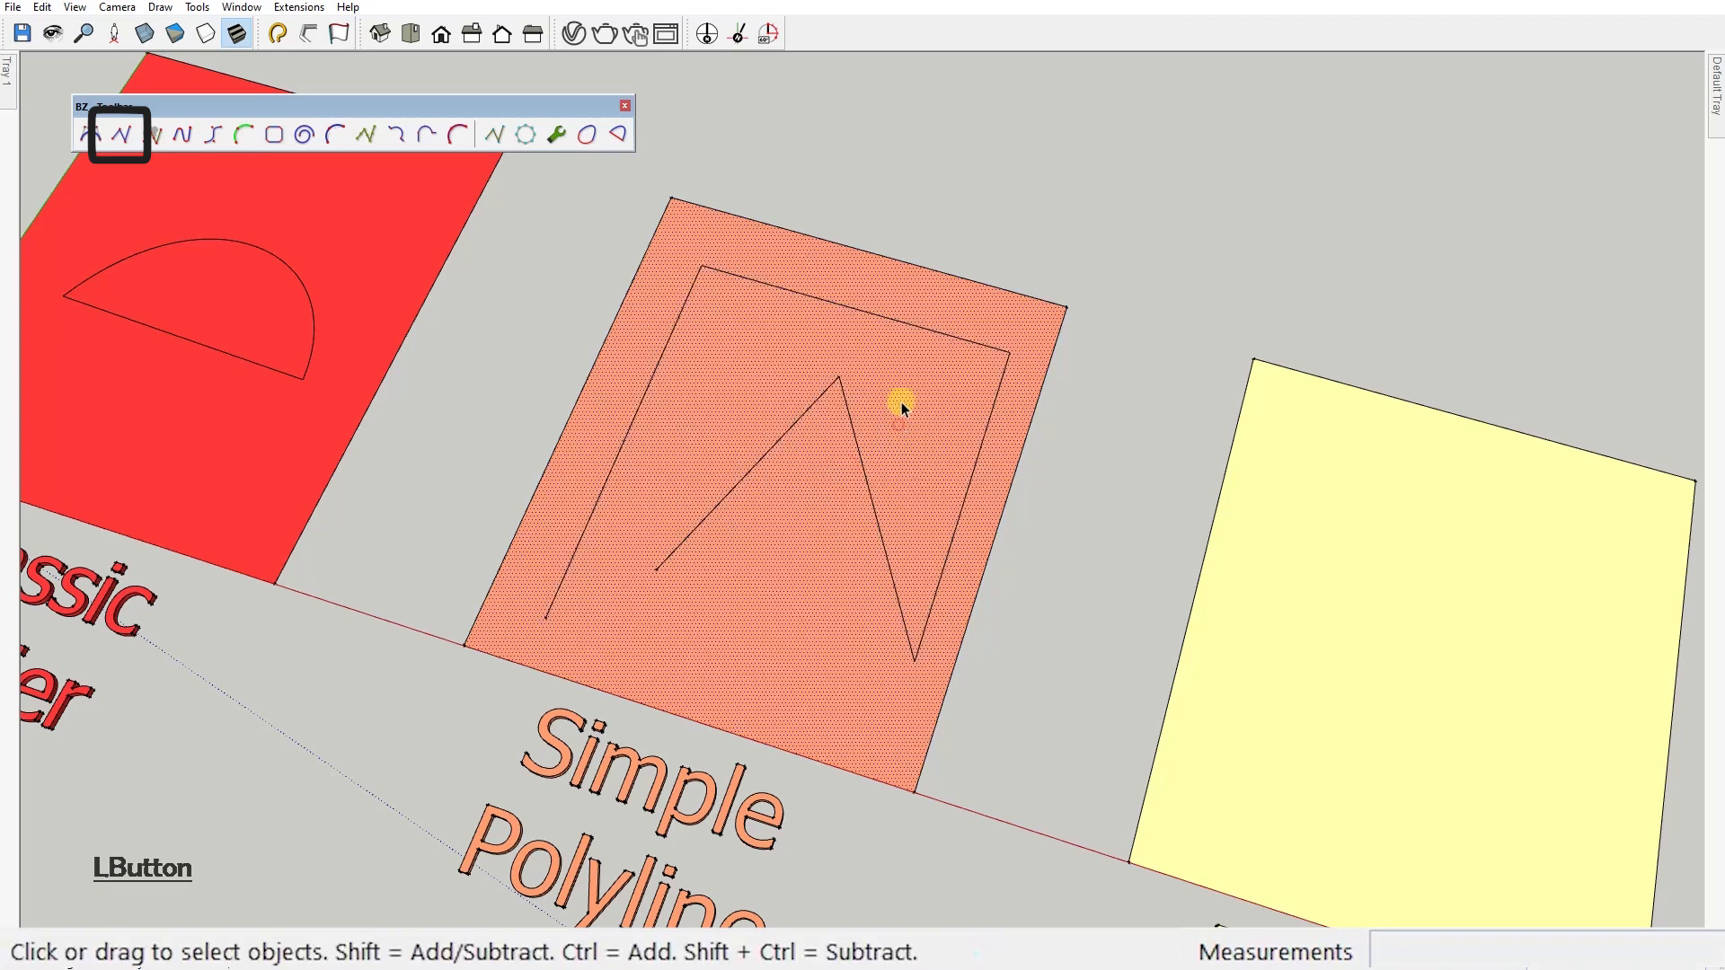
left_click(840, 384)
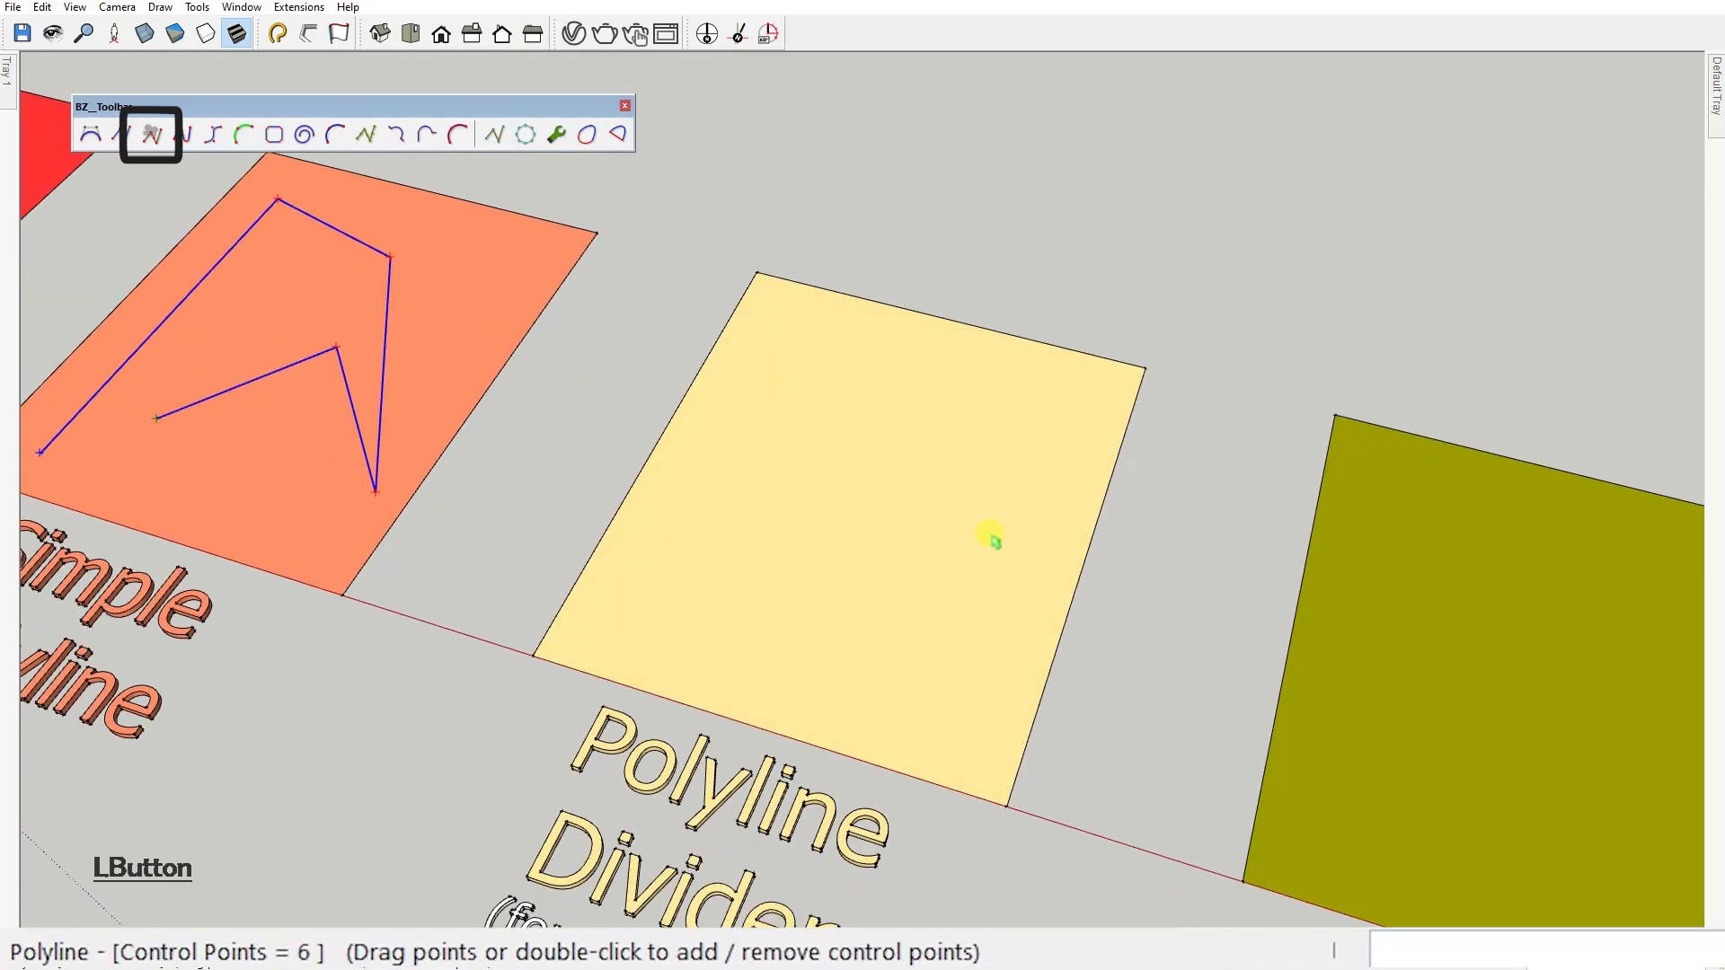
Draw a nine-point zigzag Polyline Divider curve on the yellow square with default division parameters.
left_click(368, 133)
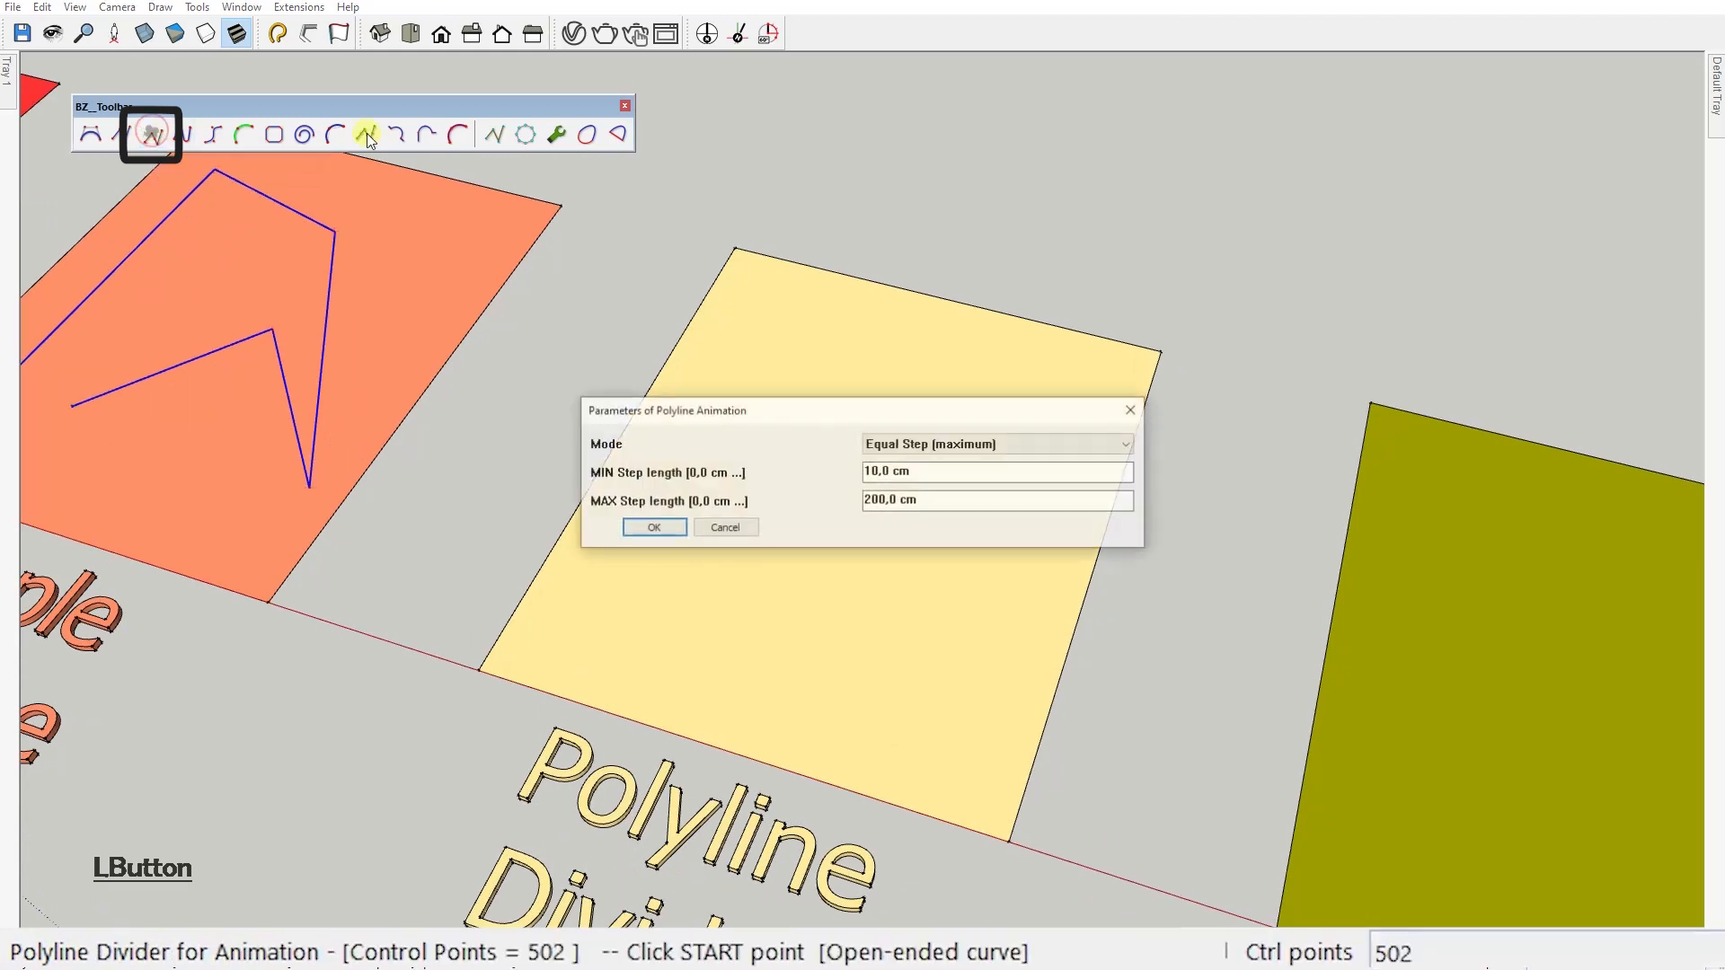
left_click(652, 526)
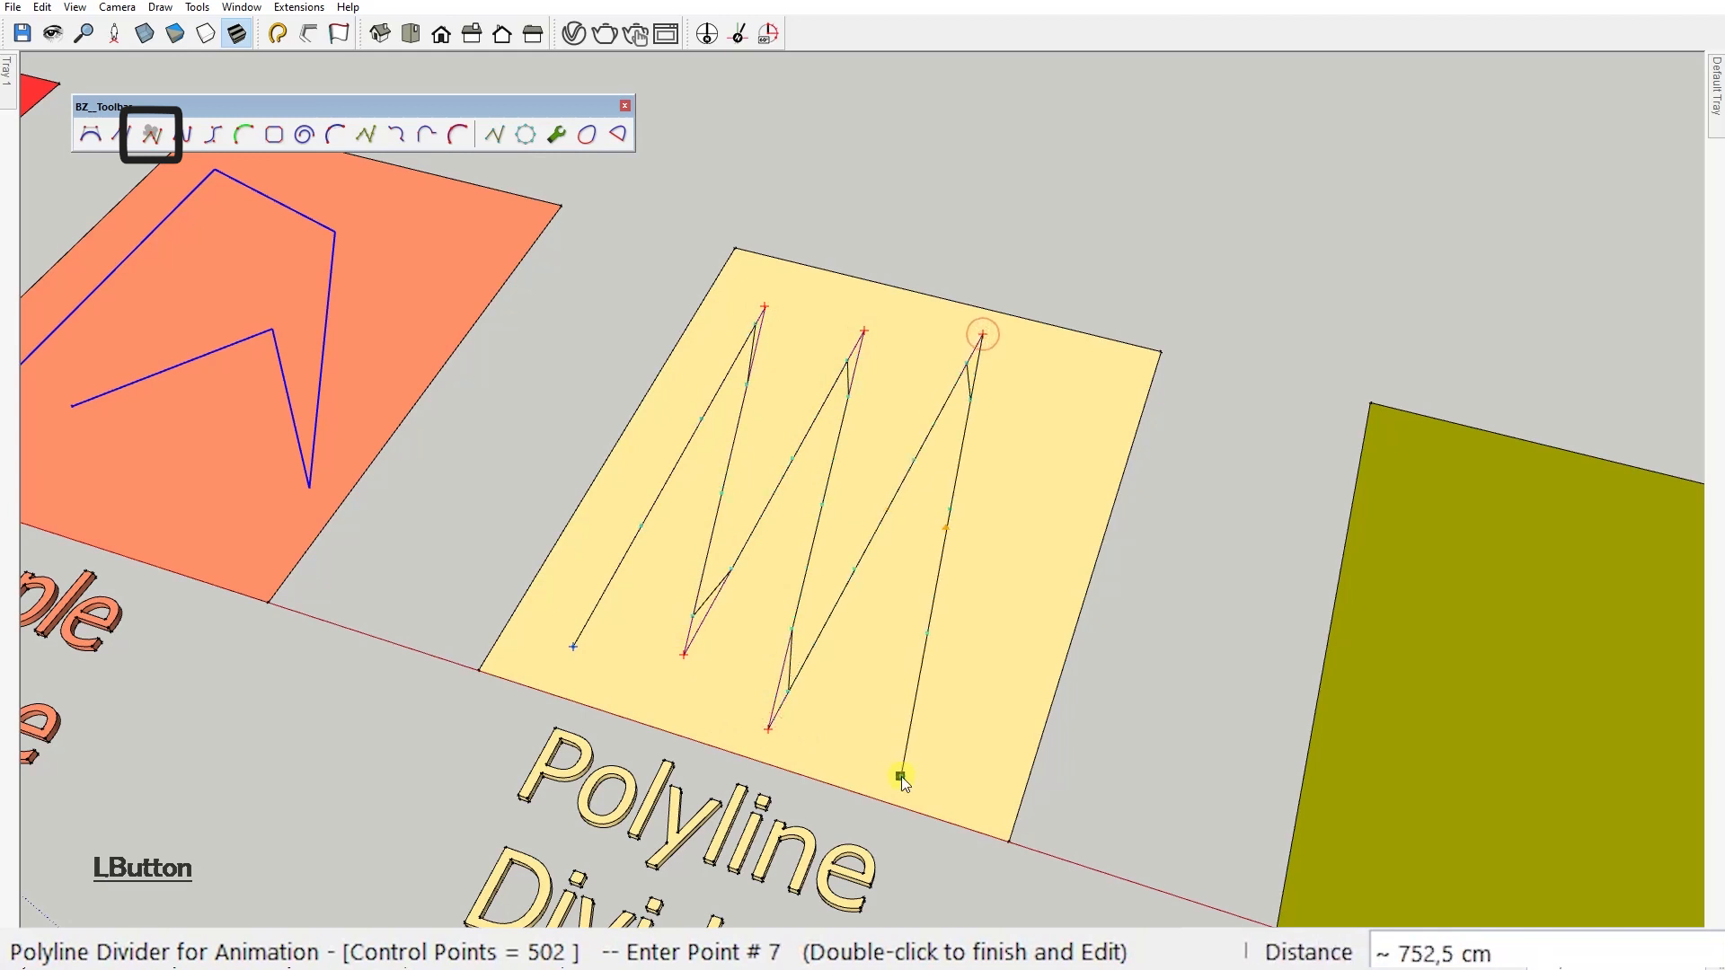
double_click(900, 771)
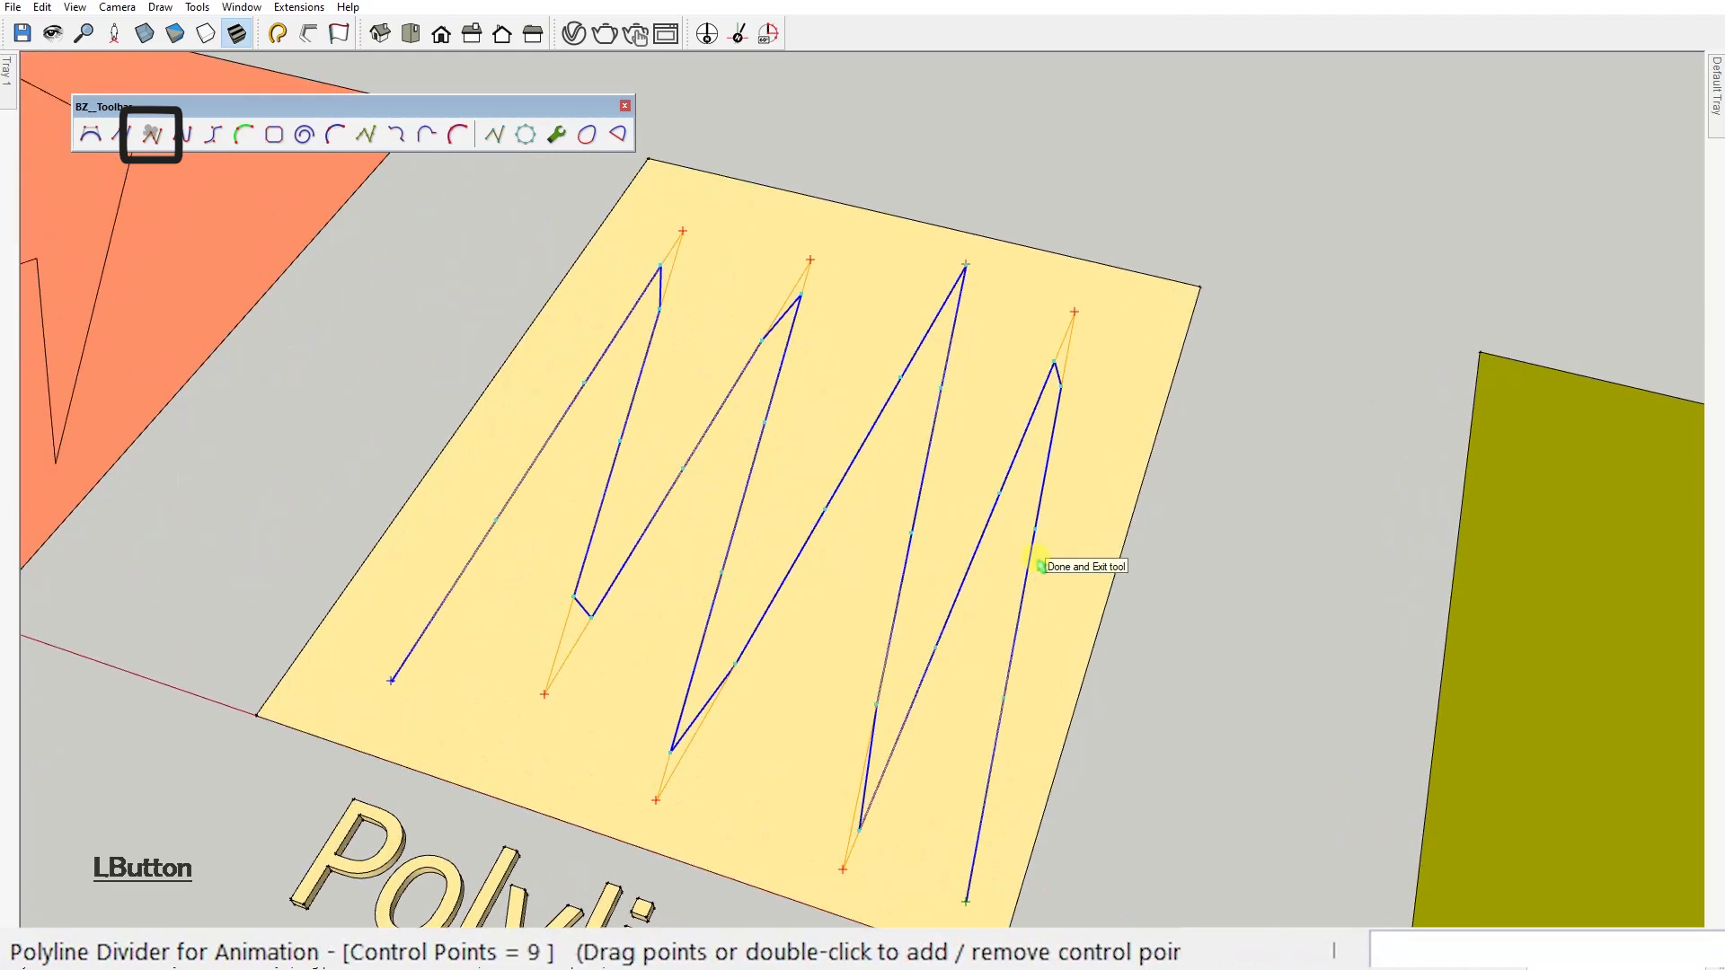
mouse_move(1001, 709)
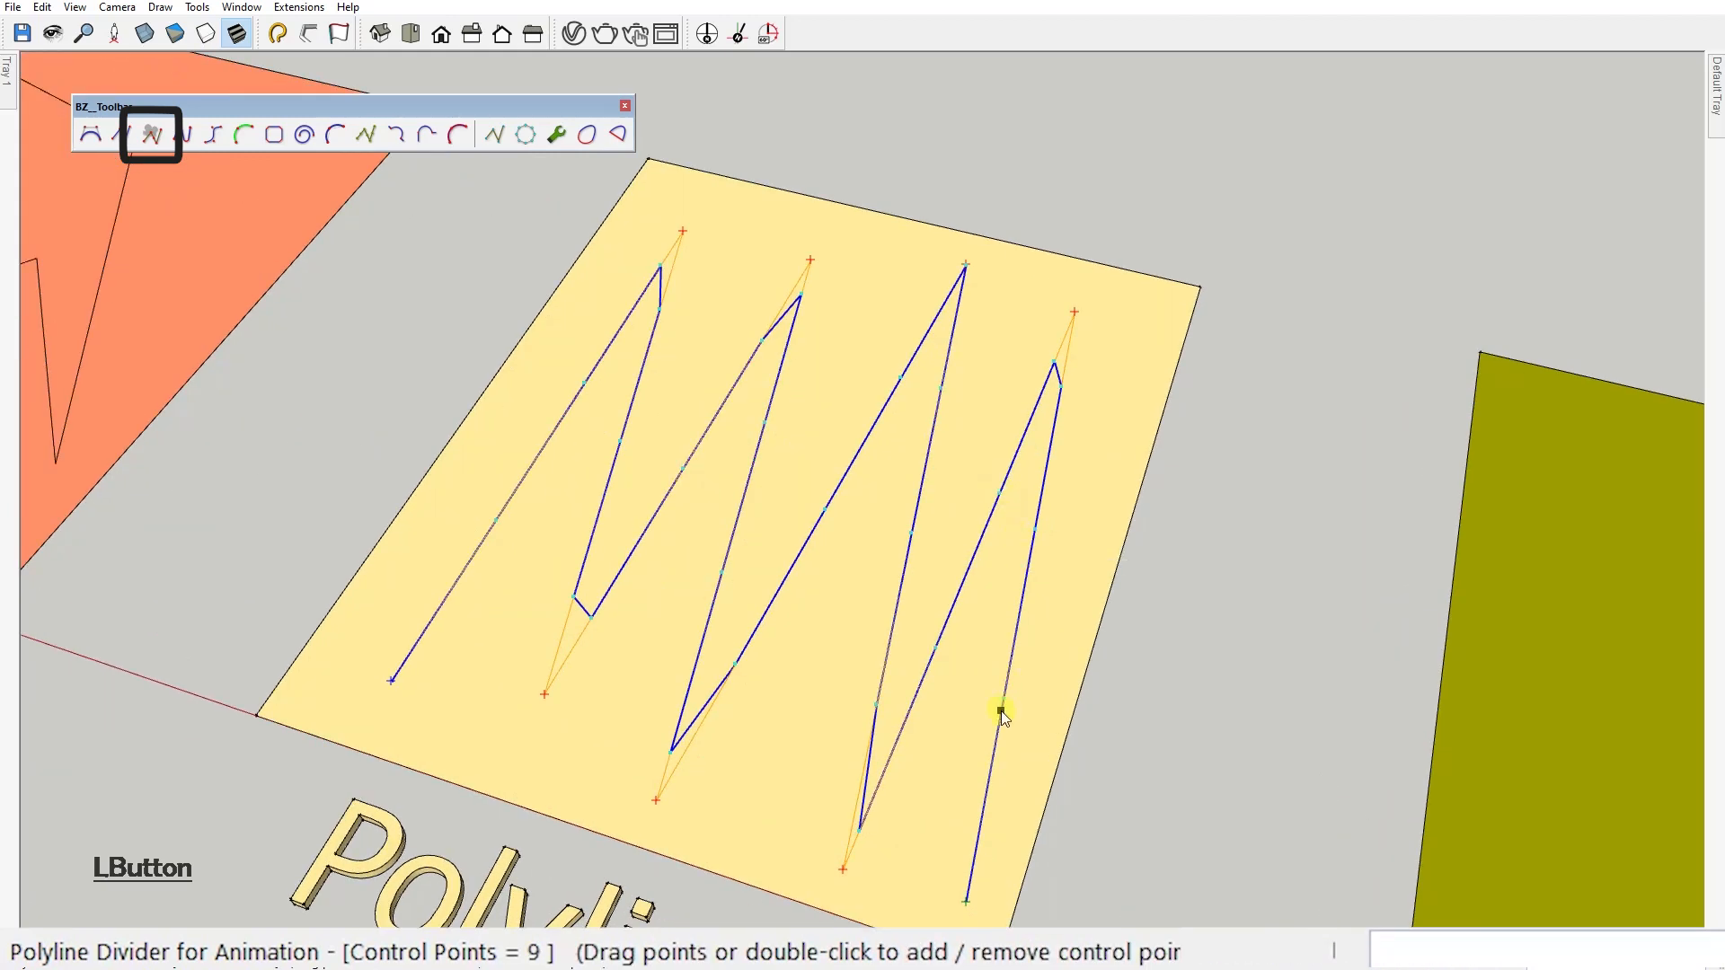
mouse_move(808, 255)
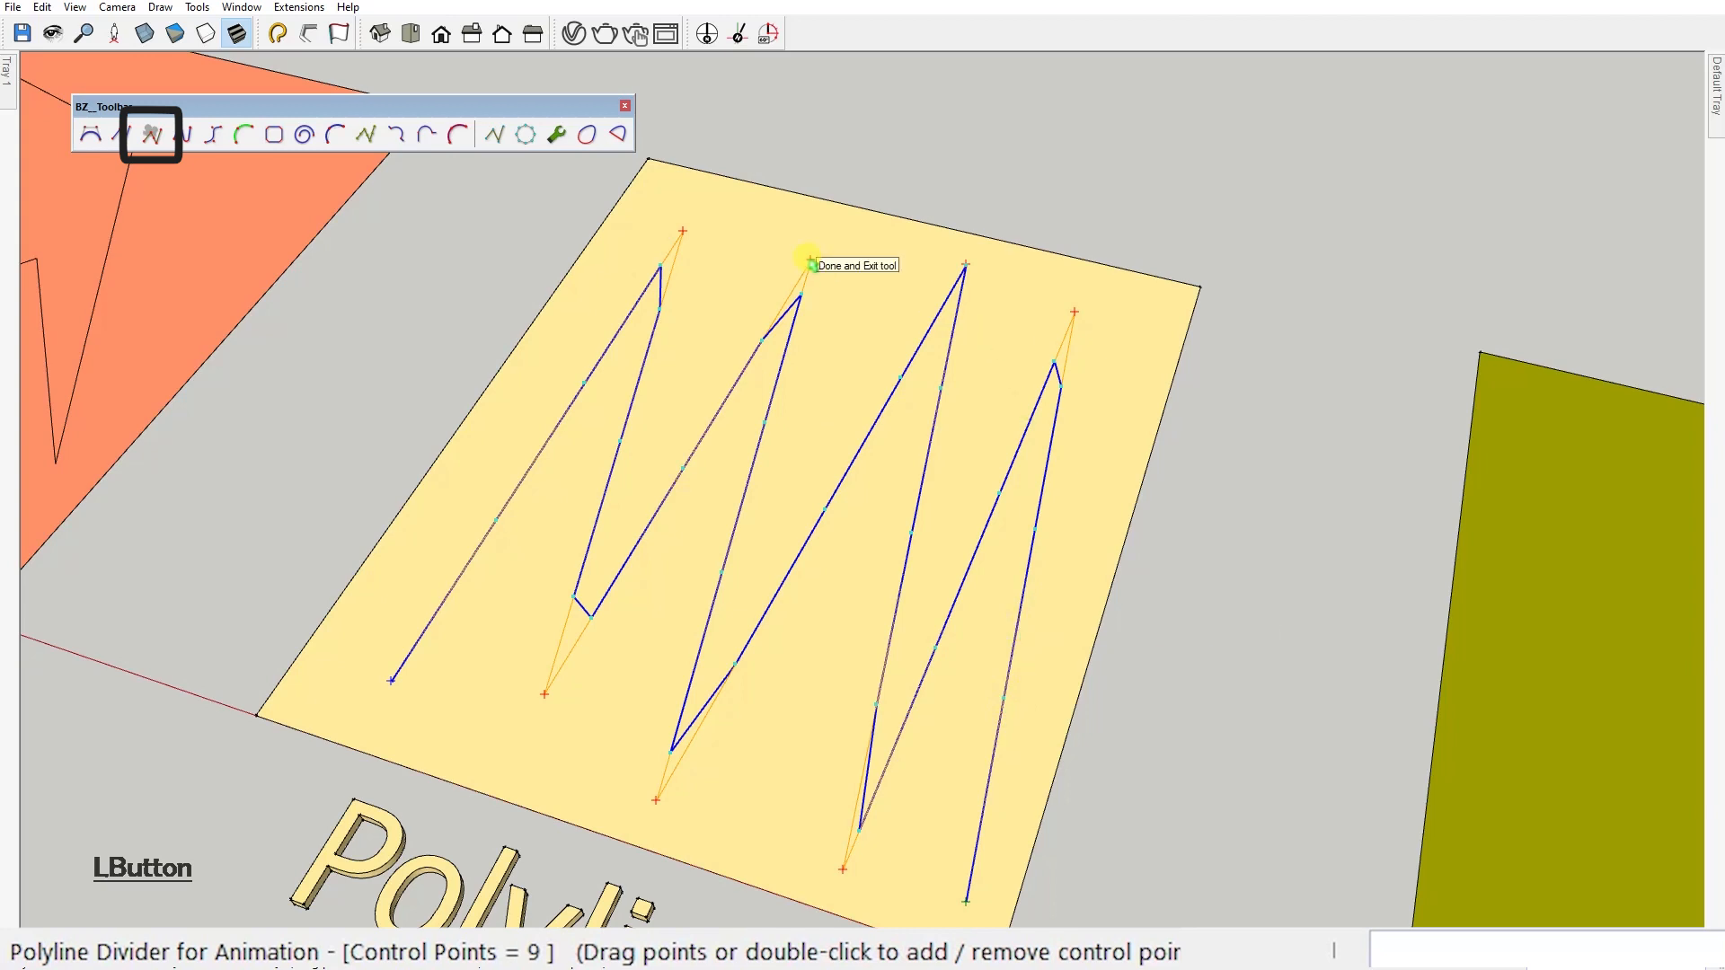
mouse_move(649, 269)
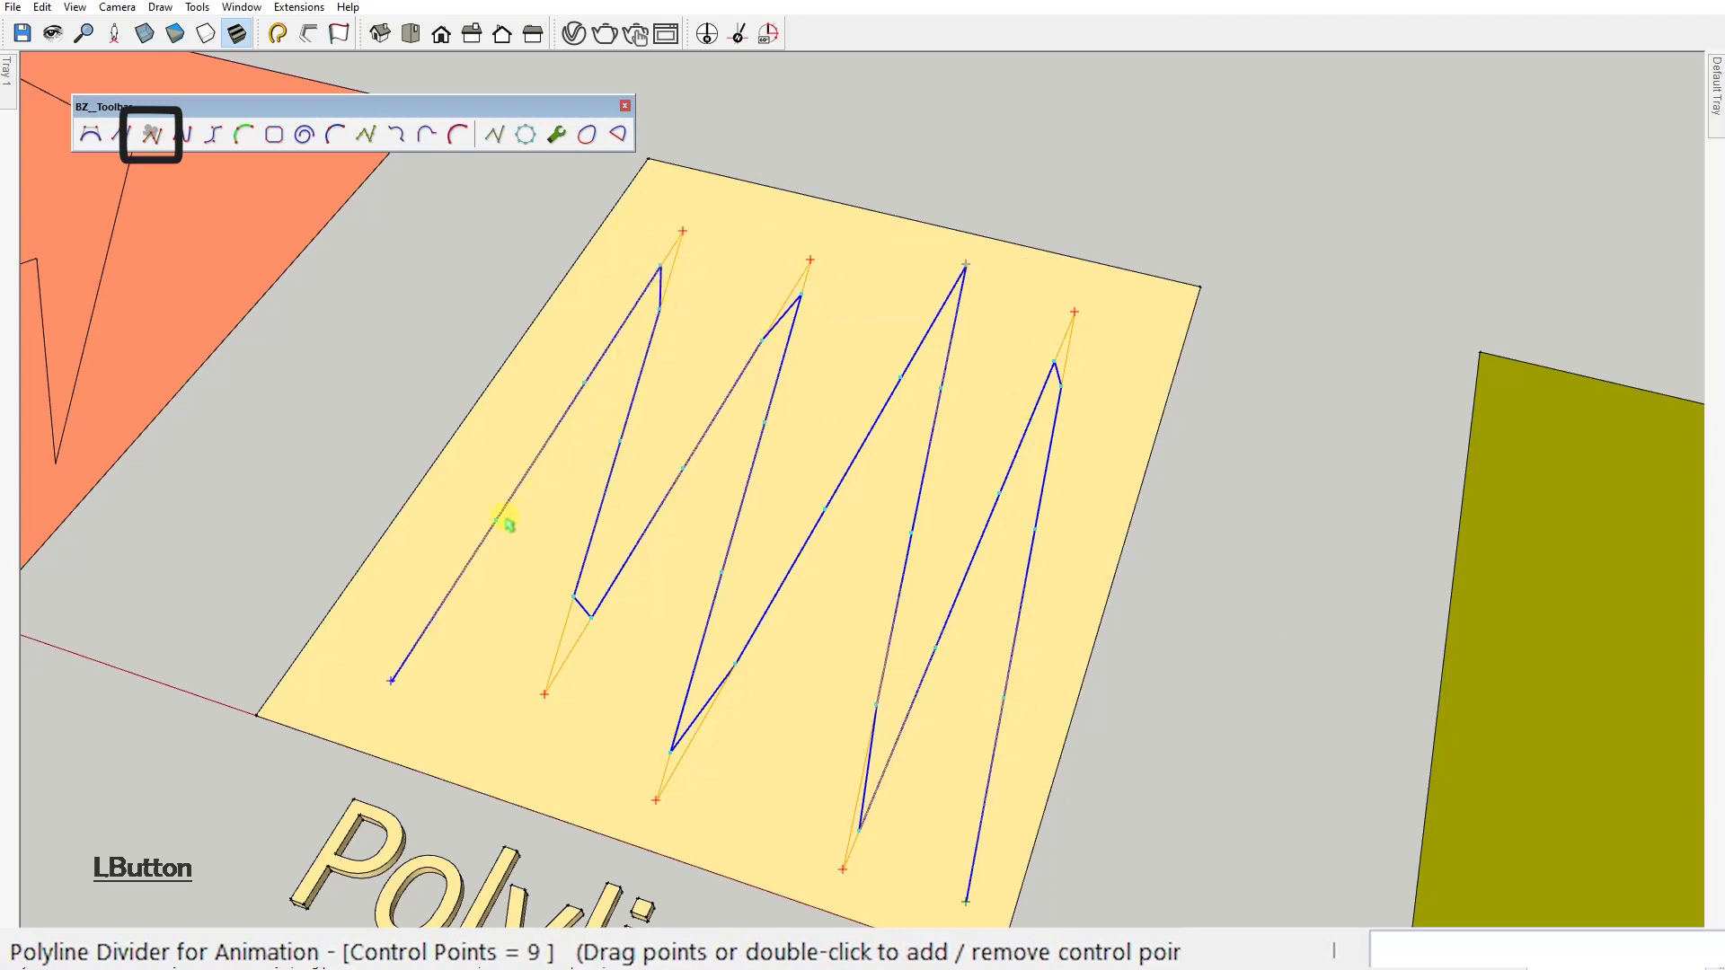
Set the divider's step mode to 'Acceleration then deceleration Min - Max - Min'.
left_click(557, 135)
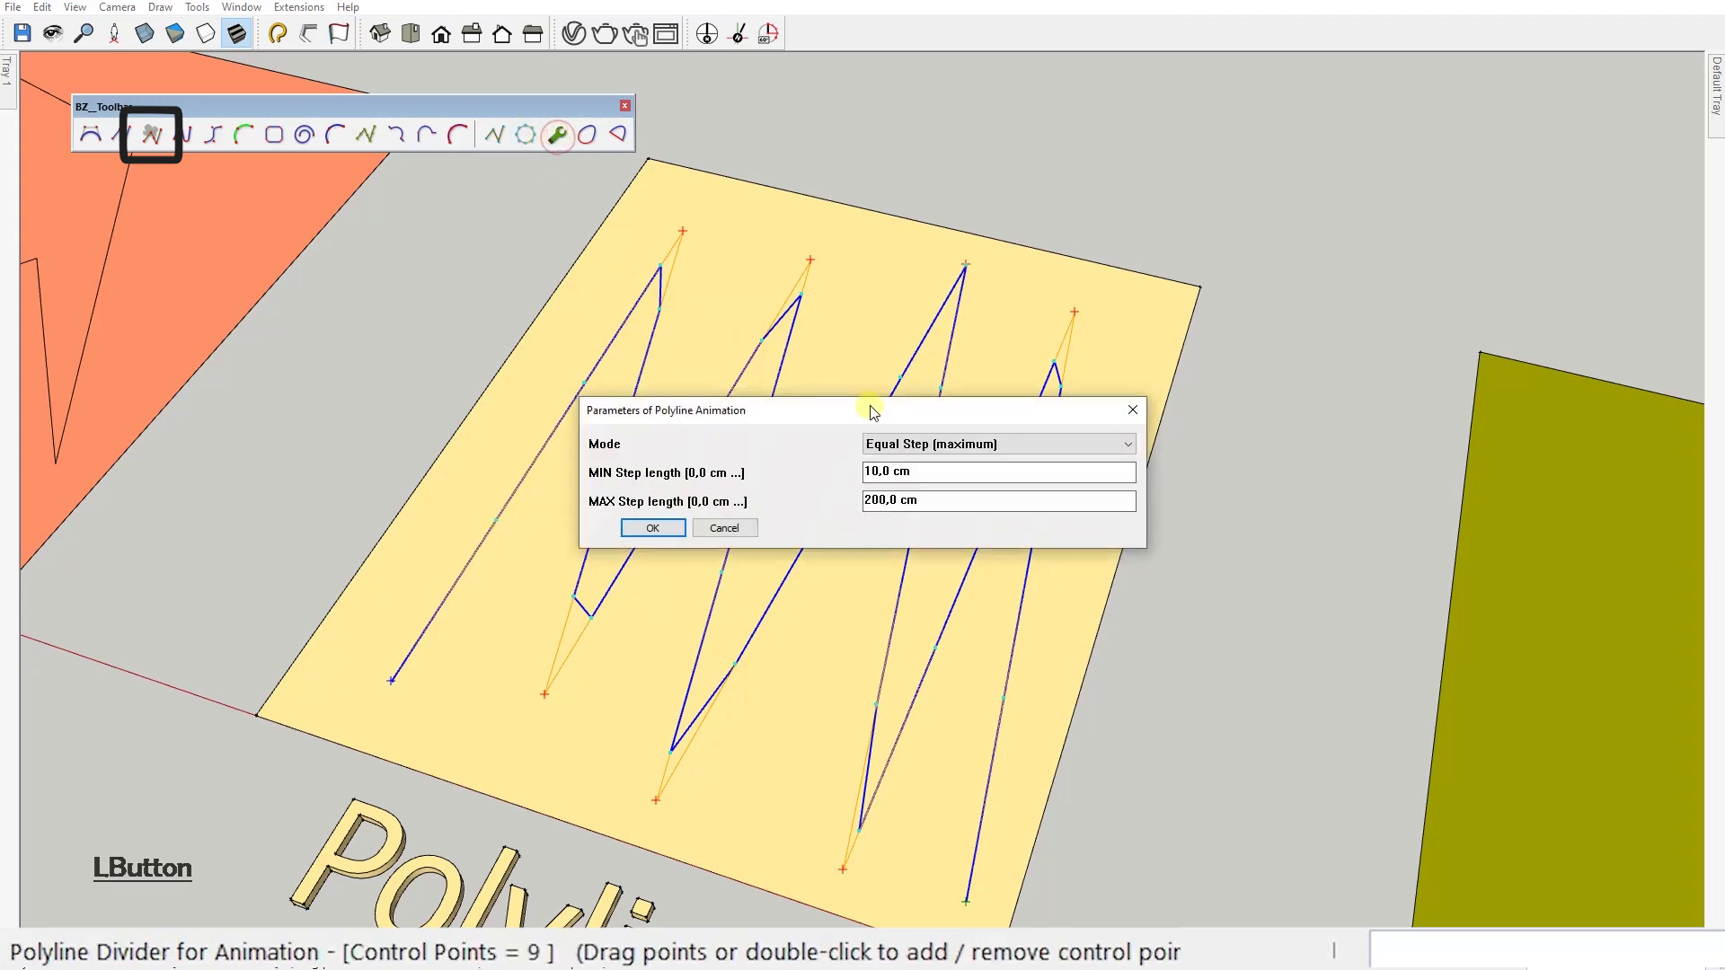
left_click(1121, 444)
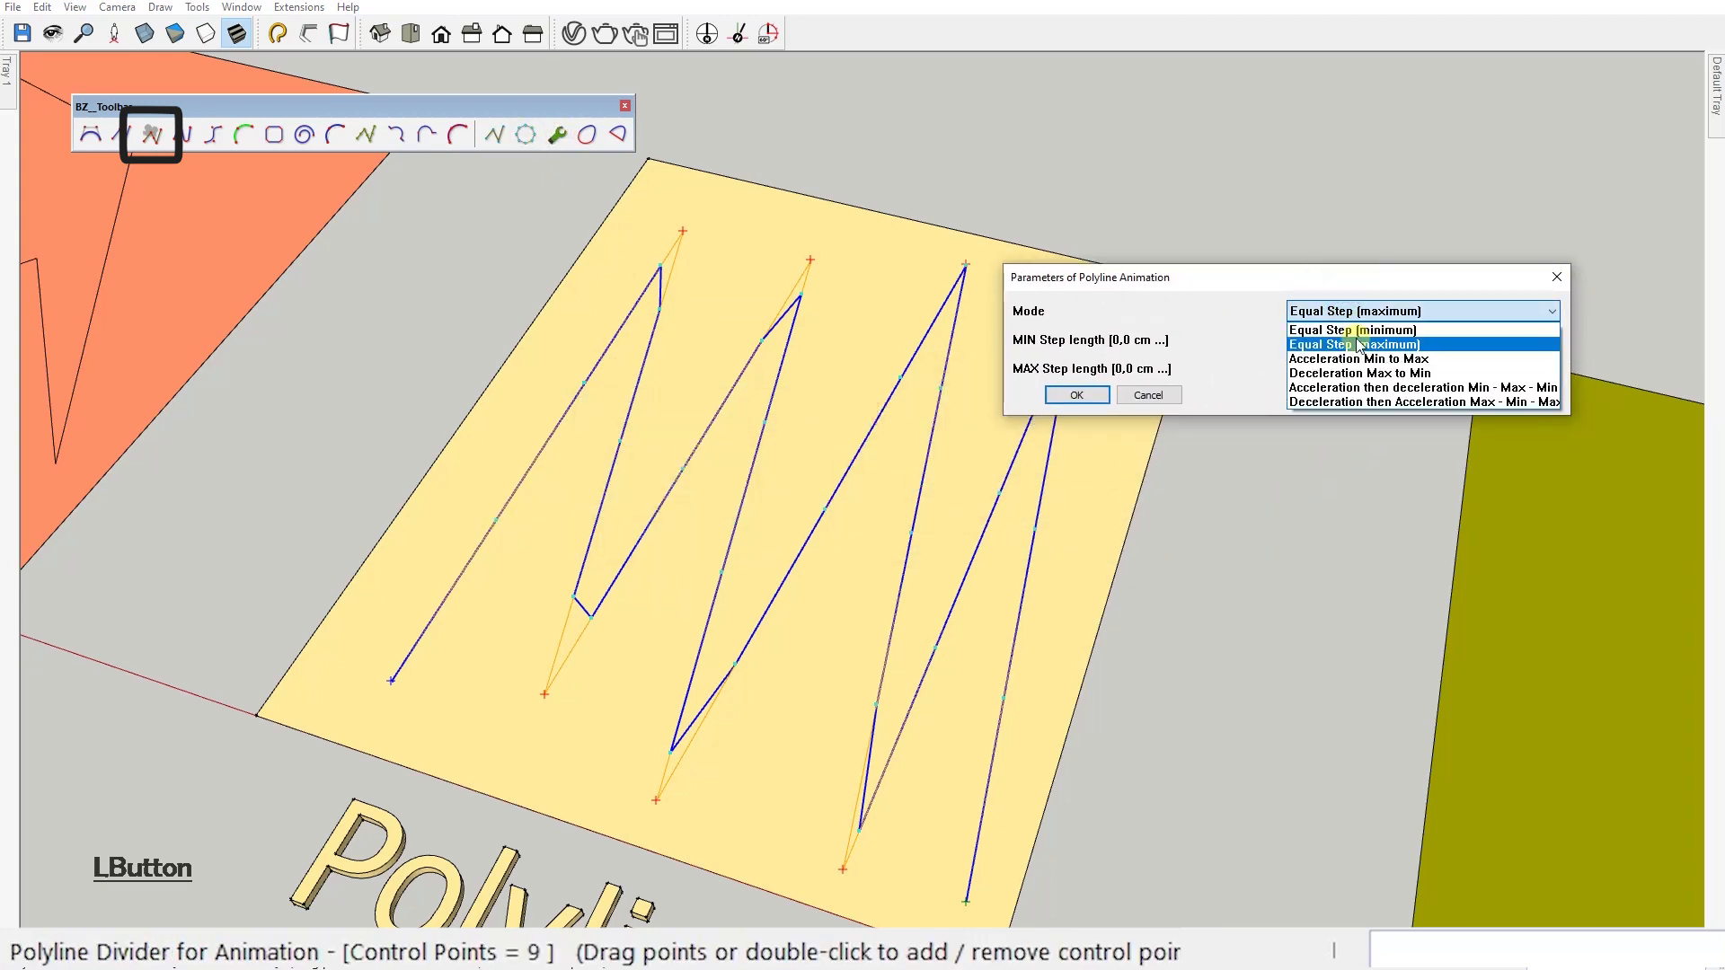
mouse_move(1358, 359)
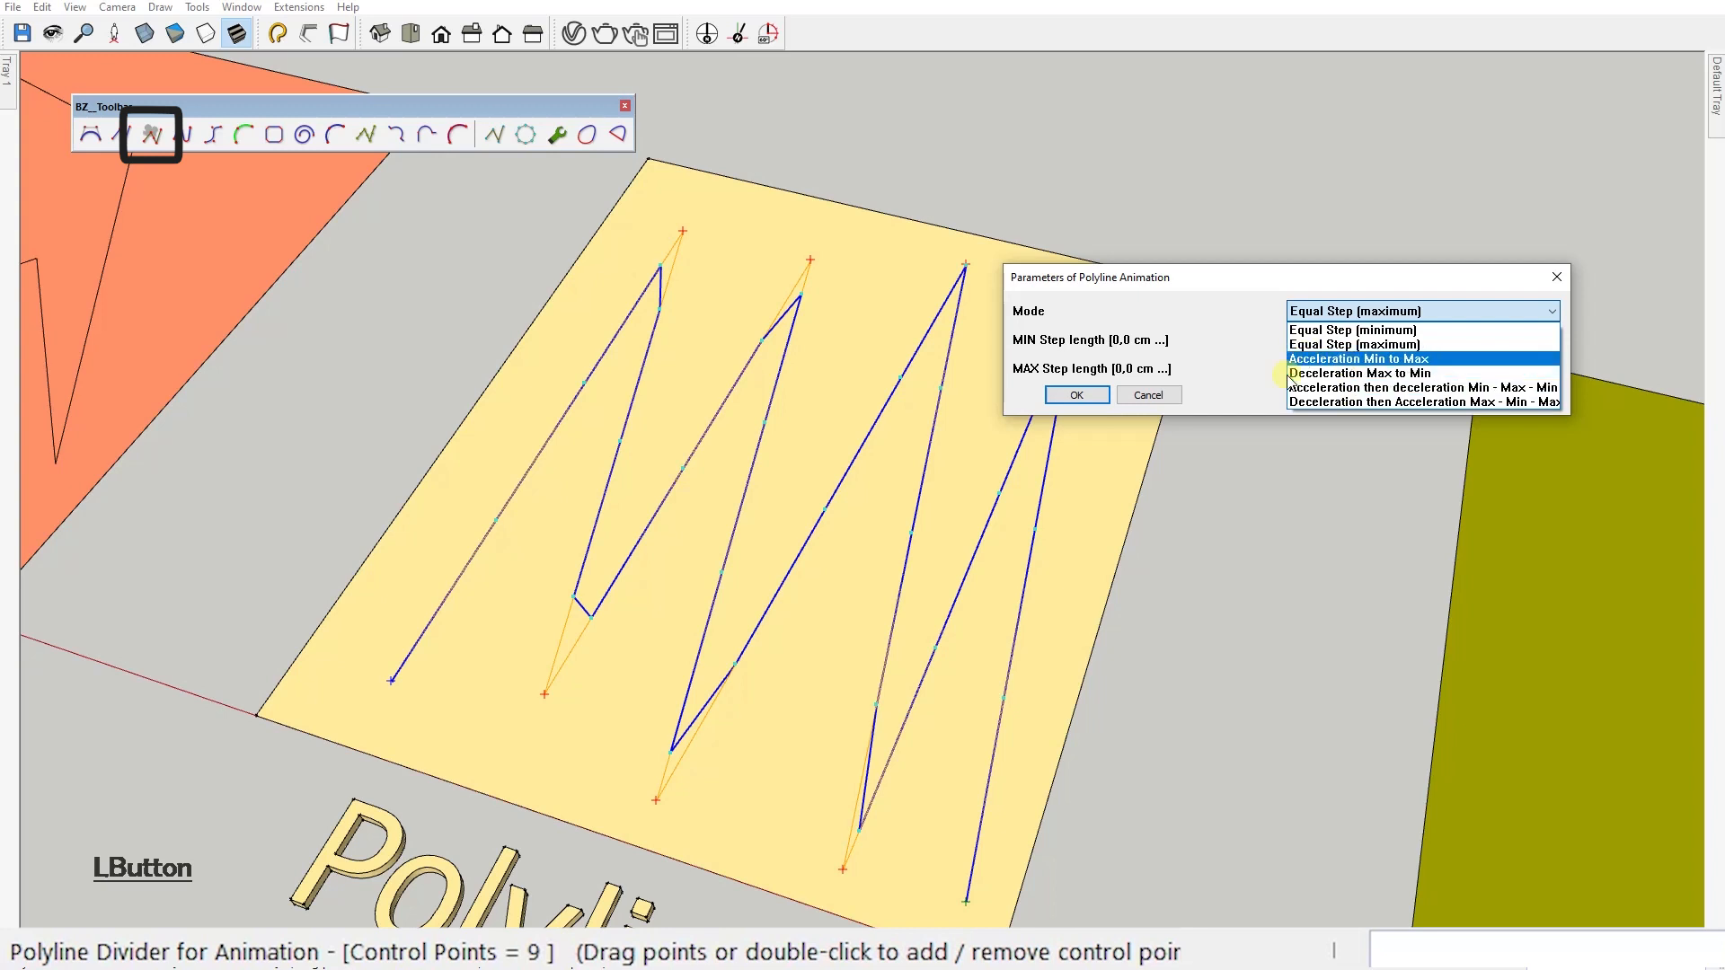
mouse_move(1374, 361)
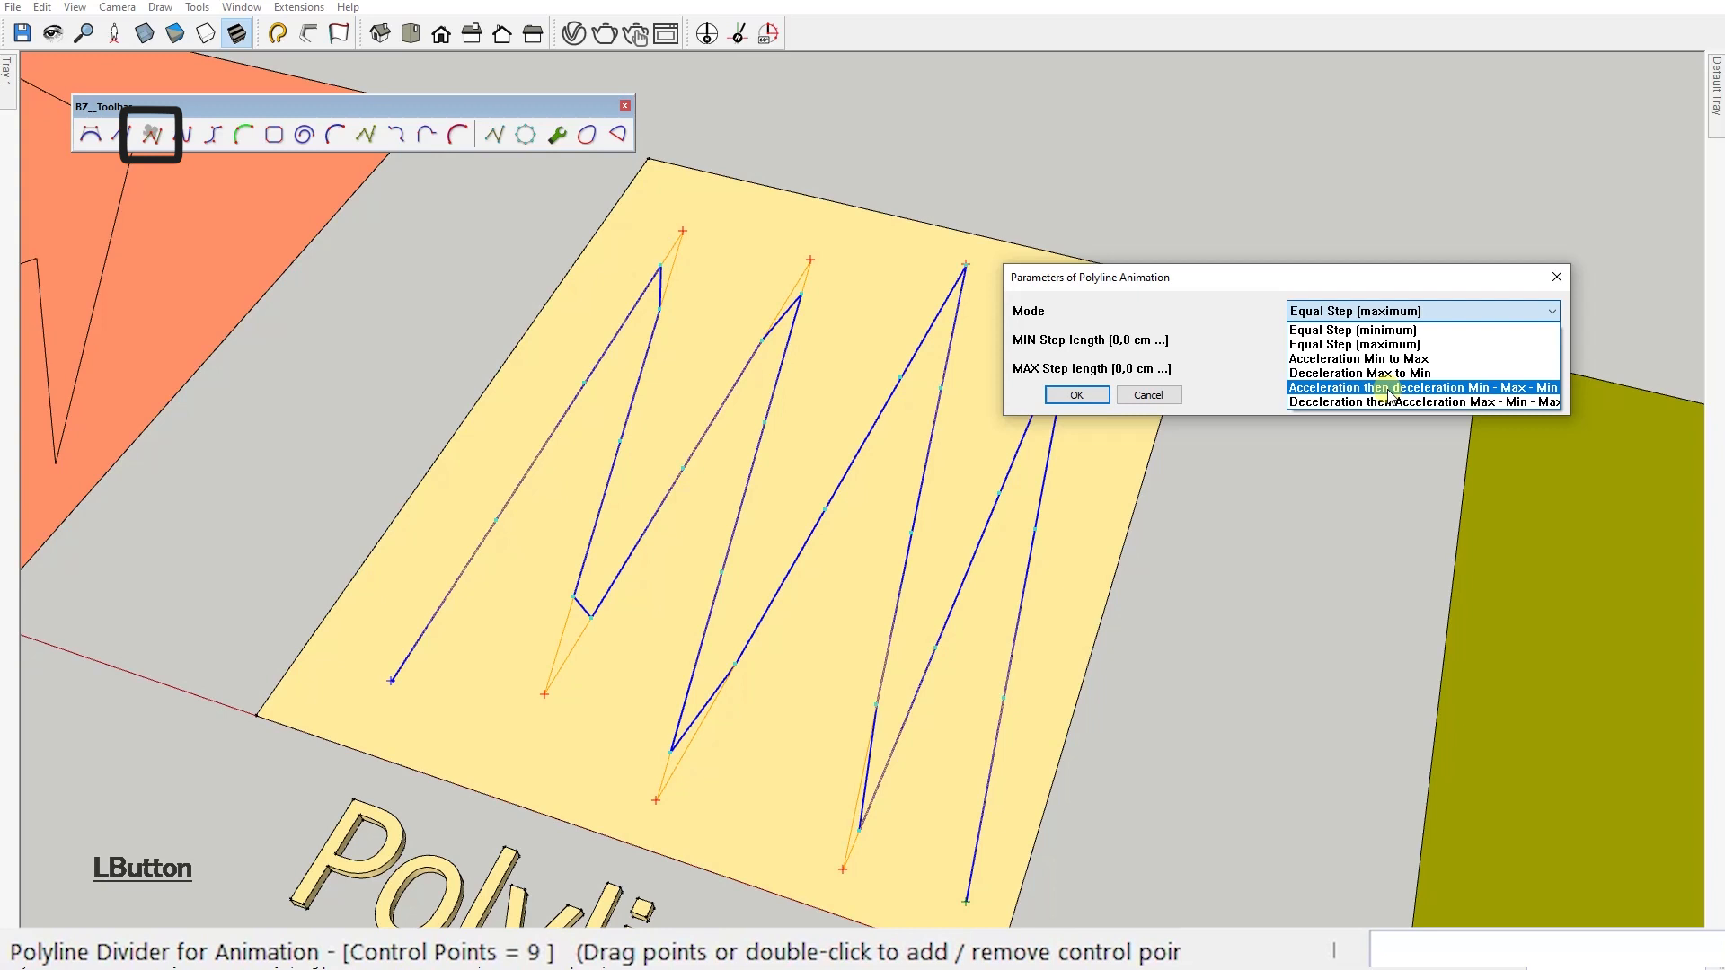
left_click(1075, 394)
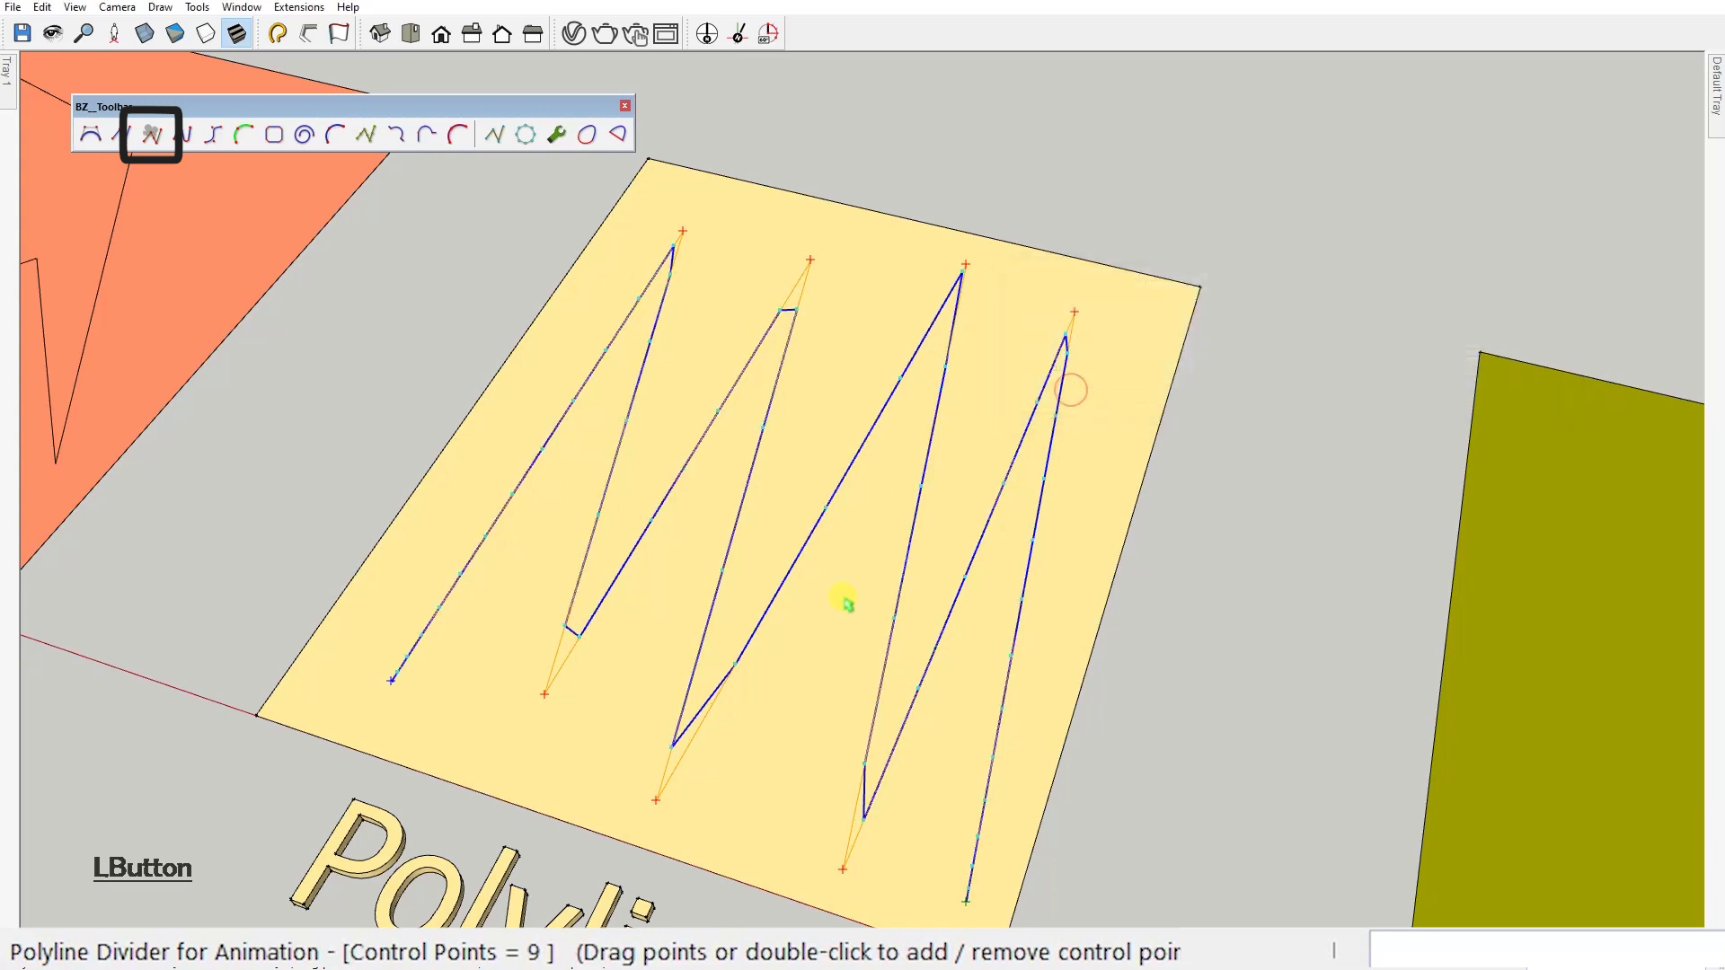
mouse_move(482, 566)
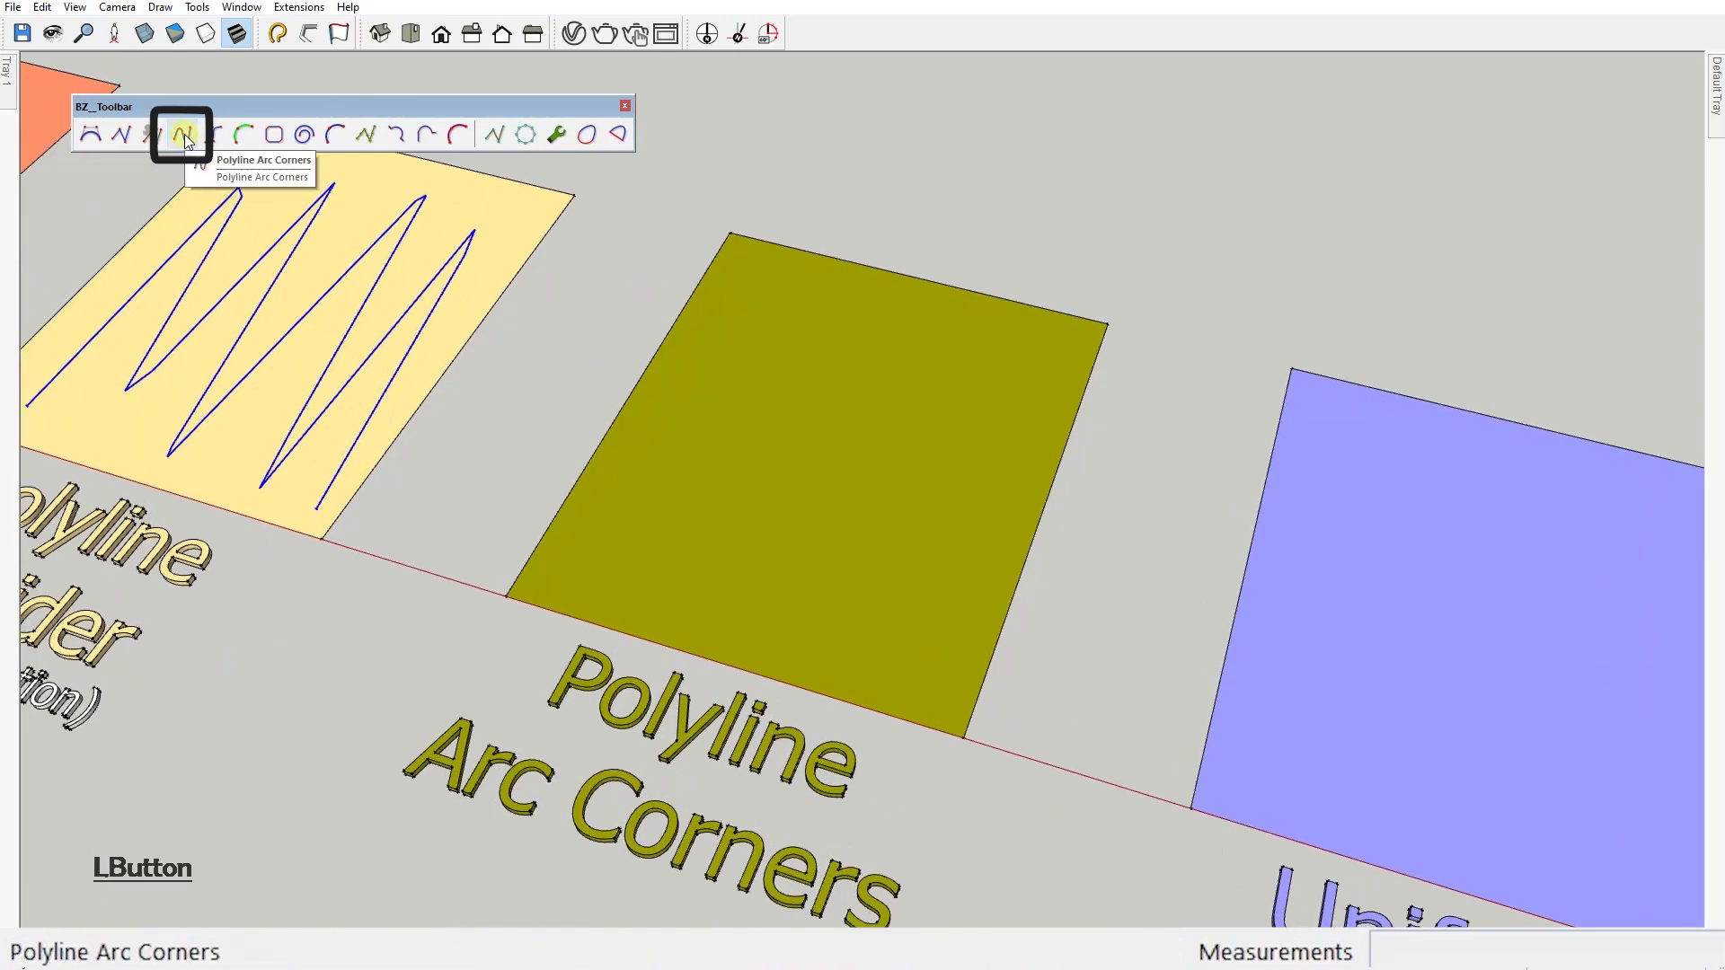
Draw a Polyline Arc Corners curve with 5 cm corner offset across the olive square.
left_click(183, 133)
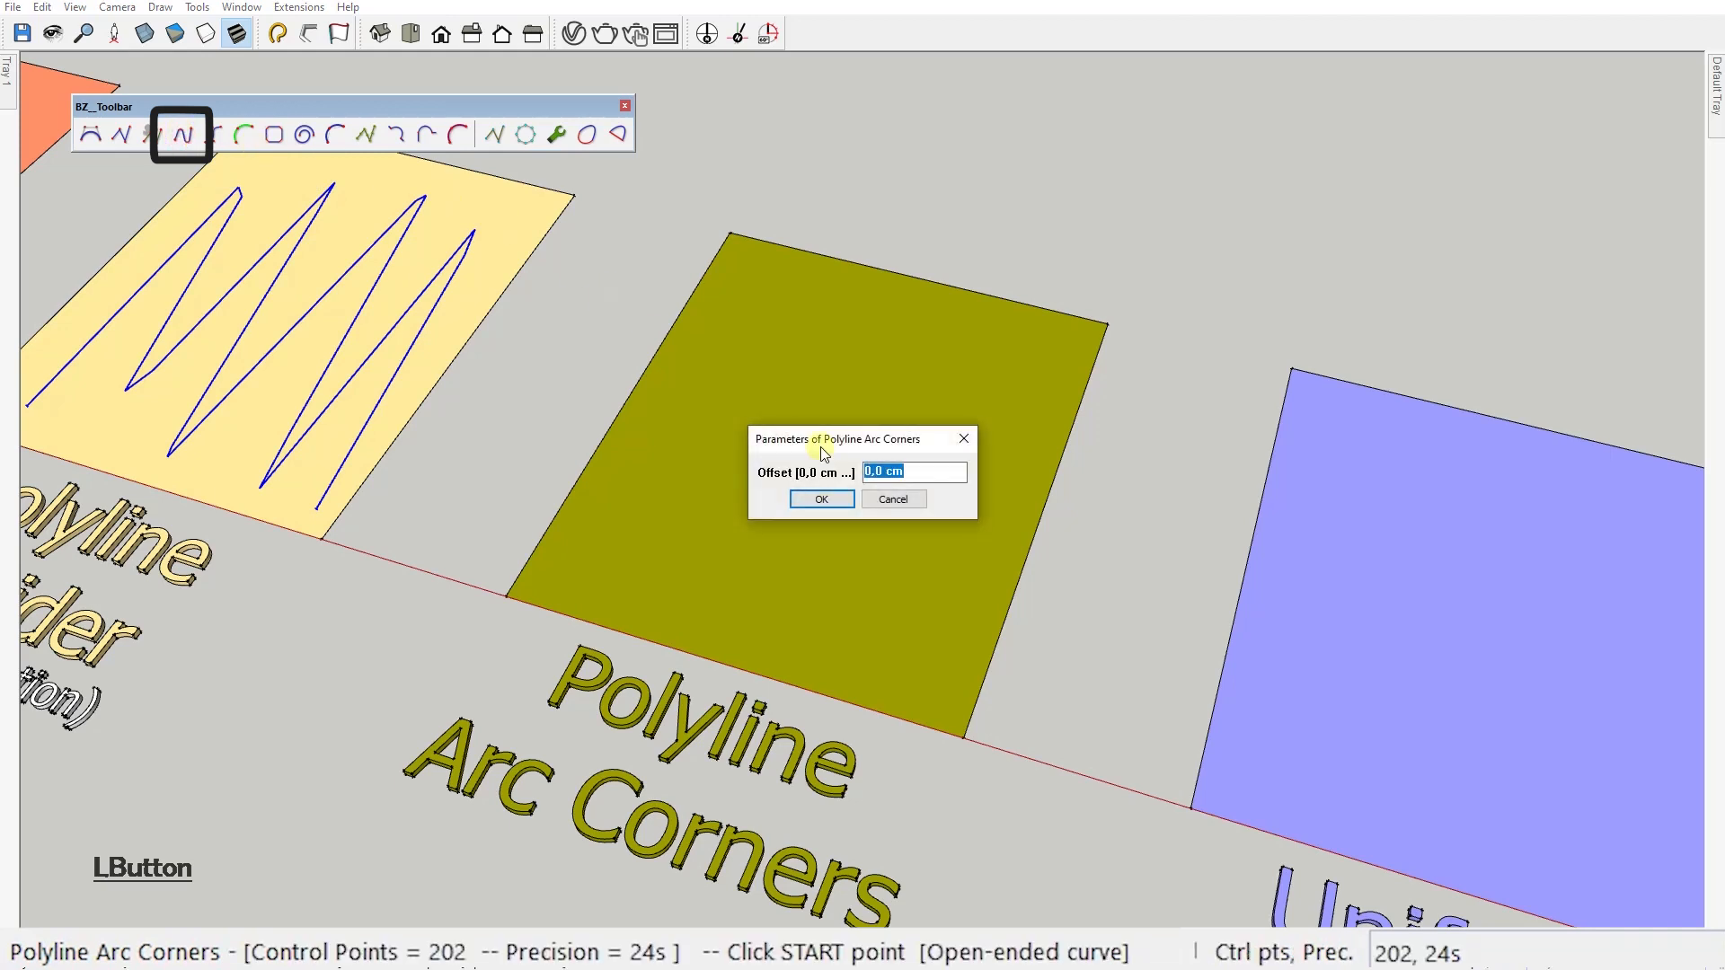
type("5")
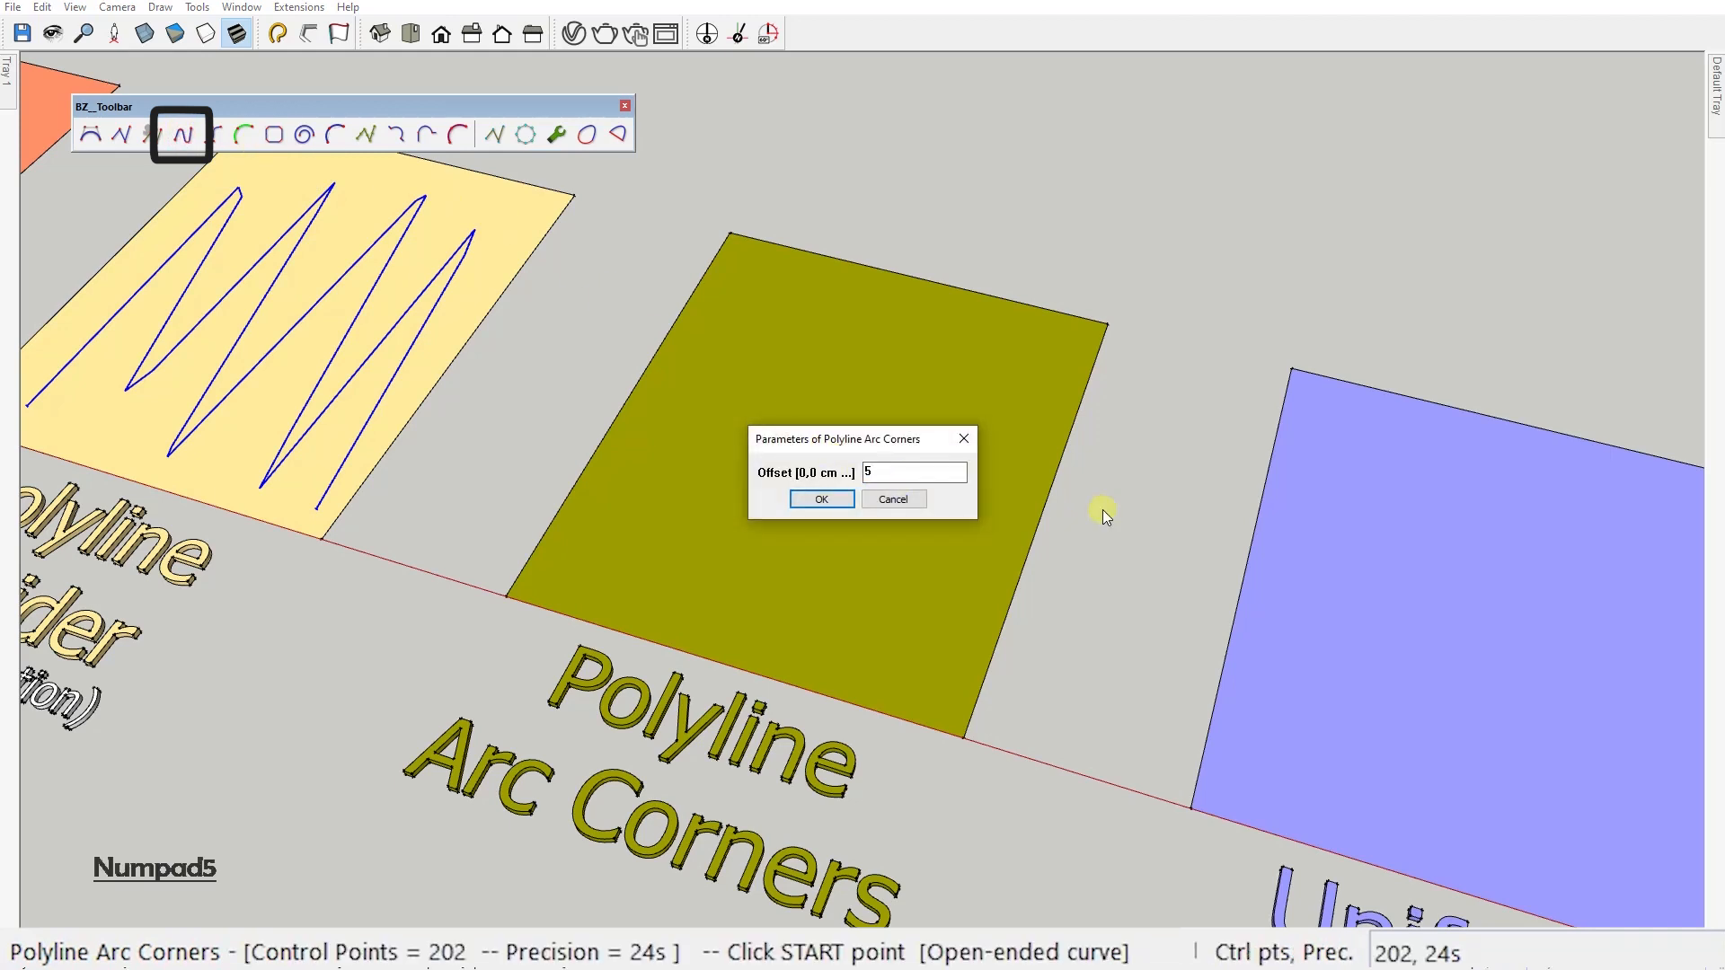
left_click(819, 497)
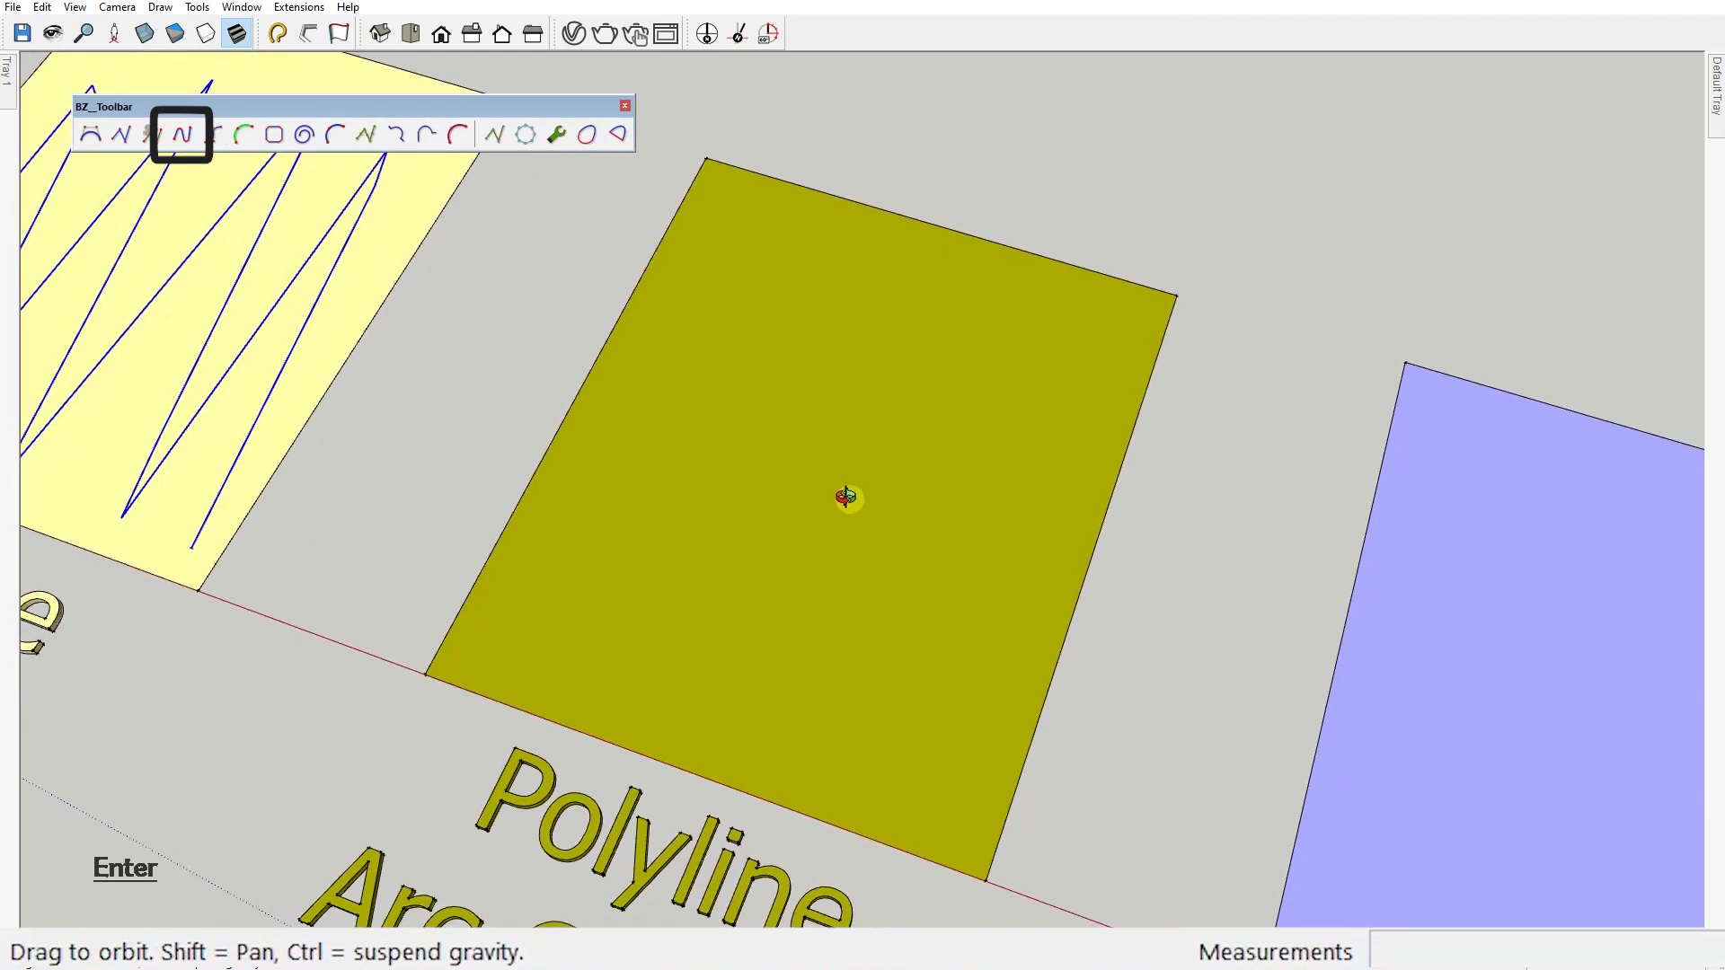
left_click(1035, 368)
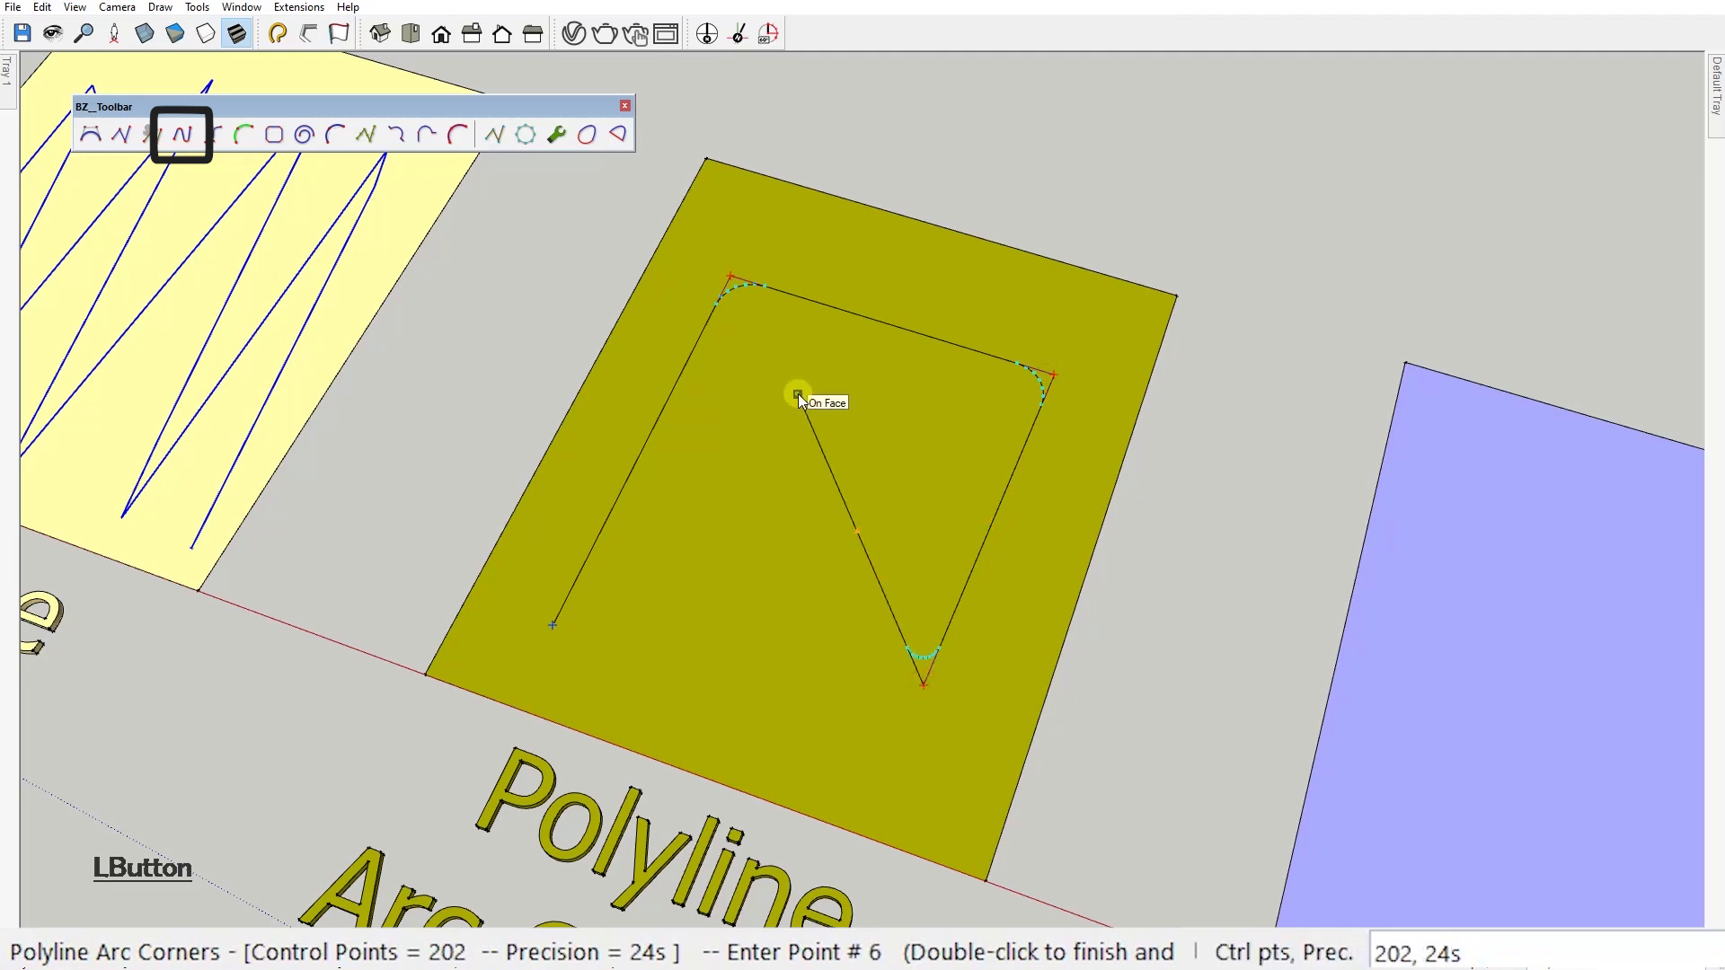
double_click(797, 396)
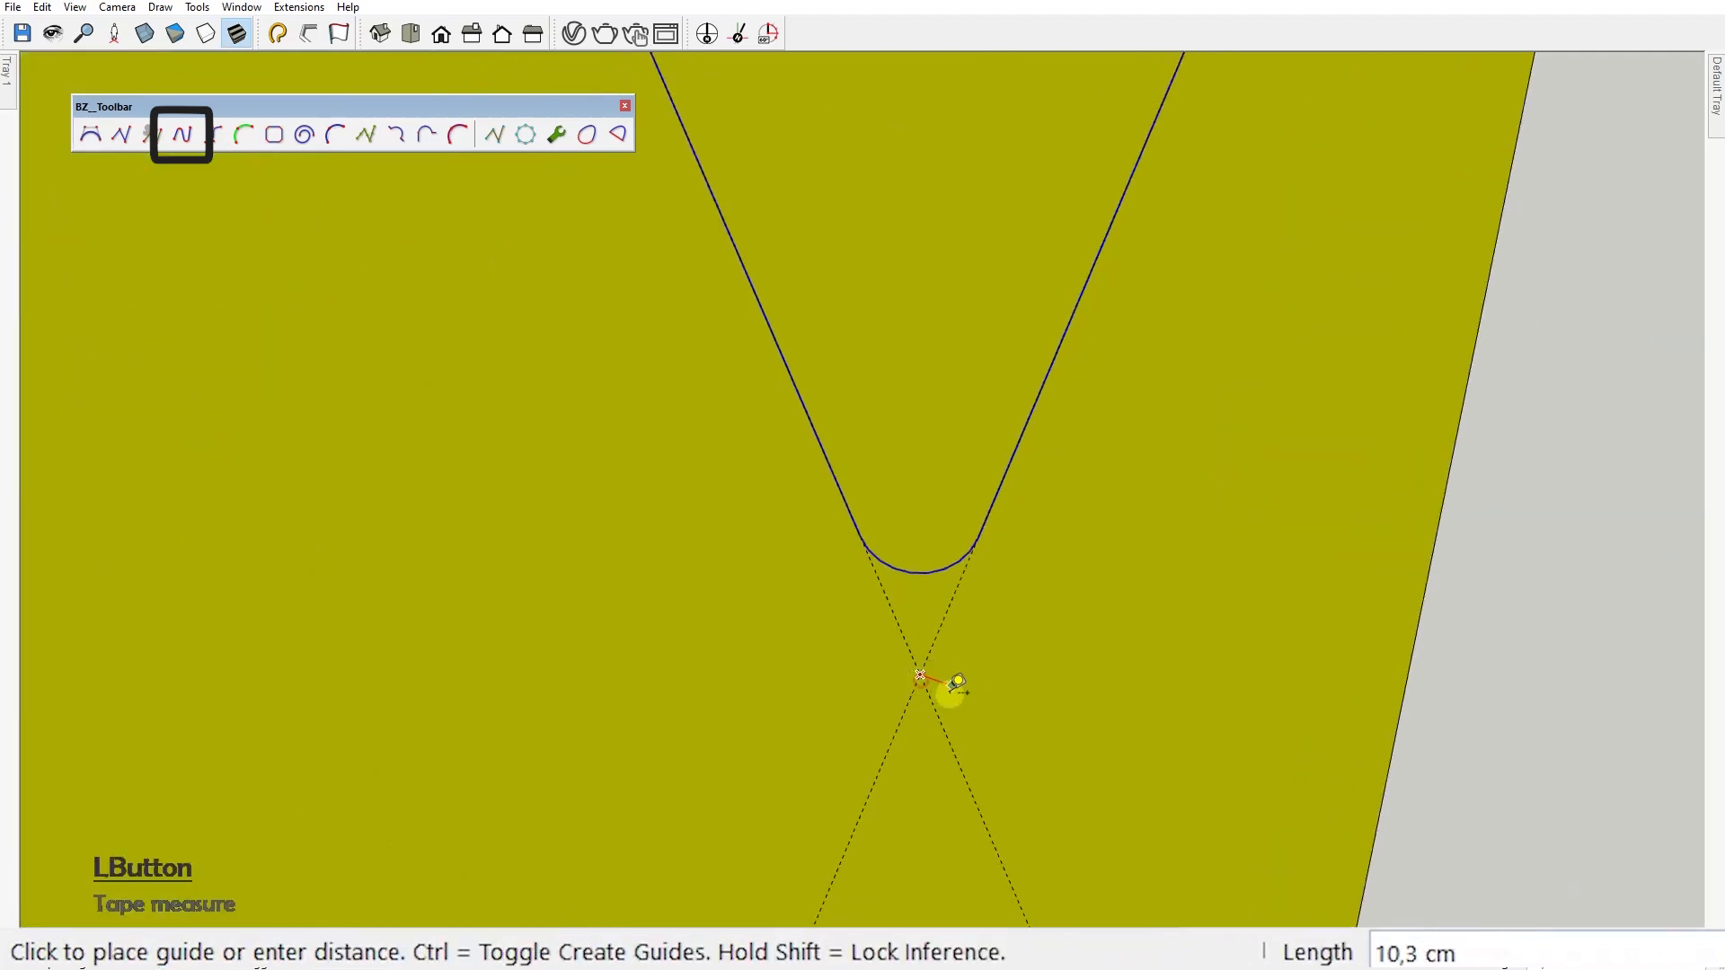
mouse_move(880, 528)
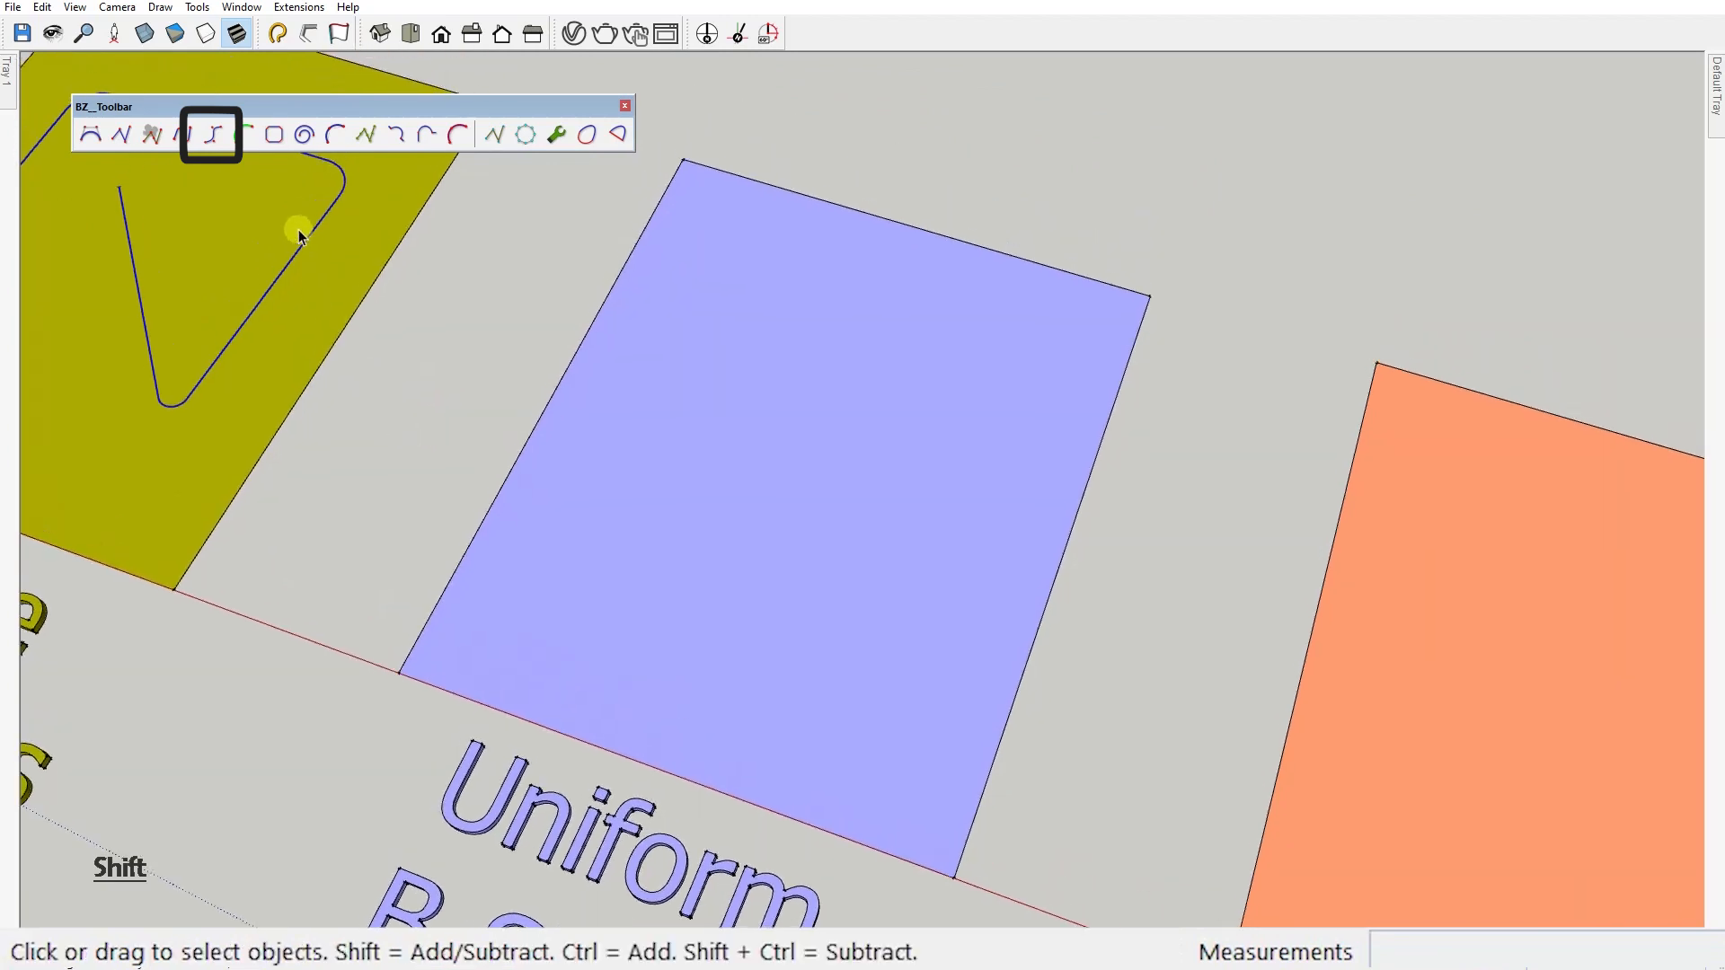
mouse_move(212, 135)
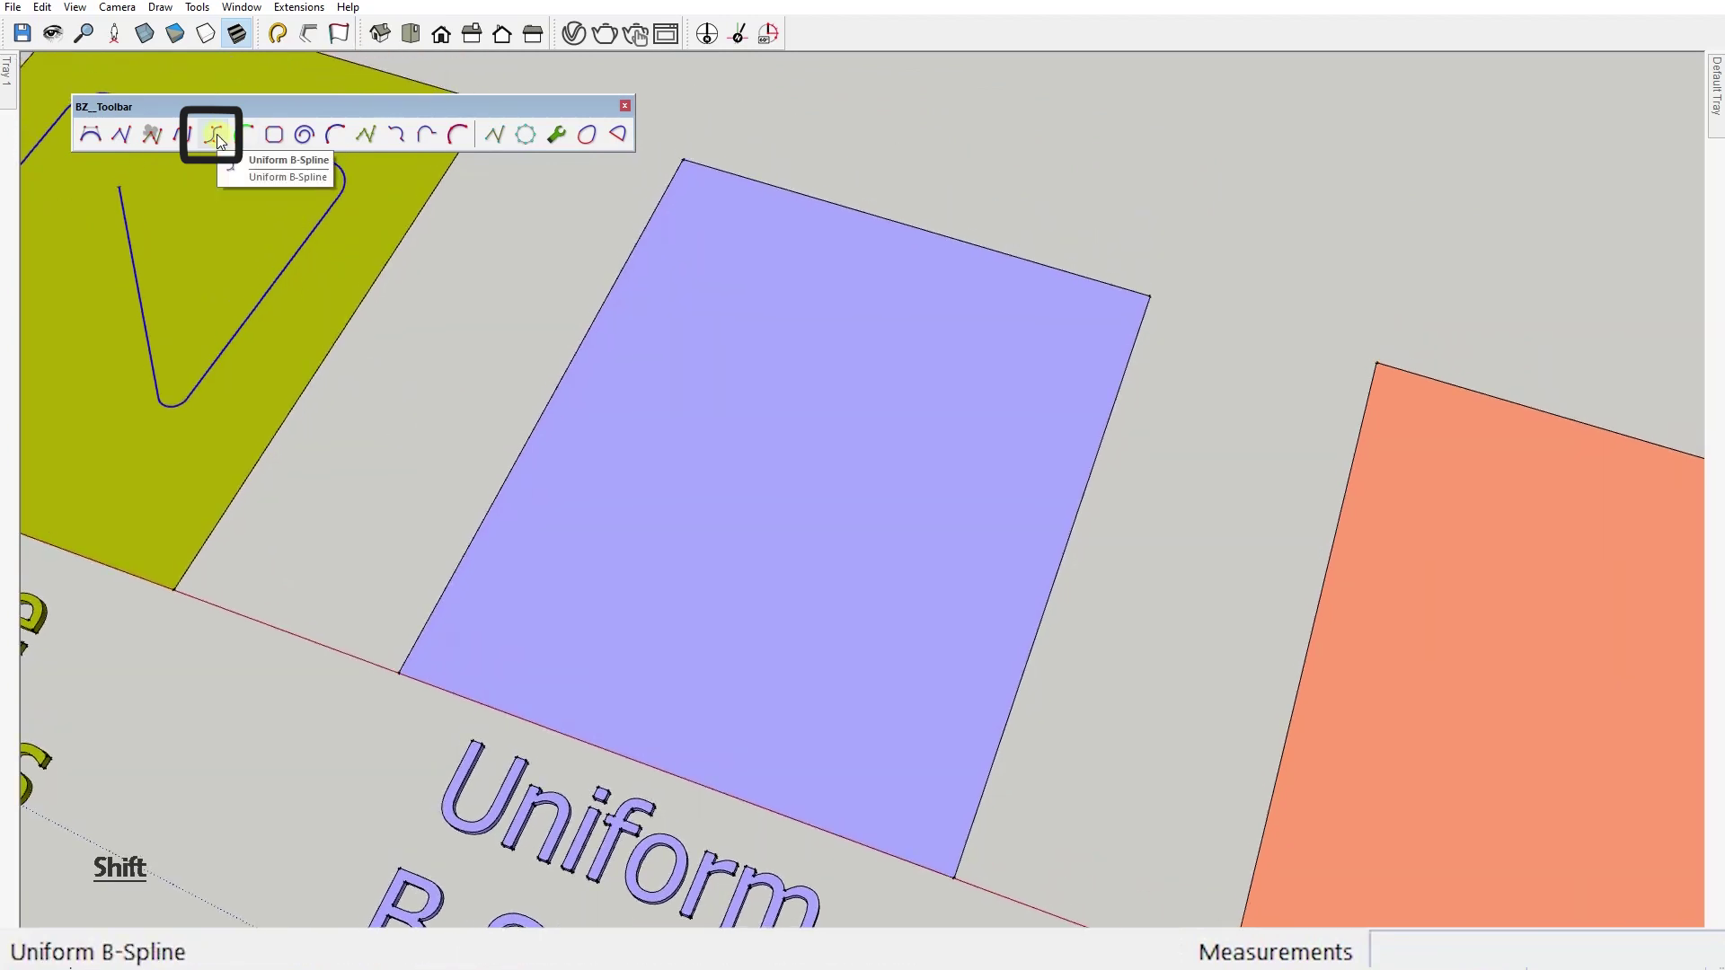
Start a Uniform B-Spline with default order and place its points in the blue square.
left_click(210, 133)
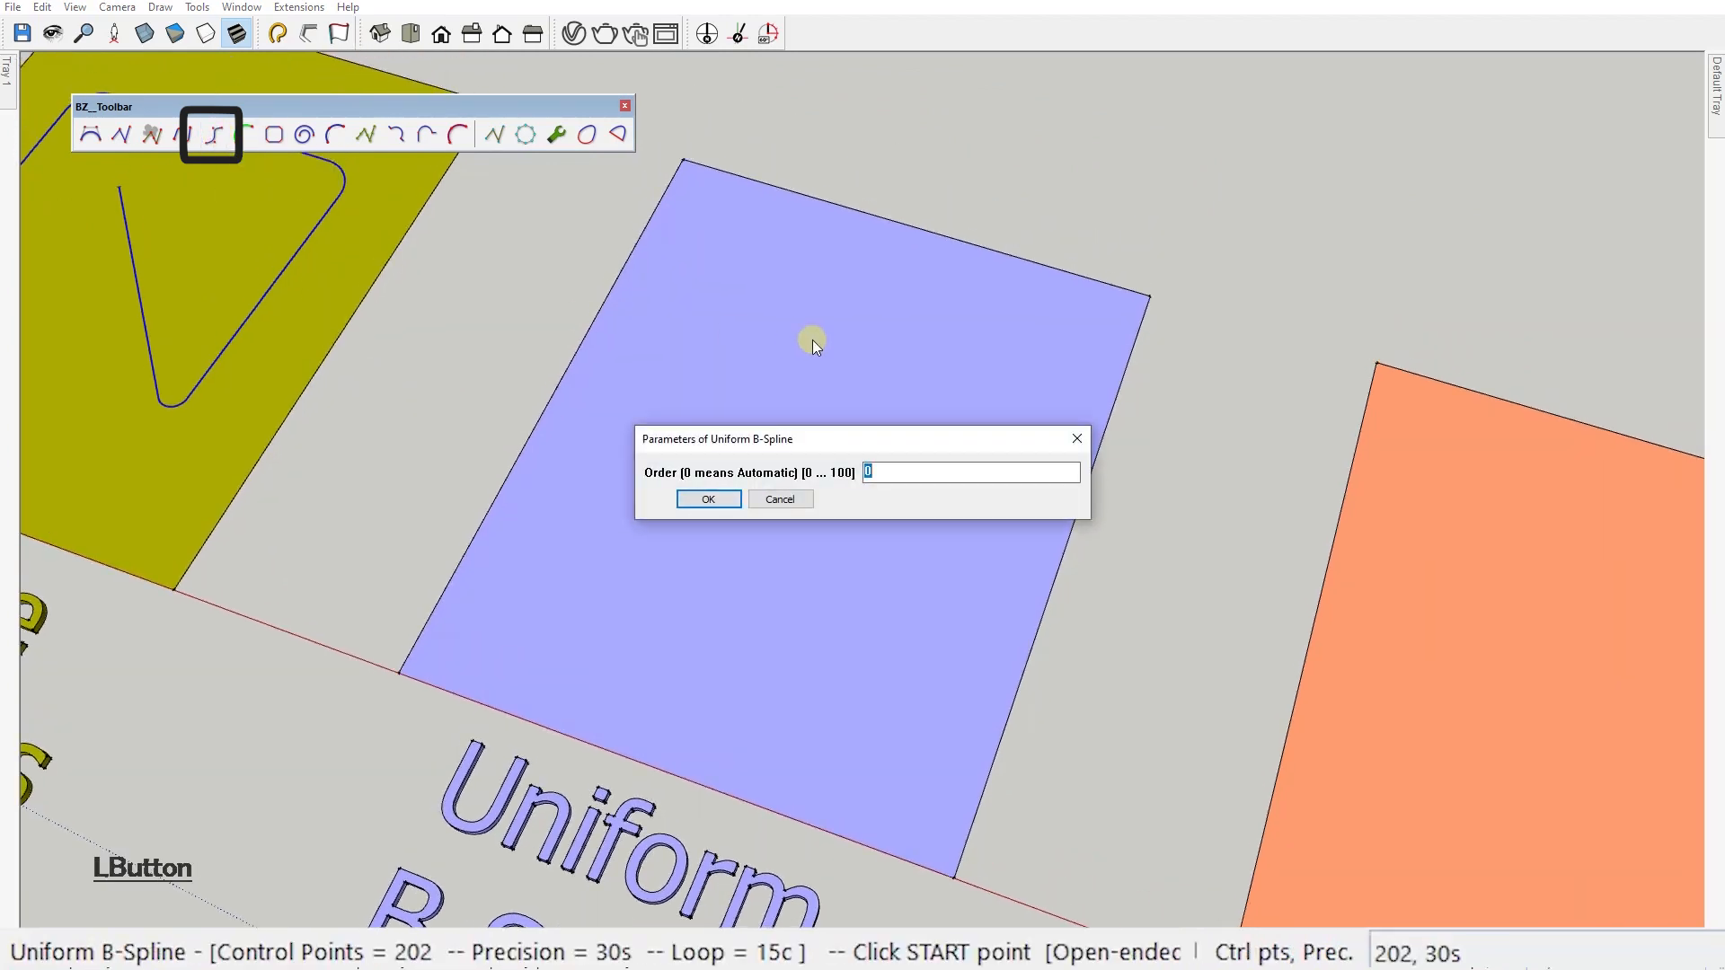
left_click(708, 498)
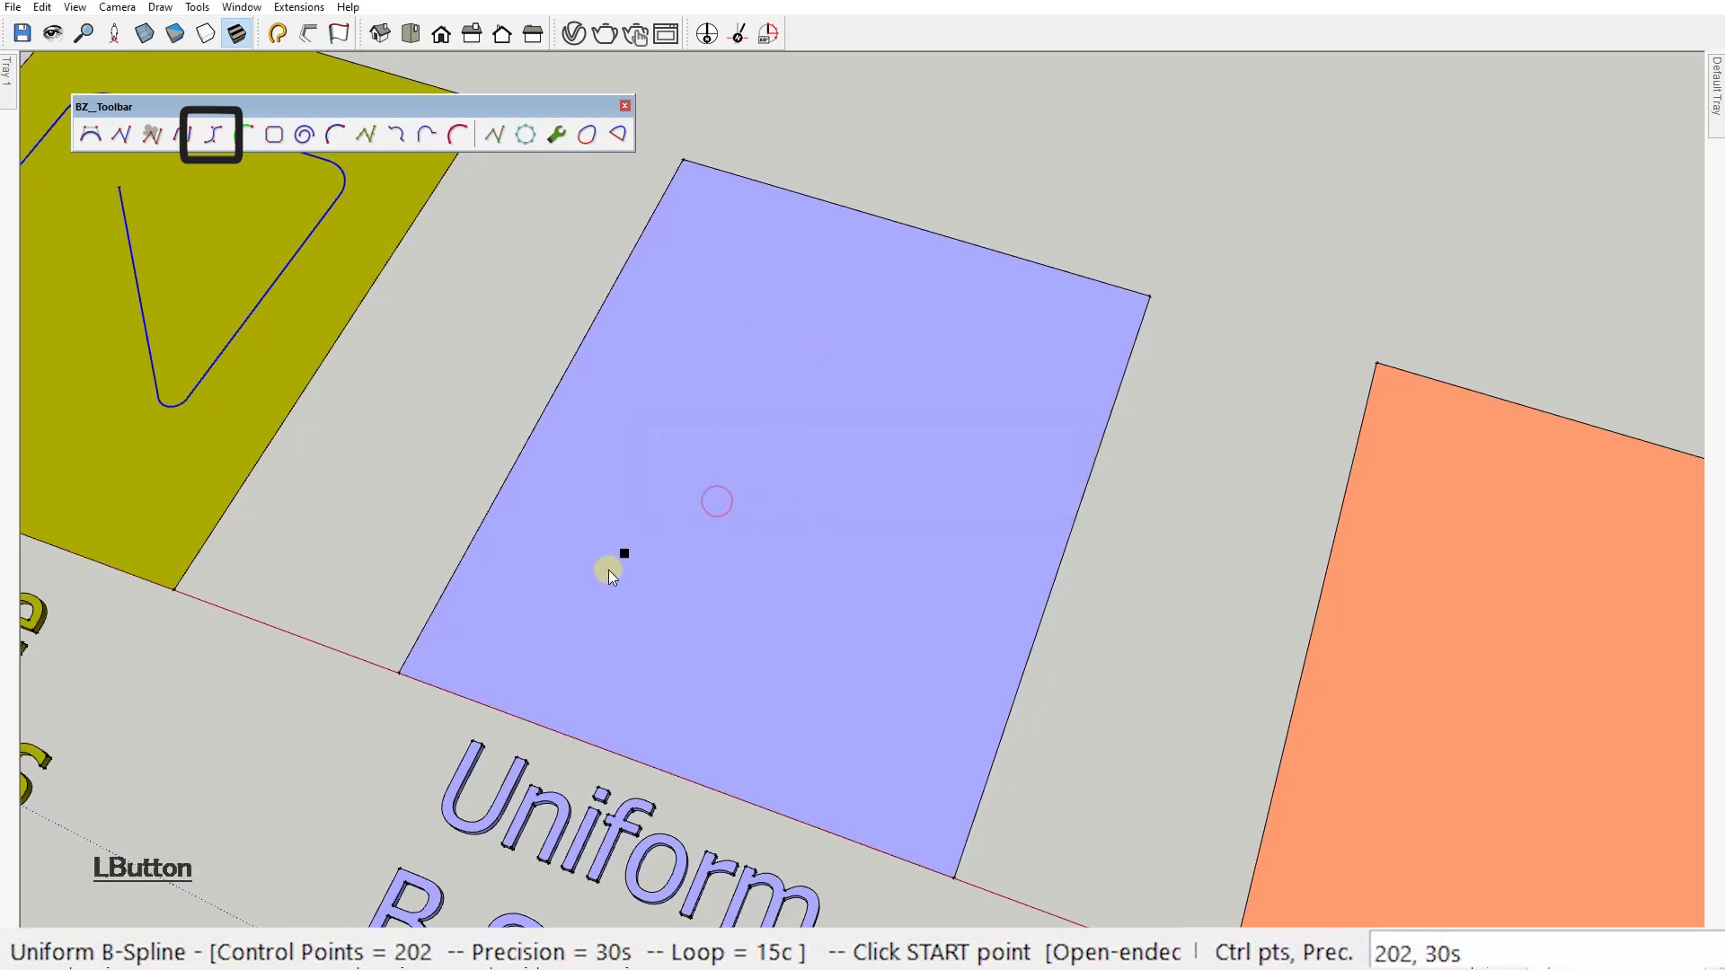
left_click(776, 327)
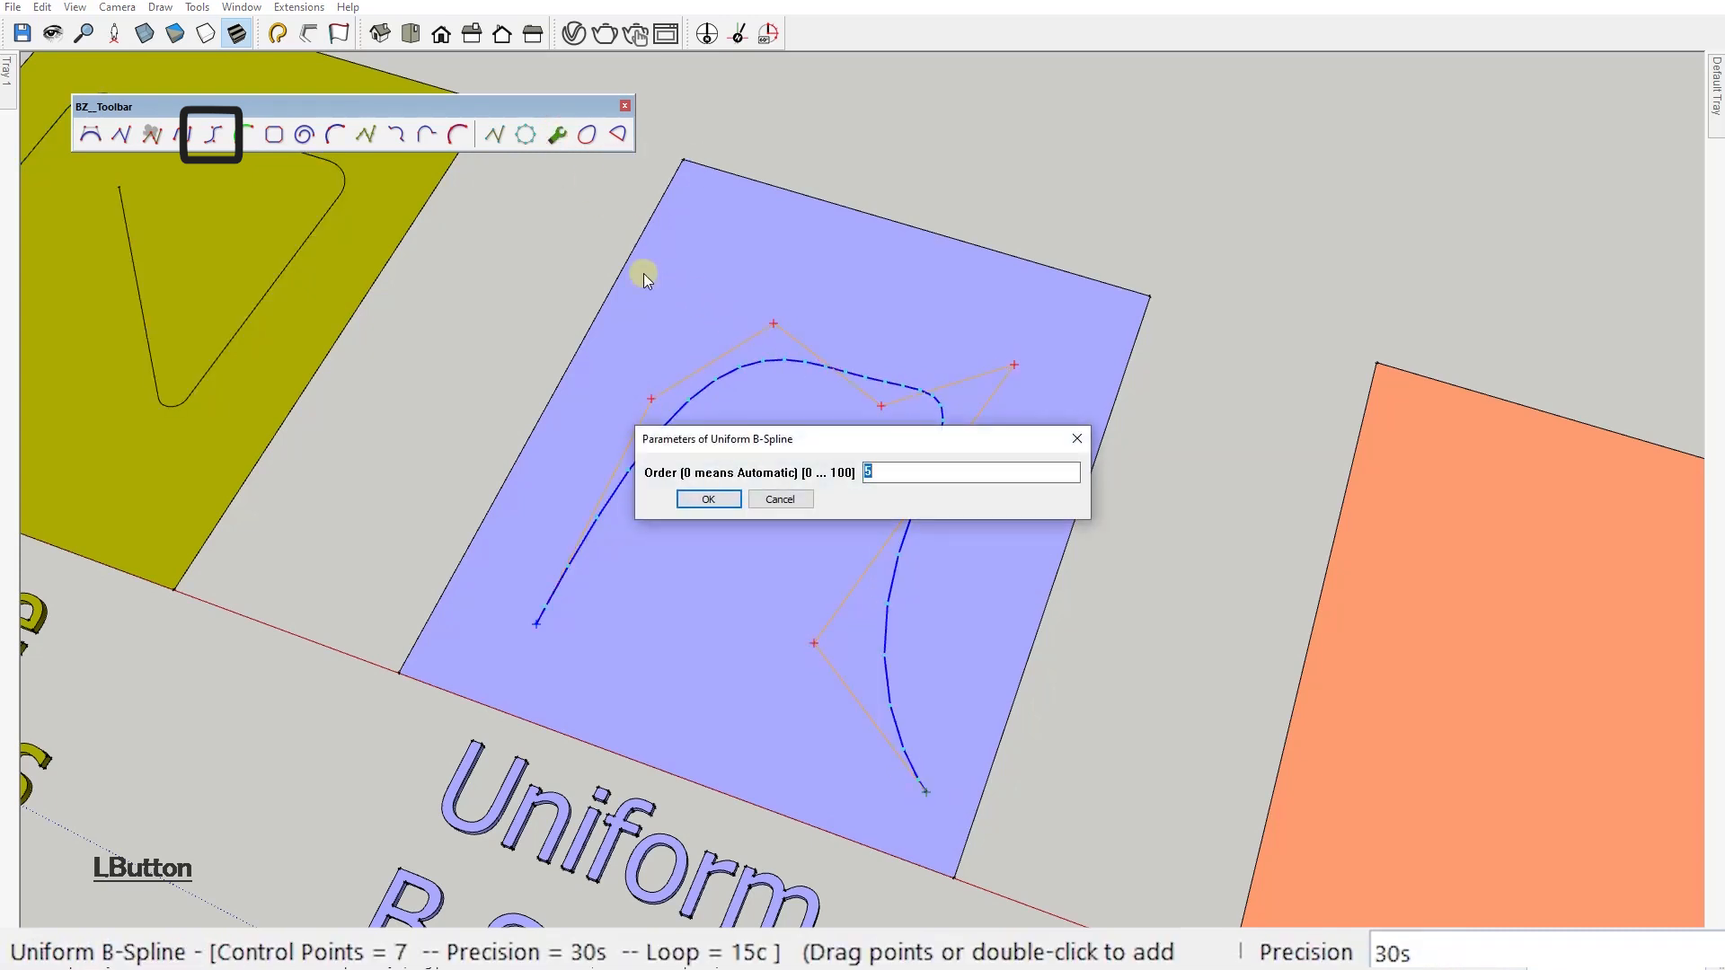
left_click(708, 497)
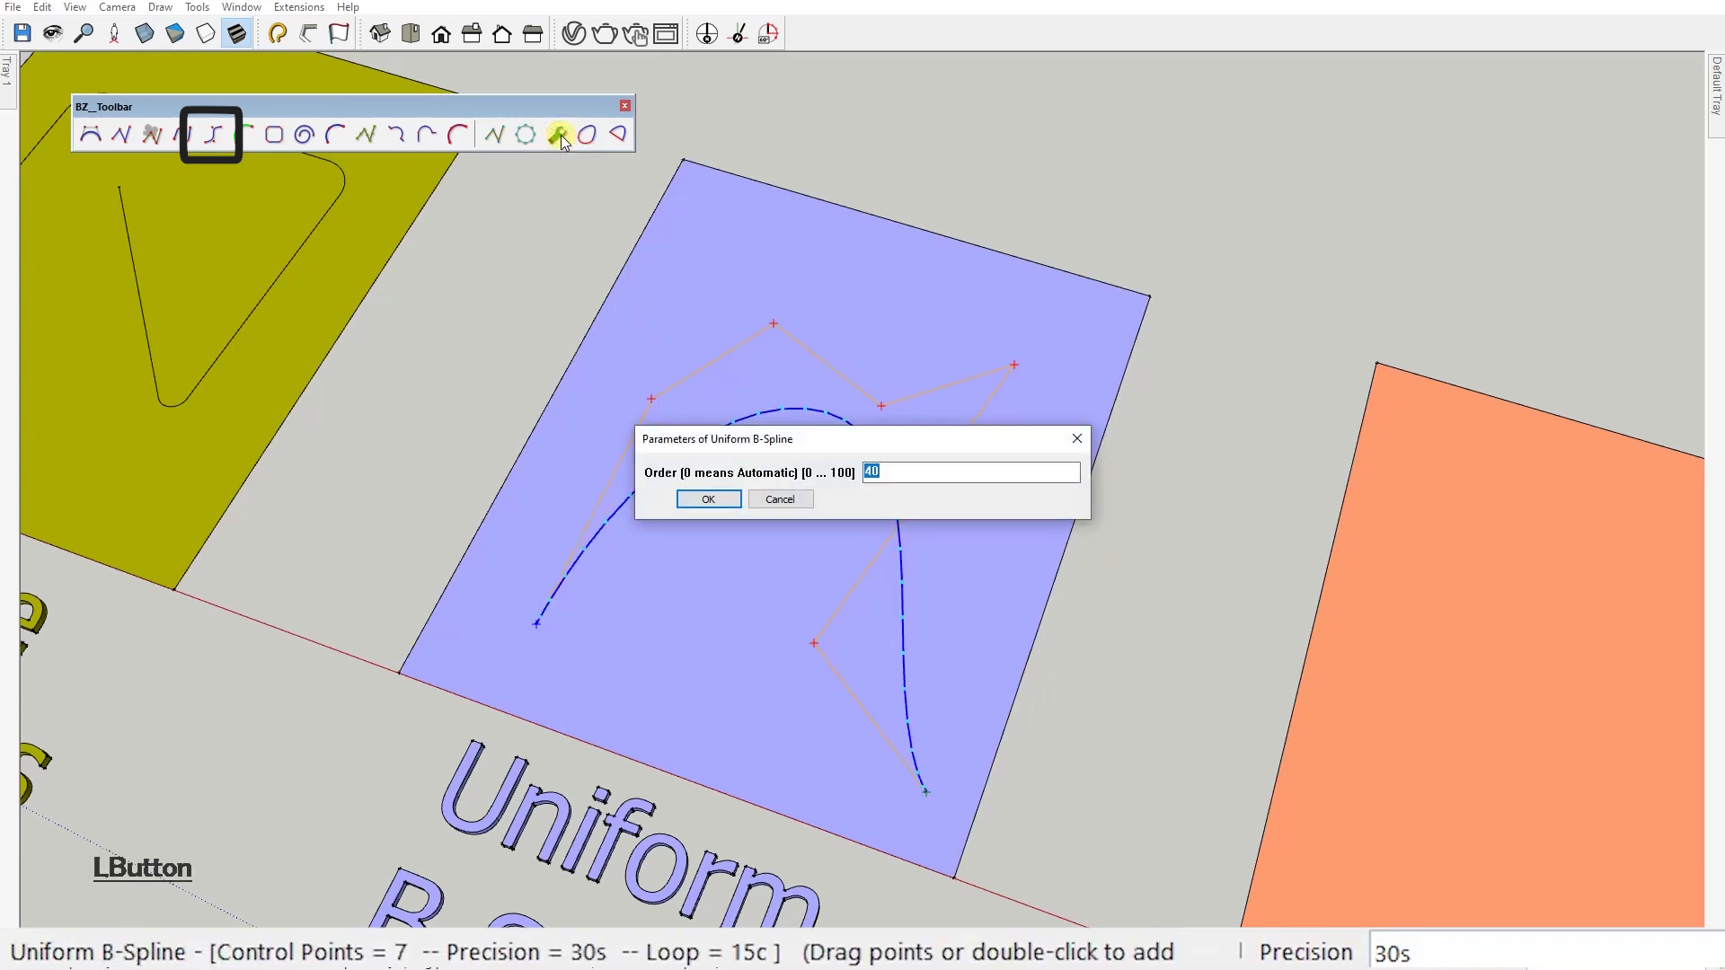
left_click(708, 498)
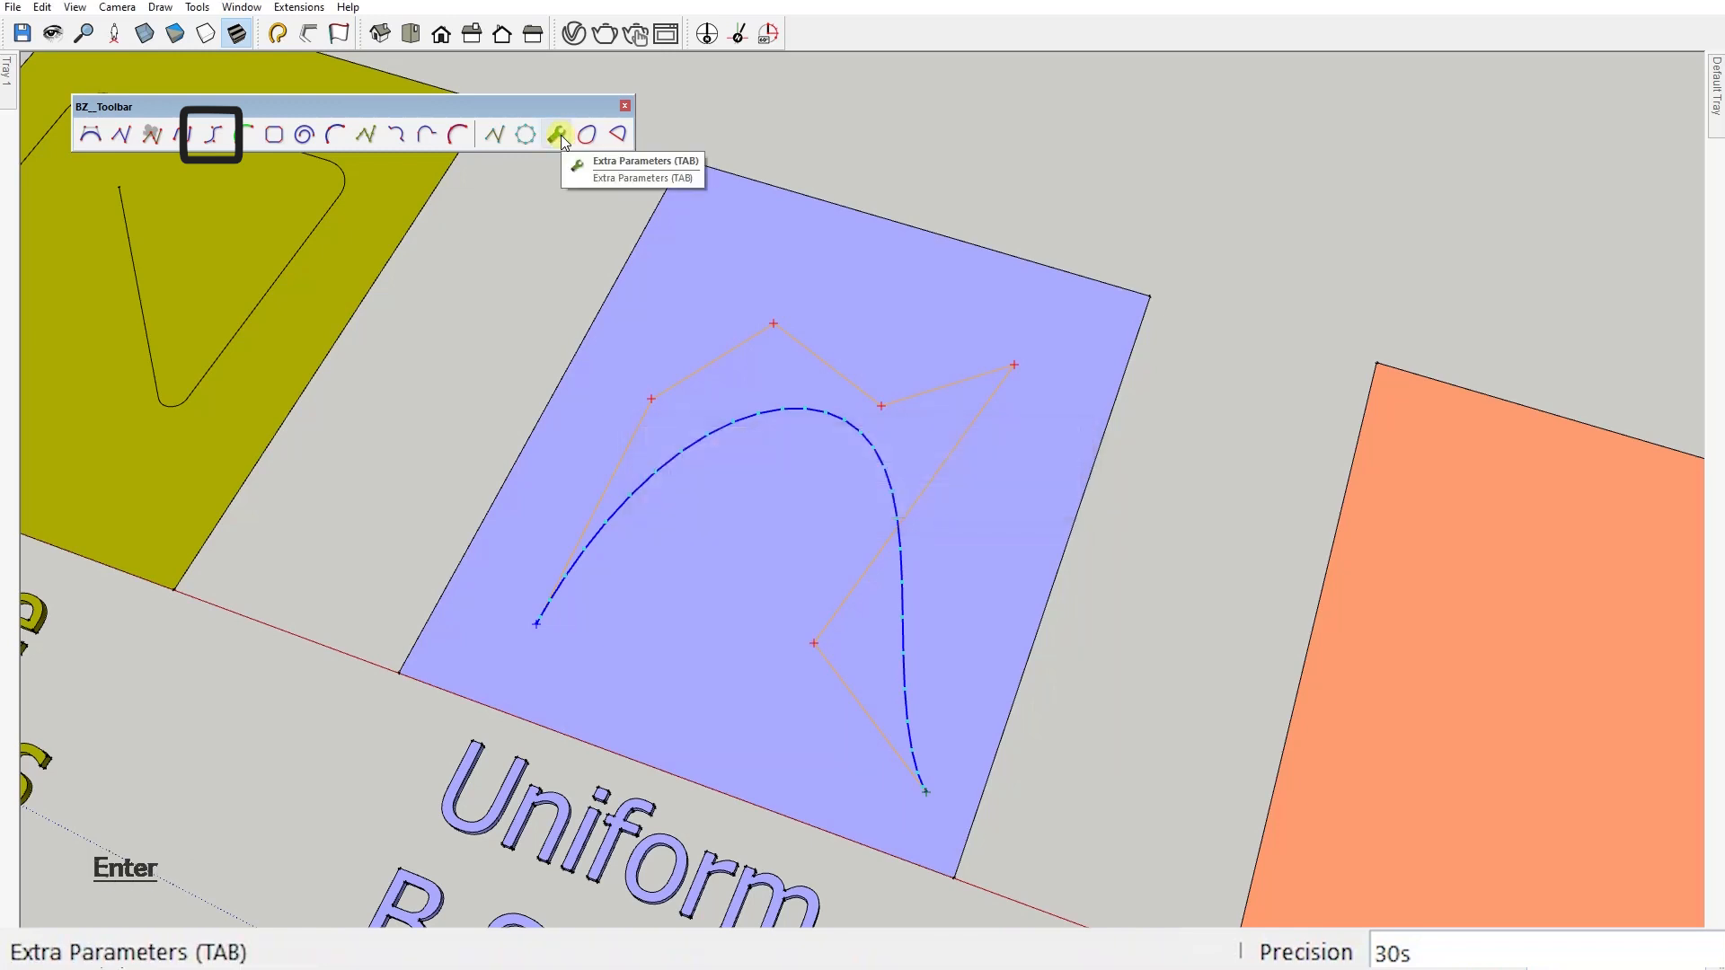
Try spline order 1 and another order value, then finish the seven-point curve.
left_click(558, 133)
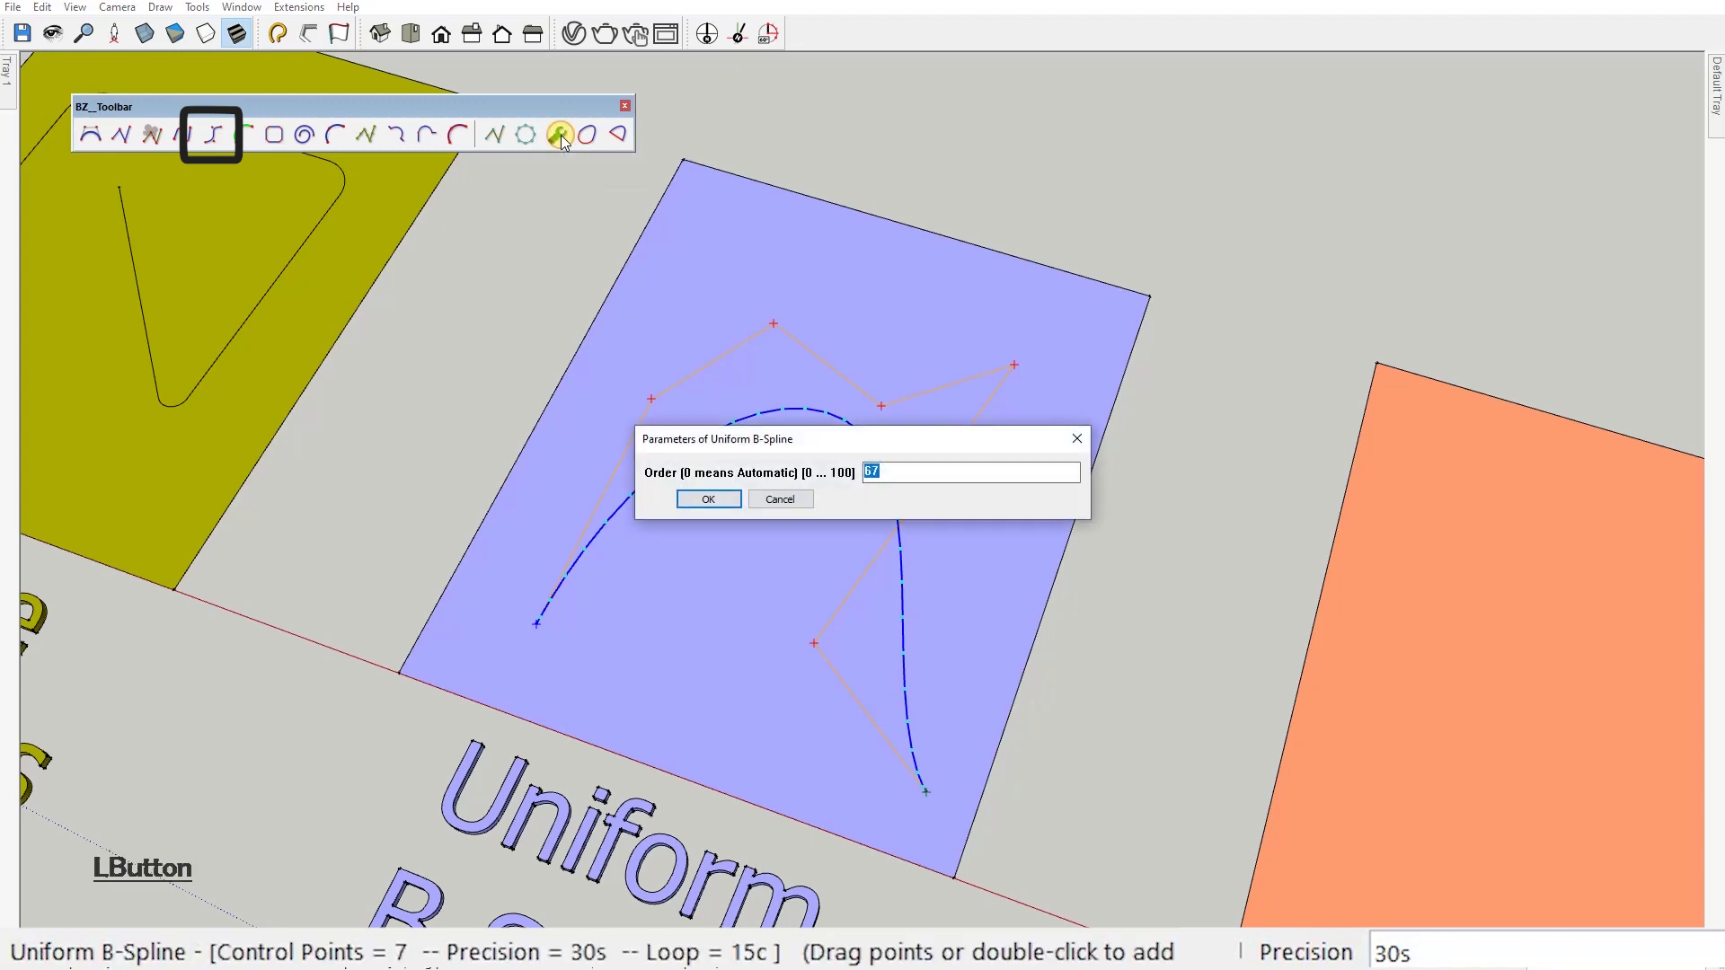
type("1")
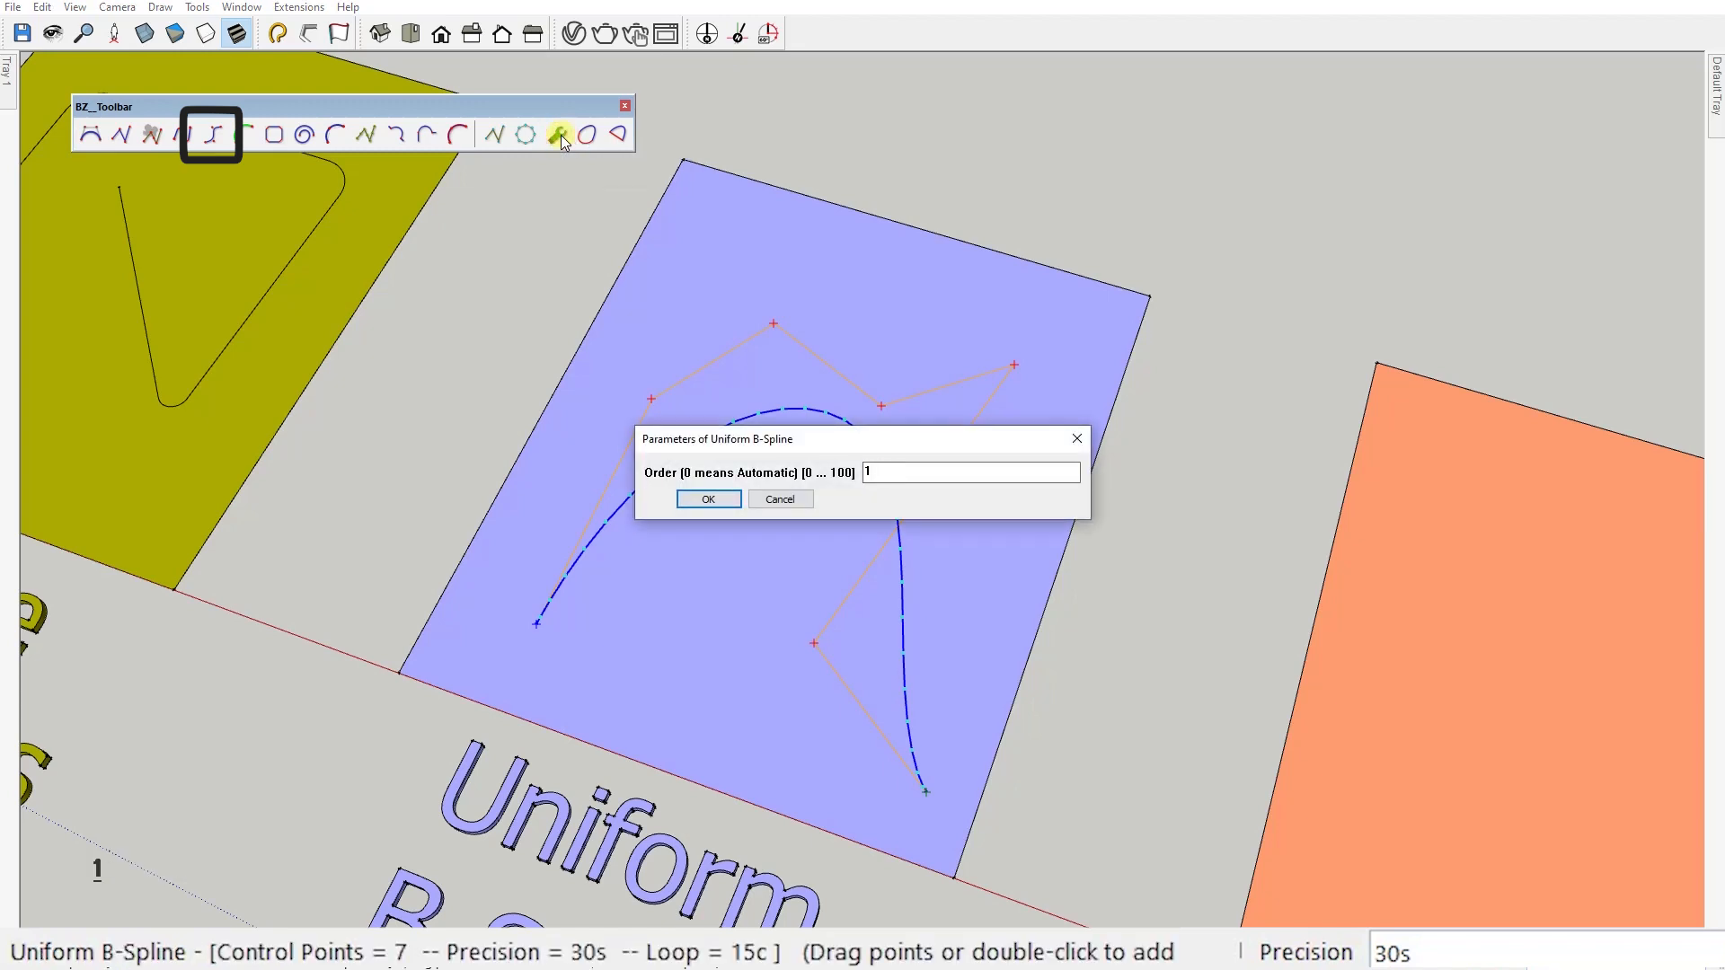
left_click(706, 497)
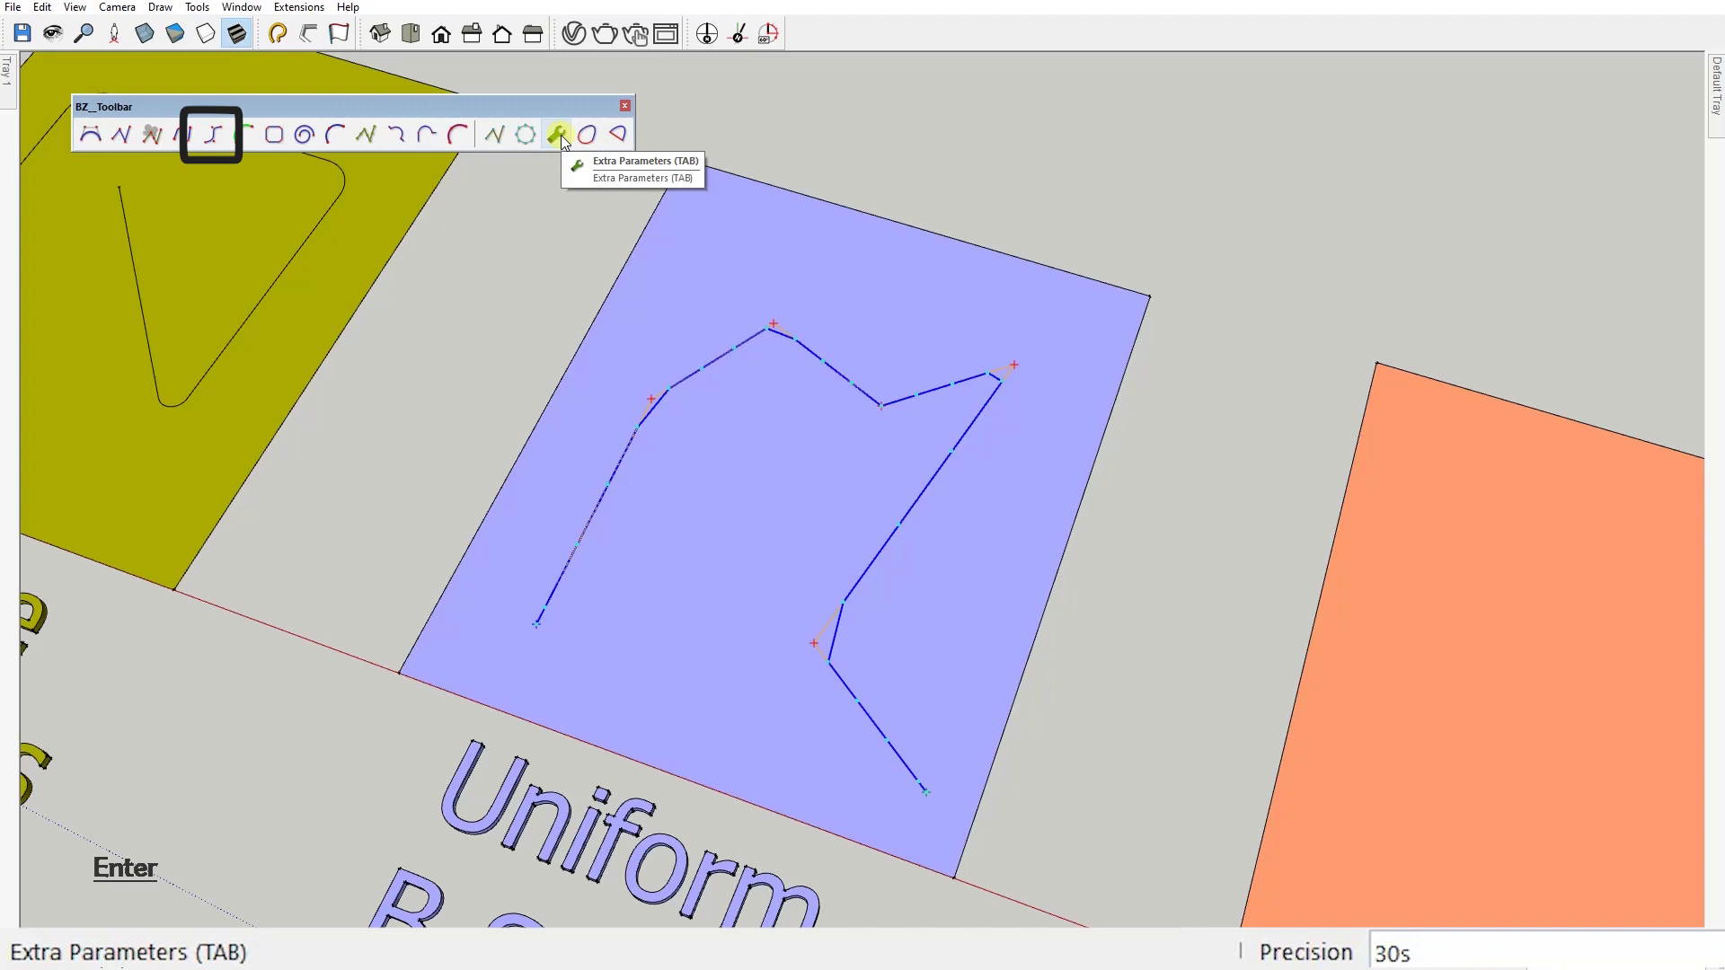
left_click(559, 135)
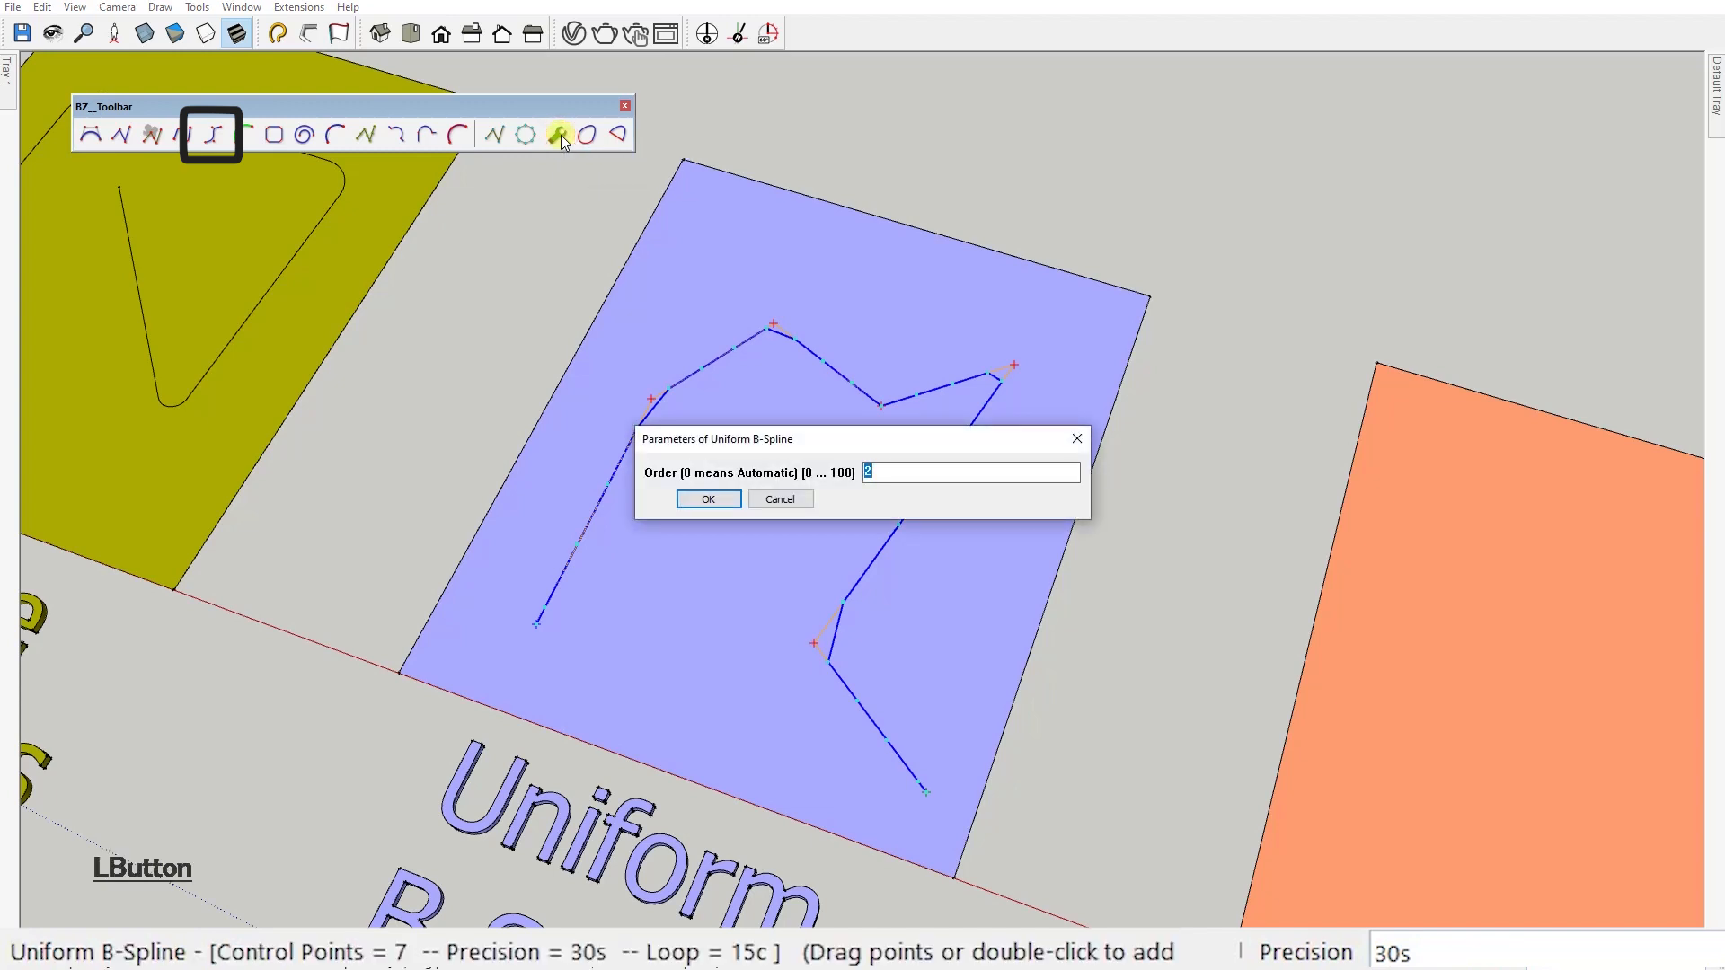
left_click(708, 497)
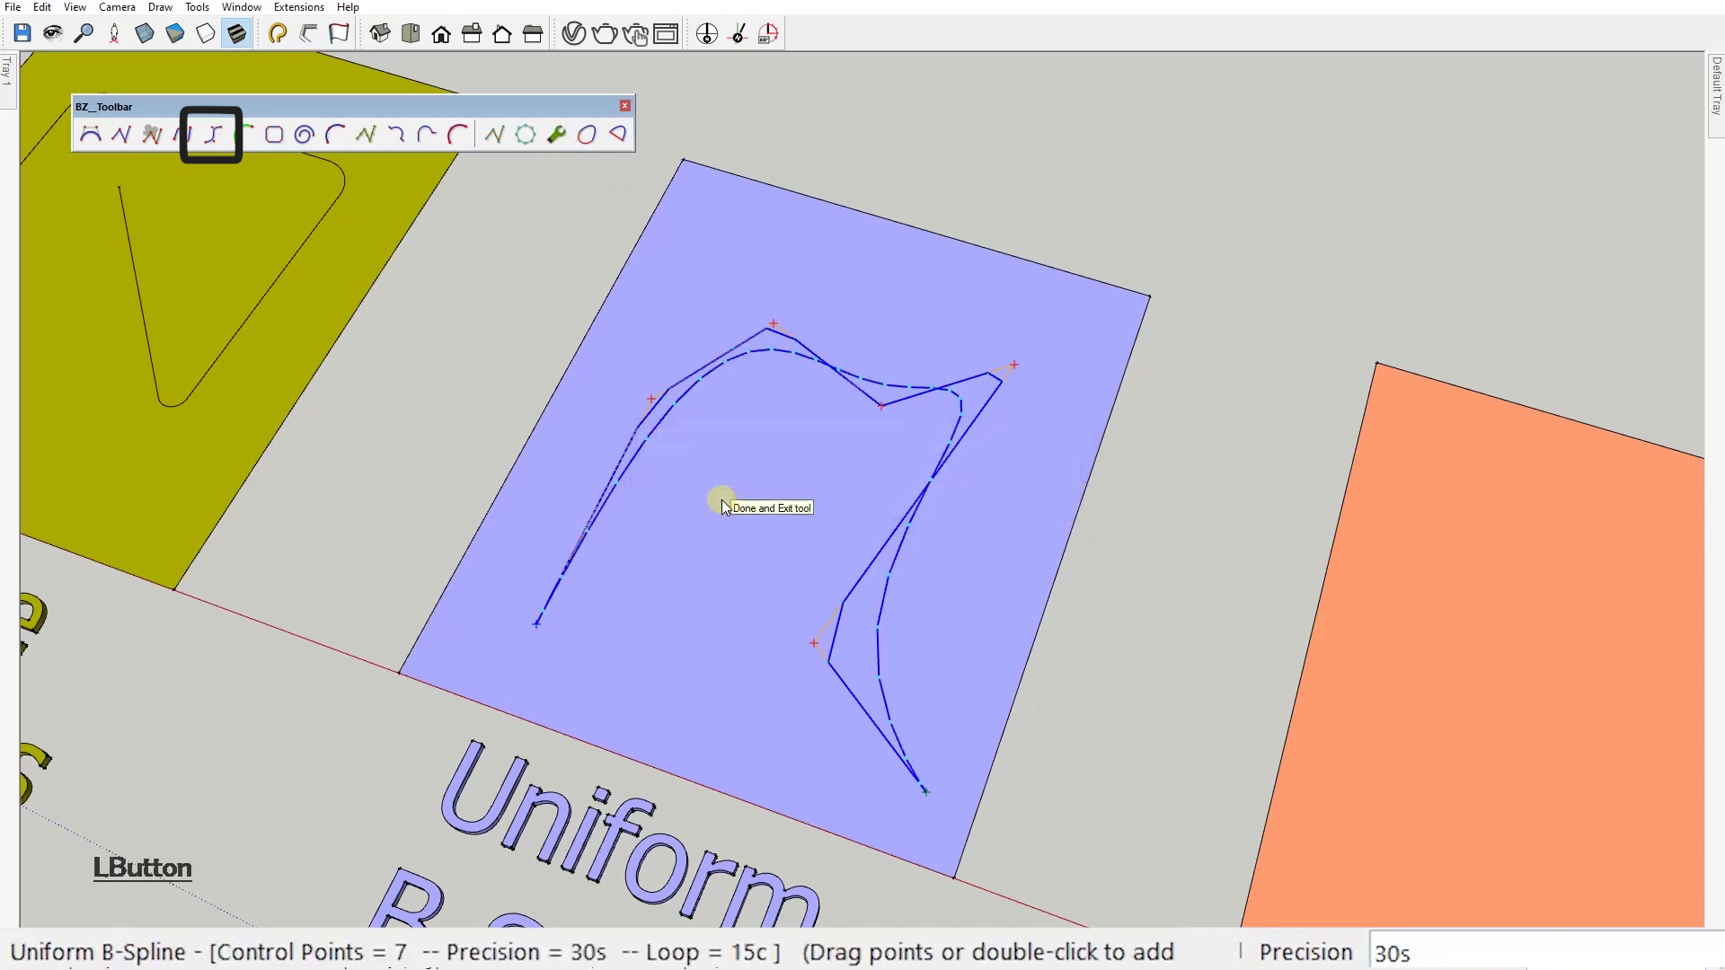
left_click(722, 507)
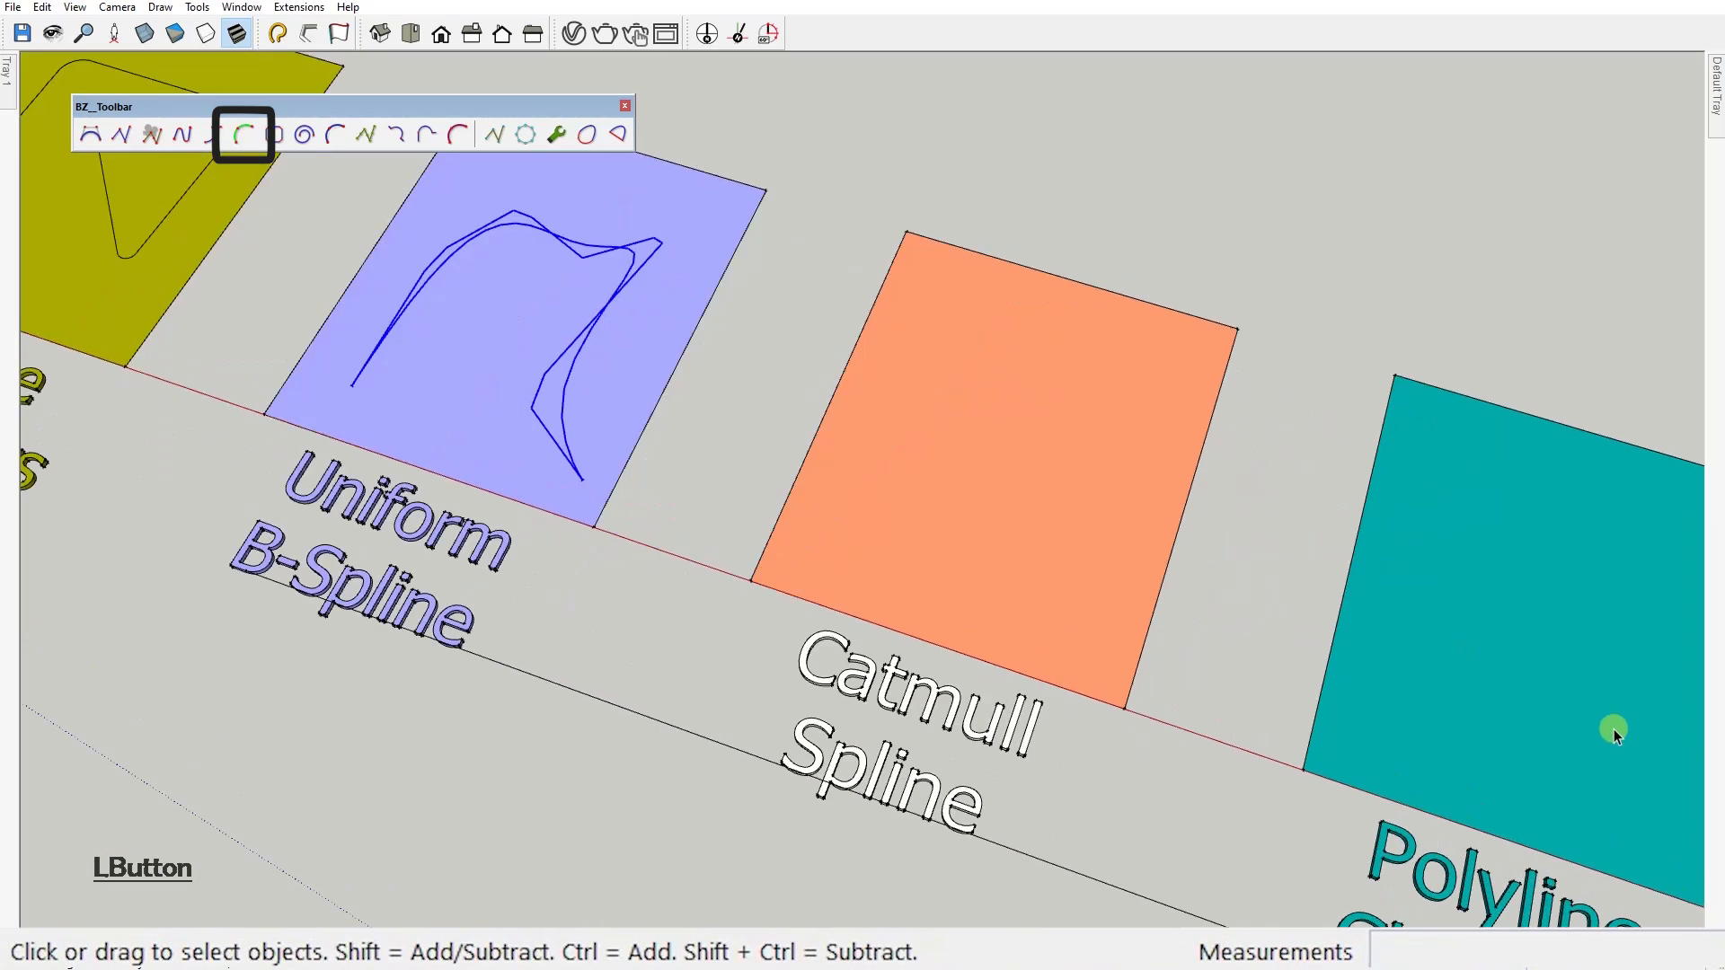
Draw a wavy hook-shaped Catmull Spline curve across the orange square.
left_click(243, 135)
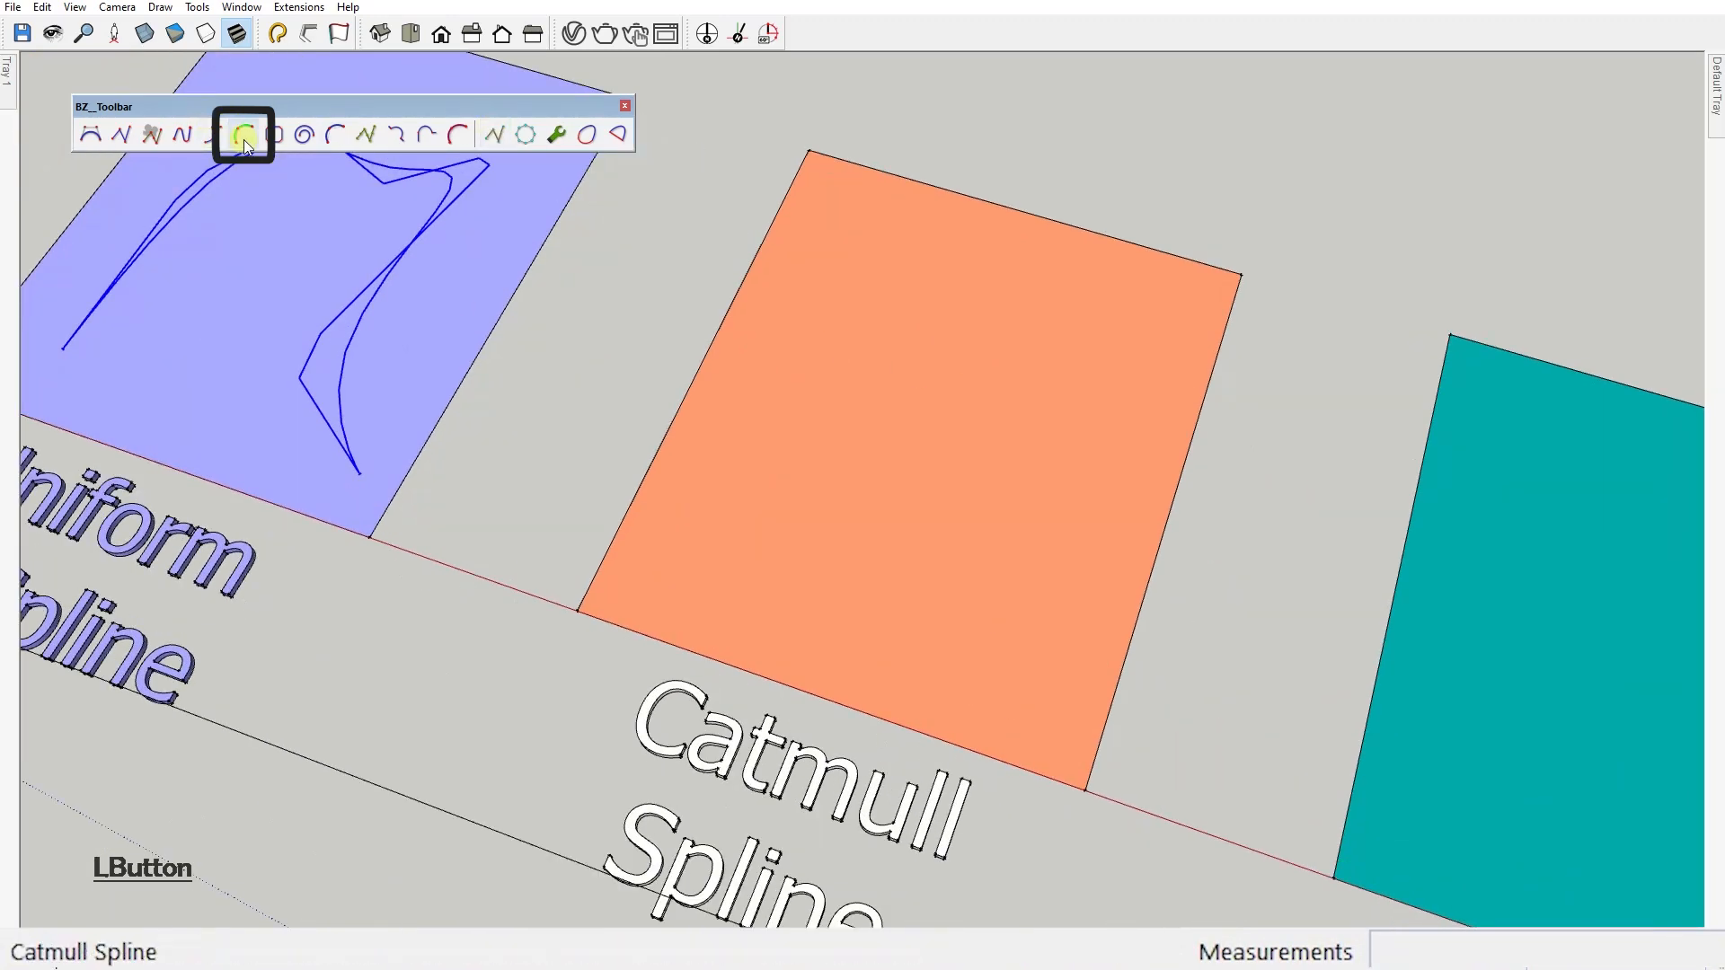
left_click(243, 133)
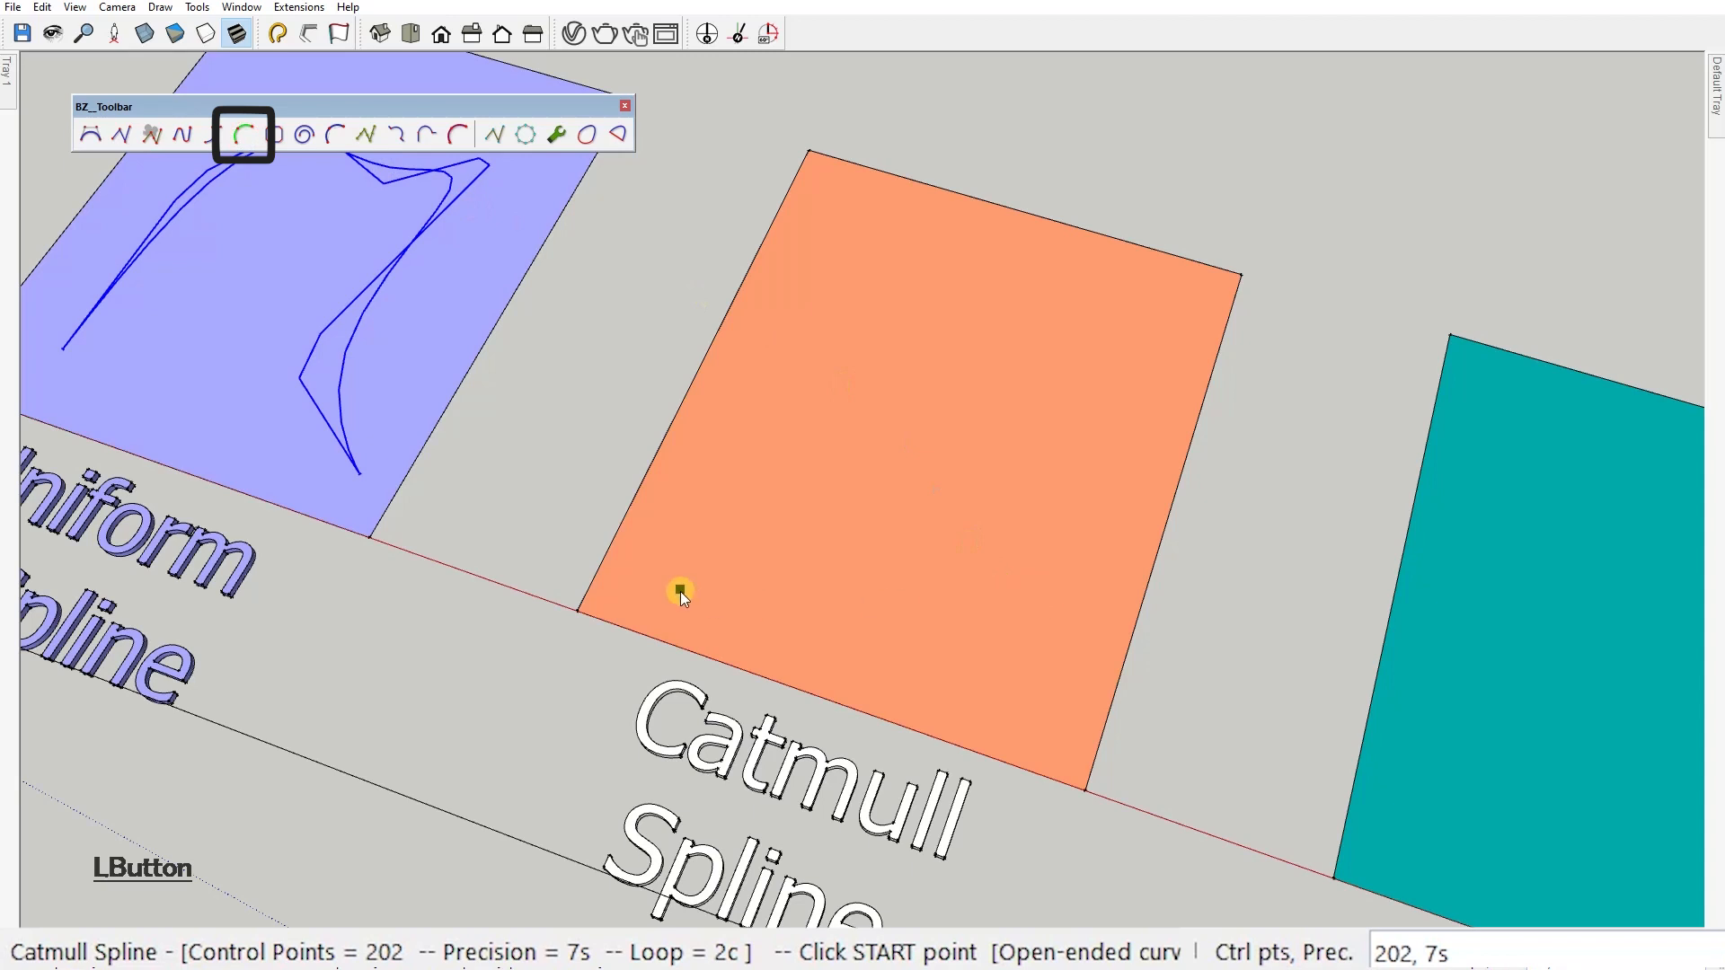
left_click(1027, 327)
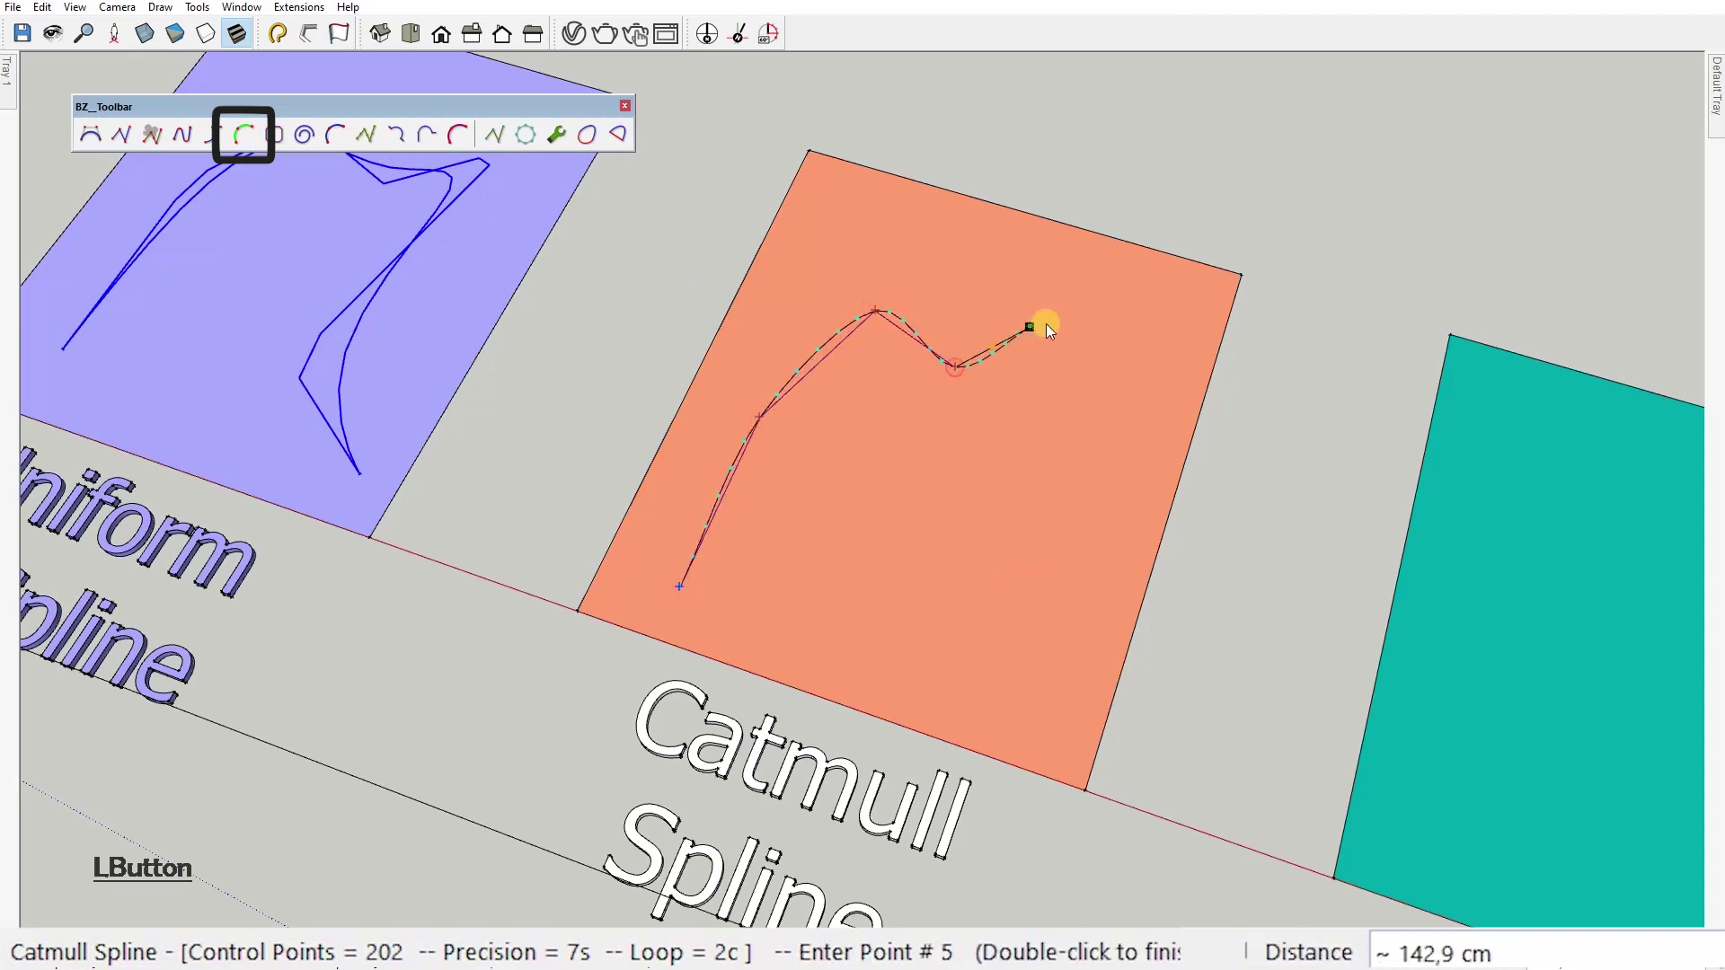
double_click(1025, 327)
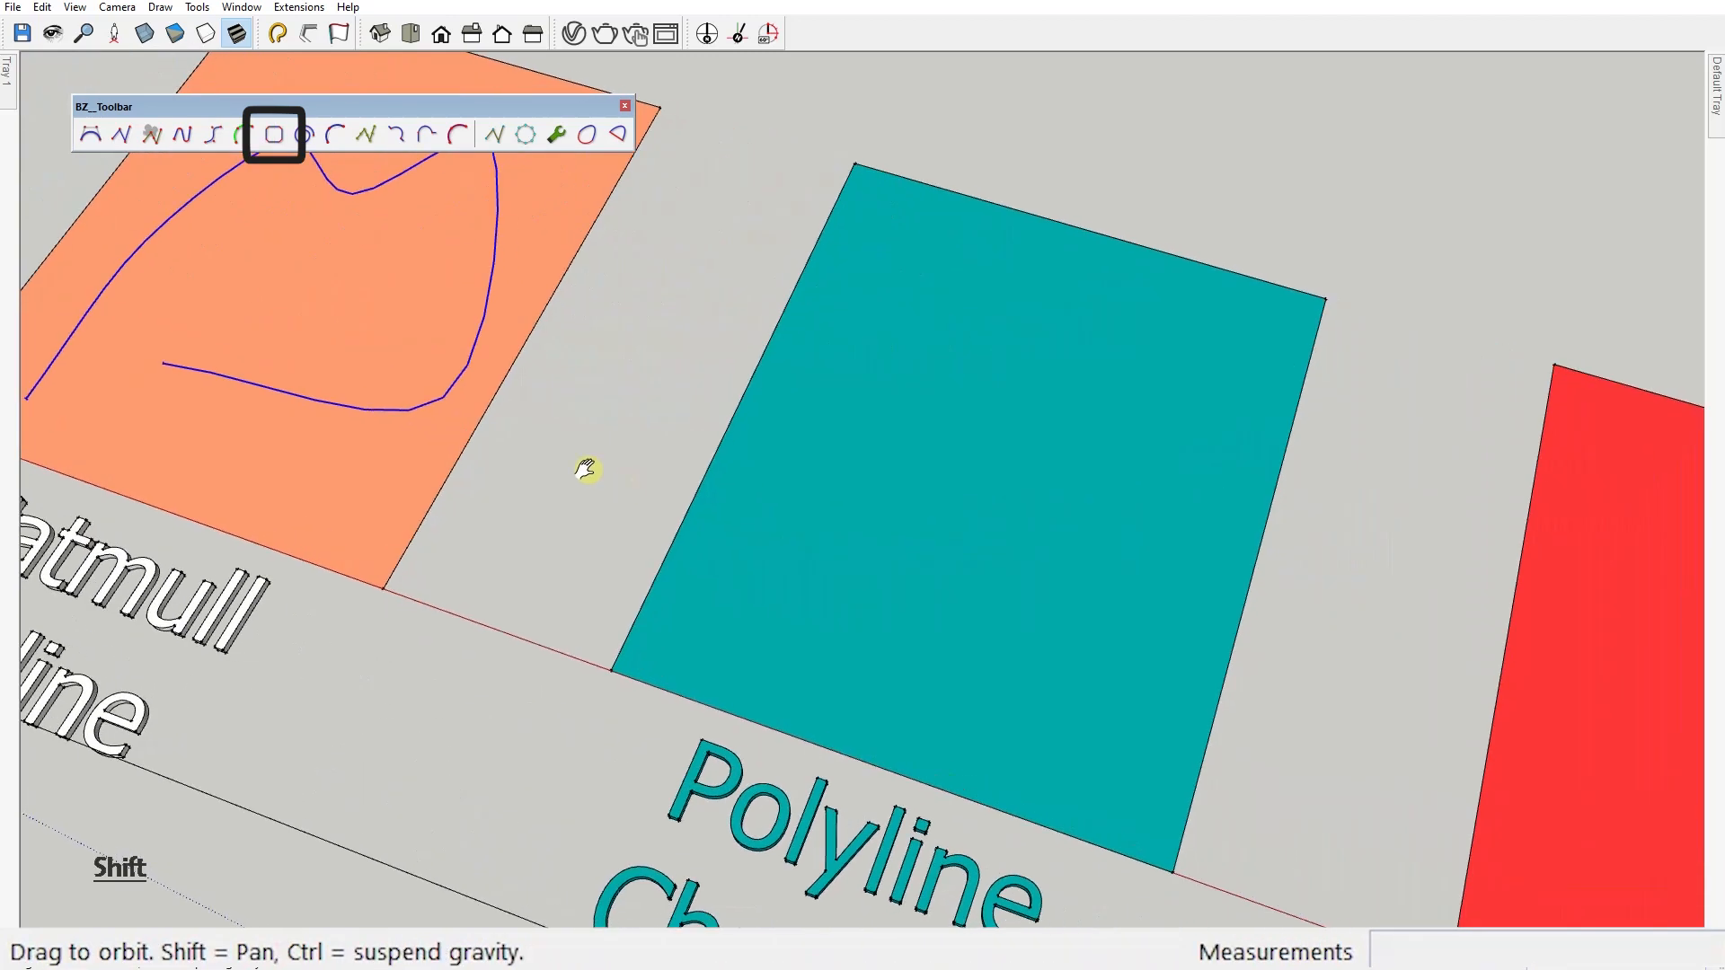
Draw a Polyline Chamfer curve with offset 50 on the teal swatch.
left_click(271, 133)
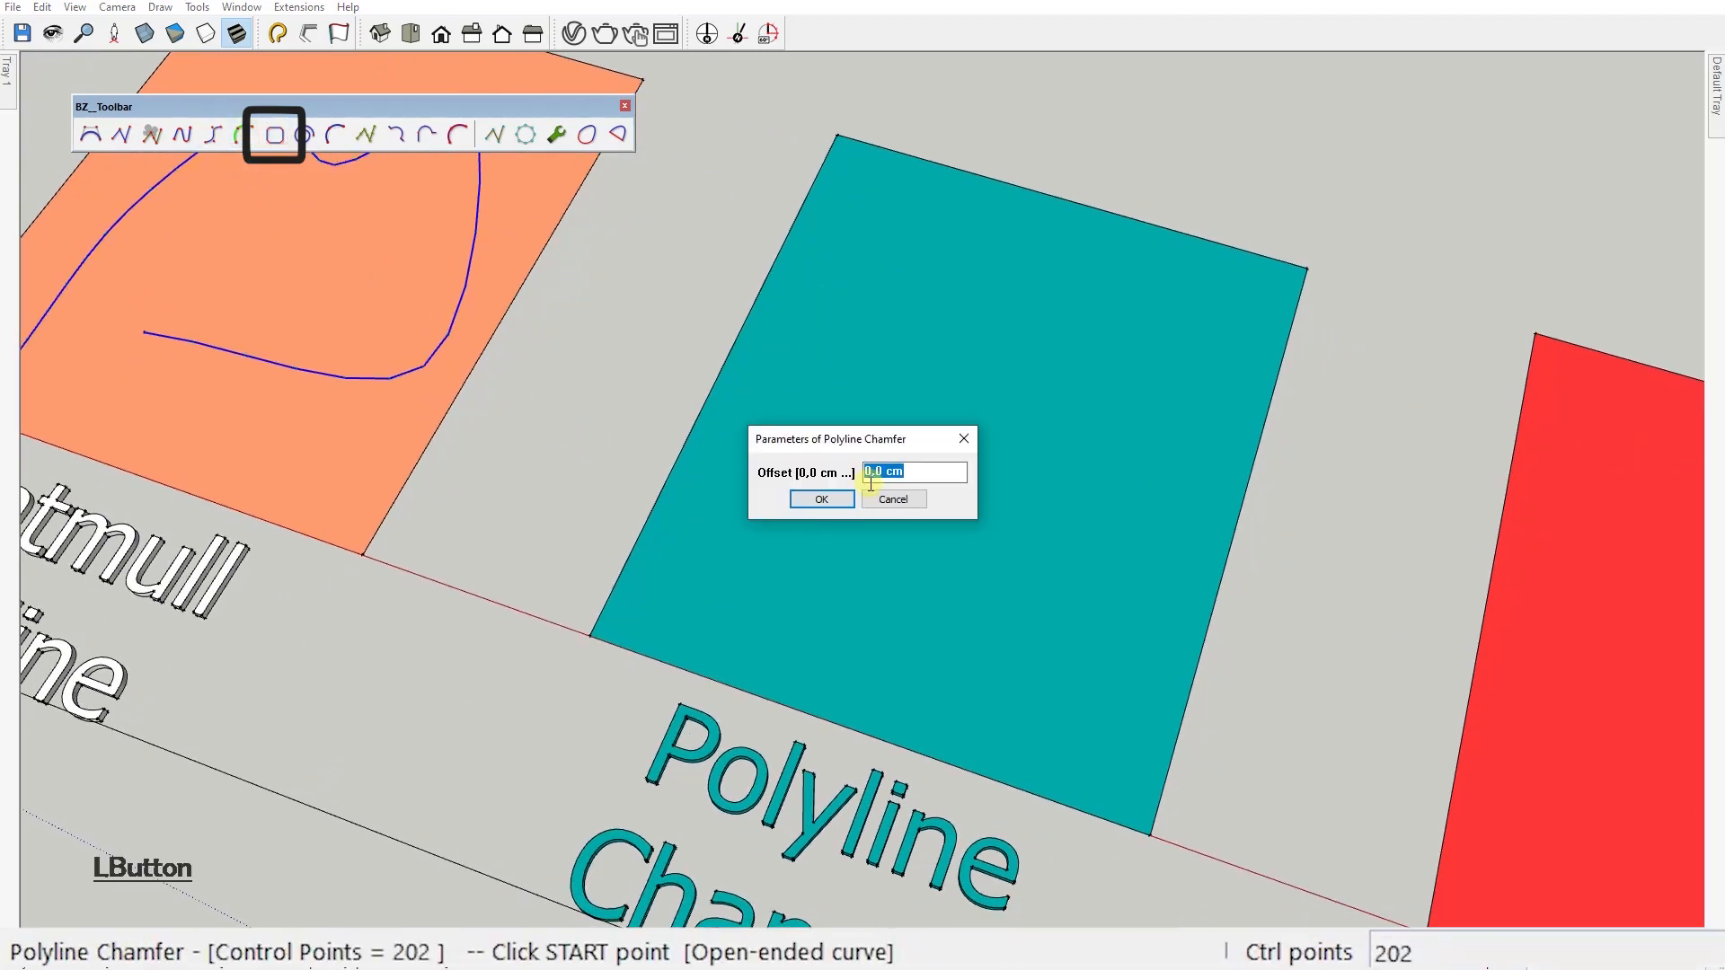
type("50")
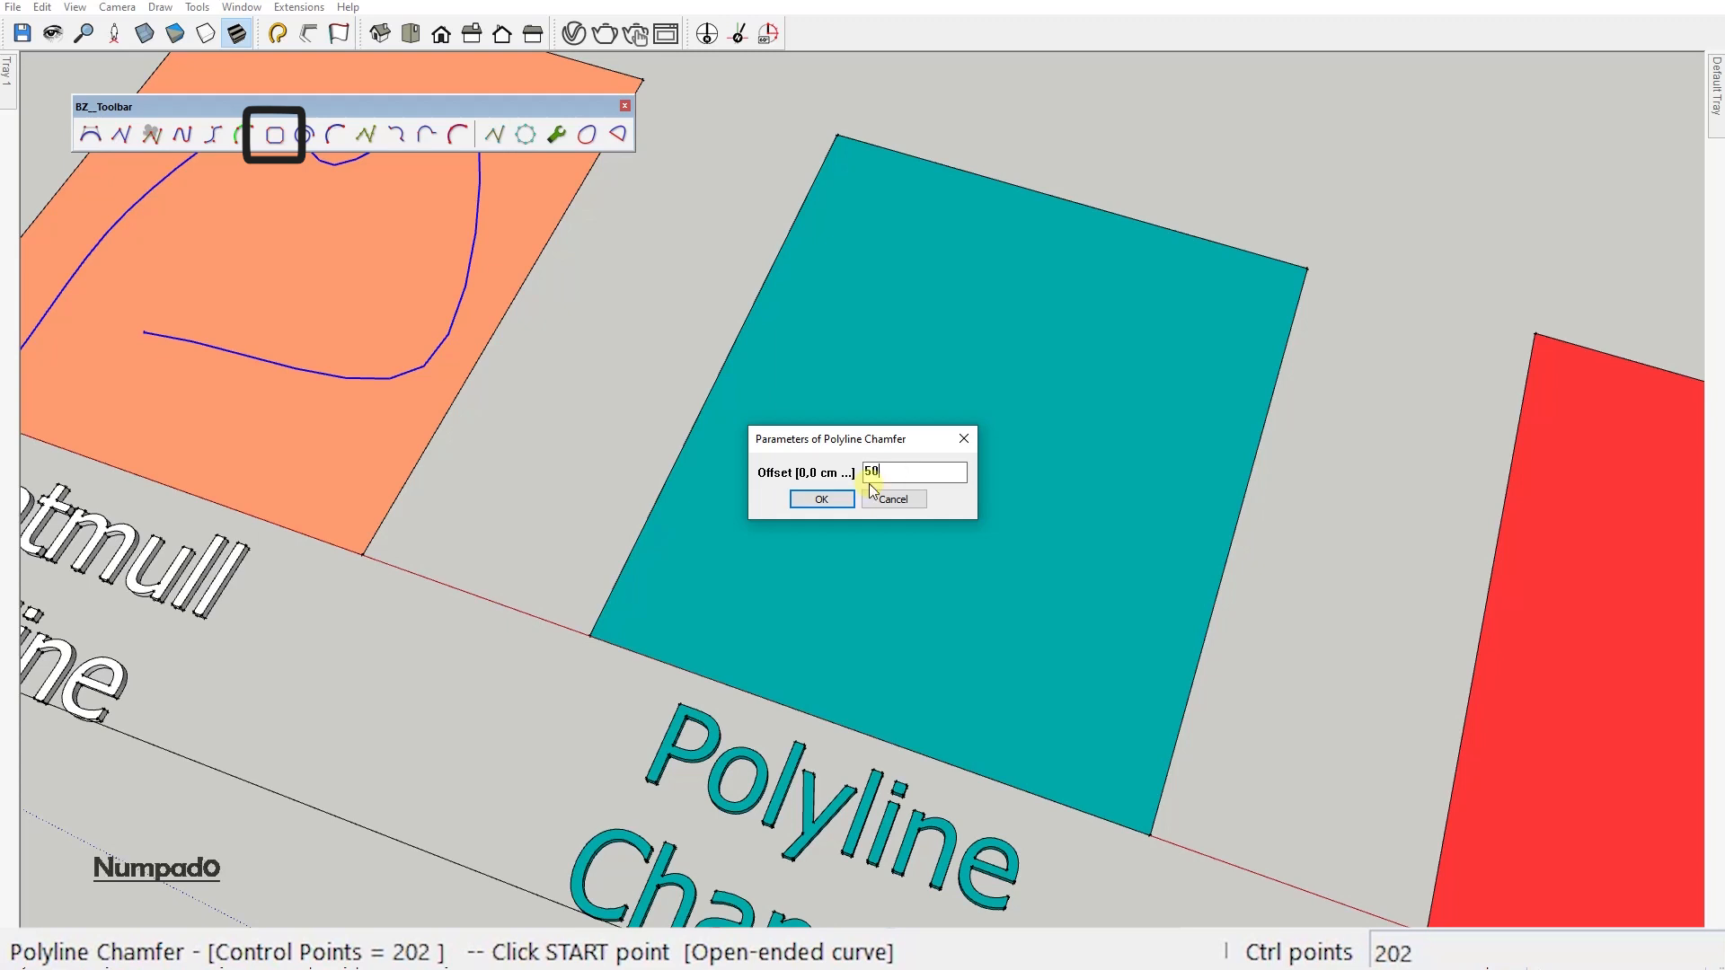
left_click(821, 500)
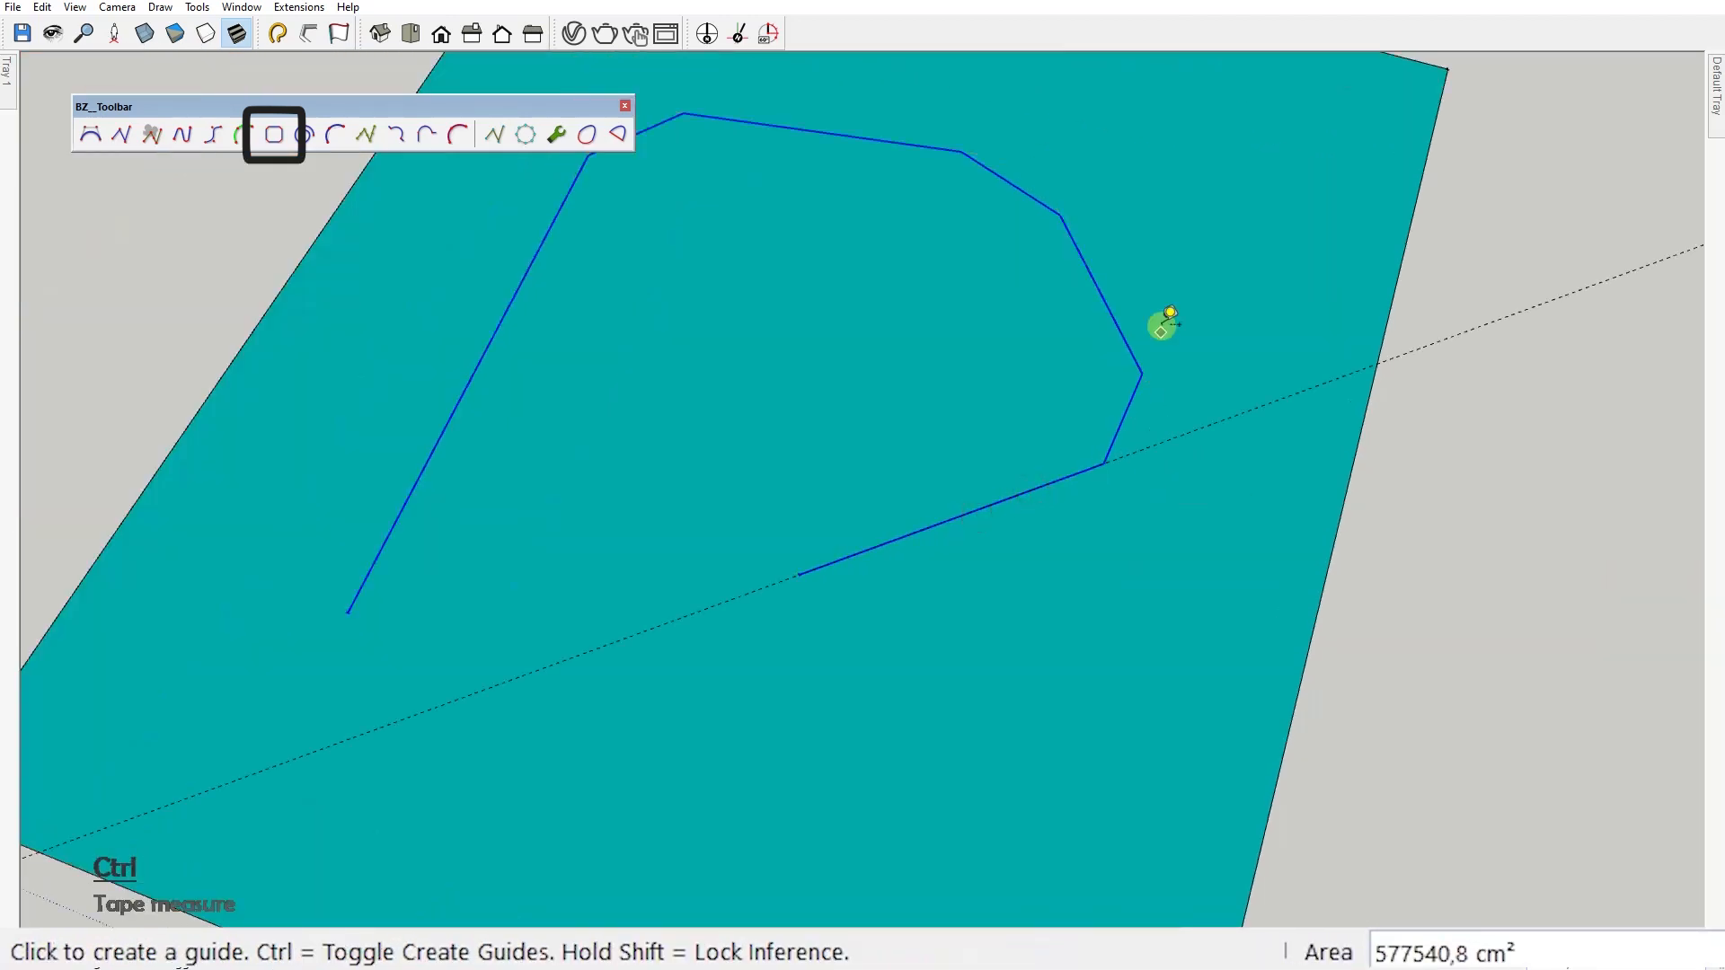
left_click(1161, 325)
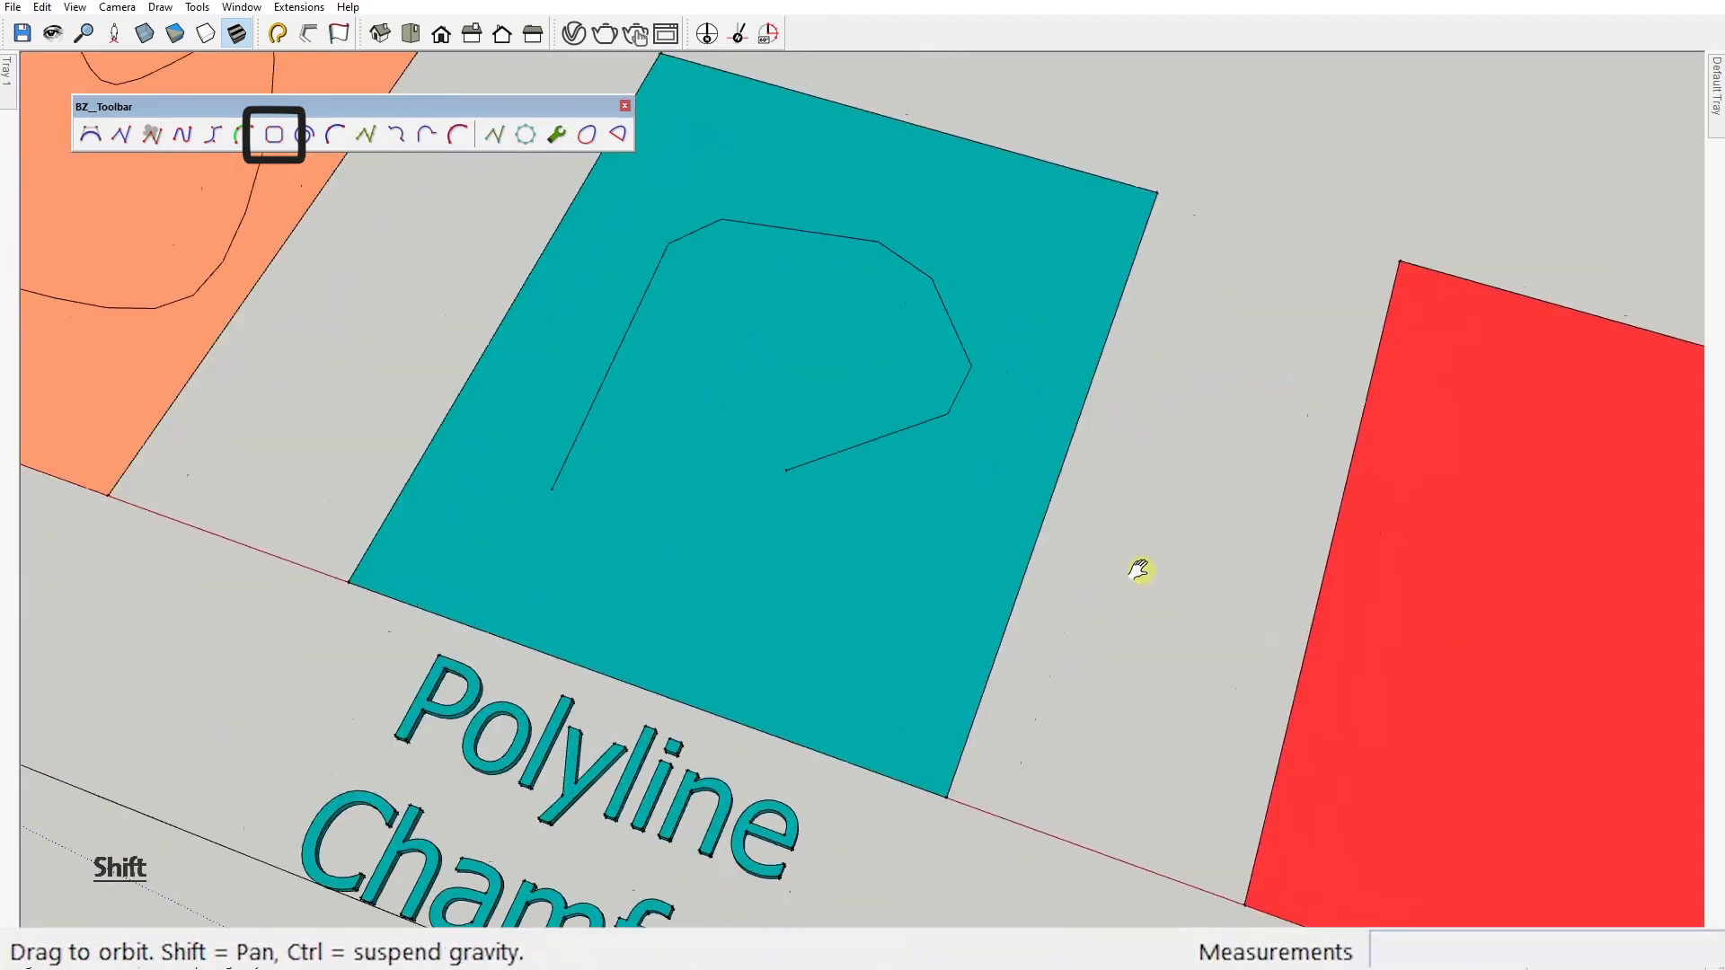
Draw a looping Courbette curve point by point on the red swatch.
left_click(305, 134)
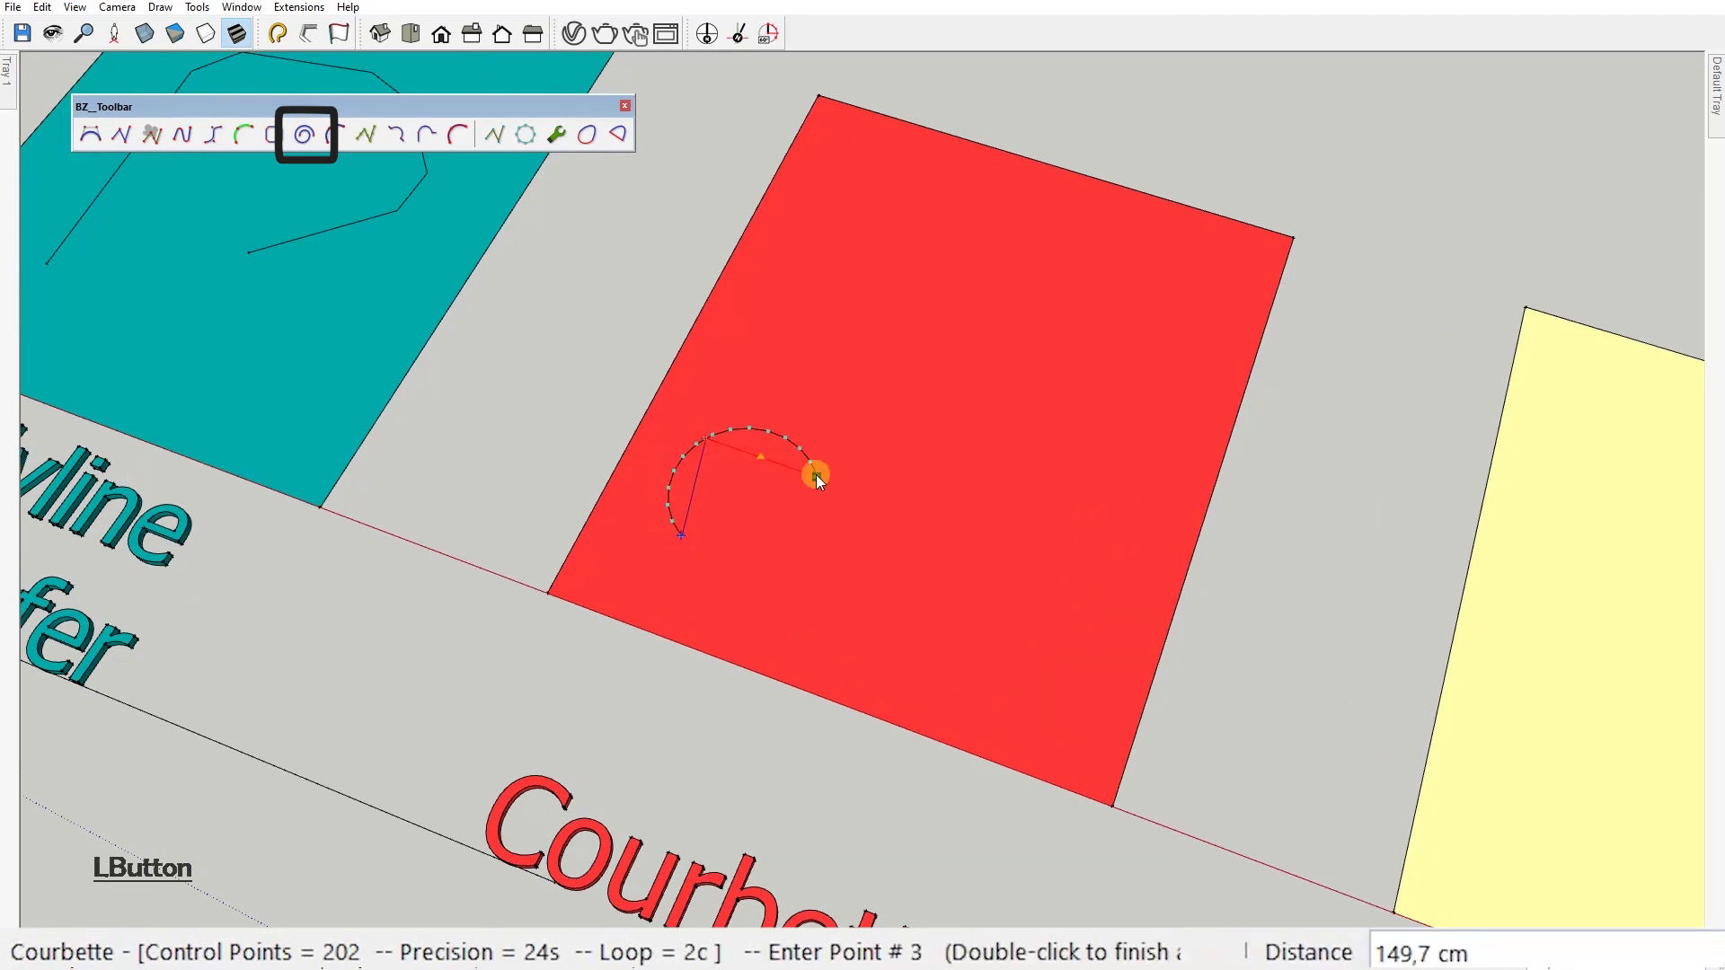
left_click(1006, 463)
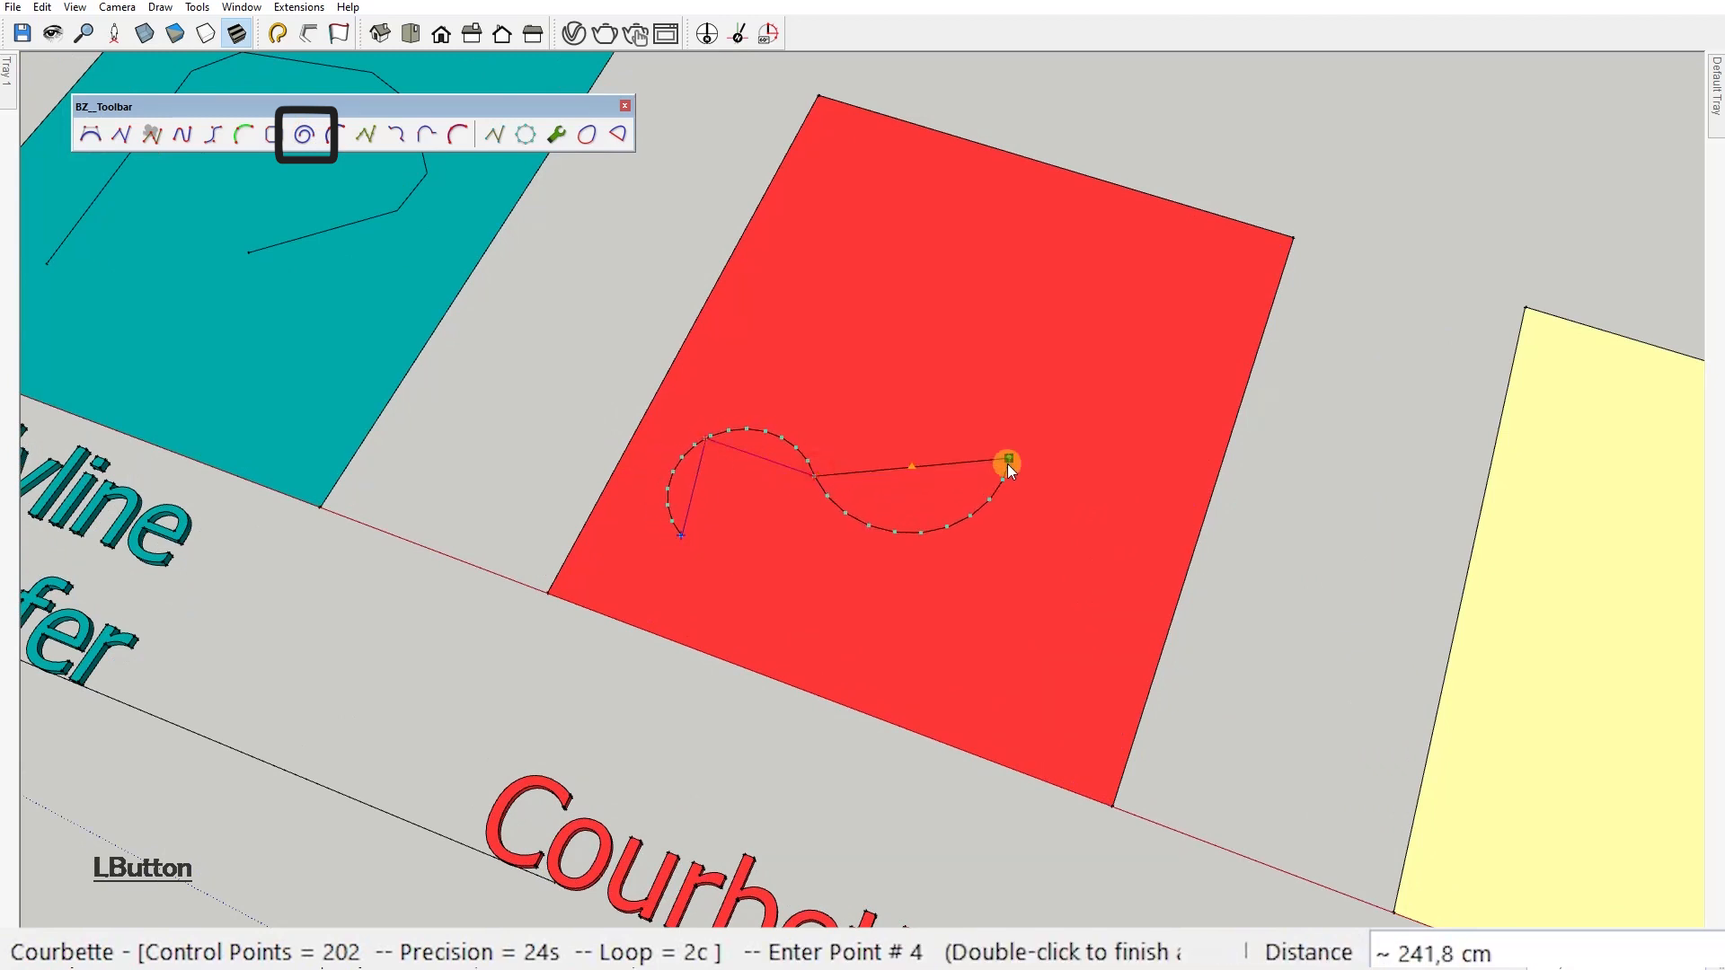
mouse_move(986, 514)
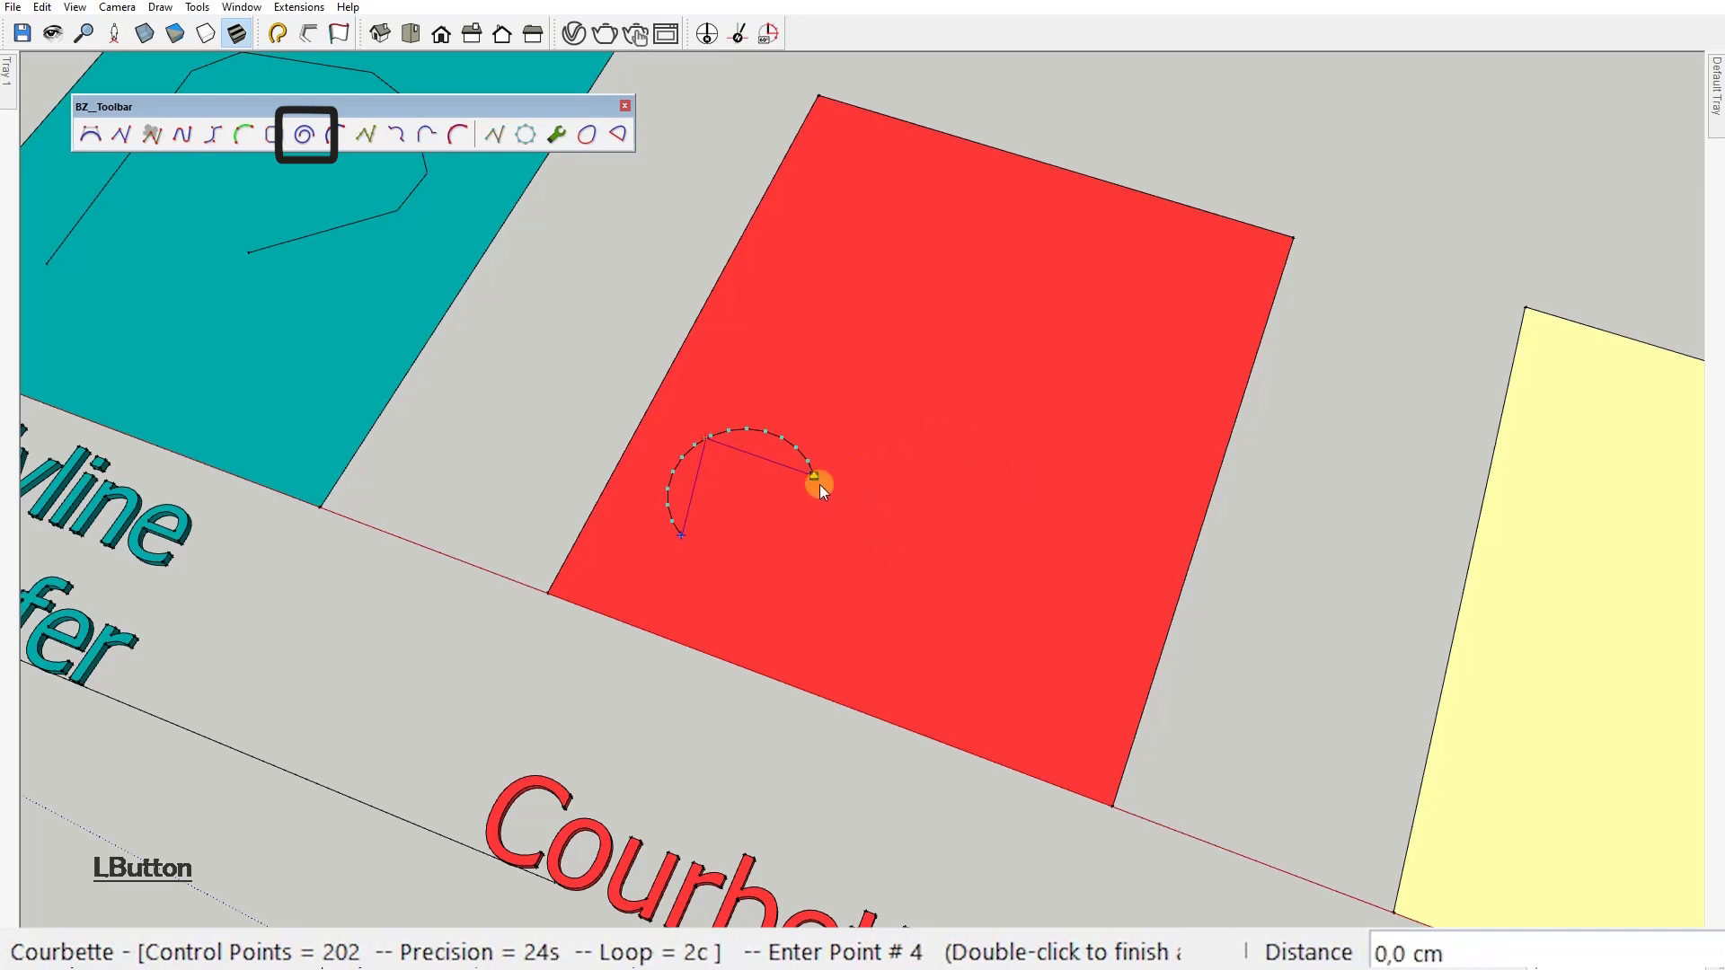
left_click(979, 446)
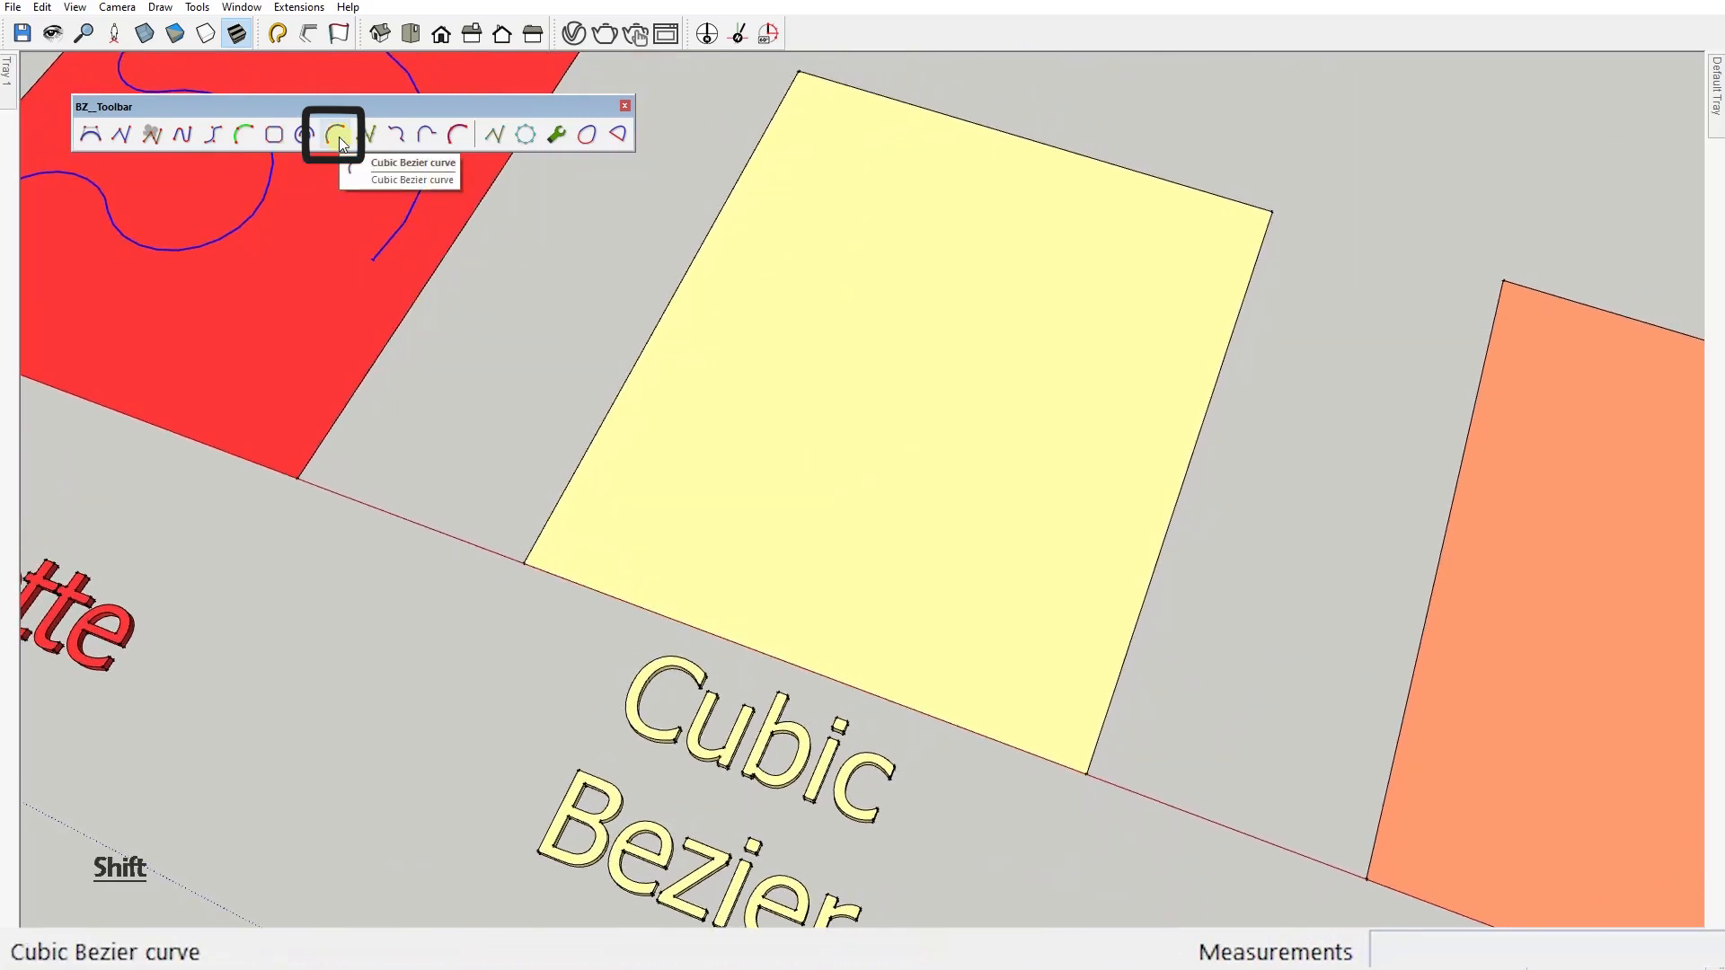
Draw an M-shaped Cubic Bezier curve on the pale yellow swatch.
left_click(336, 133)
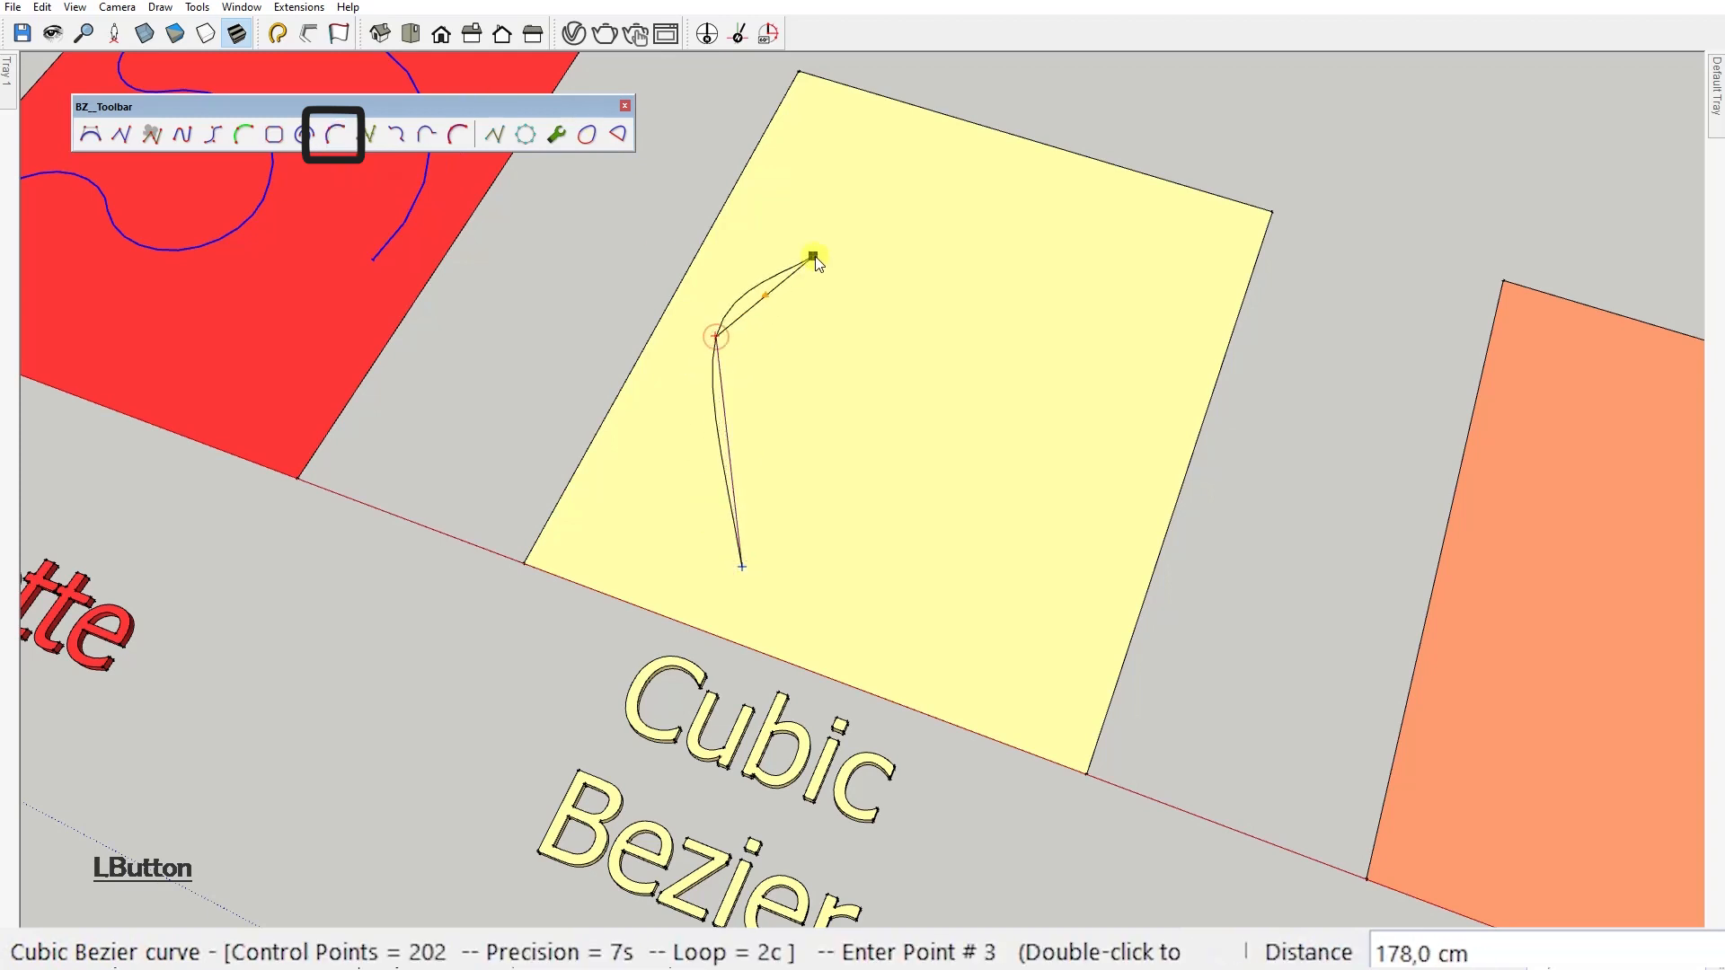
left_click(1141, 266)
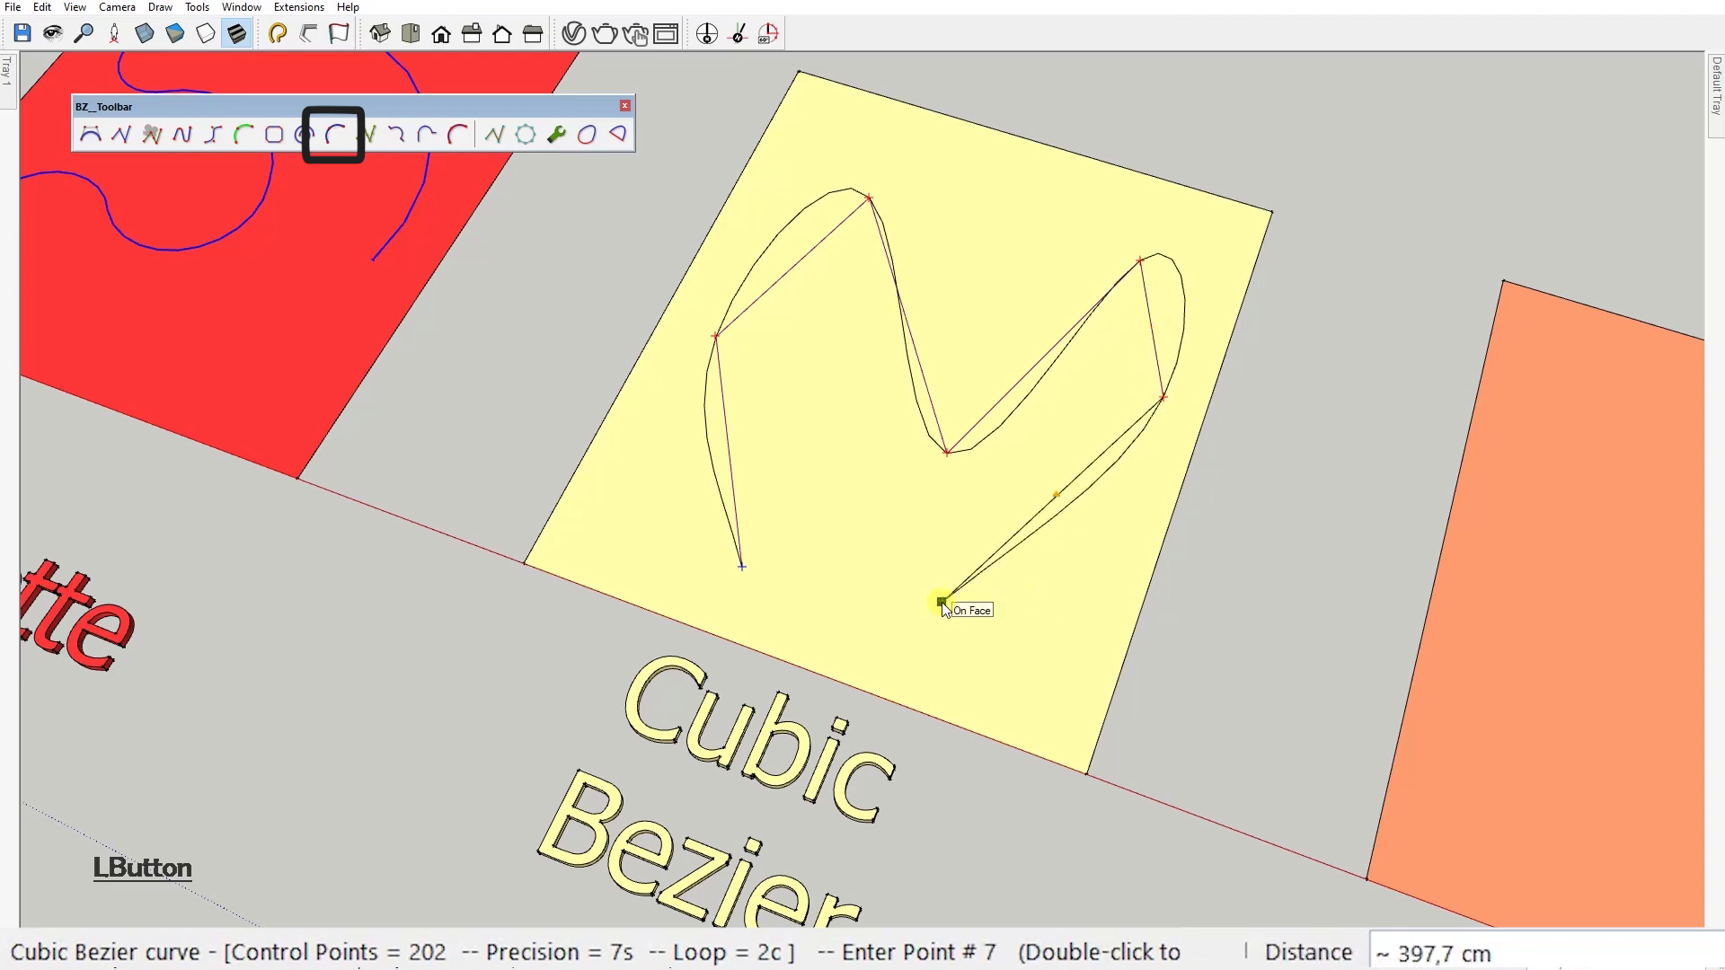
double_click(946, 606)
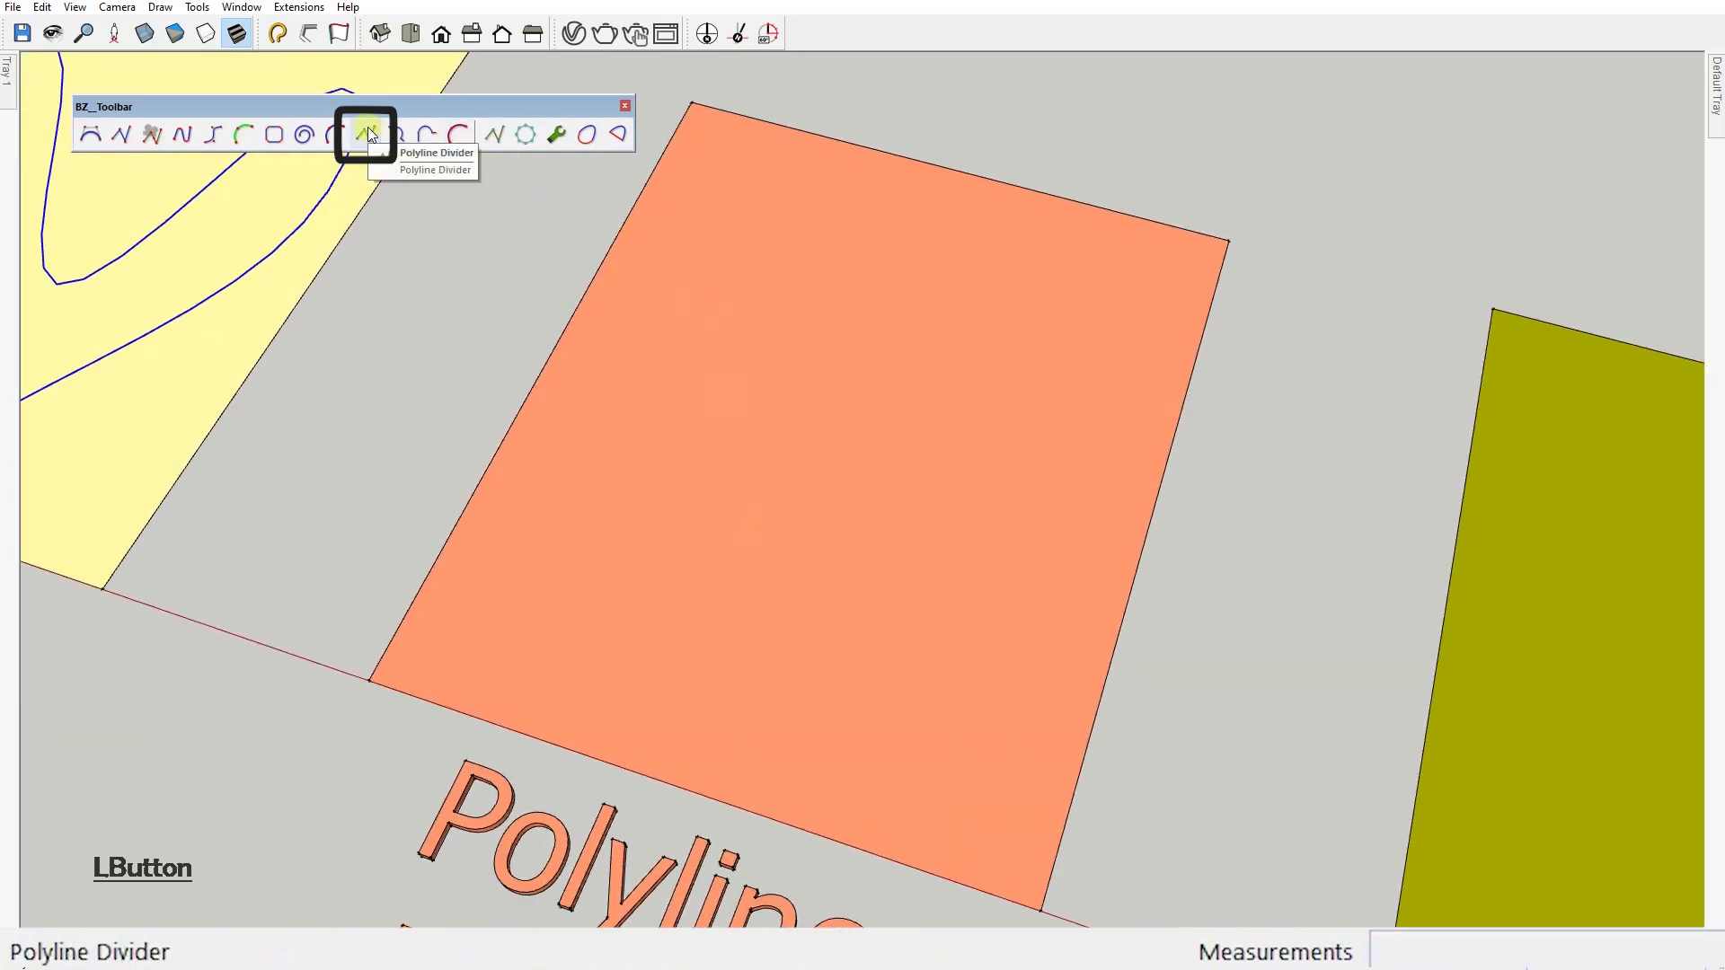
Draw a Polyline Divider curve with 30 cm divisions across the orange swatch.
left_click(366, 132)
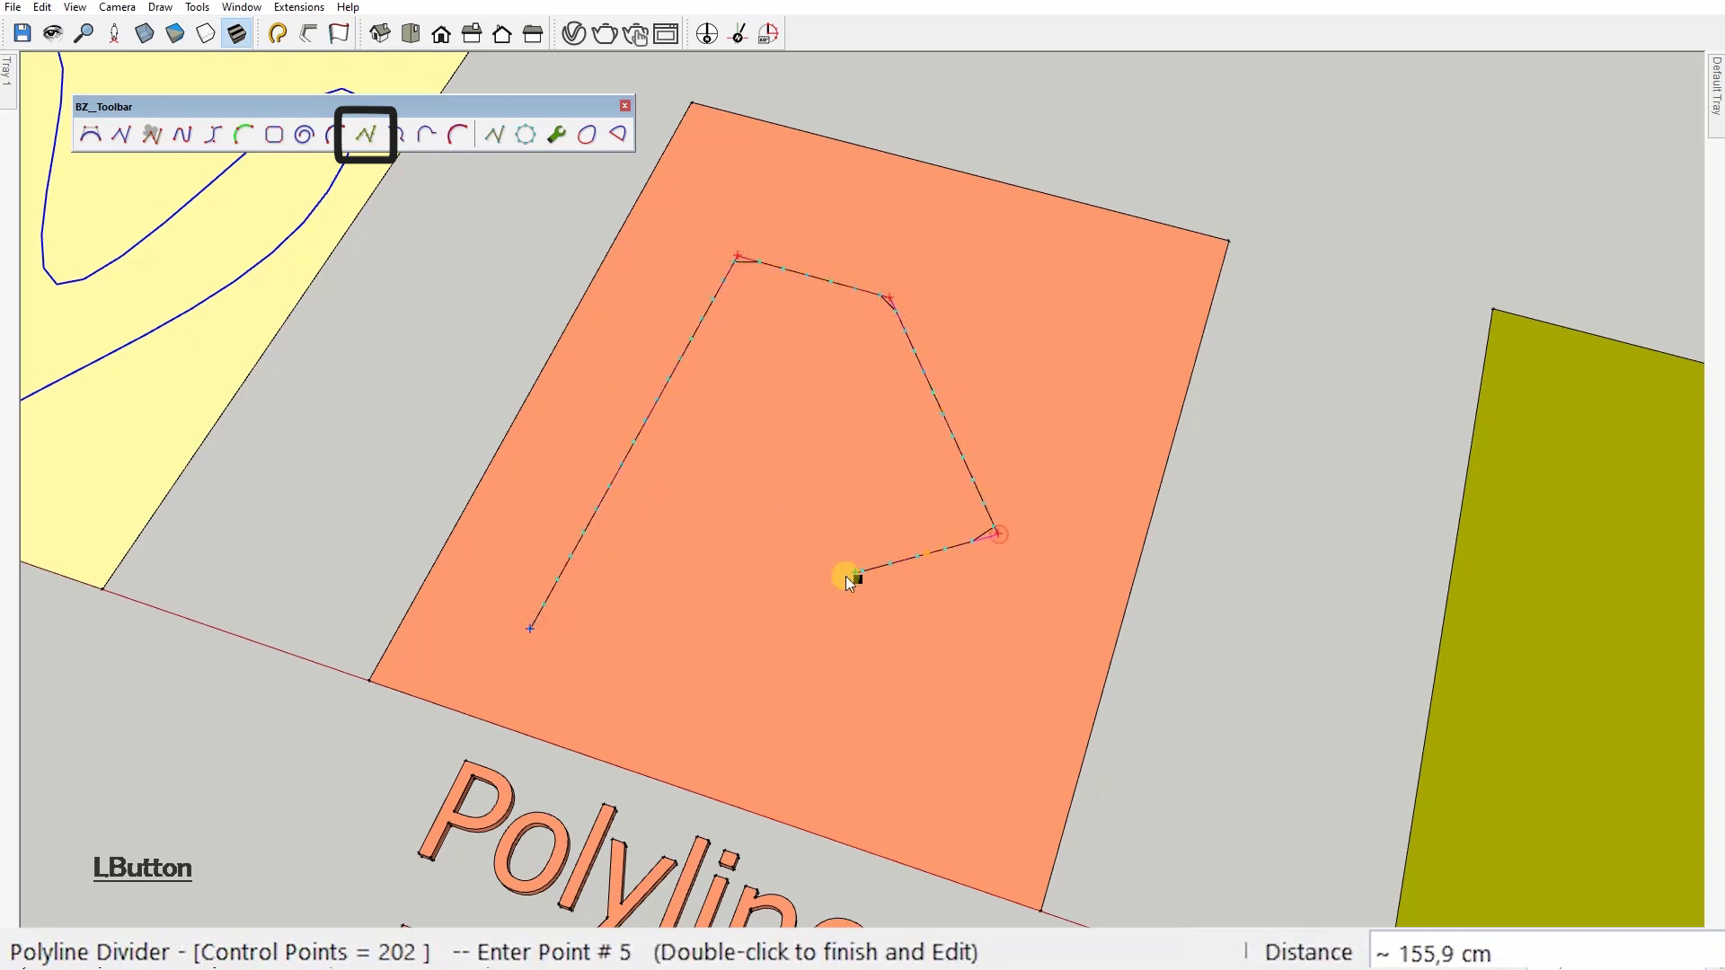
double_click(855, 580)
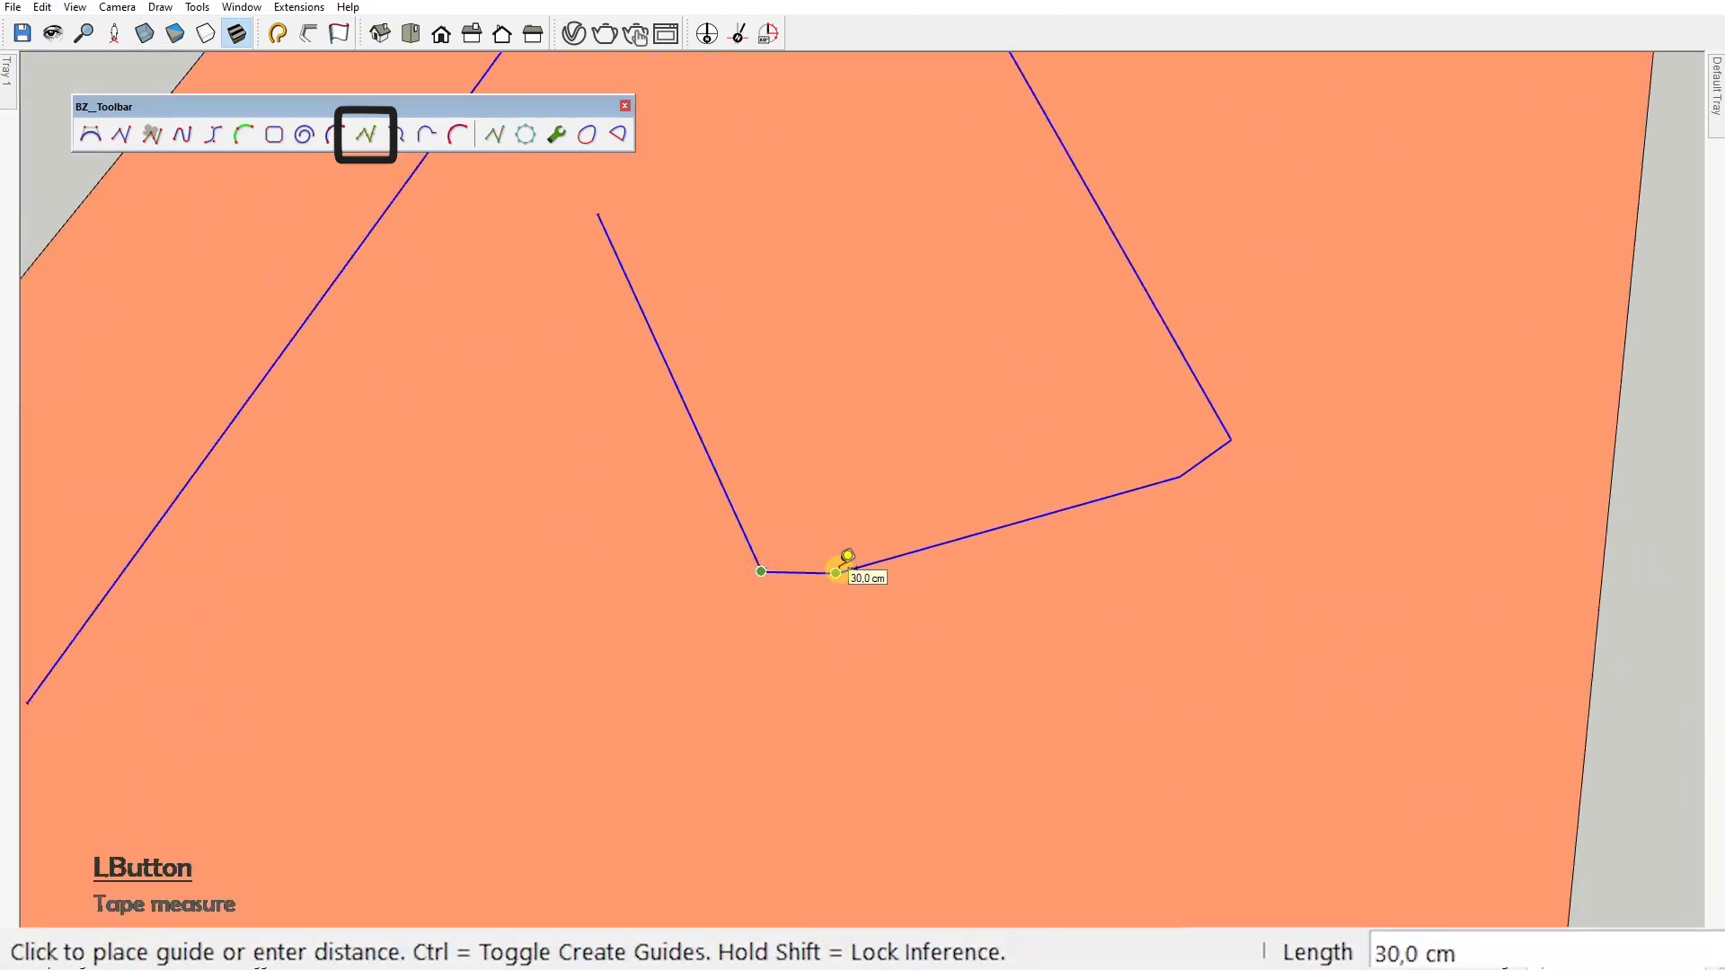
mouse_move(1238, 446)
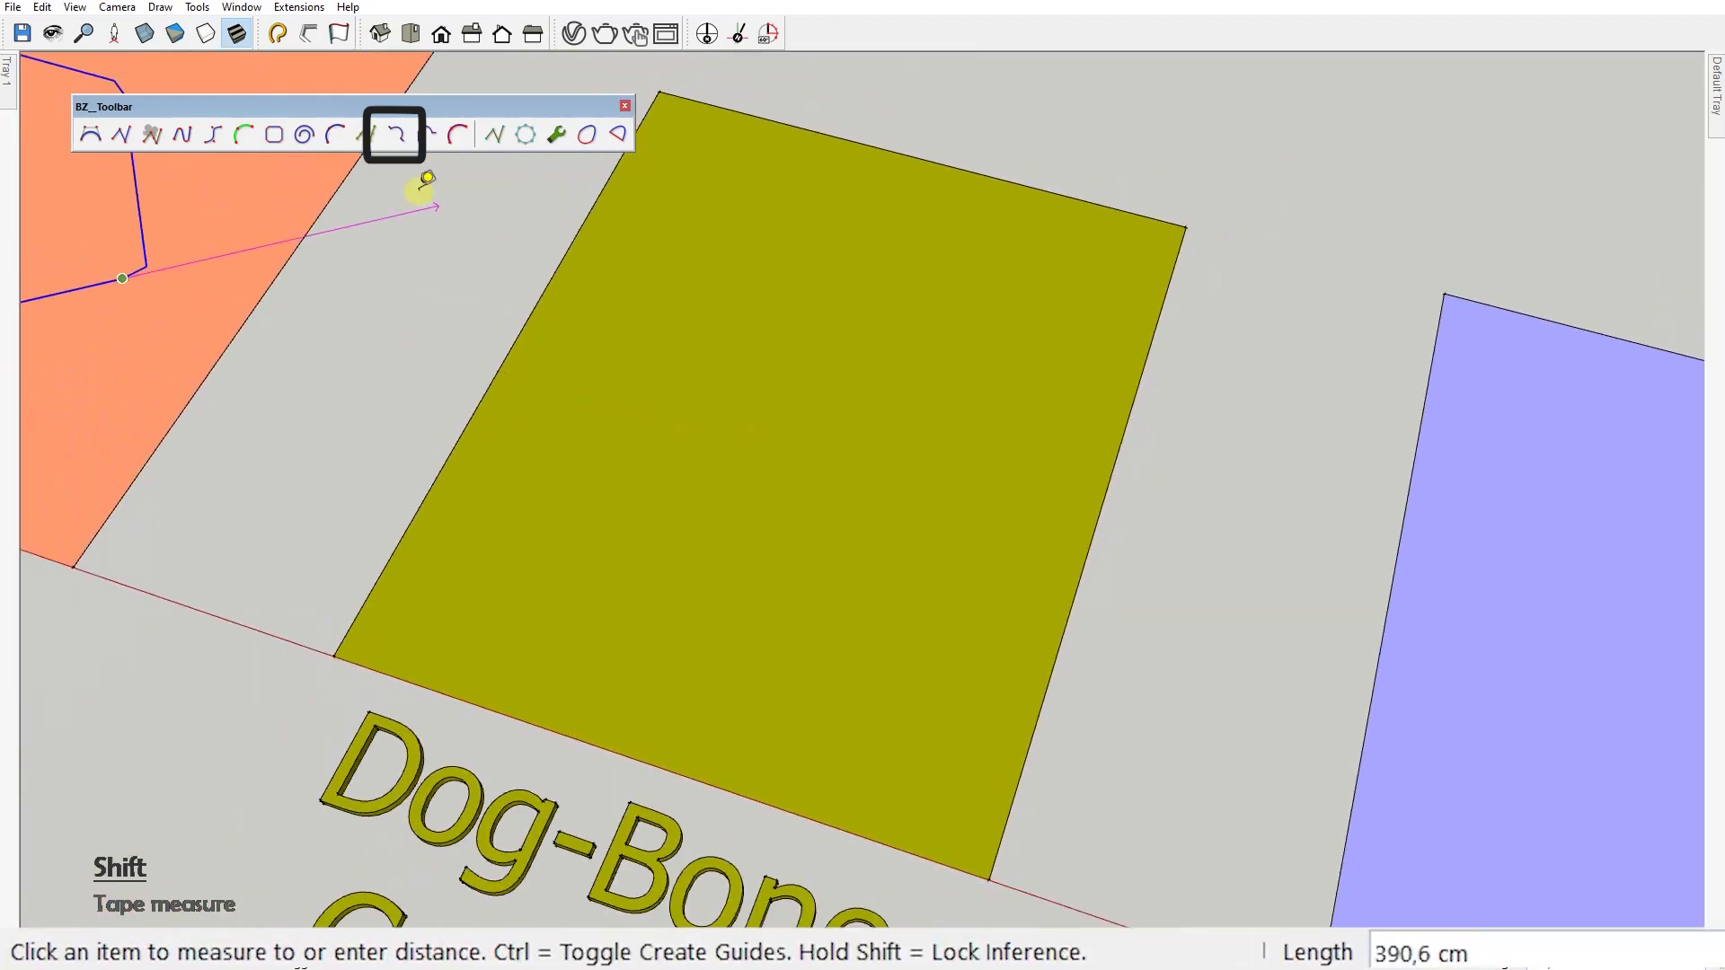
Draw a polyline with dog-bone corners of radius 3 on the olive swatch.
left_click(393, 133)
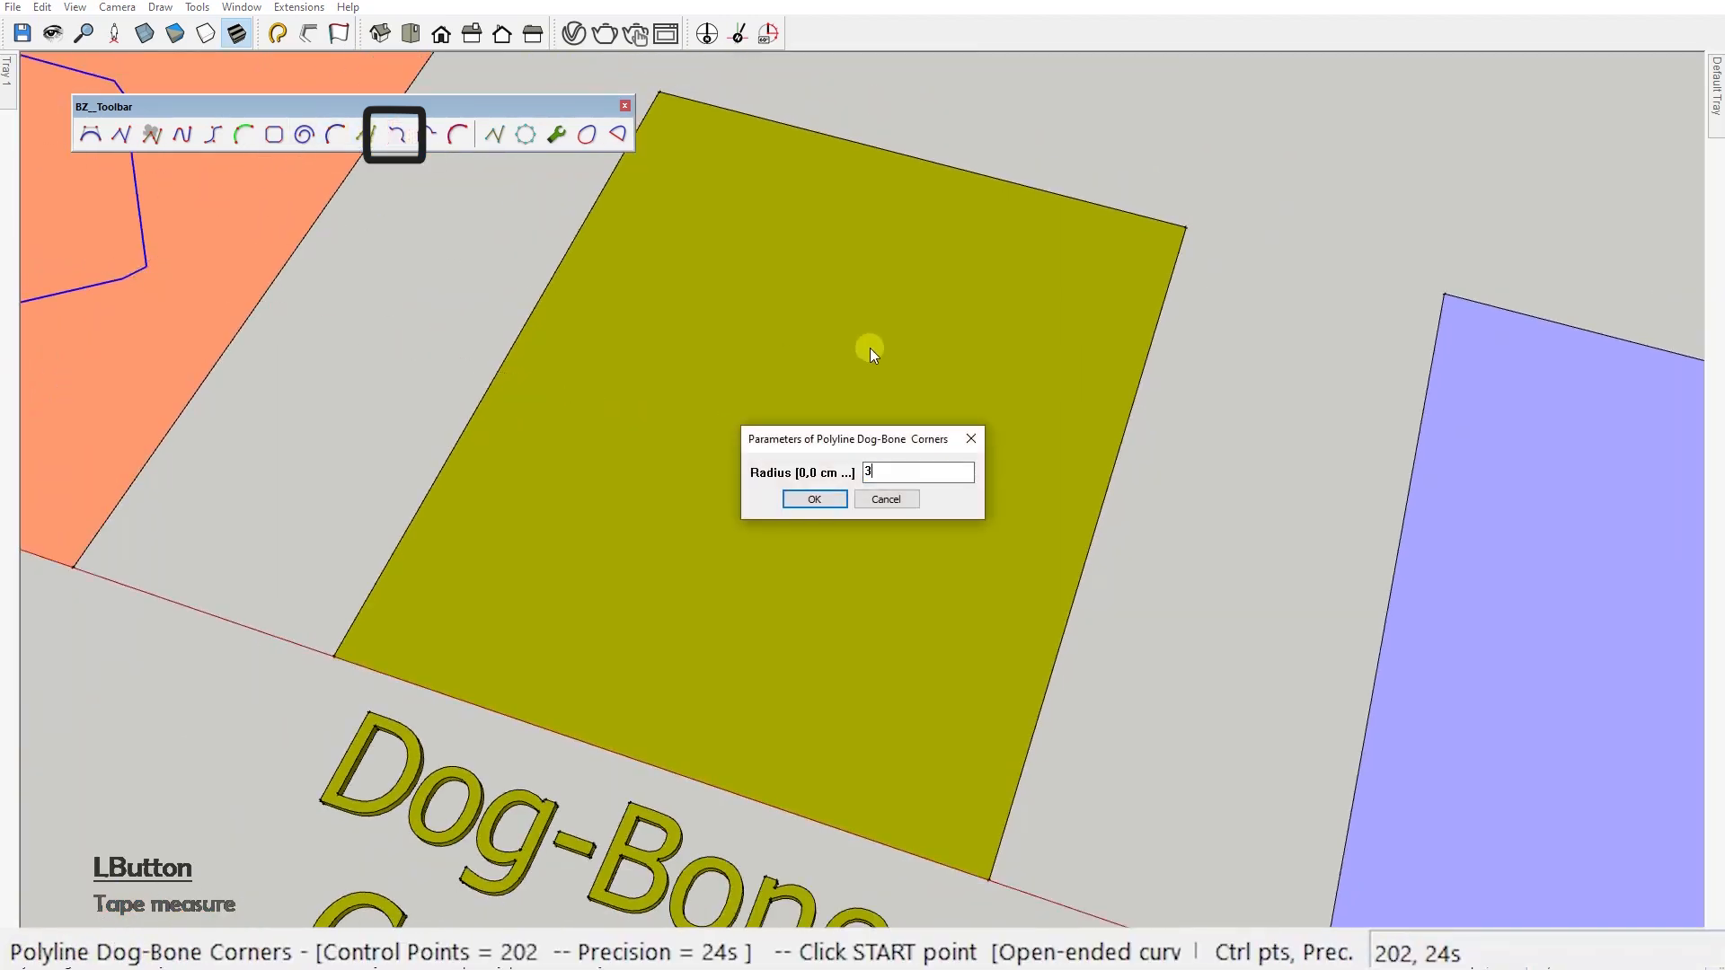
left_click(813, 498)
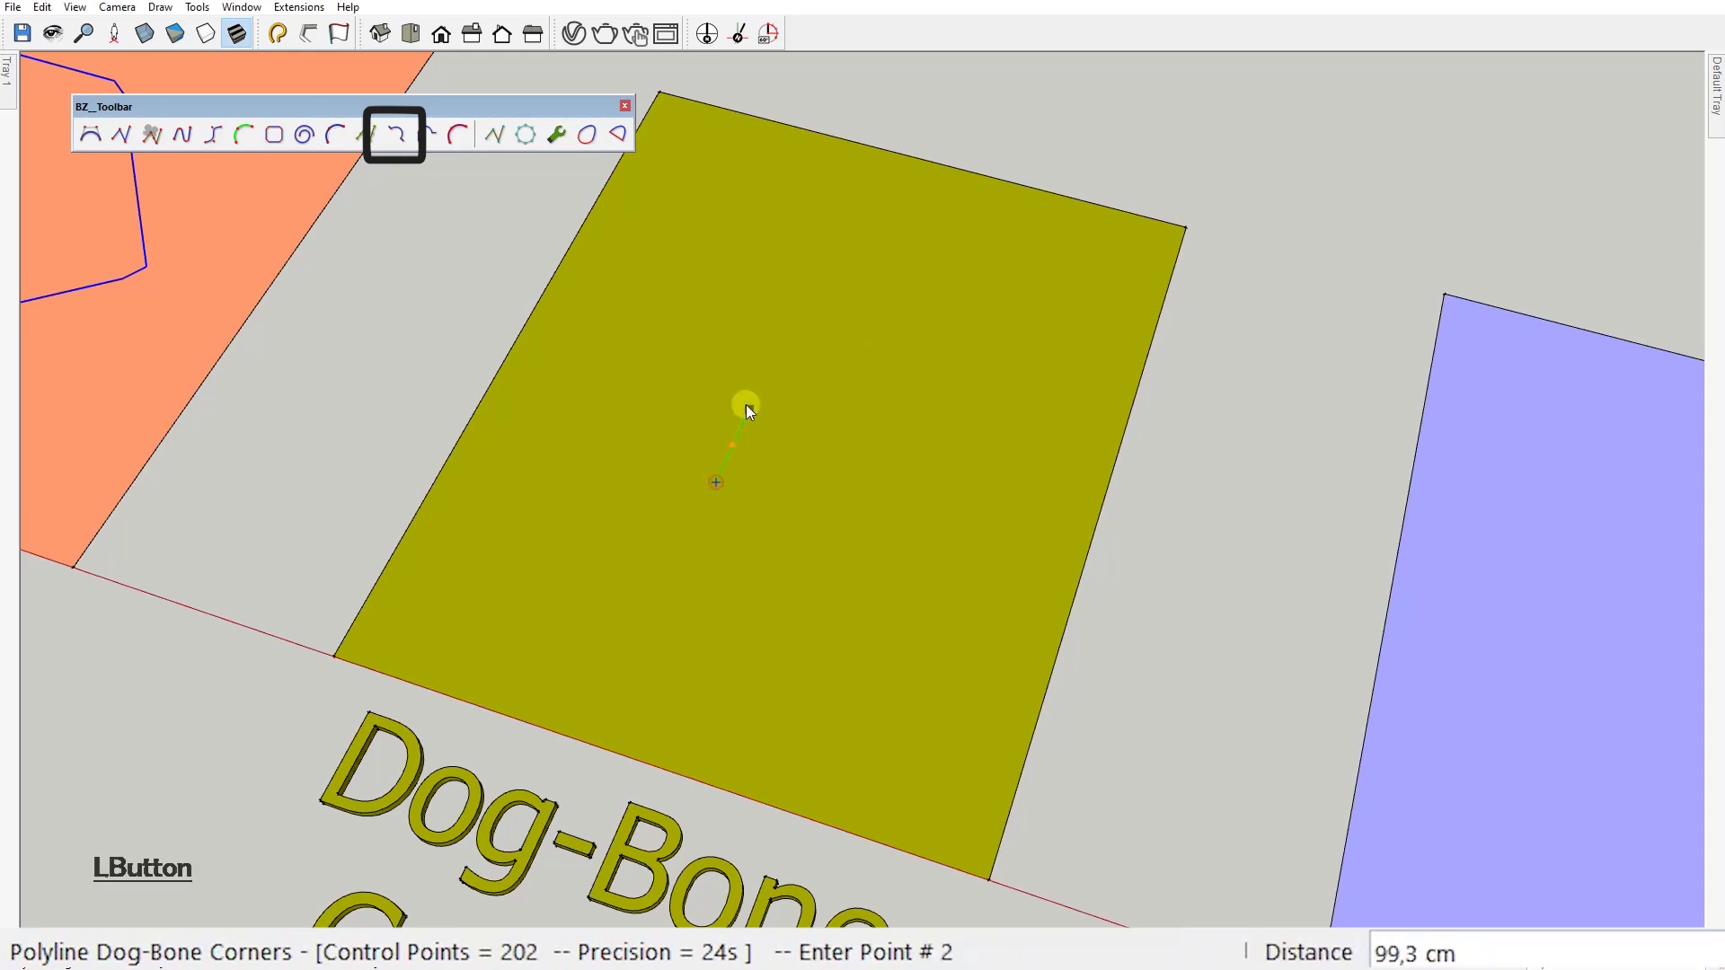
left_click(835, 484)
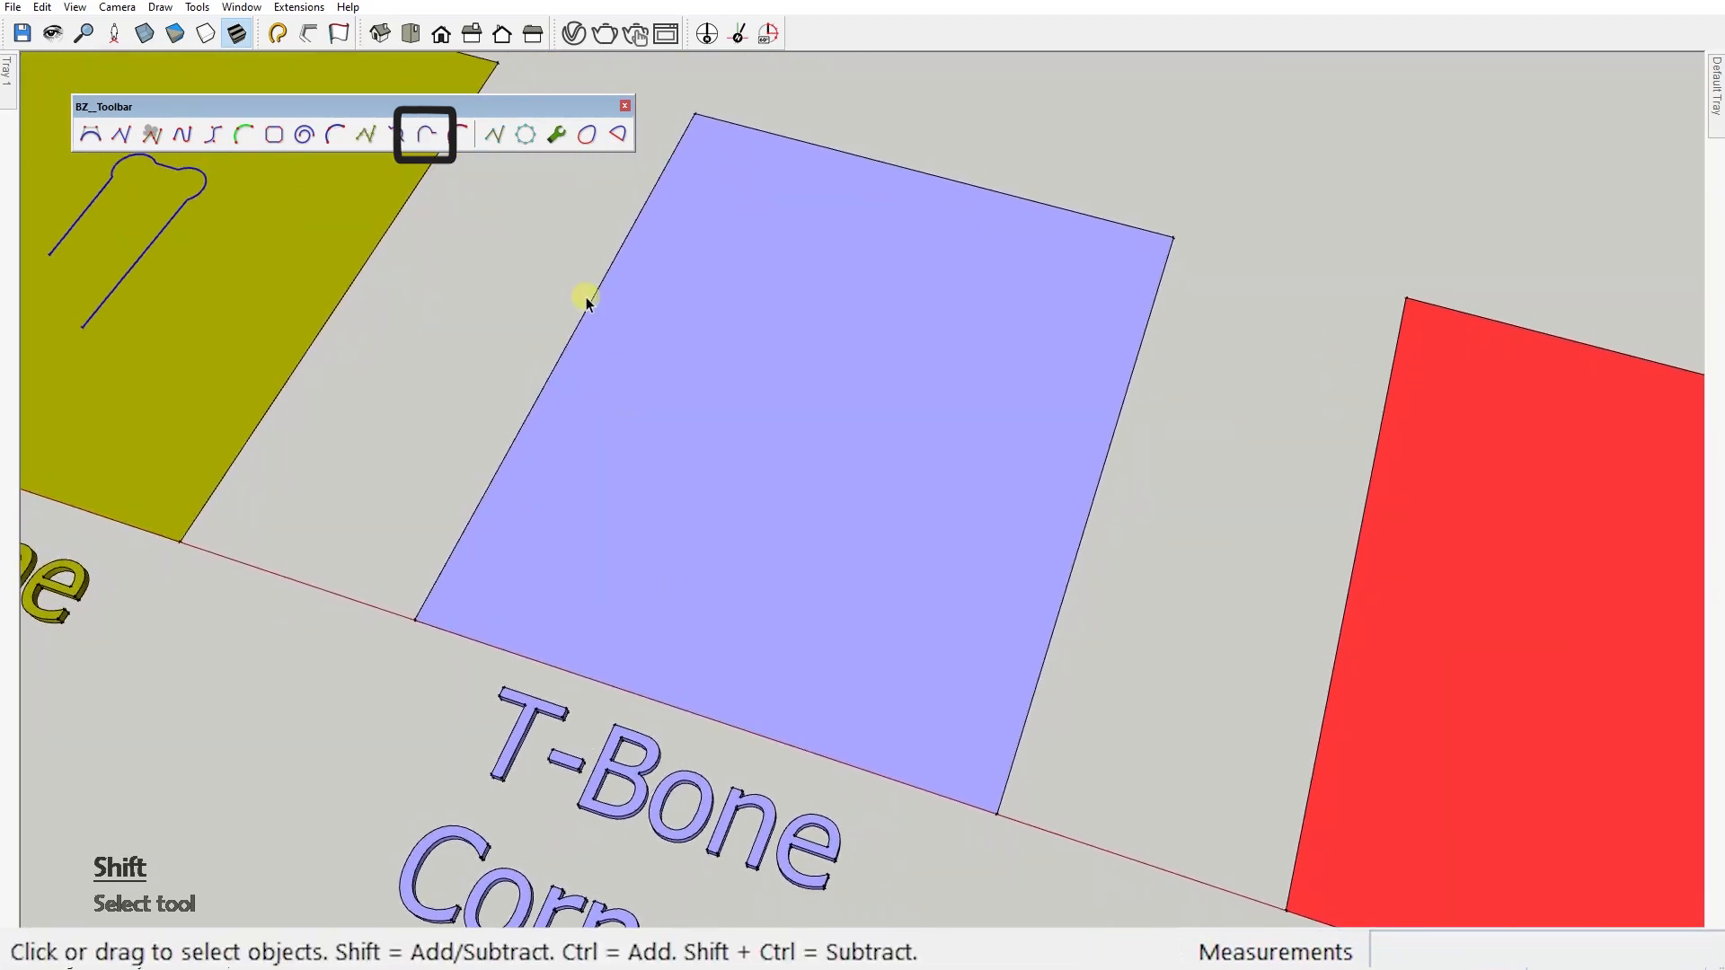
Draw a polyline with T-bone corners at the default radius on the lilac swatch.
left_click(424, 135)
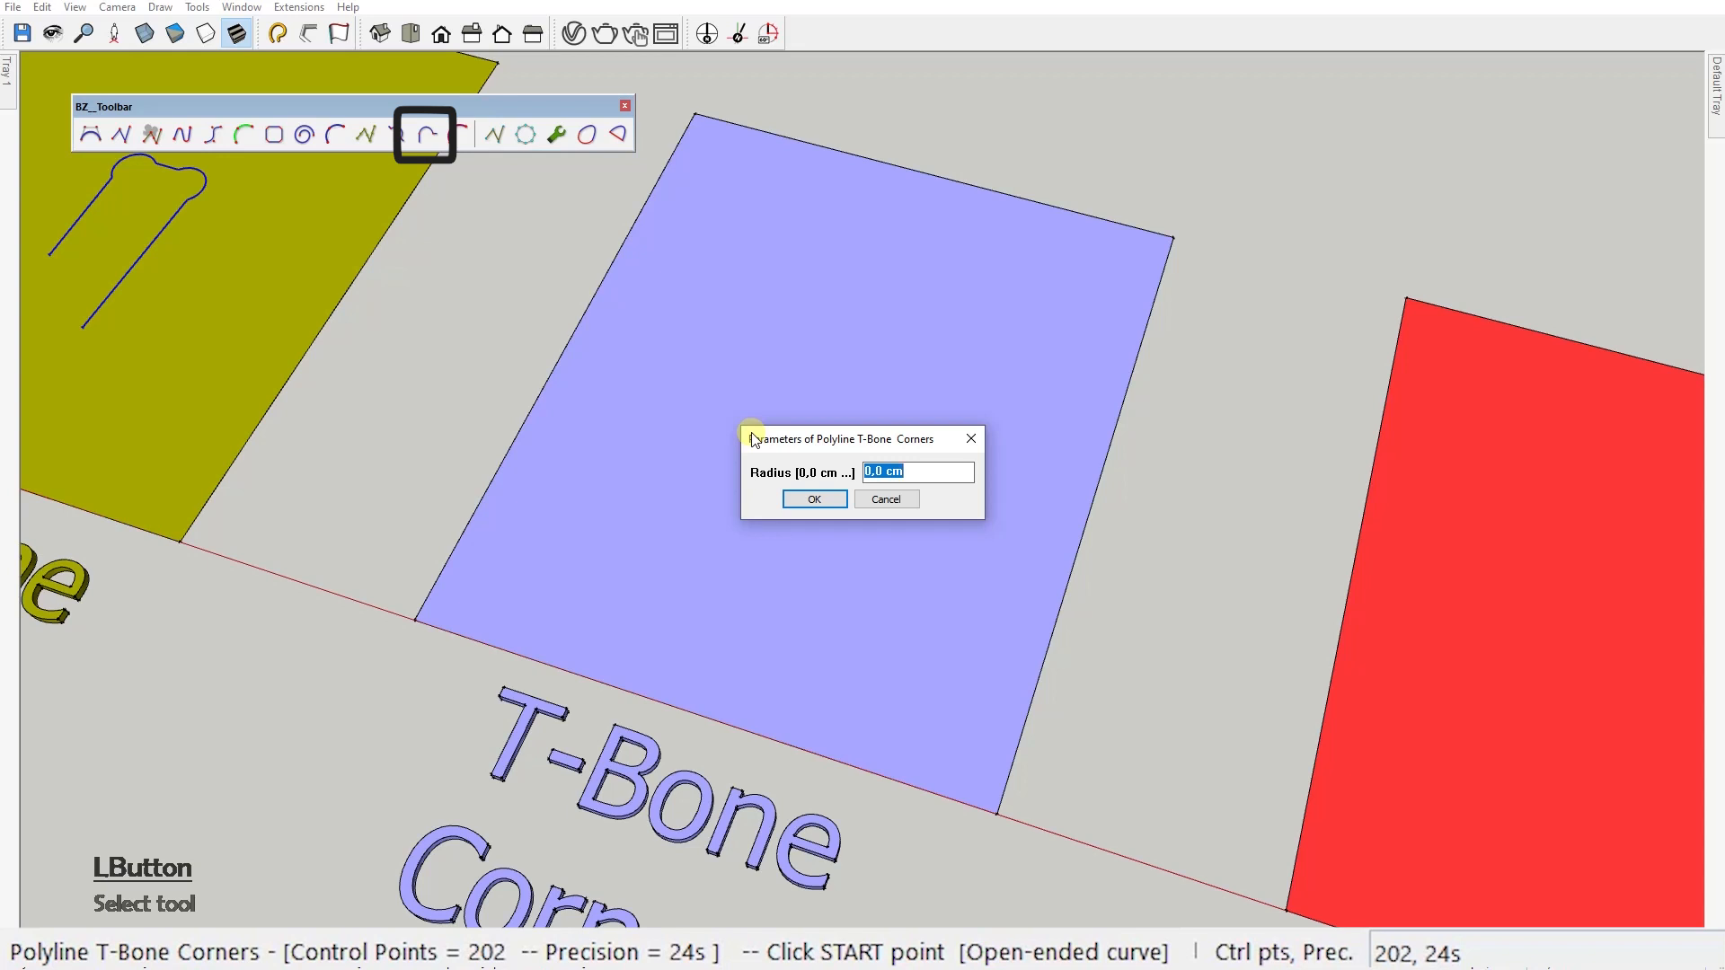
left_click(812, 498)
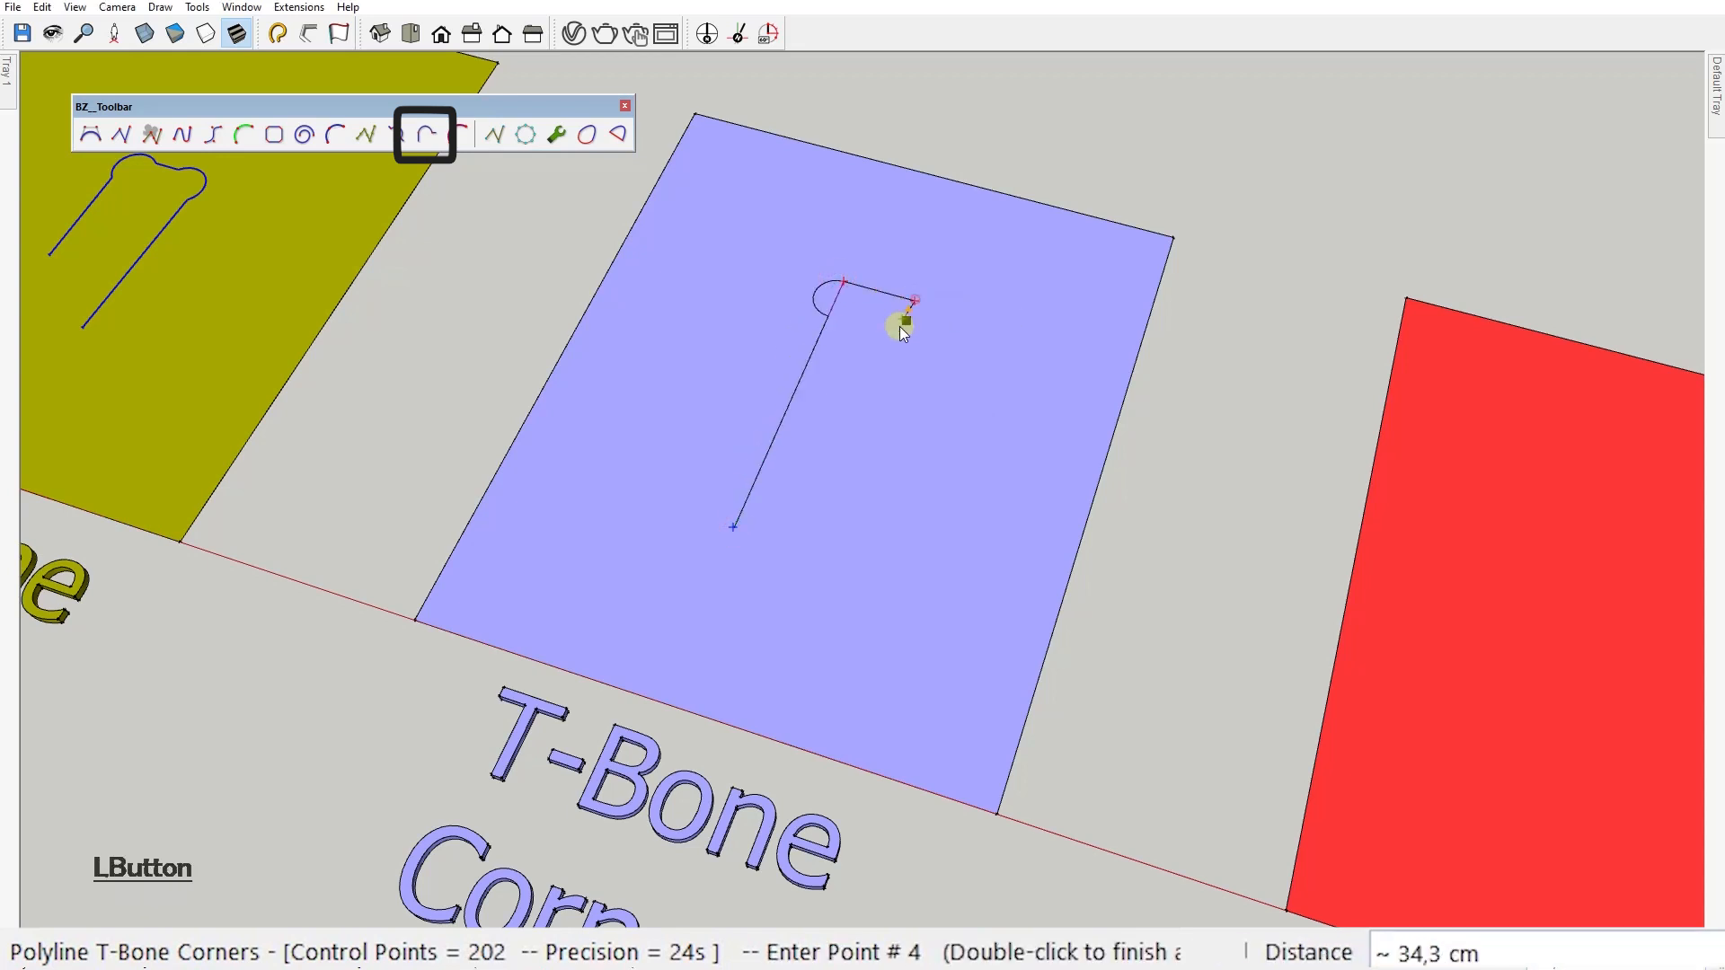
left_click(690, 555)
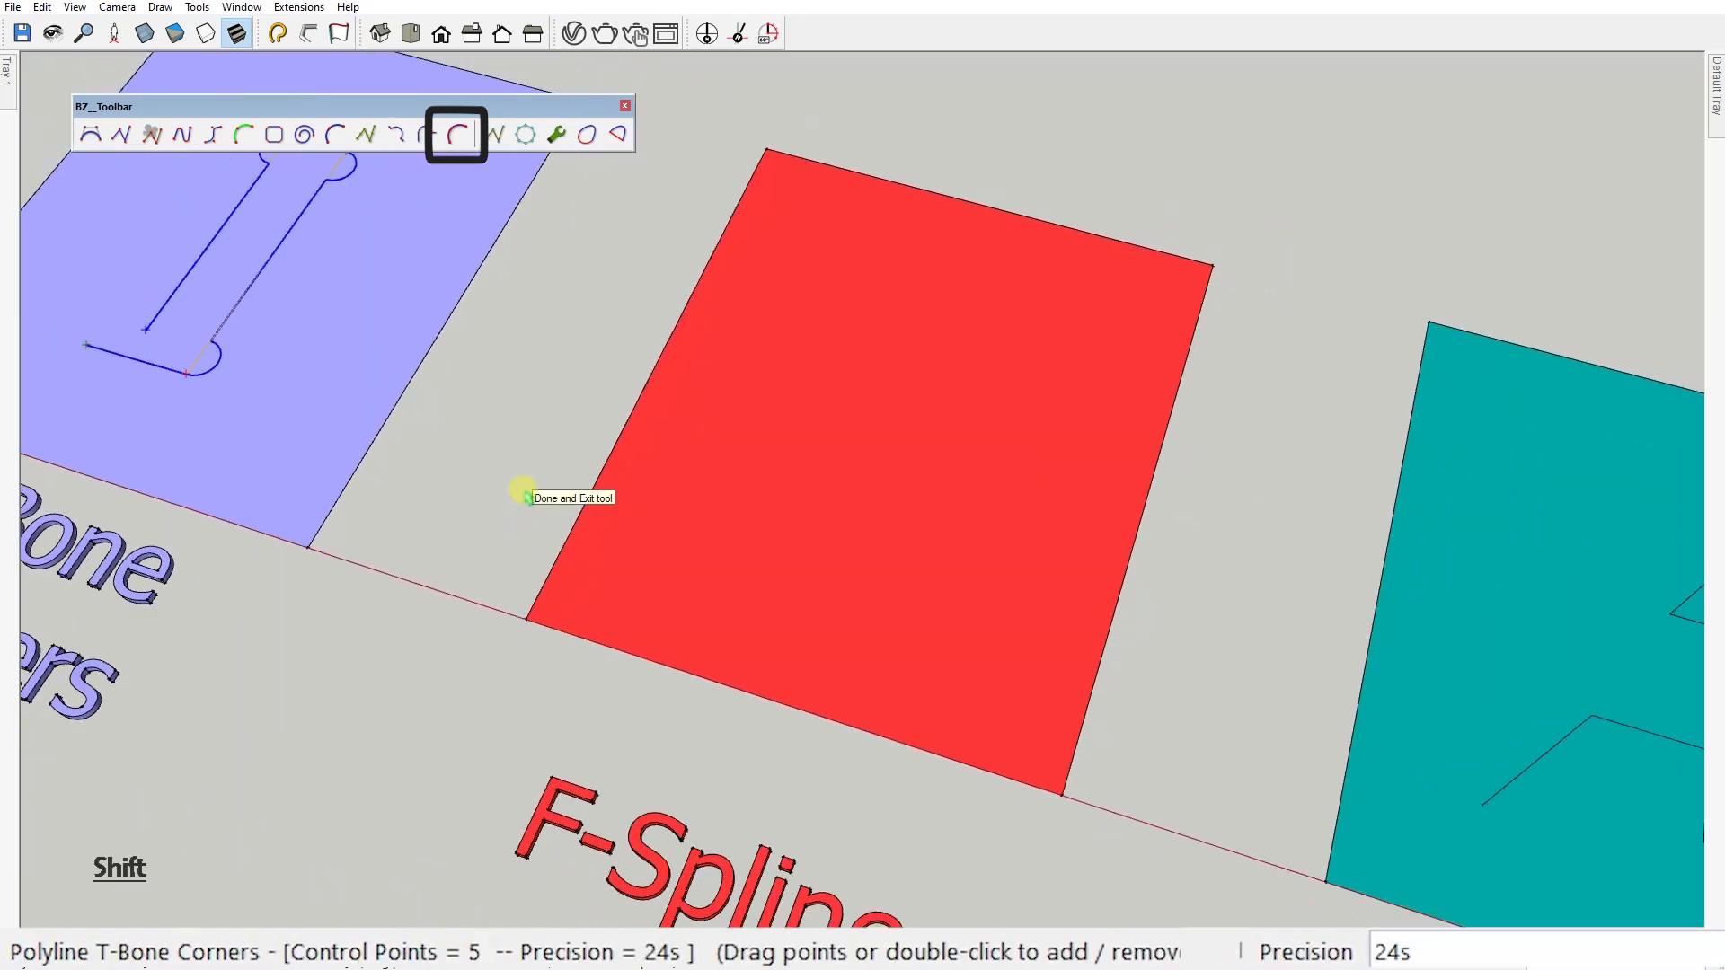
Draw an S-curved F-Spline on the red swatch and exit the tool.
left_click(455, 135)
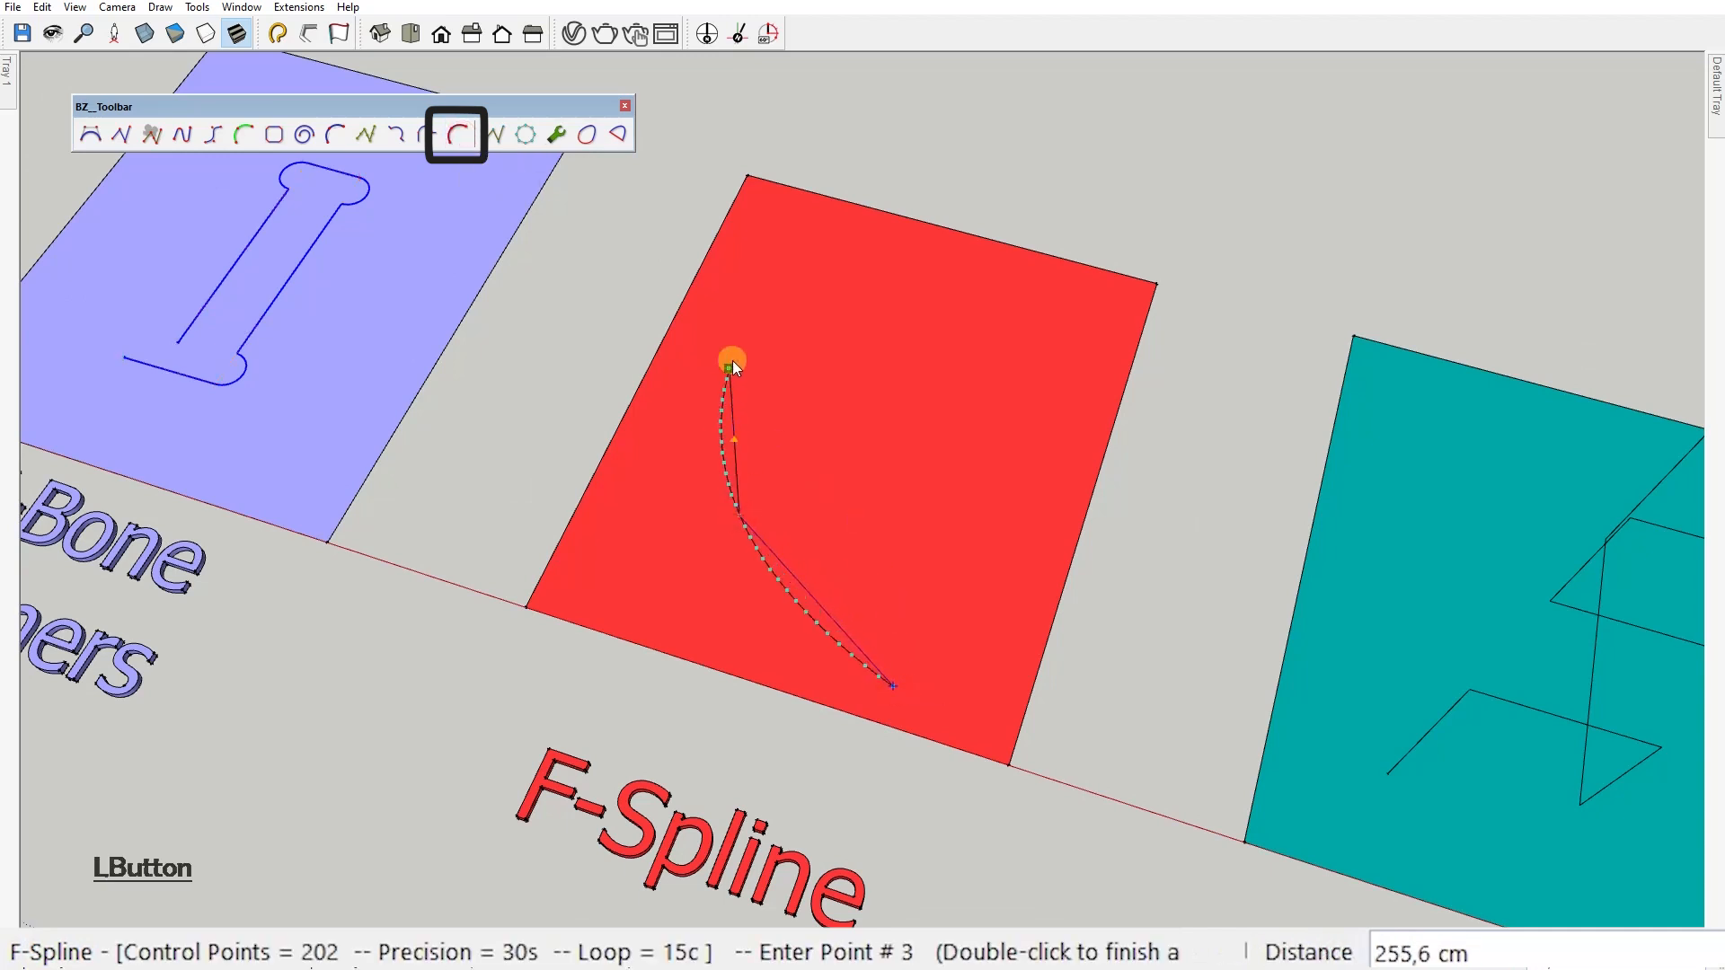
left_click(878, 442)
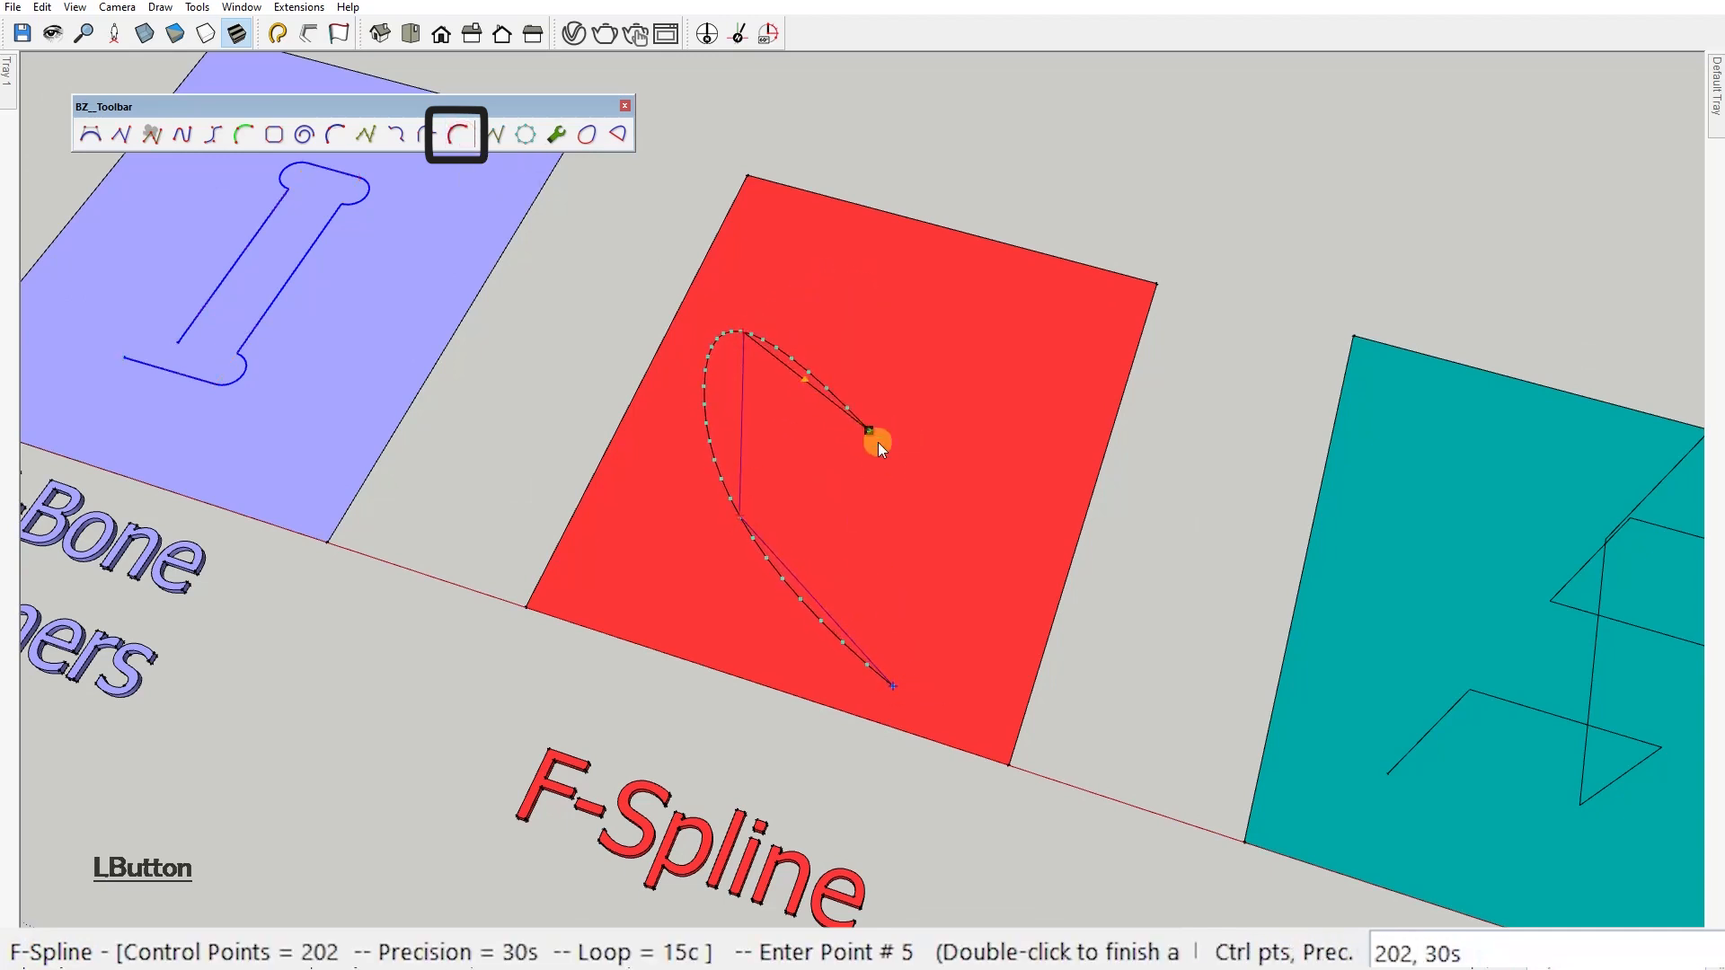
double_click(875, 445)
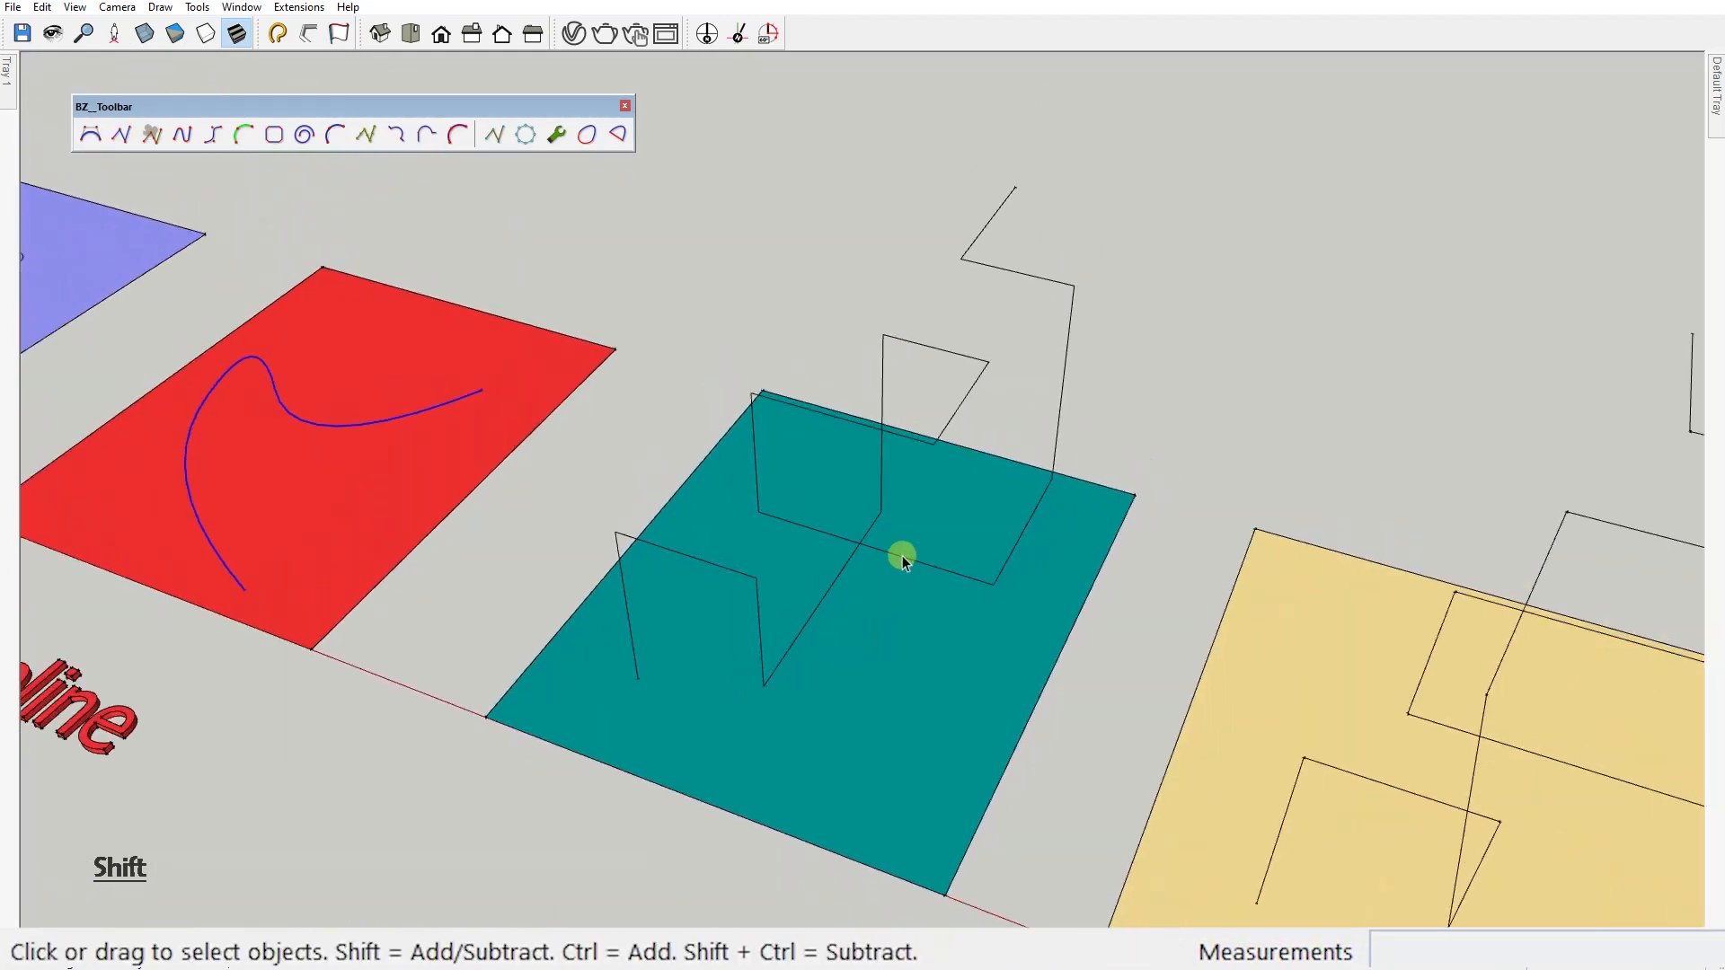
Transform the teal swatch's zigzag polyline into a smooth spline via BZ - Transform to.
right_click(902, 556)
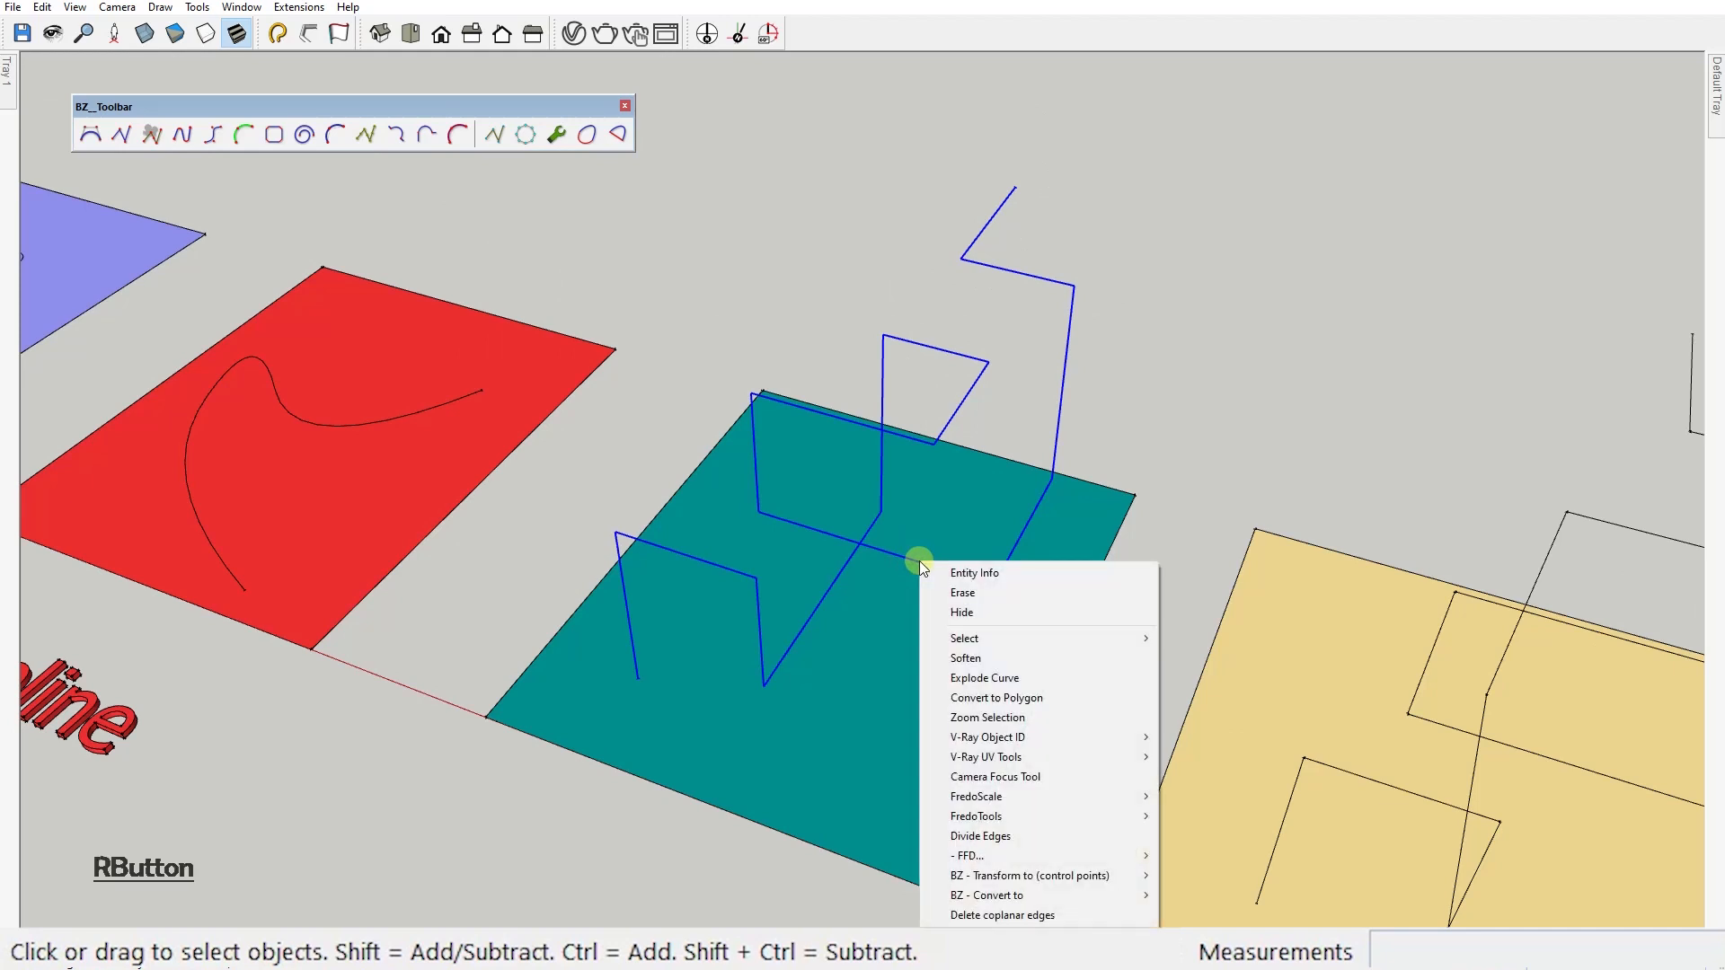
mouse_move(1028, 895)
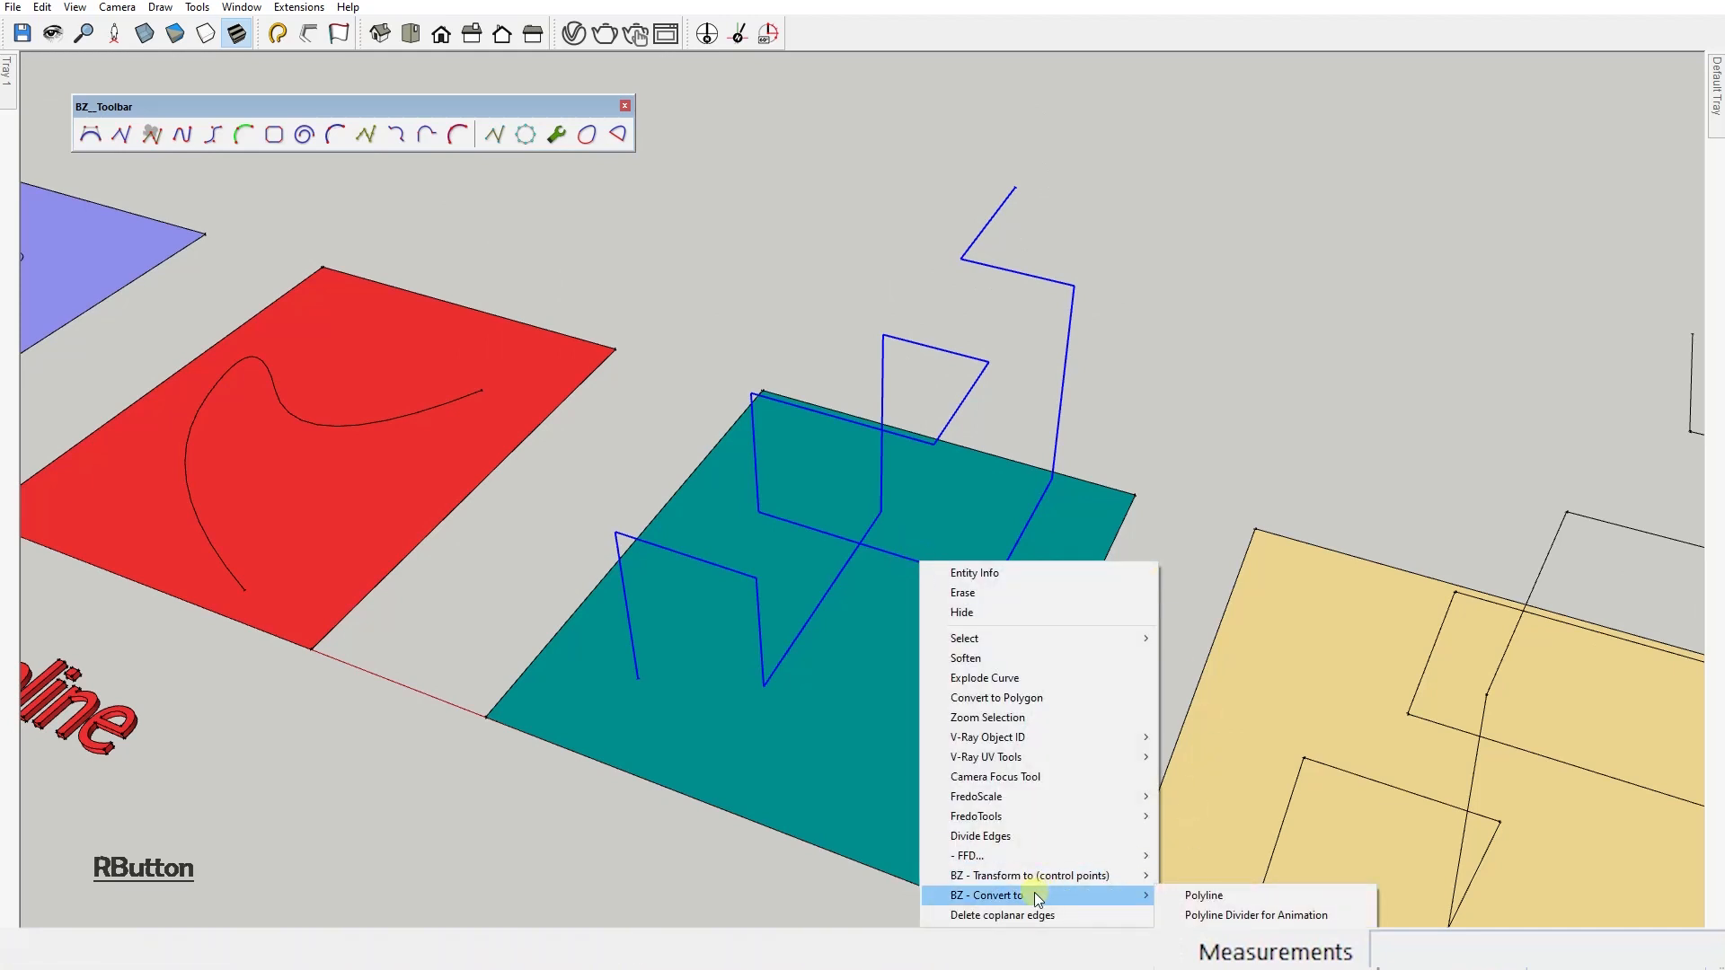
mouse_move(1232, 895)
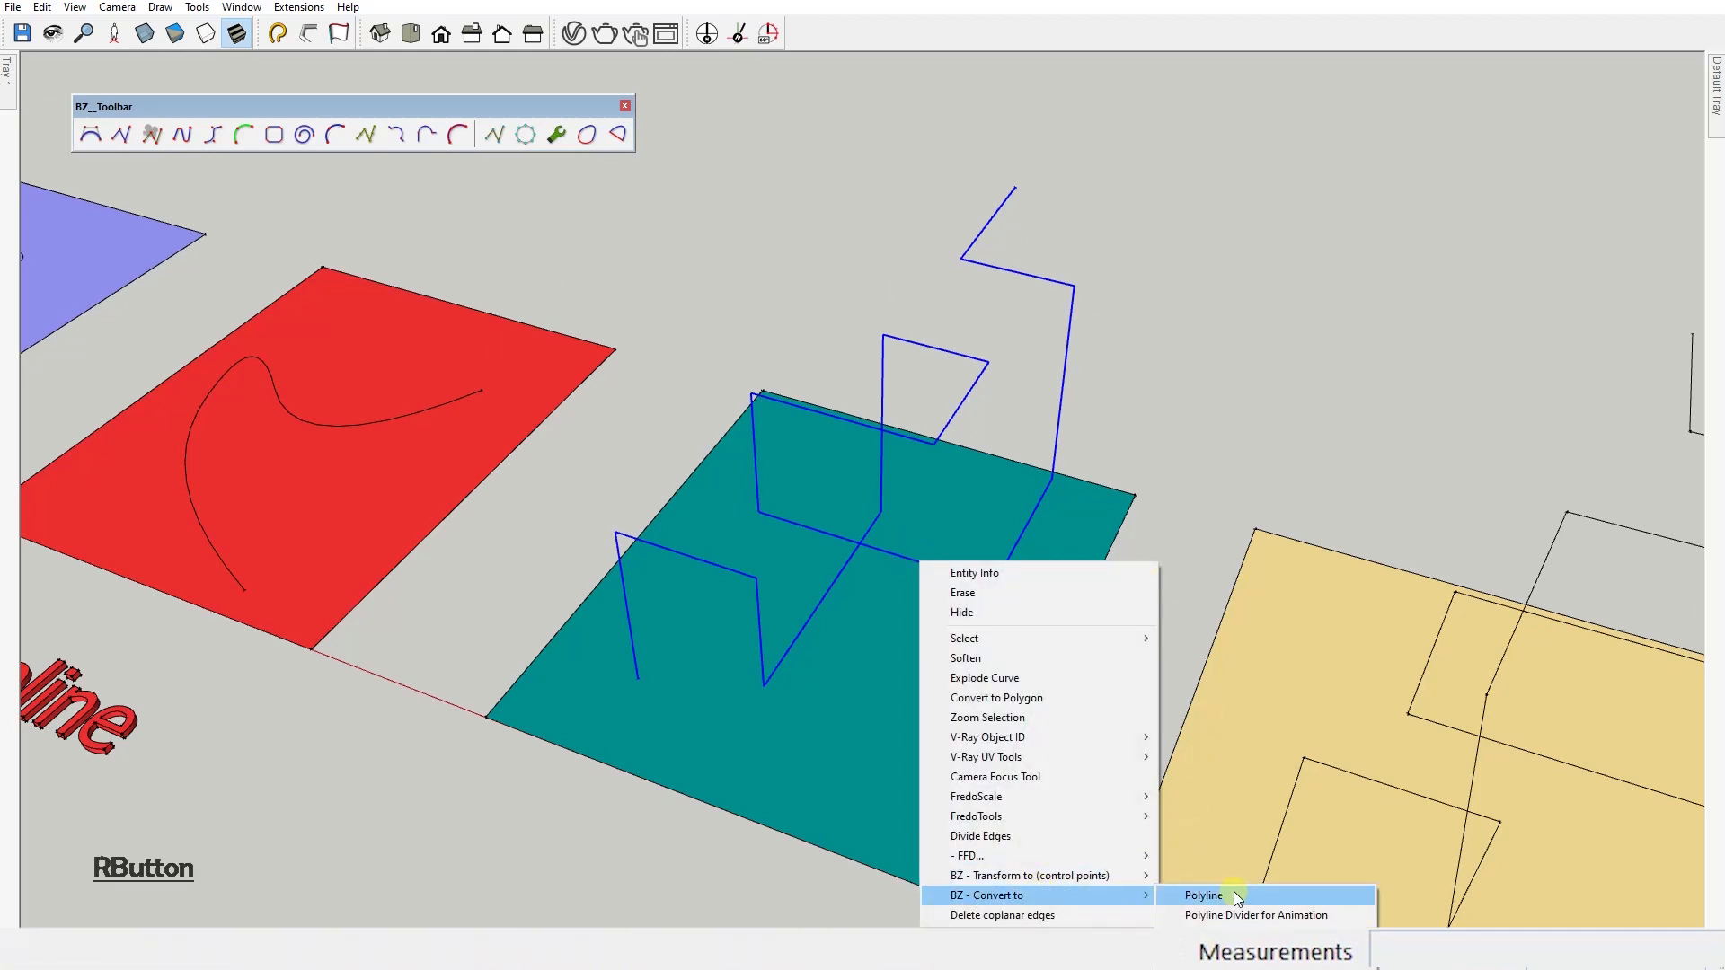
mouse_move(1028, 875)
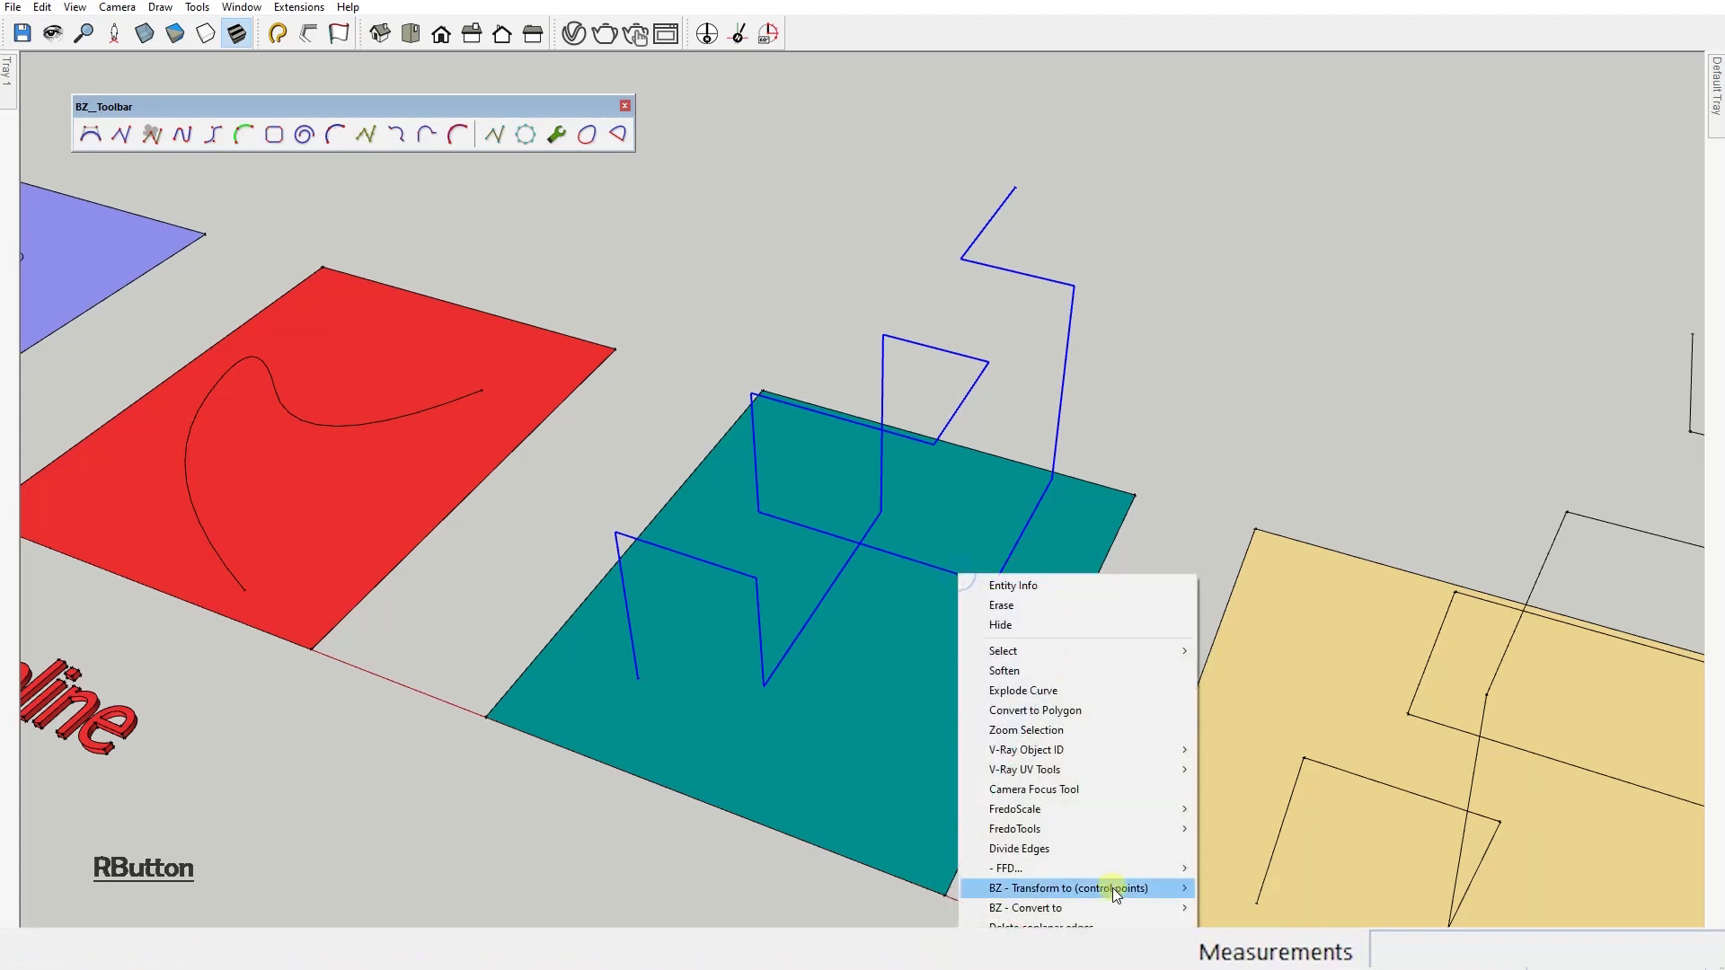
left_click(1066, 888)
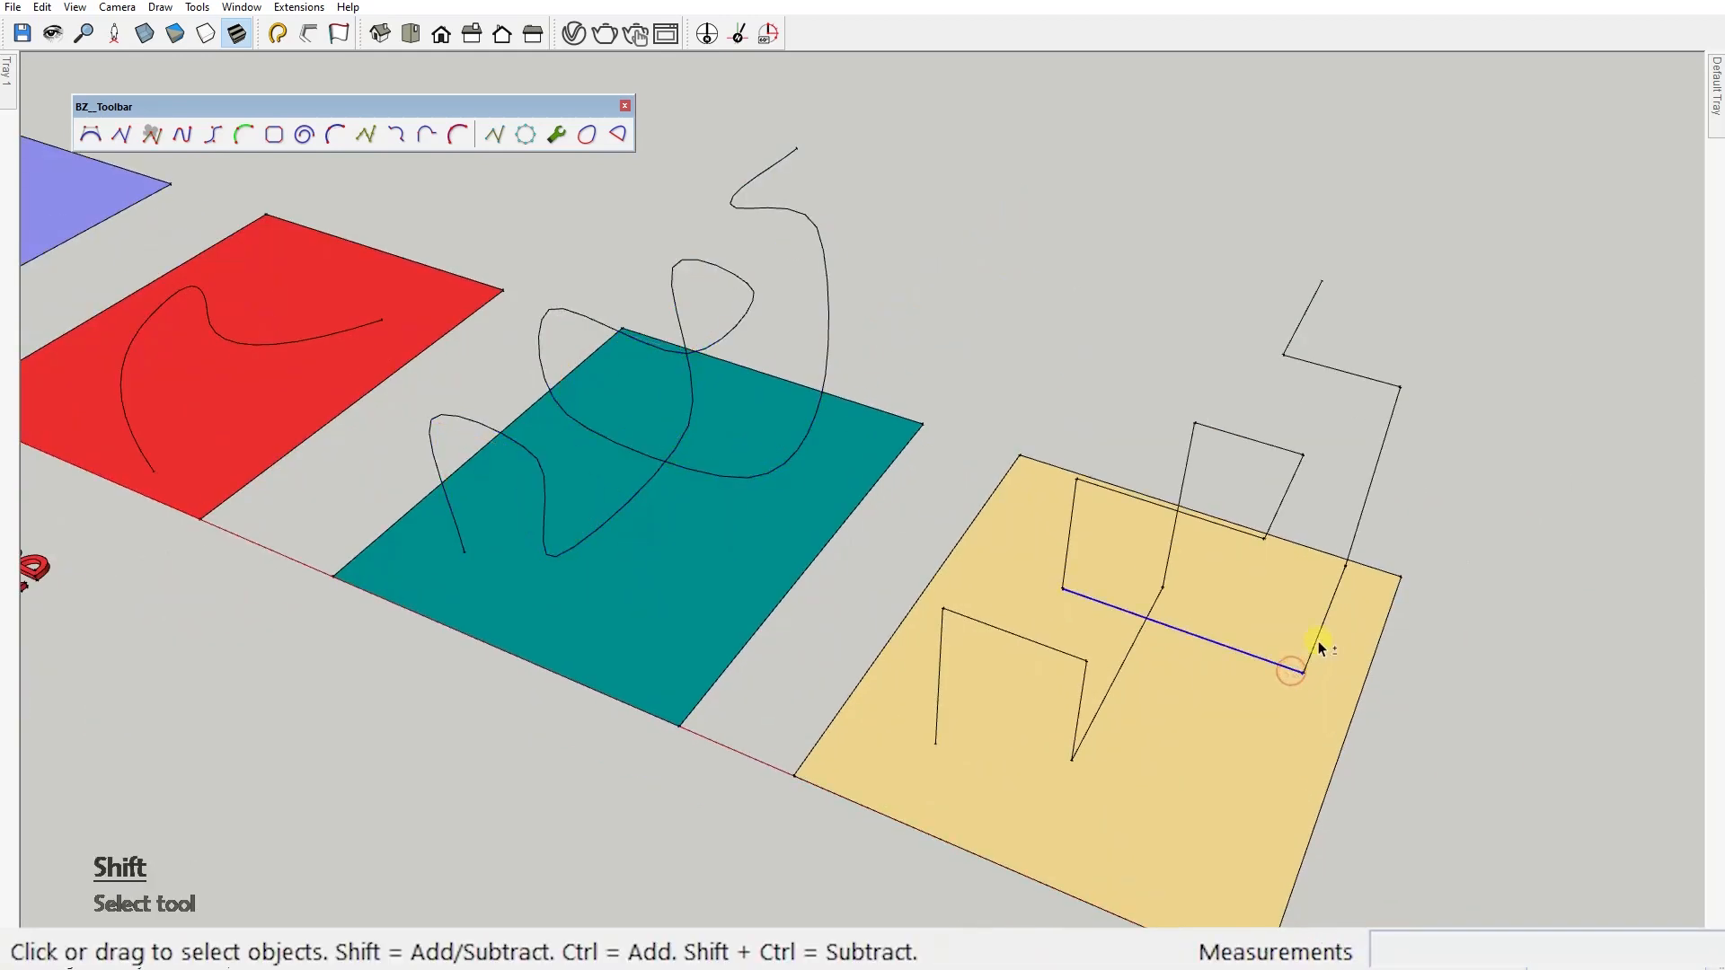
Convert the yellow swatch's zigzag to Polyline Arc Corners and finish editing.
right_click(1290, 668)
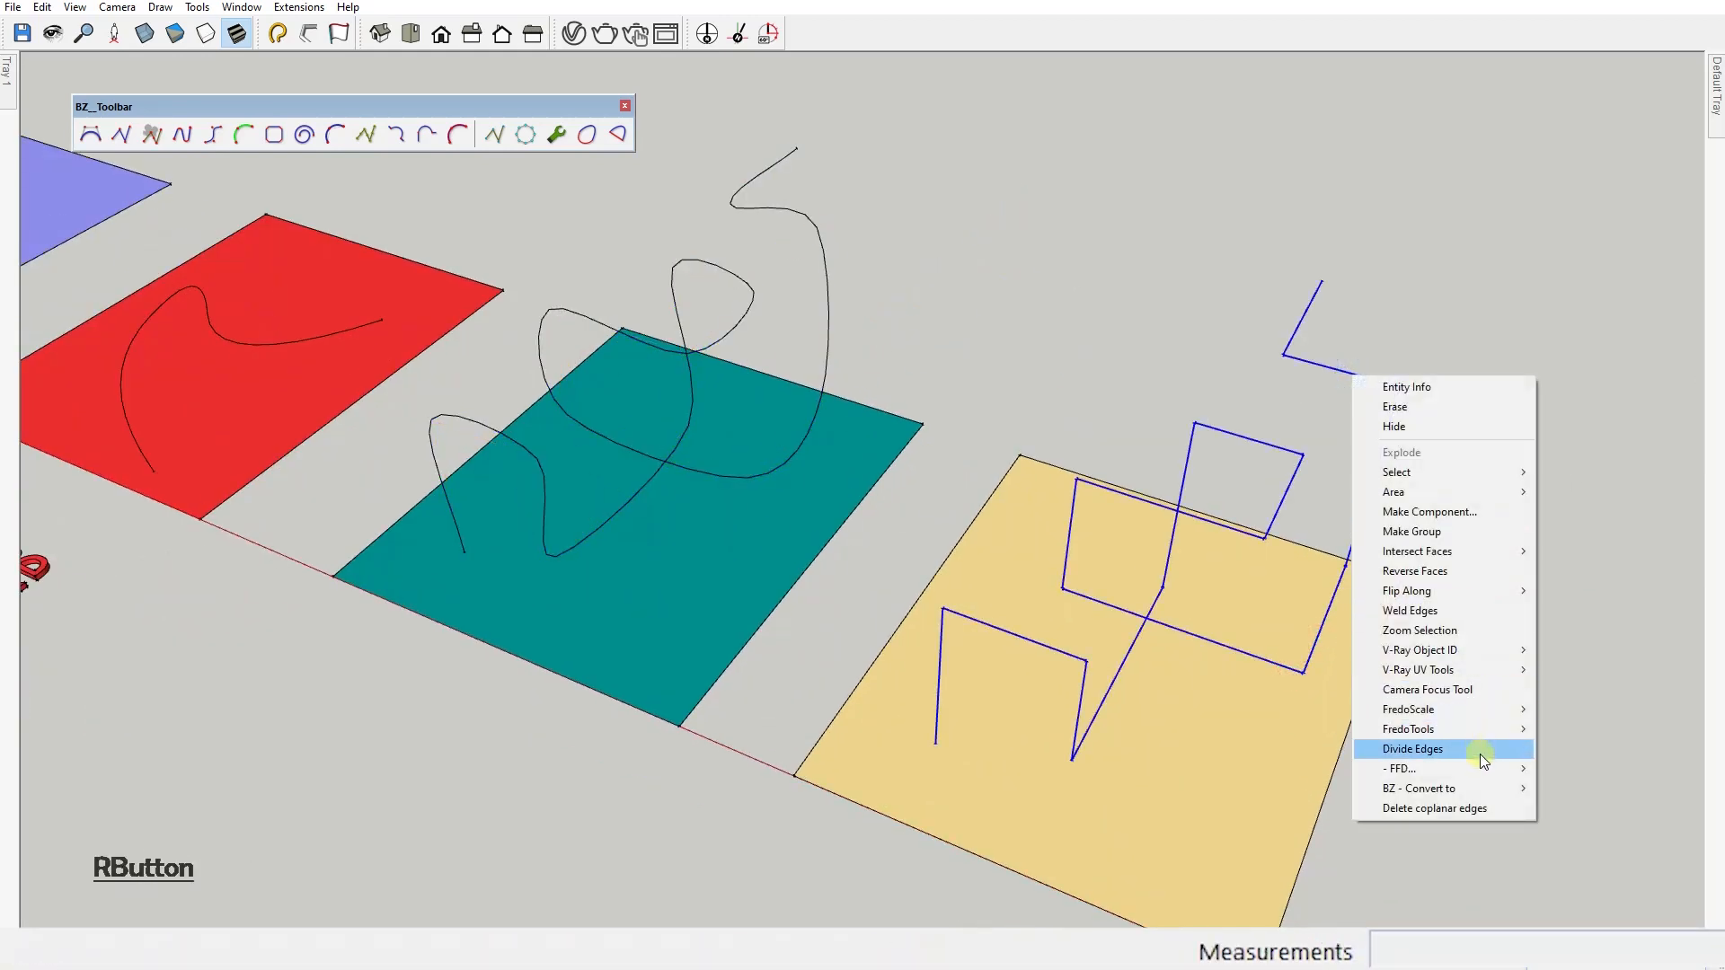
left_click(1414, 749)
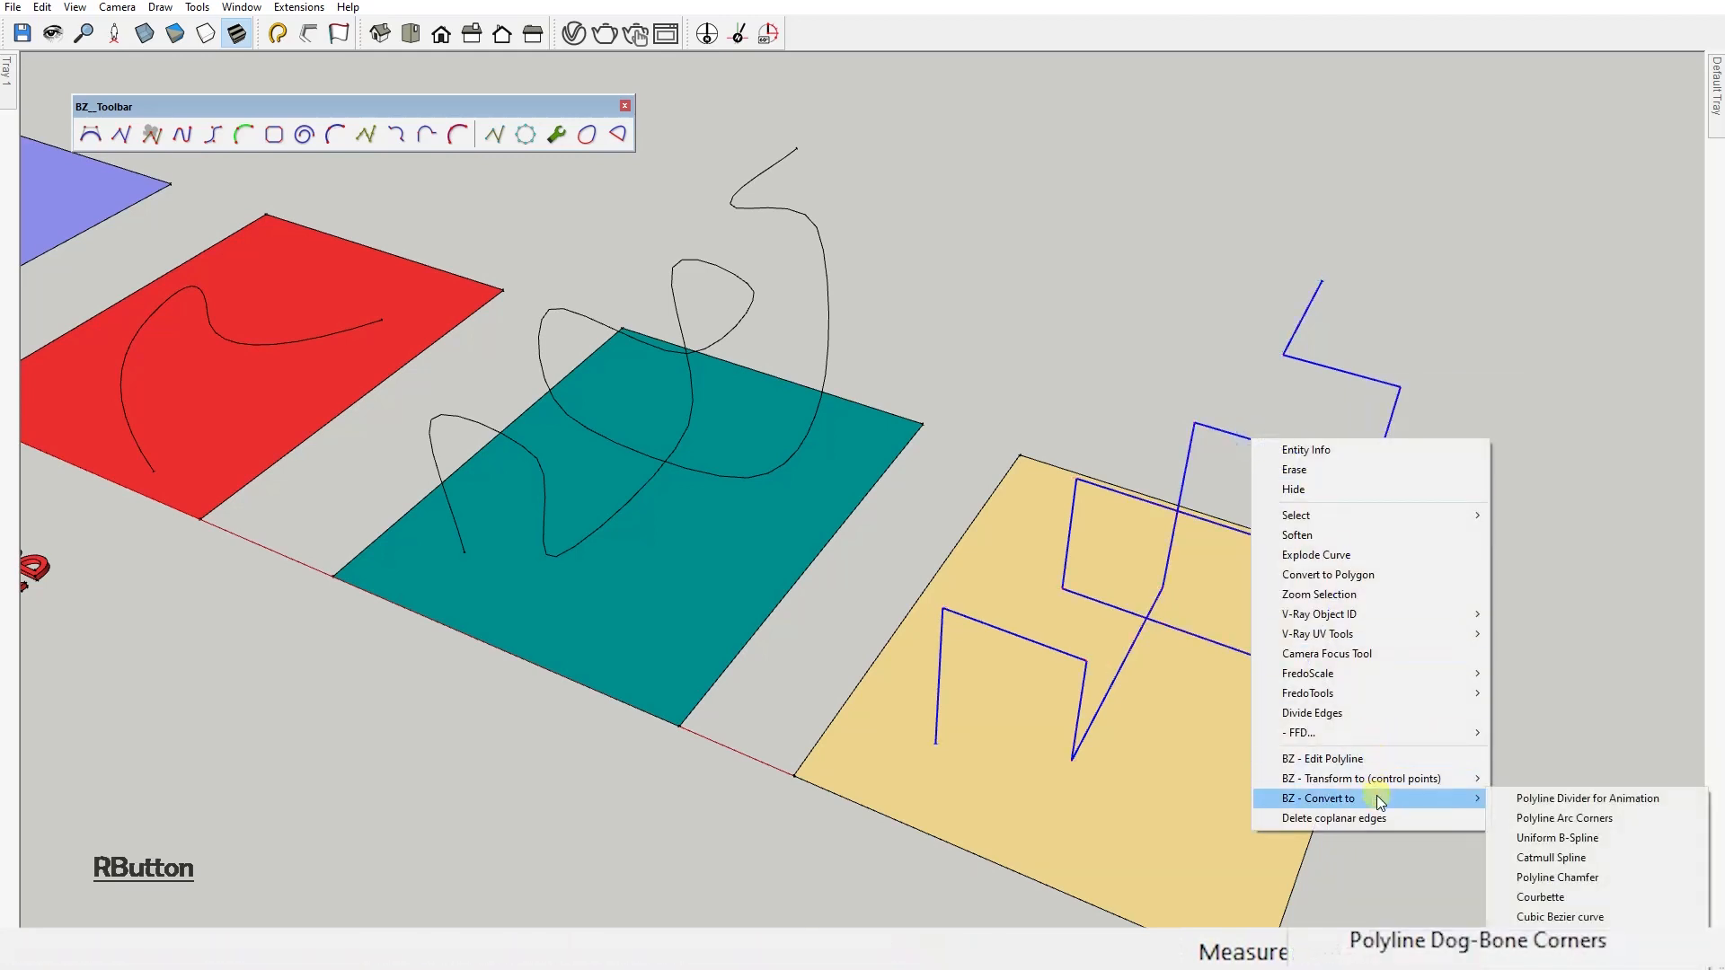
left_click(1563, 818)
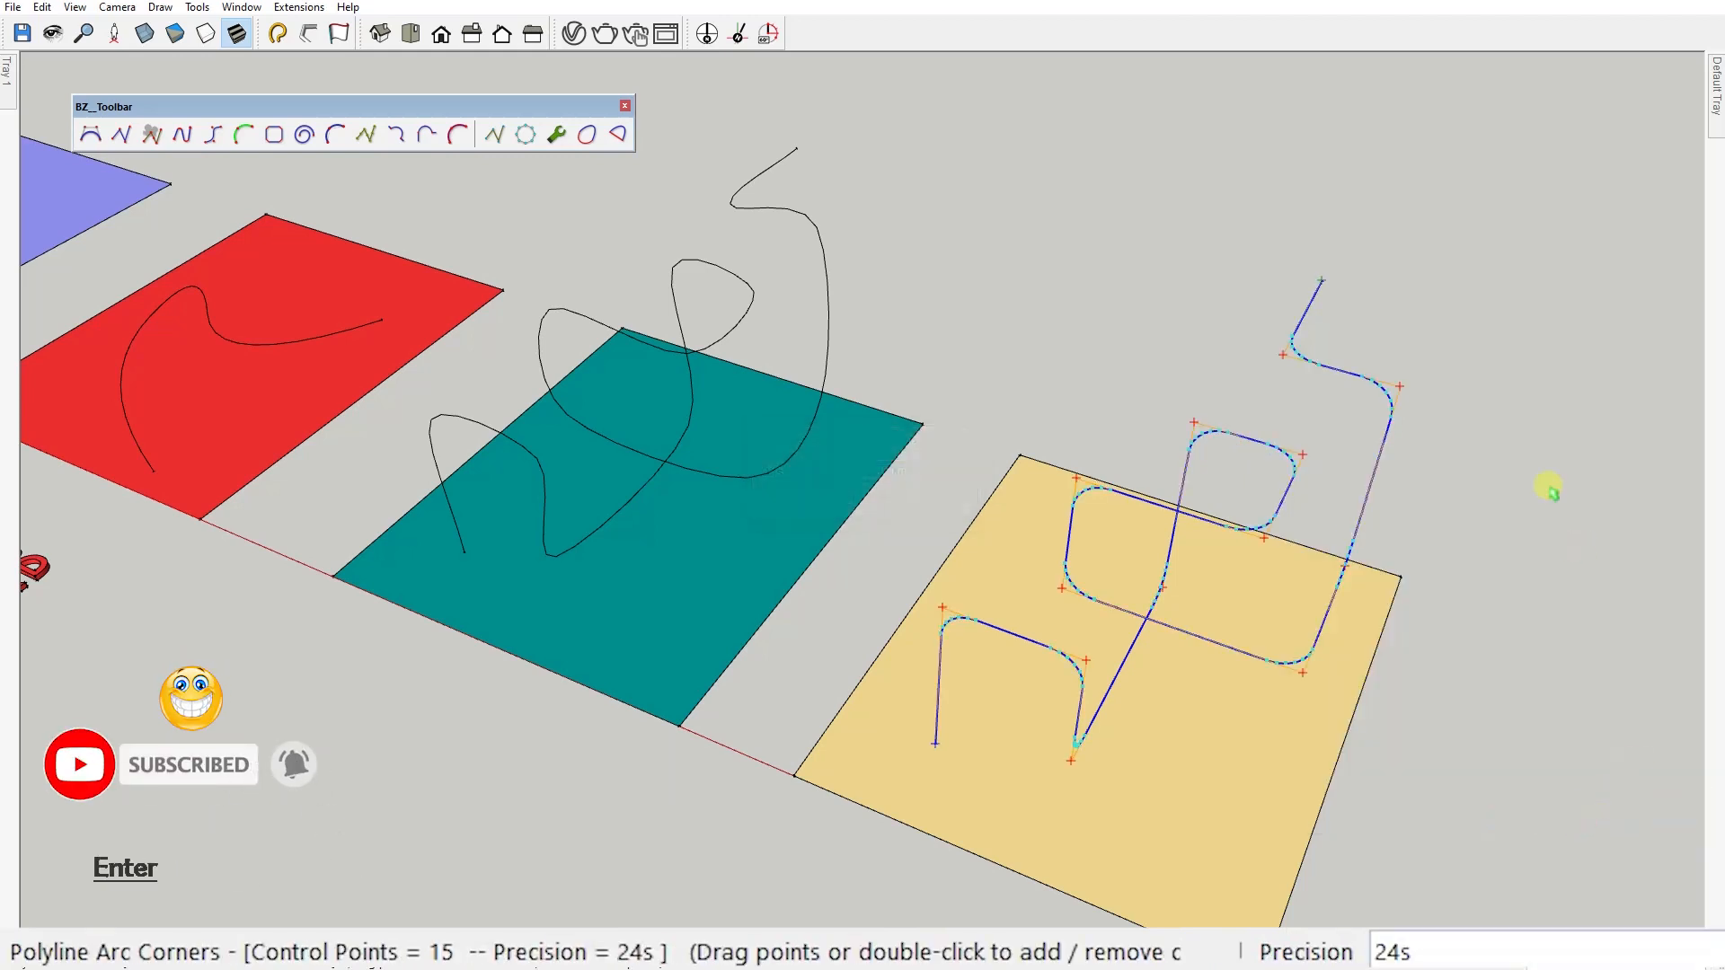
left_click(310, 33)
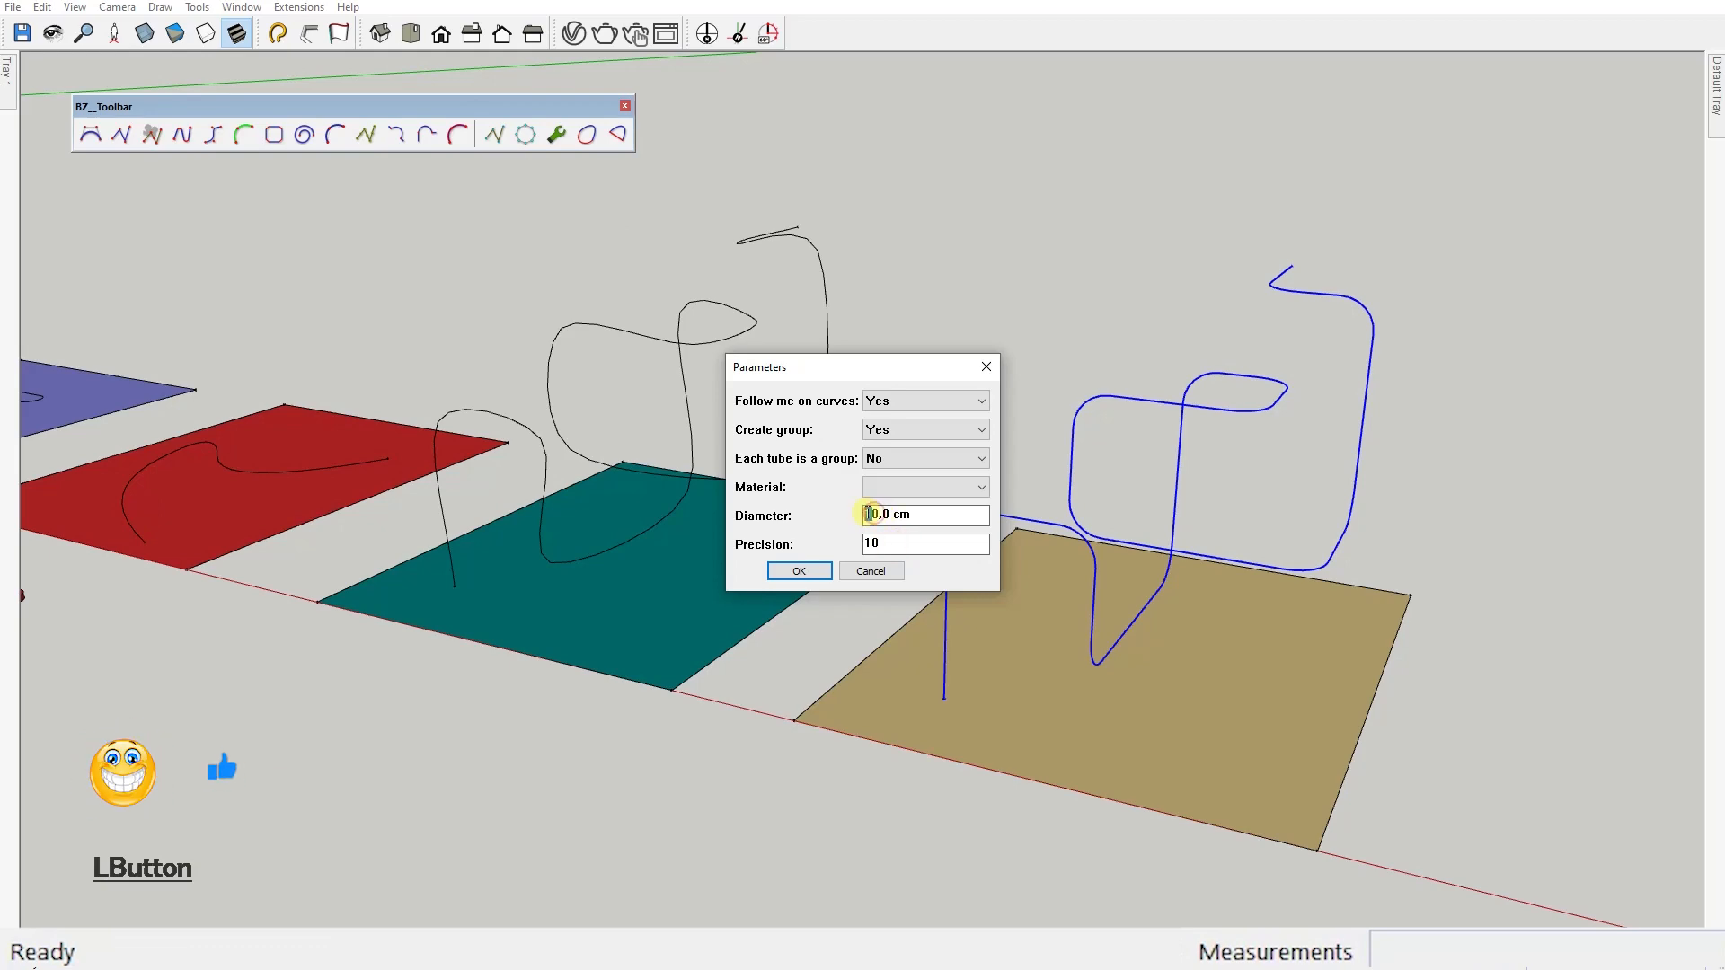
Sweep the arc-cornered curve into a 70 cm diameter tube, then browse the YouTube video list.
left_click(797, 569)
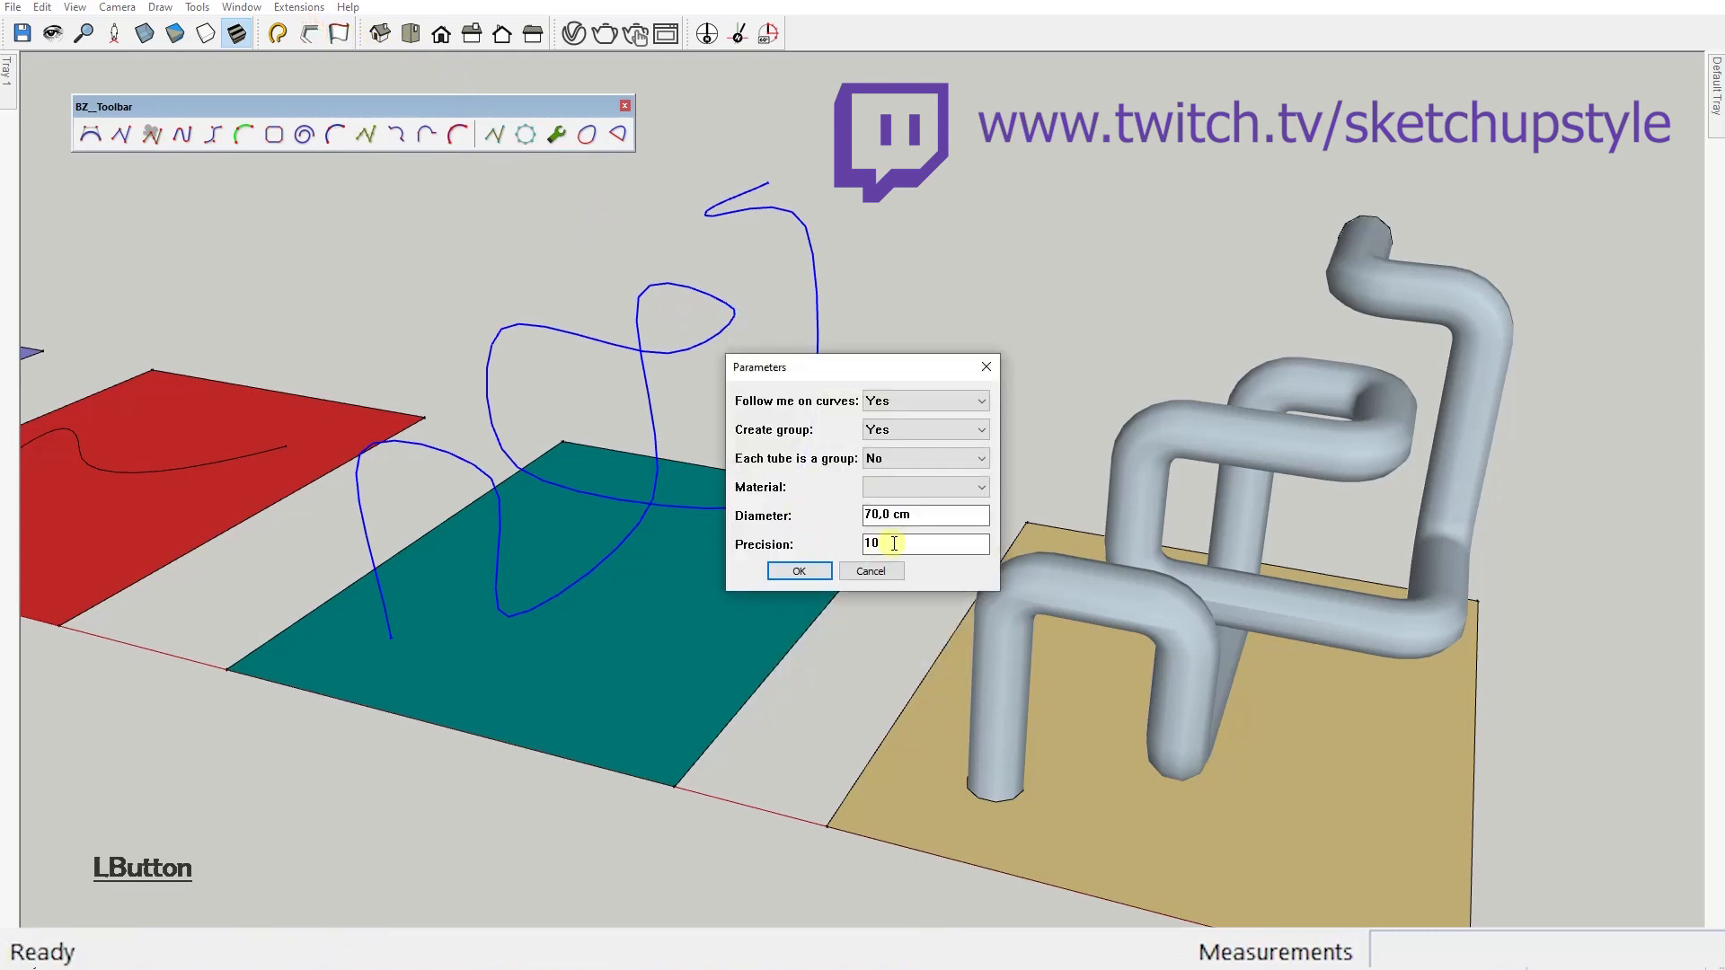
left_click(797, 571)
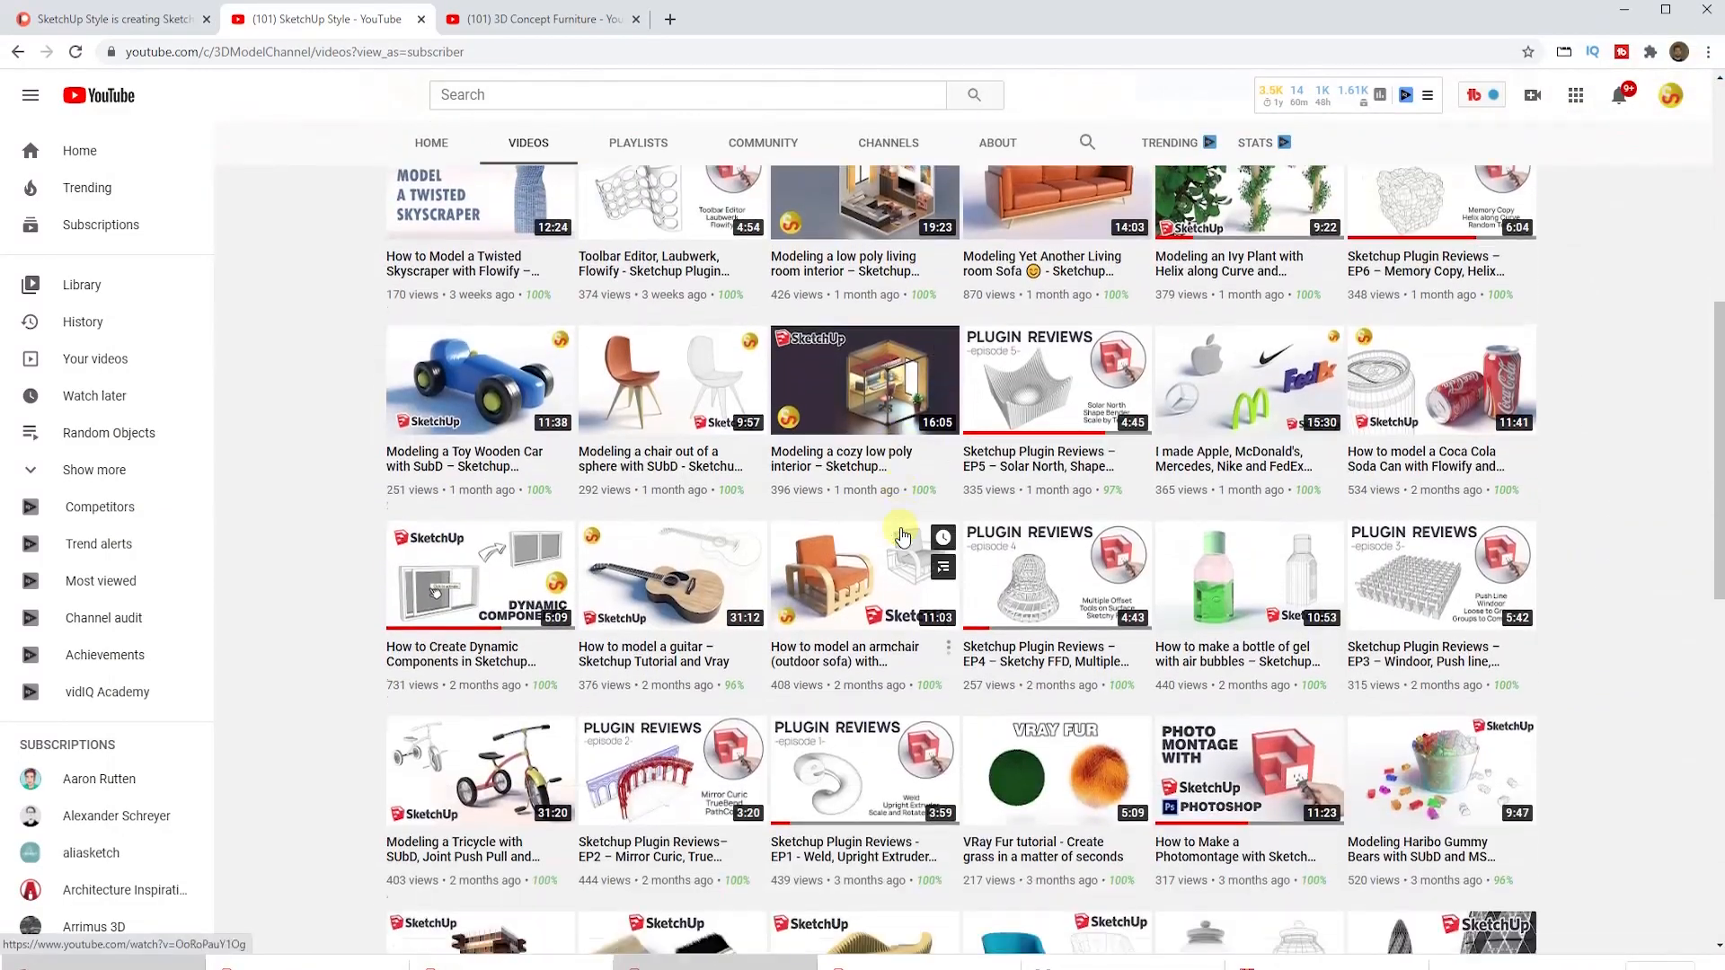
scroll("down", 3)
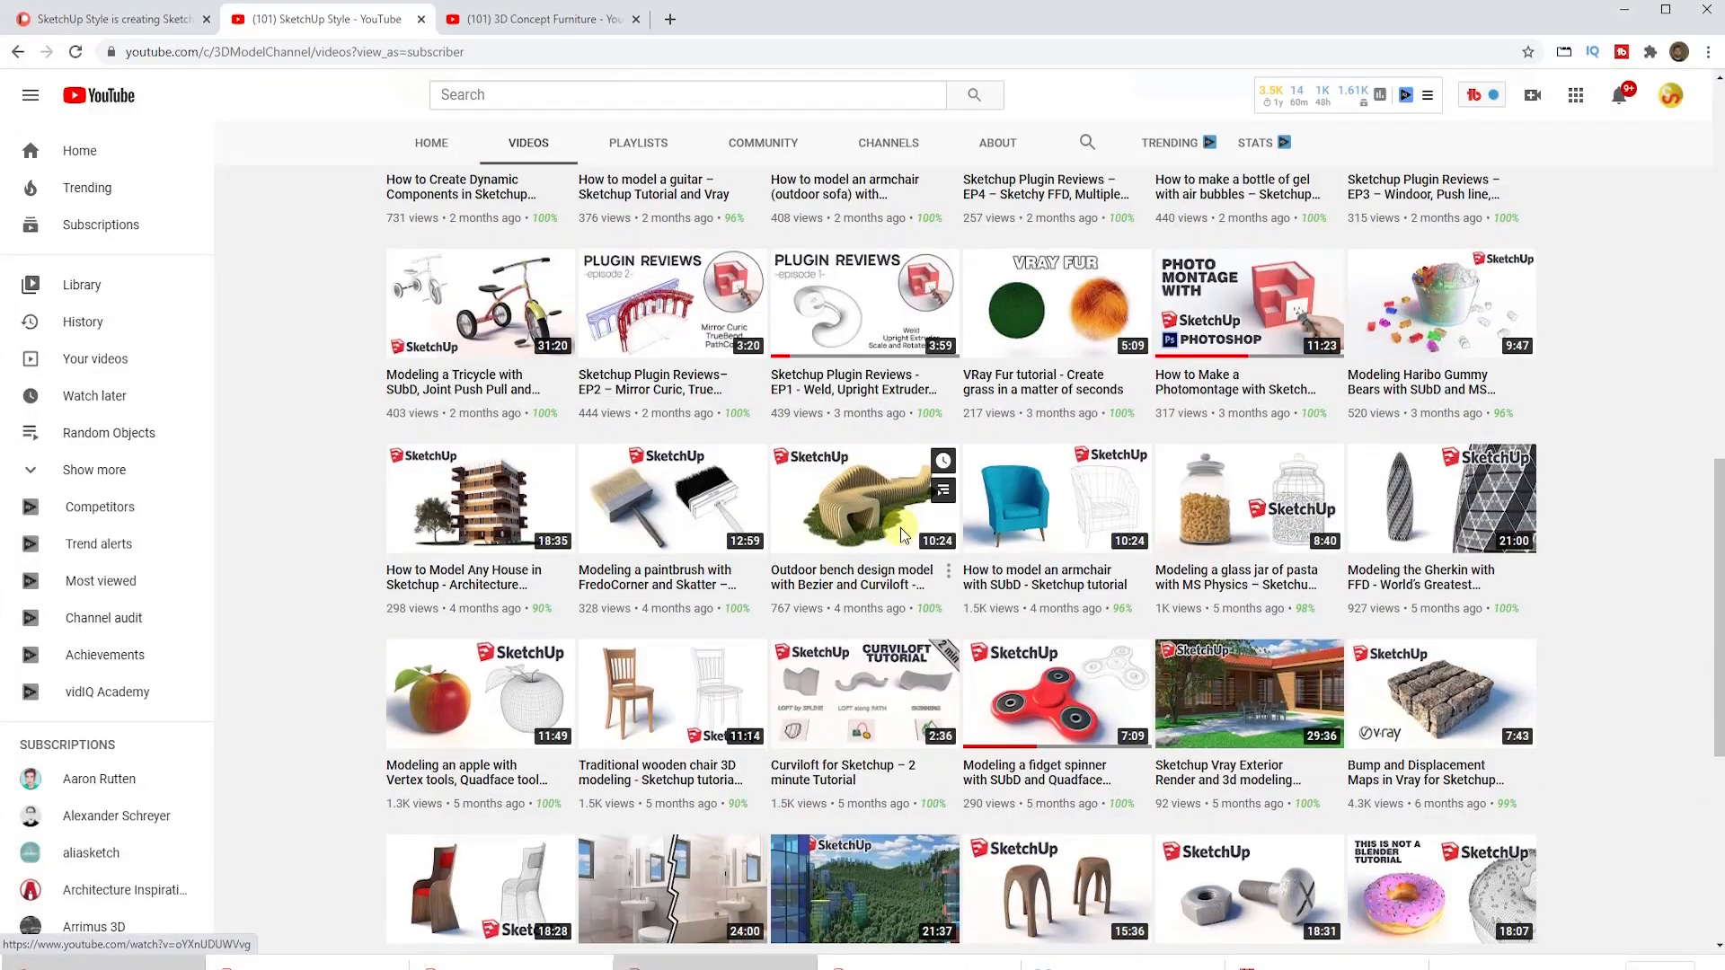